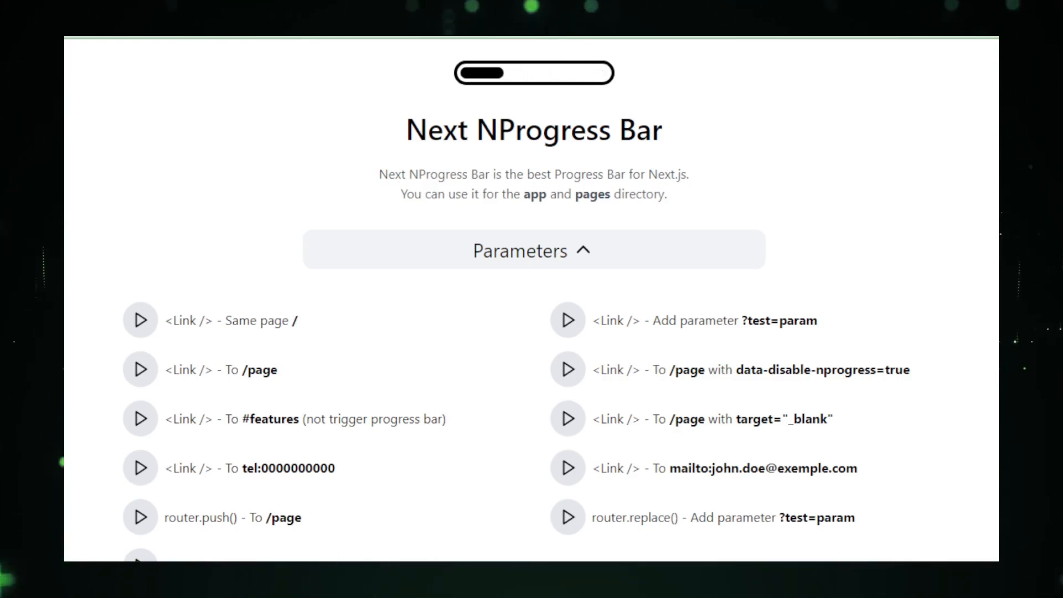
# Scroll through the Parameters list of link and router demos on the Next NProgress Bar site.
pyautogui.scroll(-3)
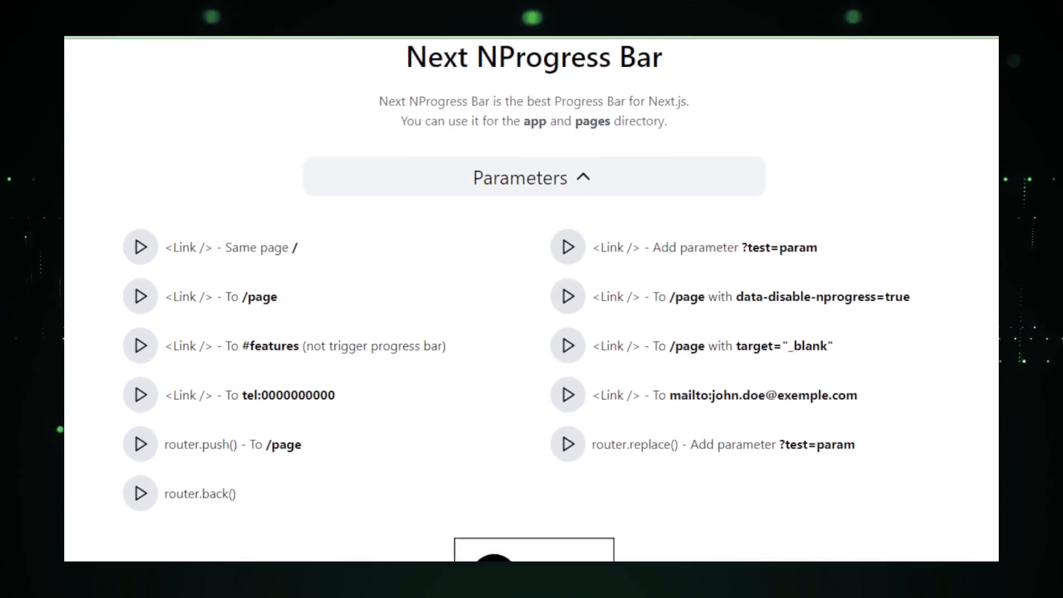
pyautogui.scroll(-3)
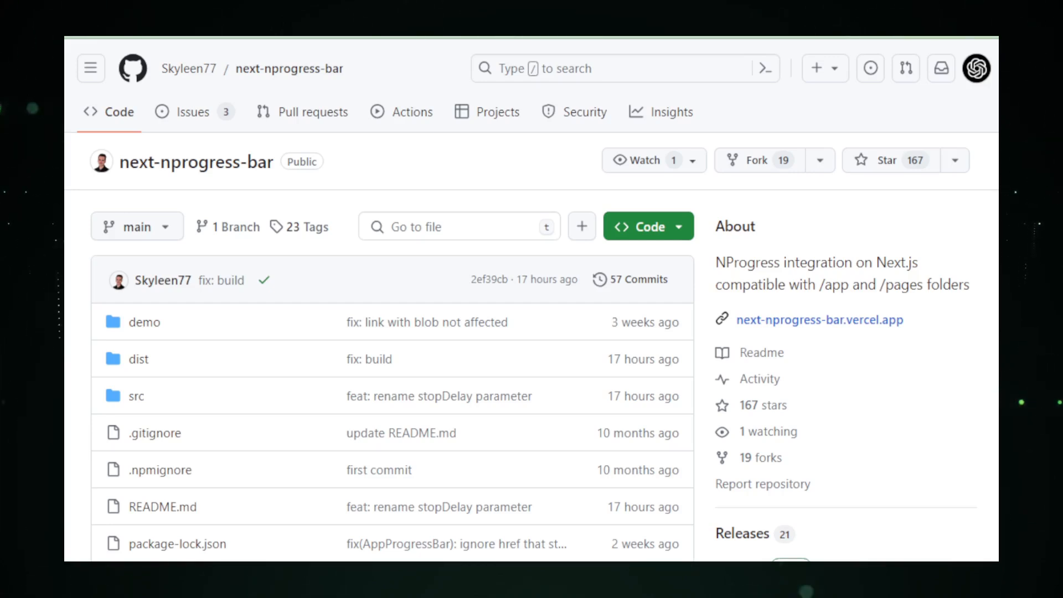
# Scroll past the next-nprogress-bar file list to the README's Table of Contents.
pyautogui.scroll(-3)
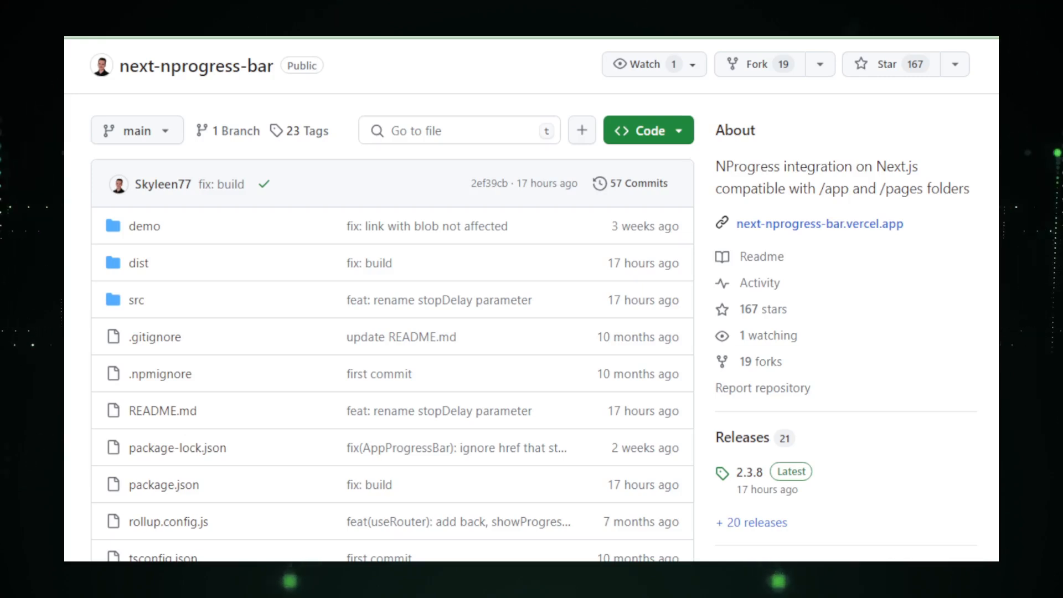
pyautogui.scroll(-3)
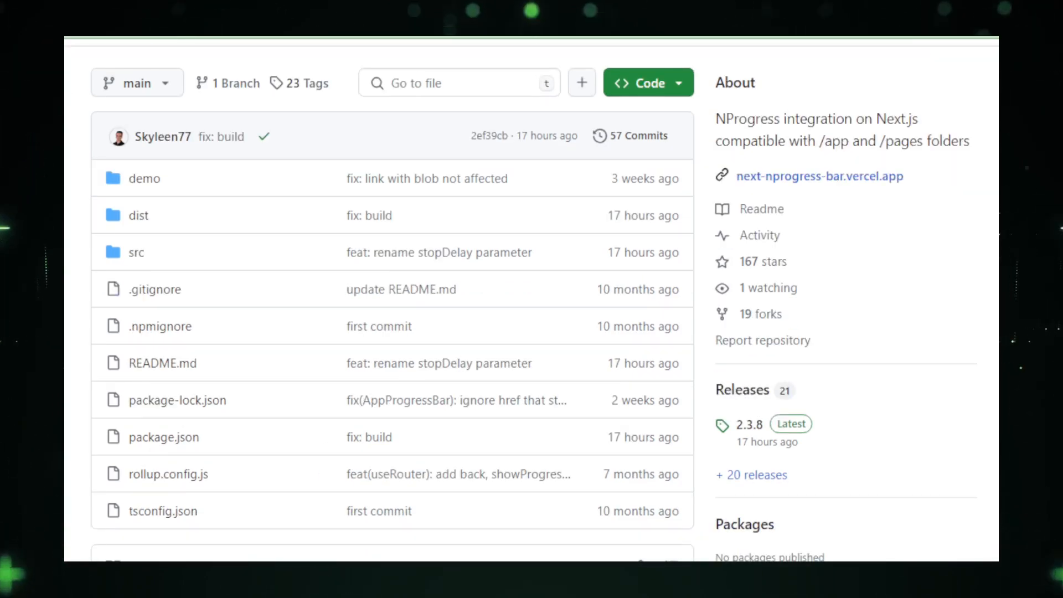
pyautogui.scroll(-3)
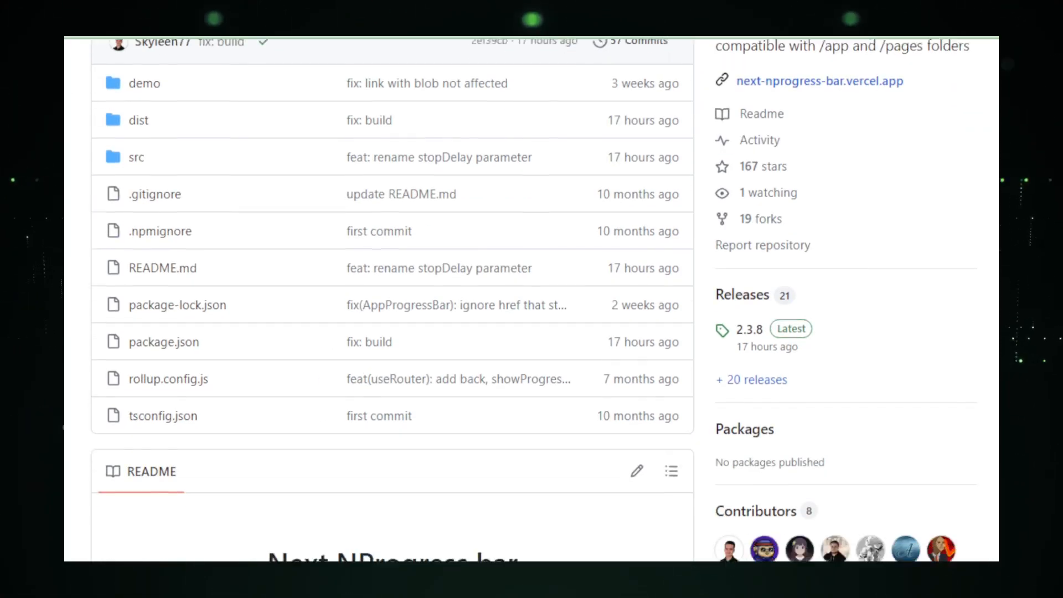
pyautogui.scroll(-3)
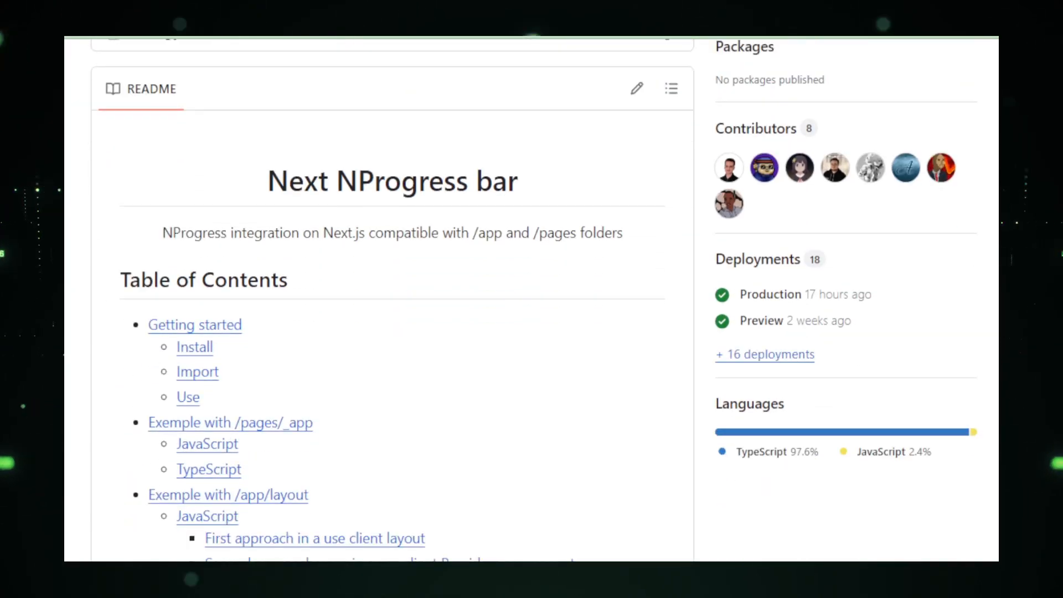
pyautogui.scroll(-3)
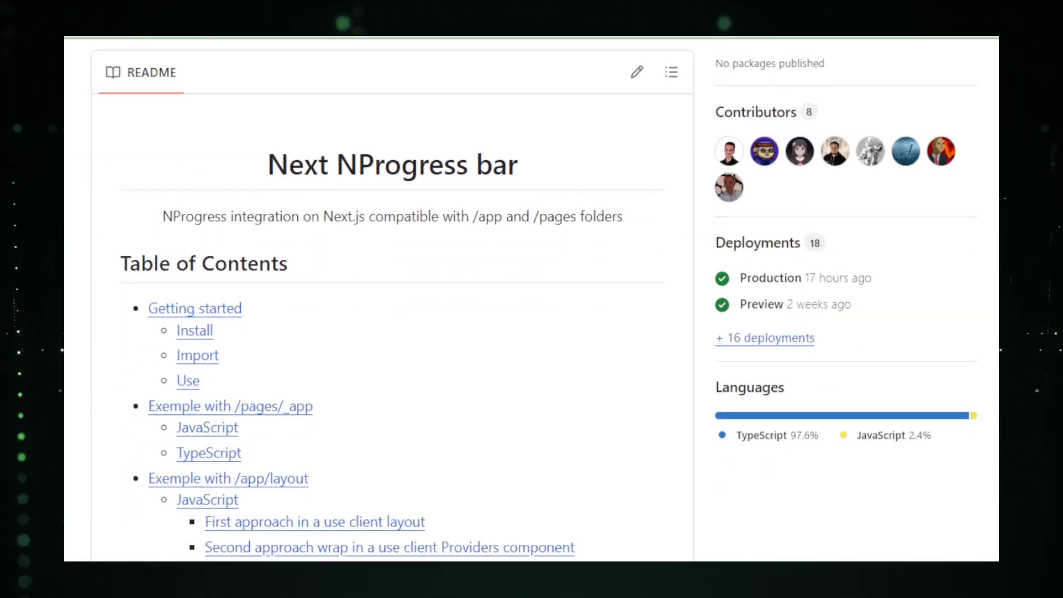
# Continue down the README to the Getting started install and import instructions.
pyautogui.scroll(-3)
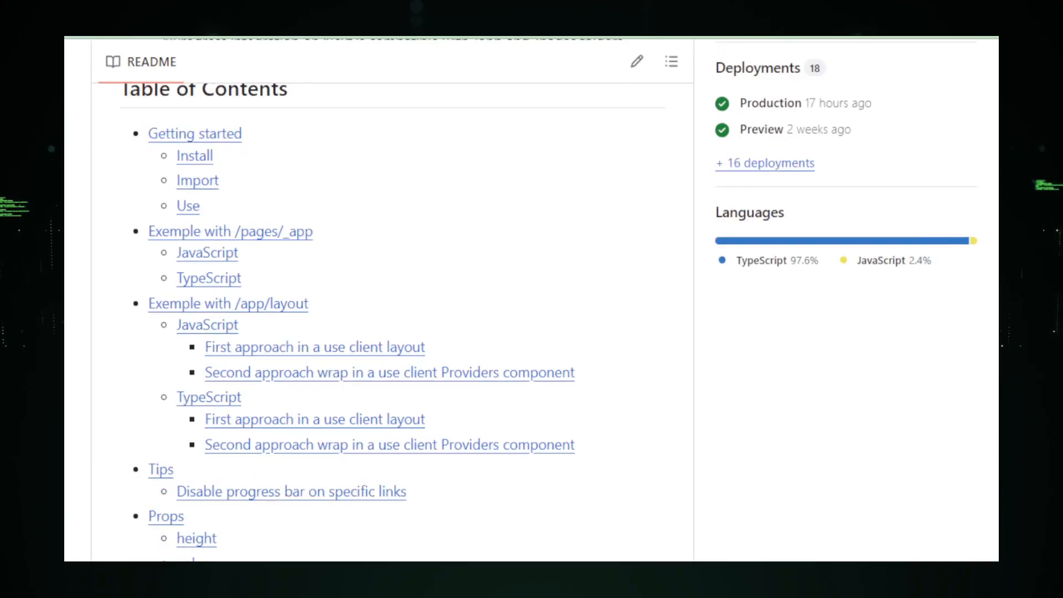
pyautogui.scroll(-3)
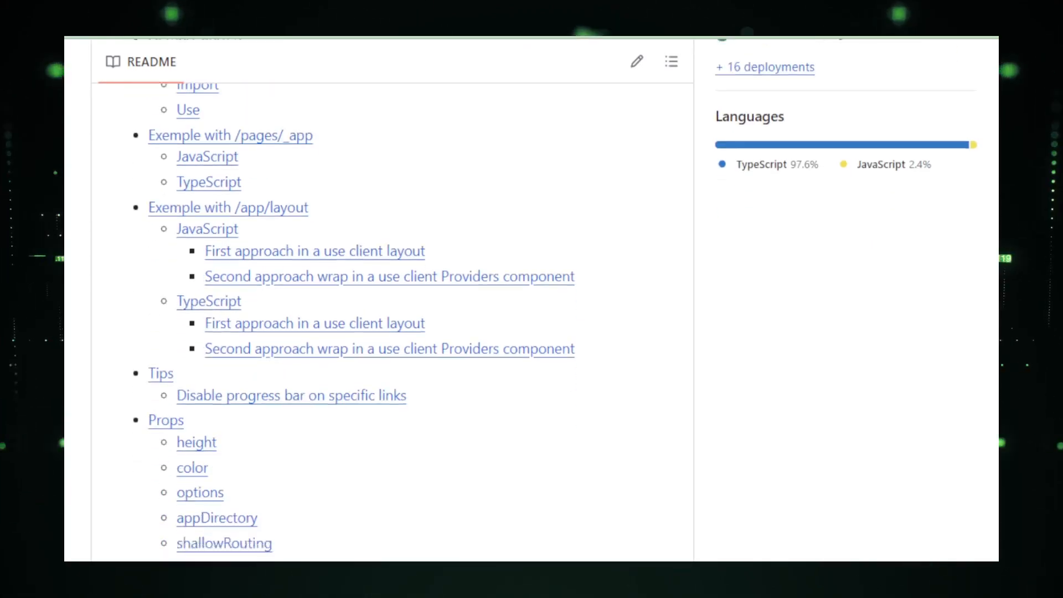
pyautogui.scroll(-3)
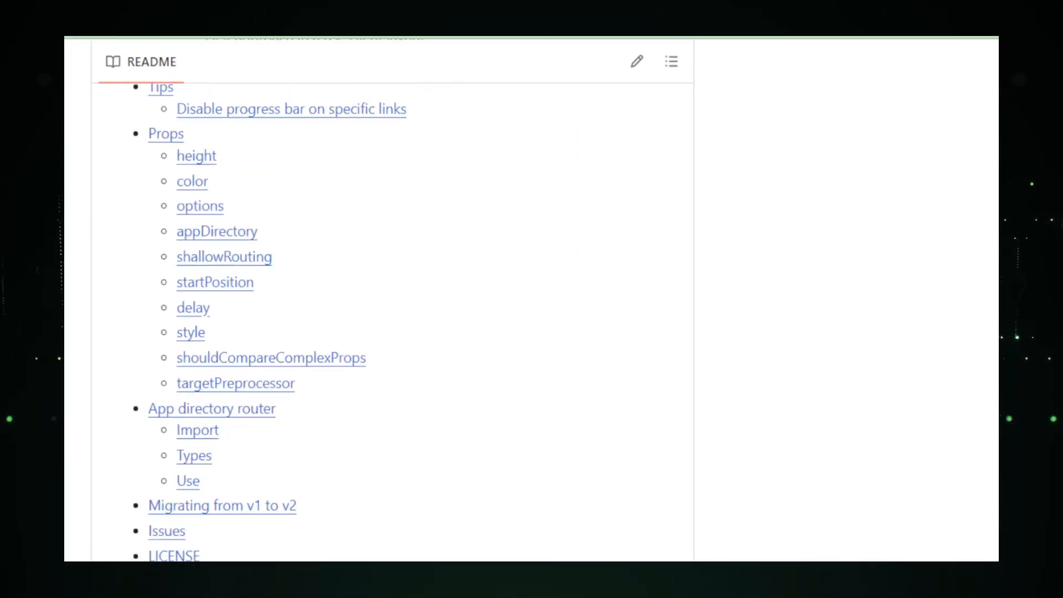
pyautogui.scroll(-3)
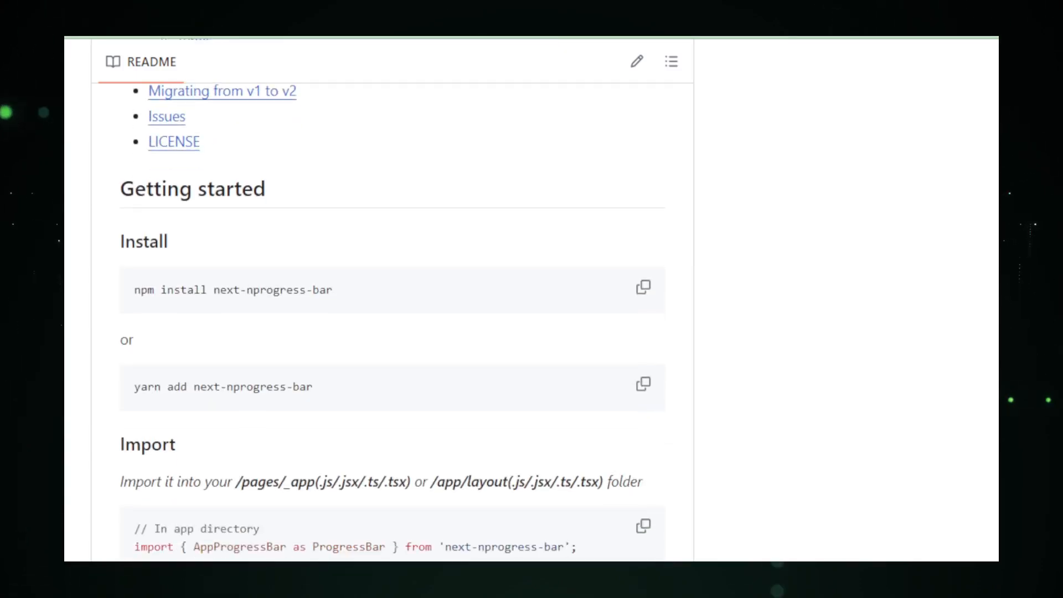
# Scroll the README through the 'use client' /app/layout.tsx setup example.
pyautogui.scroll(-3)
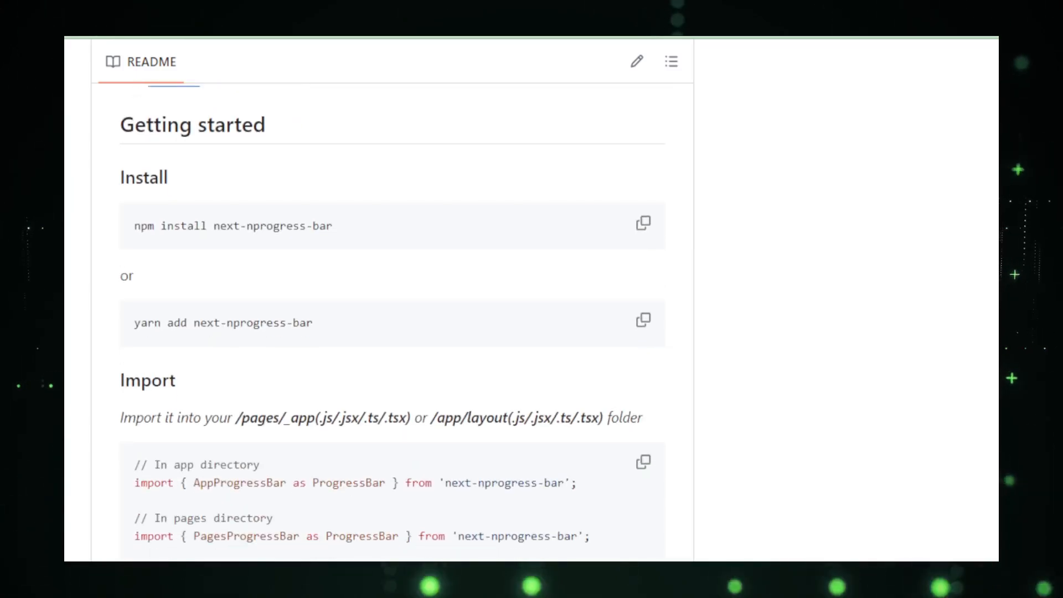
pyautogui.scroll(-3)
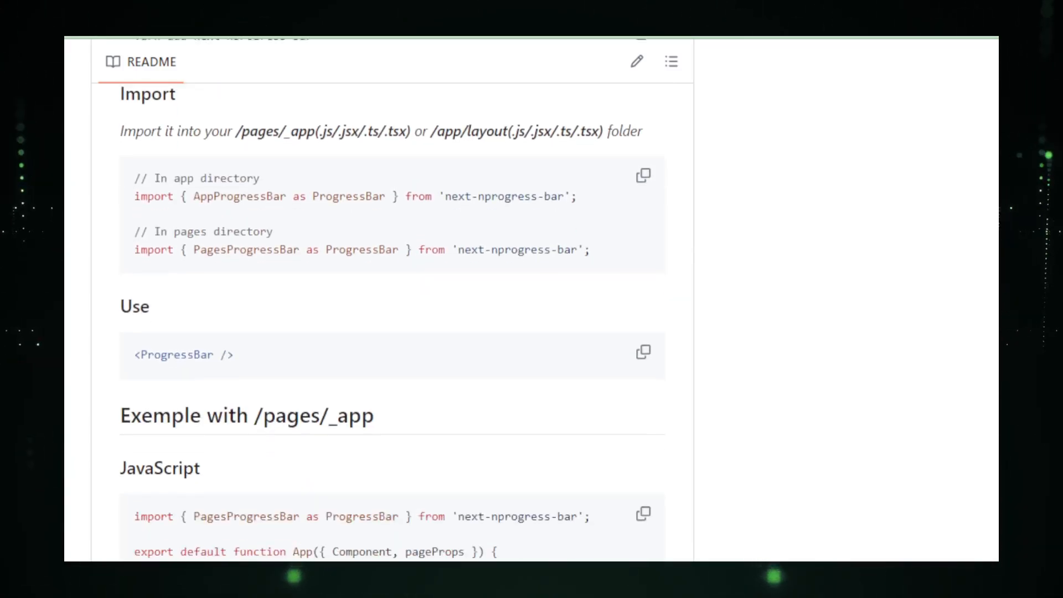
pyautogui.scroll(-3)
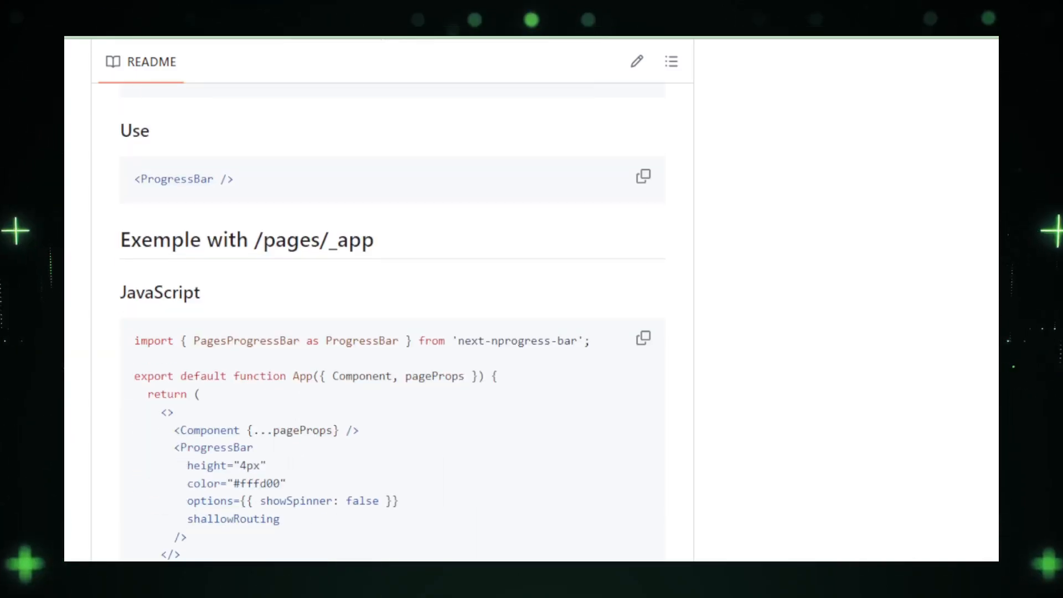
pyautogui.scroll(-3)
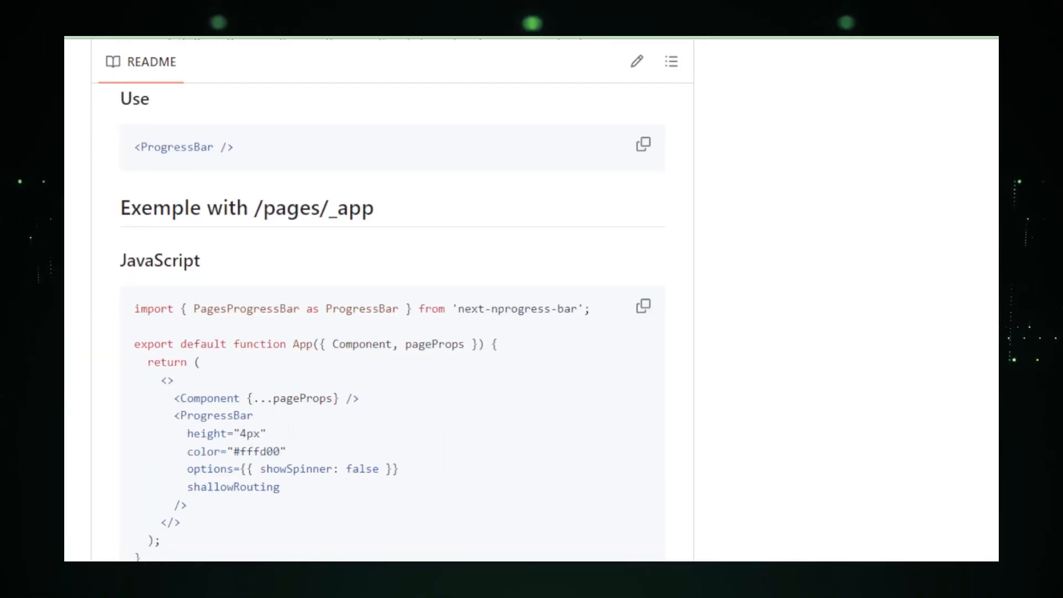
pyautogui.scroll(-3)
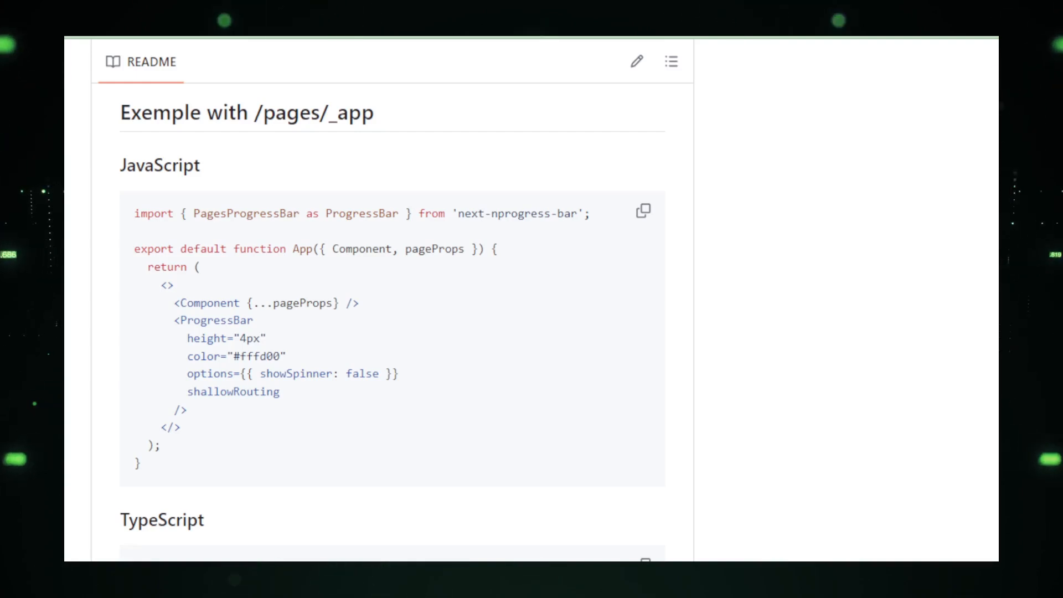
pyautogui.scroll(-3)
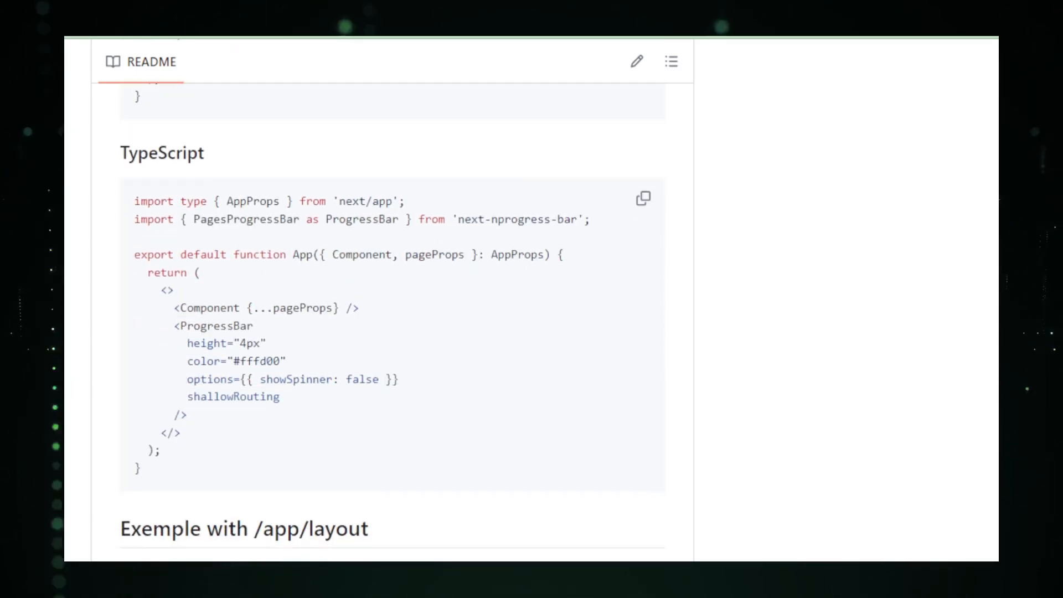
pyautogui.scroll(-3)
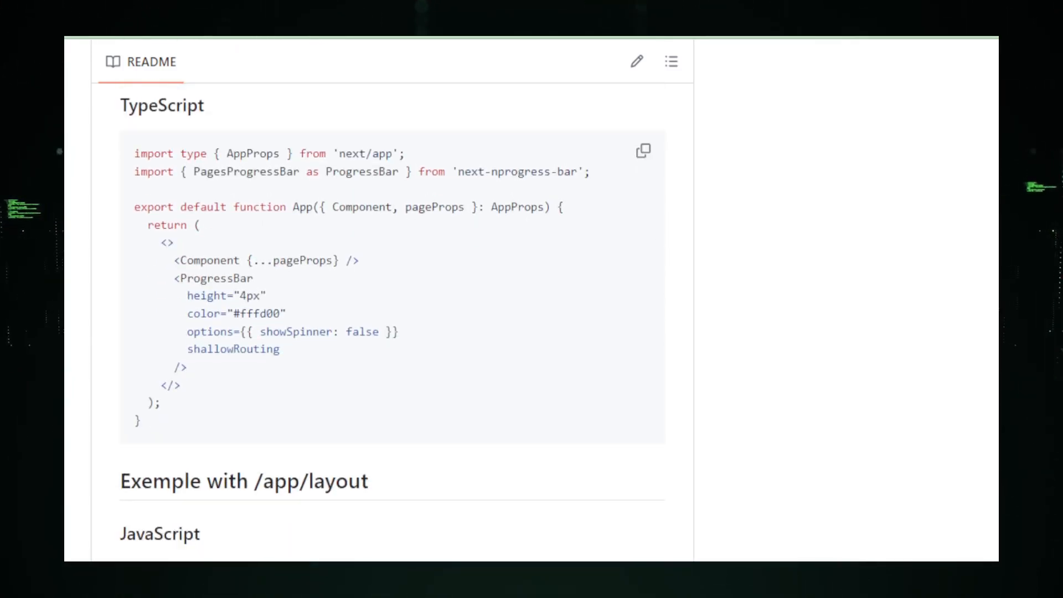
pyautogui.scroll(-3)
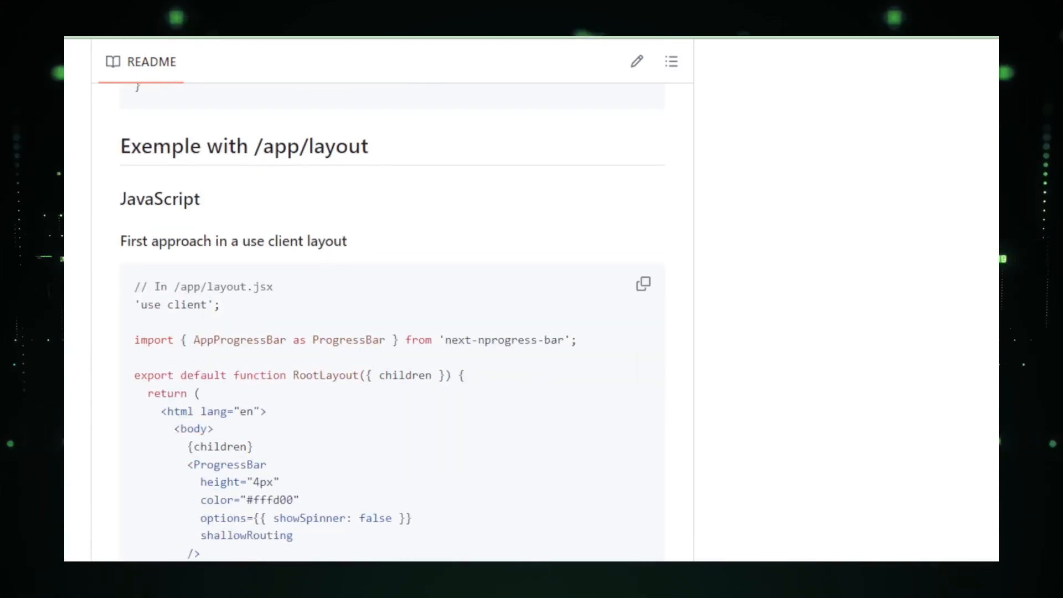
pyautogui.scroll(-3)
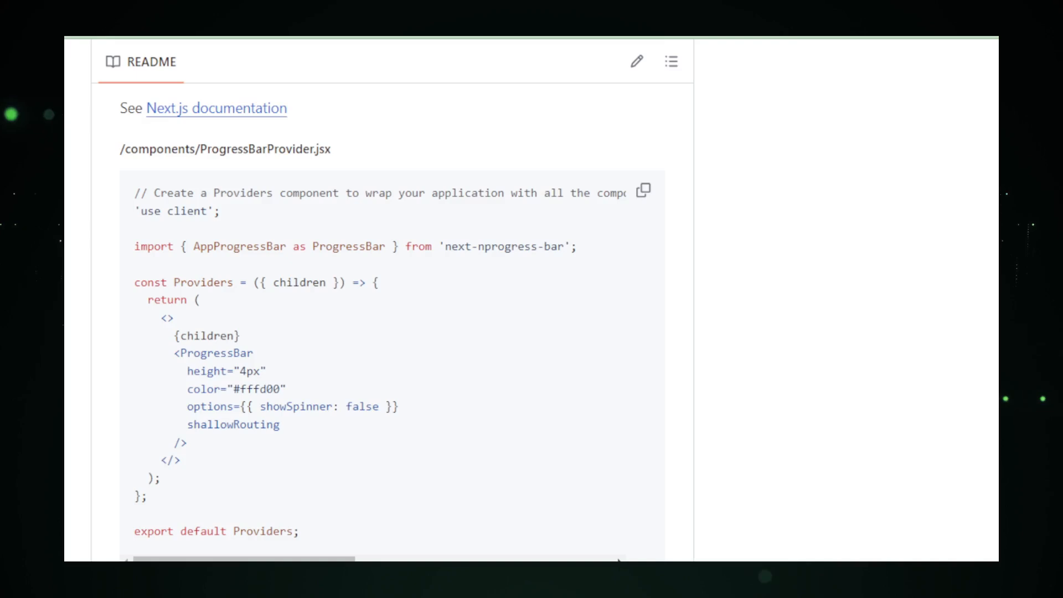
pyautogui.scroll(-3)
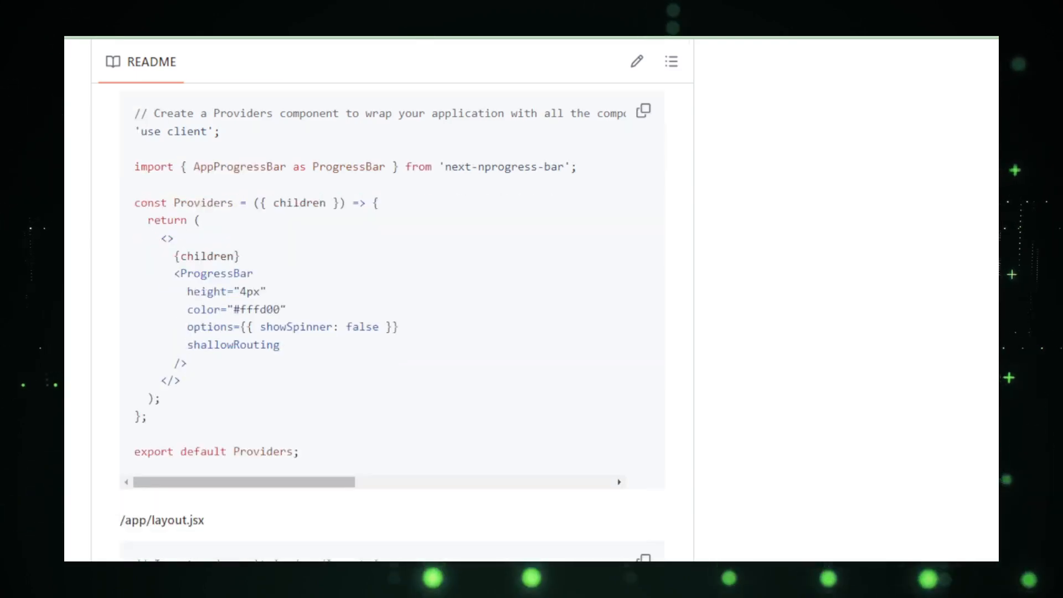
# Continue past the Providers wrapper approach until the Tips heading appears.
pyautogui.scroll(-3)
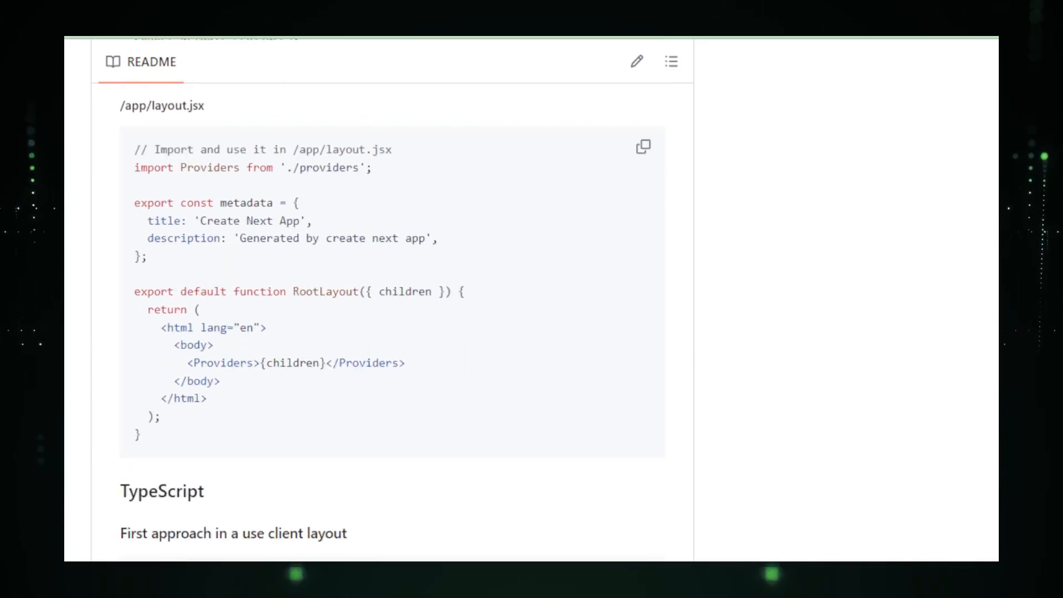
pyautogui.scroll(-3)
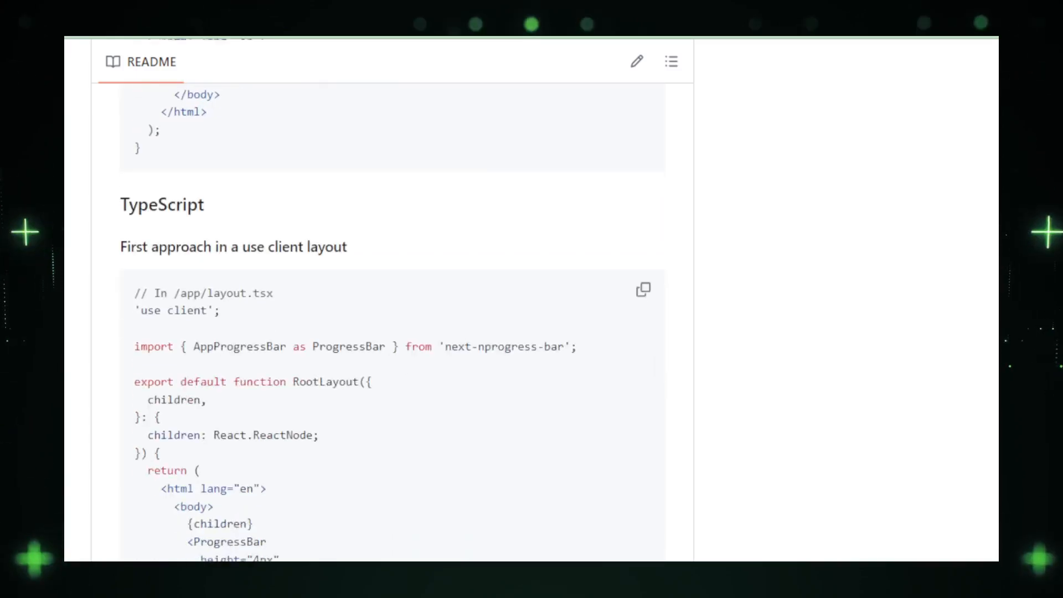
pyautogui.scroll(-3)
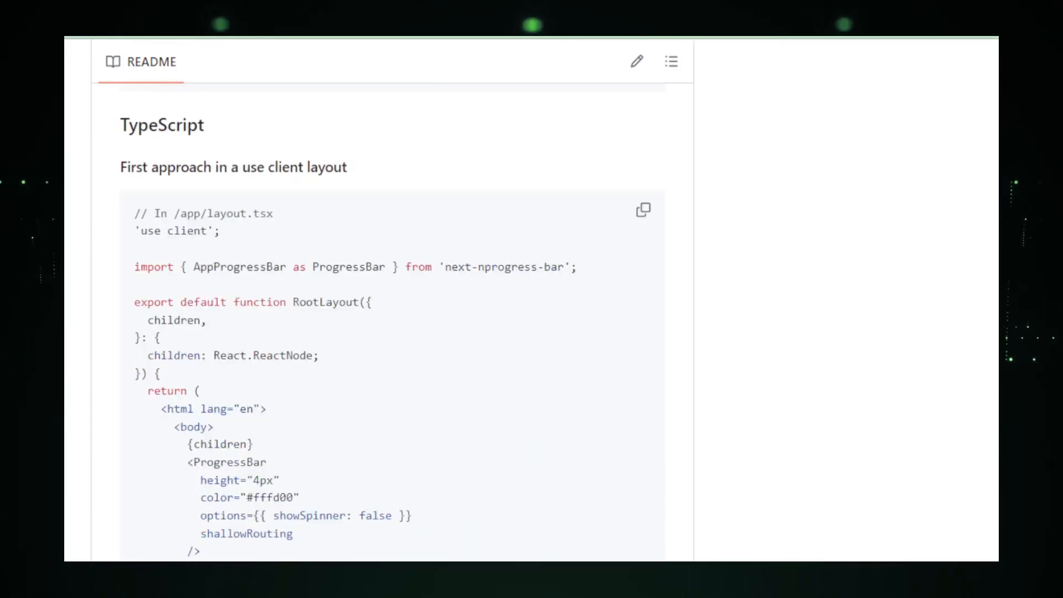
pyautogui.scroll(-3)
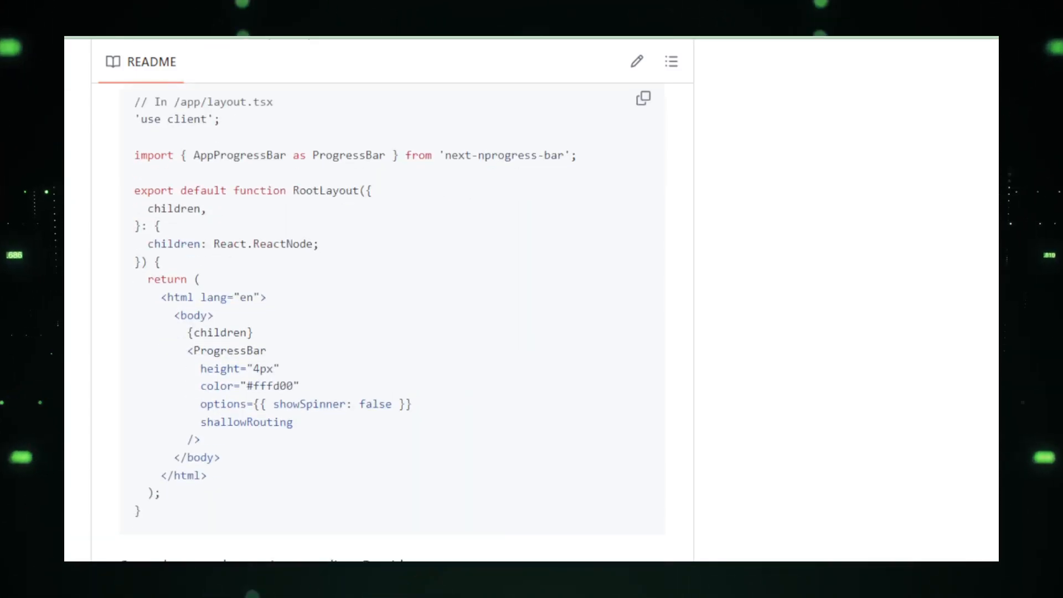
pyautogui.scroll(-3)
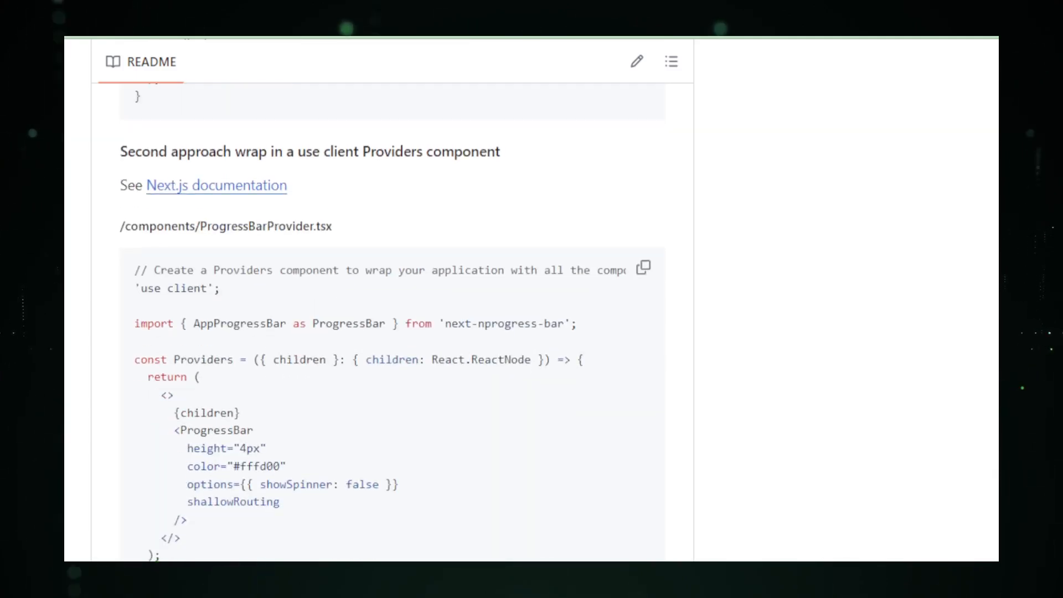
pyautogui.scroll(-3)
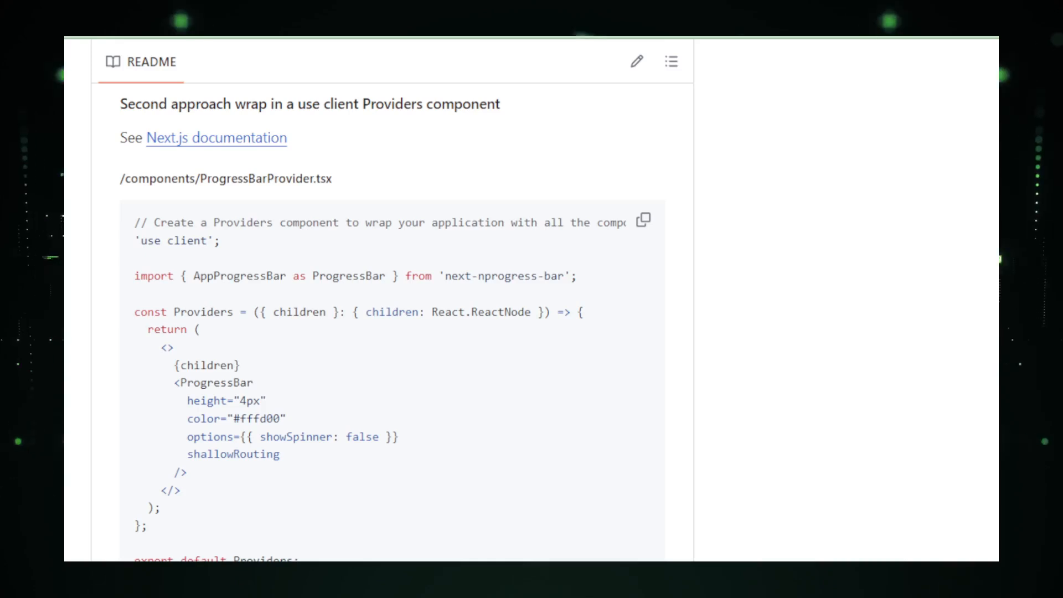
pyautogui.scroll(-3)
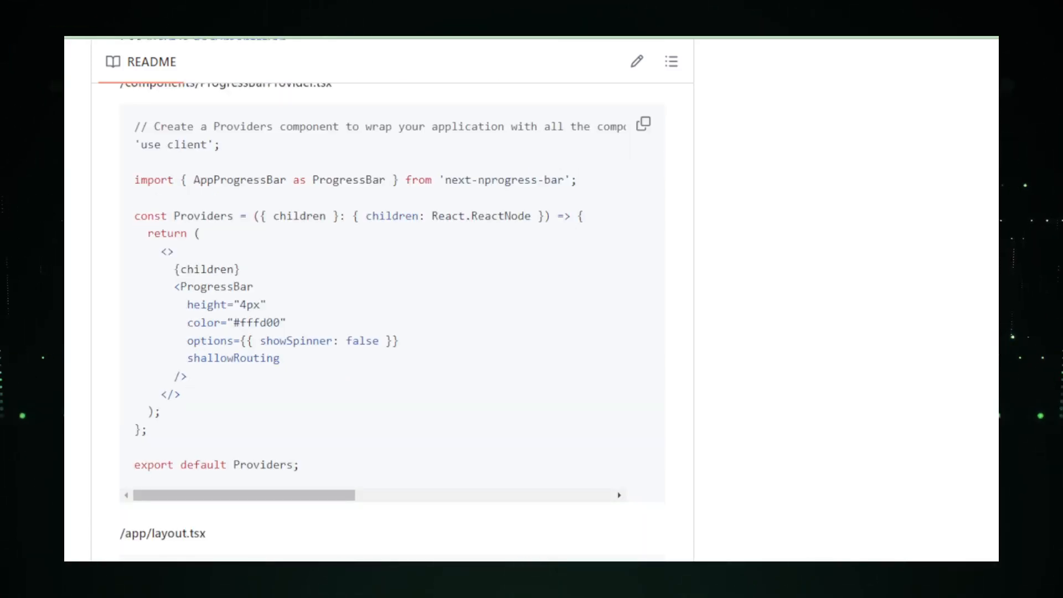
pyautogui.scroll(-3)
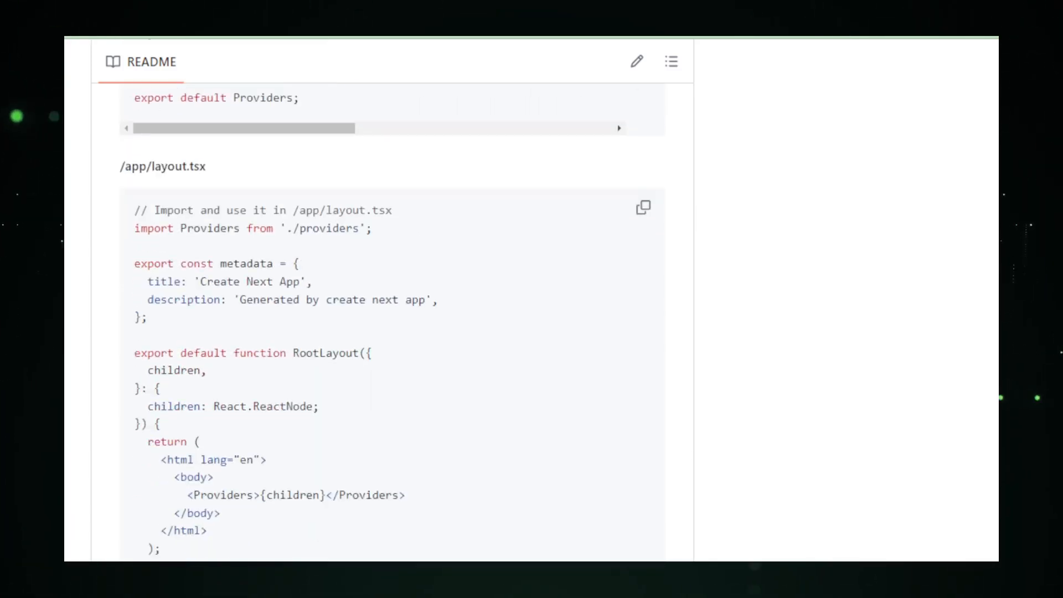
pyautogui.scroll(-3)
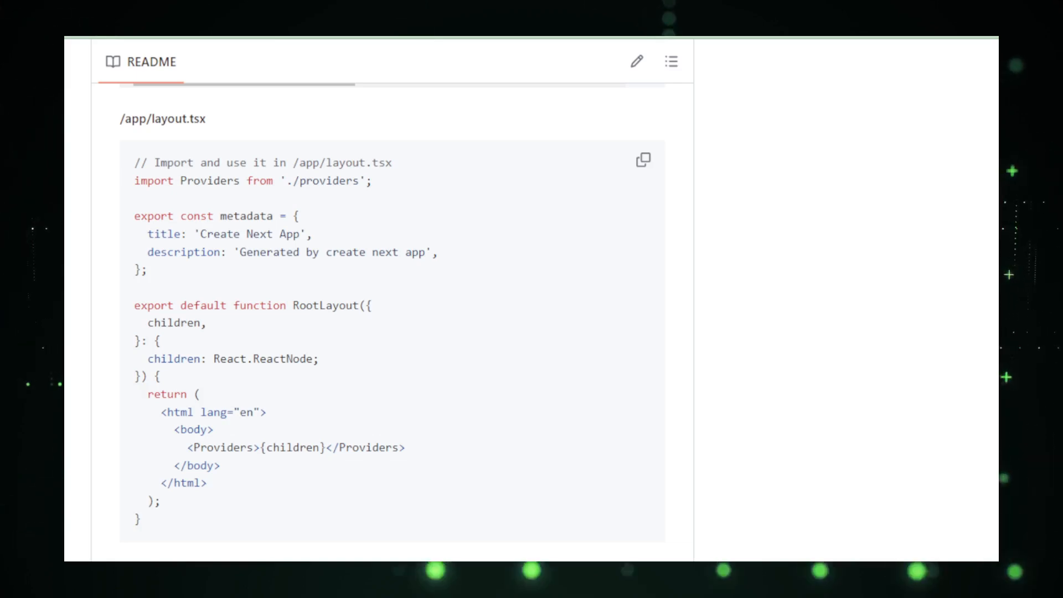
pyautogui.scroll(-3)
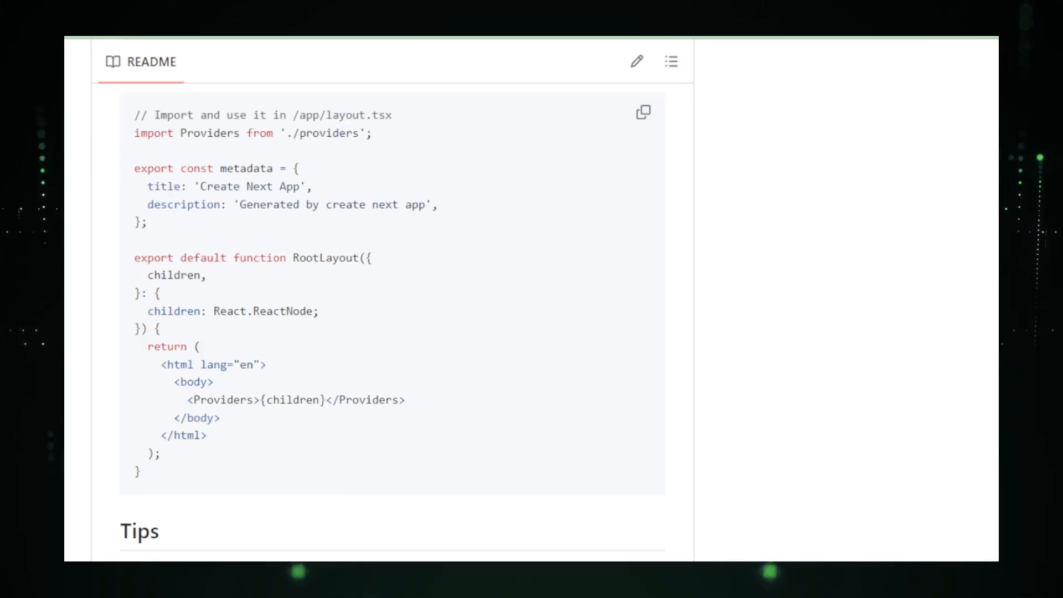
# Scroll the README through its Tips and Props sections.
pyautogui.scroll(-3)
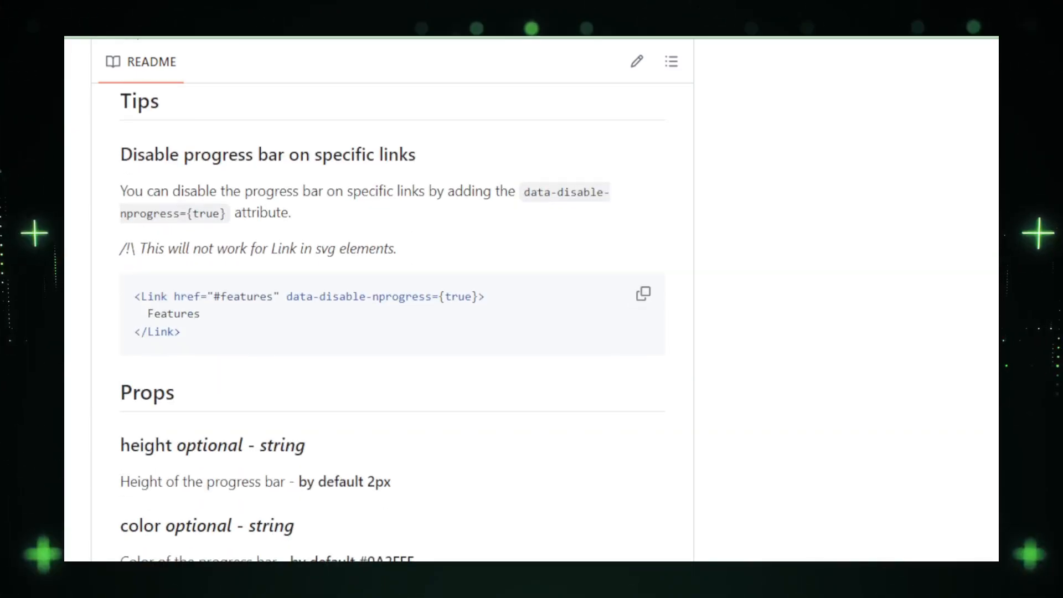
pyautogui.scroll(-3)
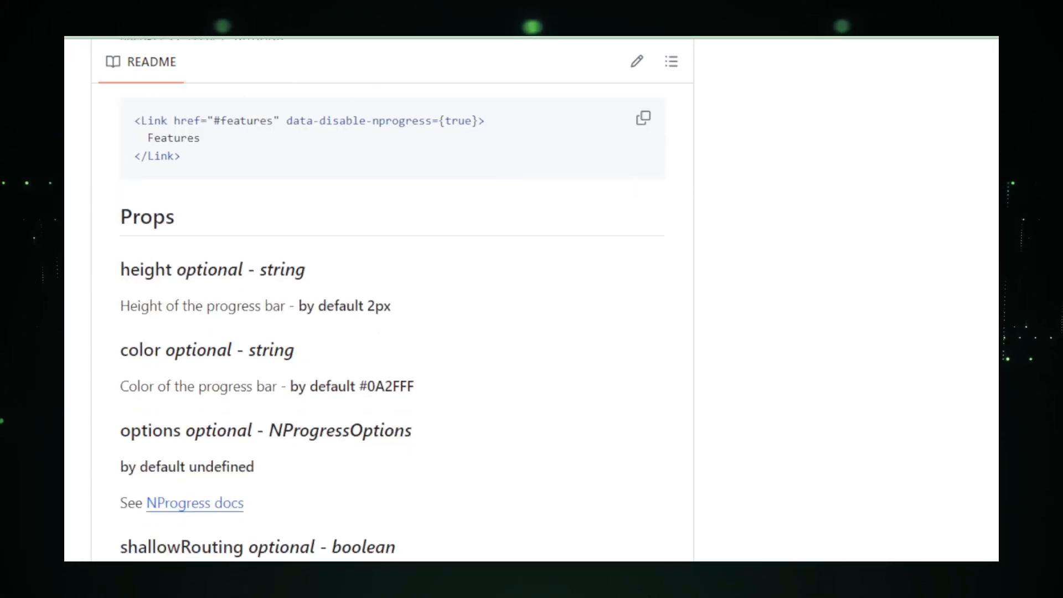
pyautogui.scroll(-3)
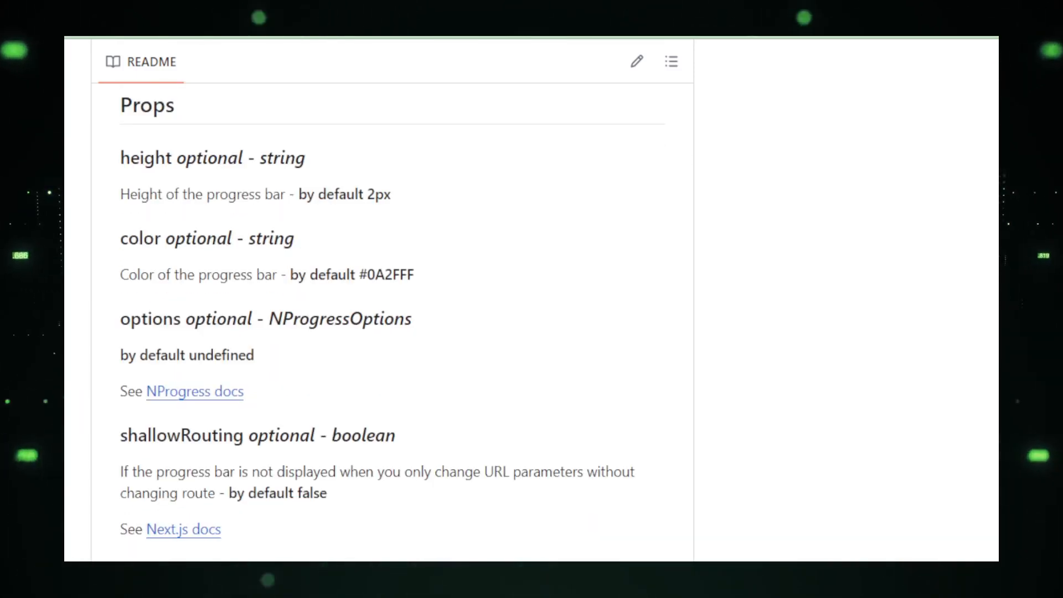
pyautogui.scroll(-3)
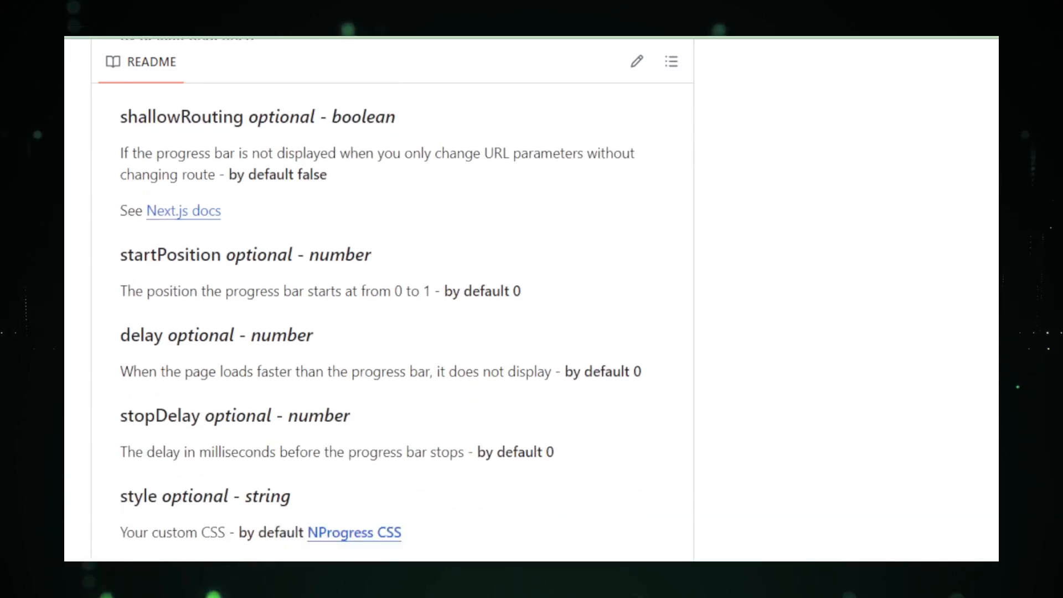
pyautogui.scroll(-3)
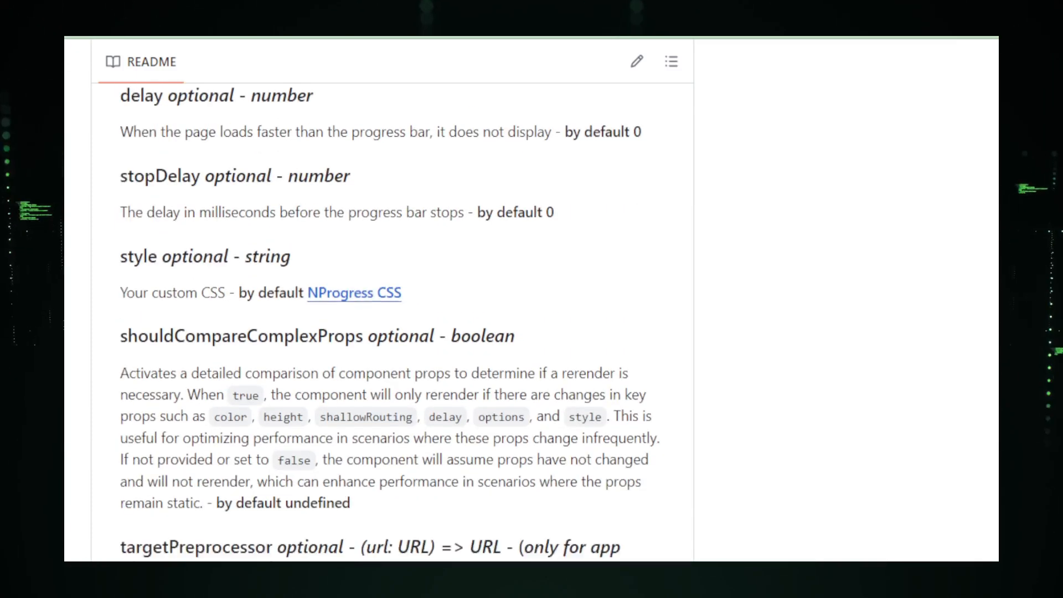
pyautogui.scroll(-3)
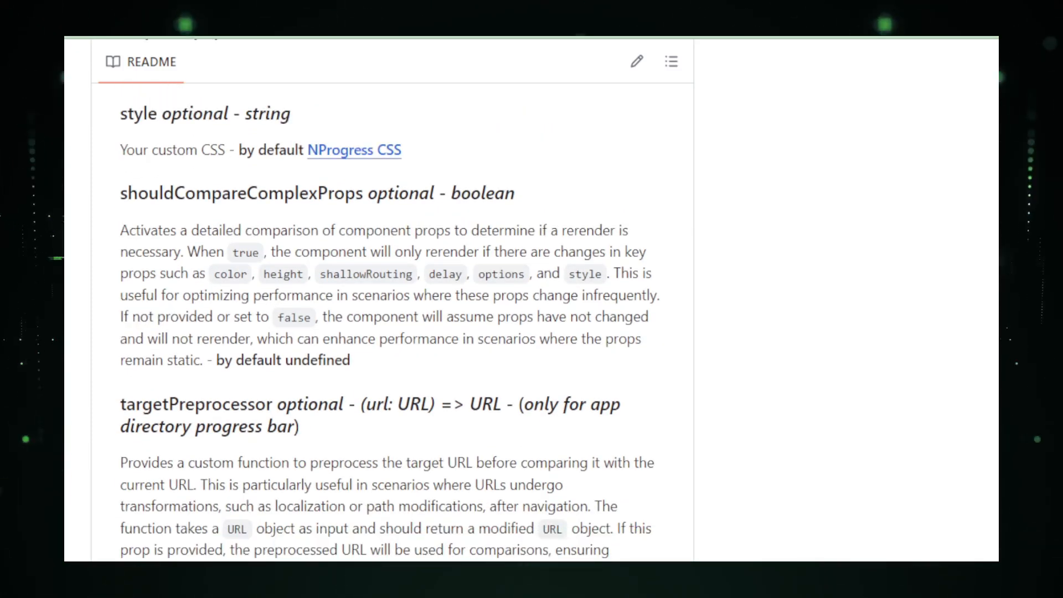
# Continue through App directory router and Use down to Migrating from v1 to v2.
pyautogui.scroll(-3)
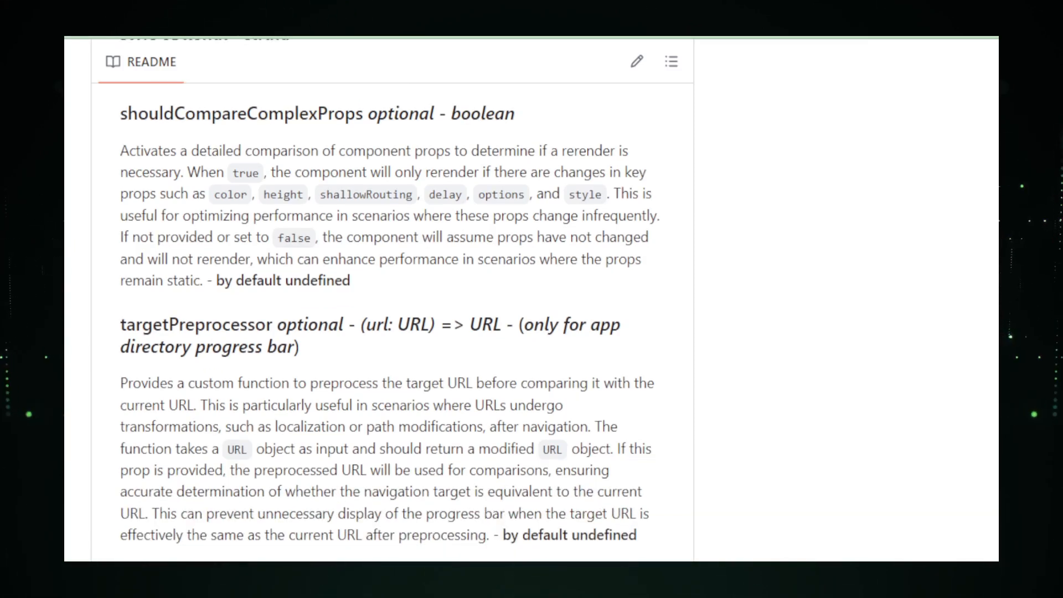
pyautogui.scroll(-3)
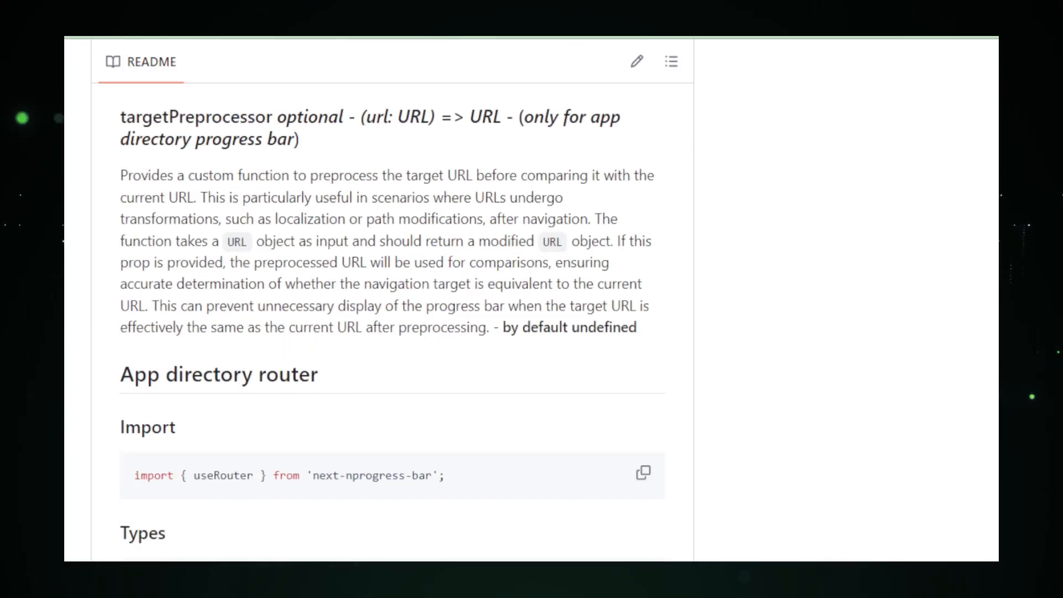
pyautogui.scroll(-3)
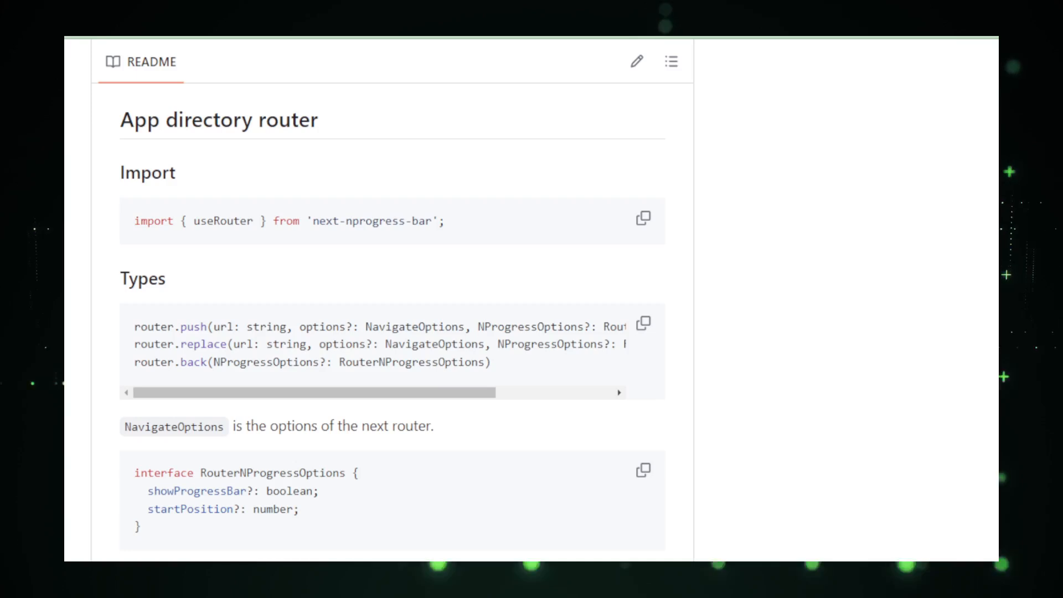
pyautogui.scroll(-3)
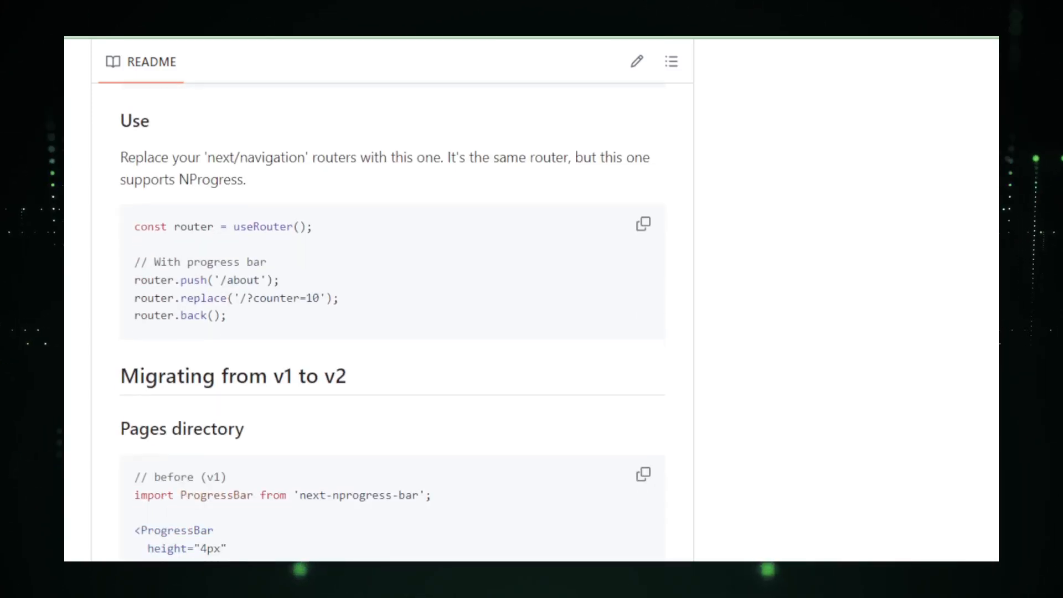
pyautogui.scroll(-3)
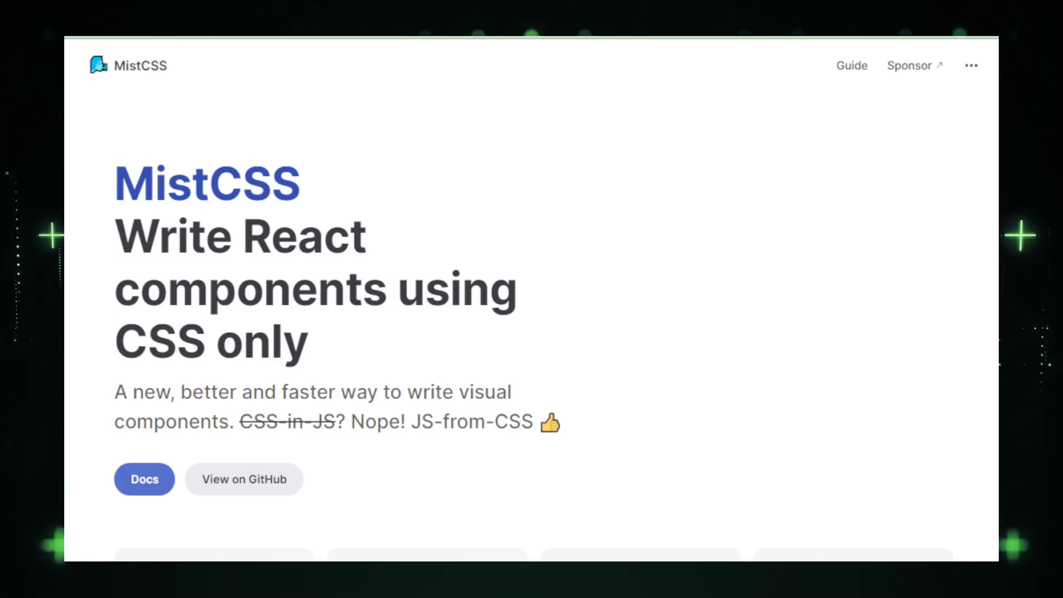
# Scroll the MistCSS homepage from the hero pitch down to the feature cards, Universal through Fast.
pyautogui.scroll(-3)
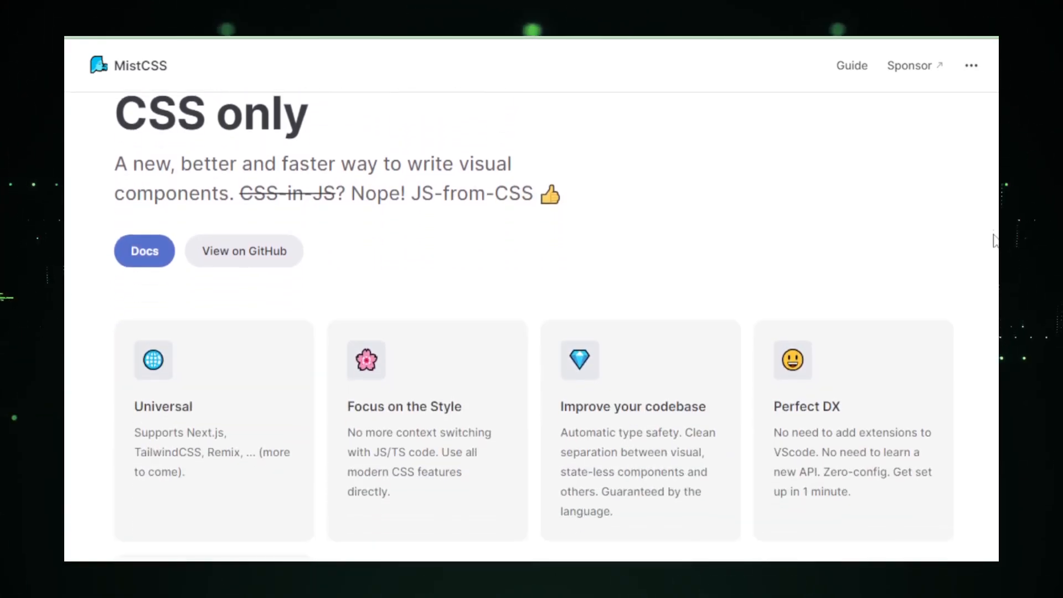
pyautogui.scroll(-3)
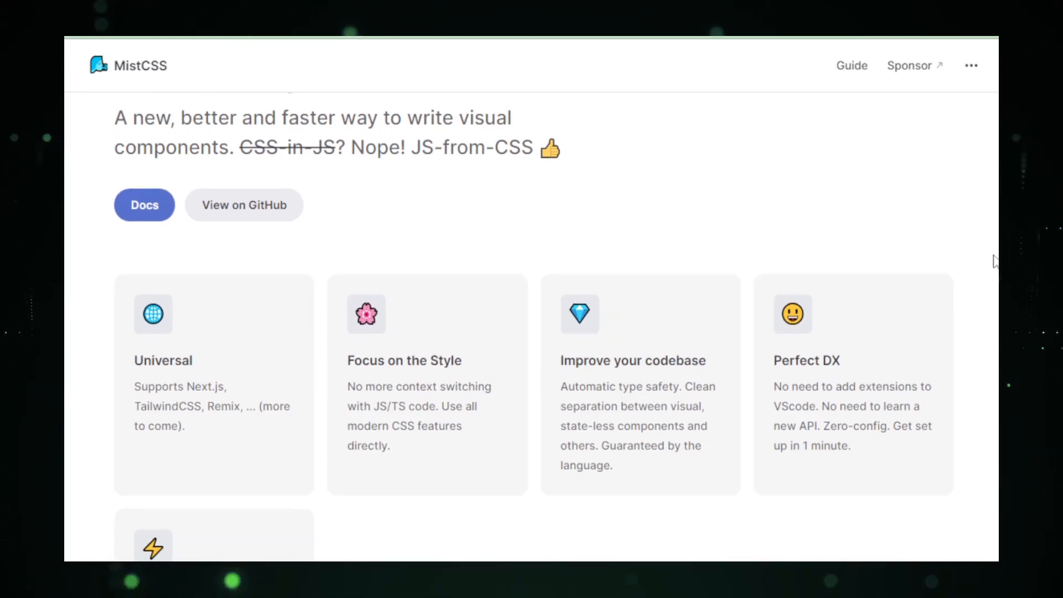
pyautogui.scroll(-3)
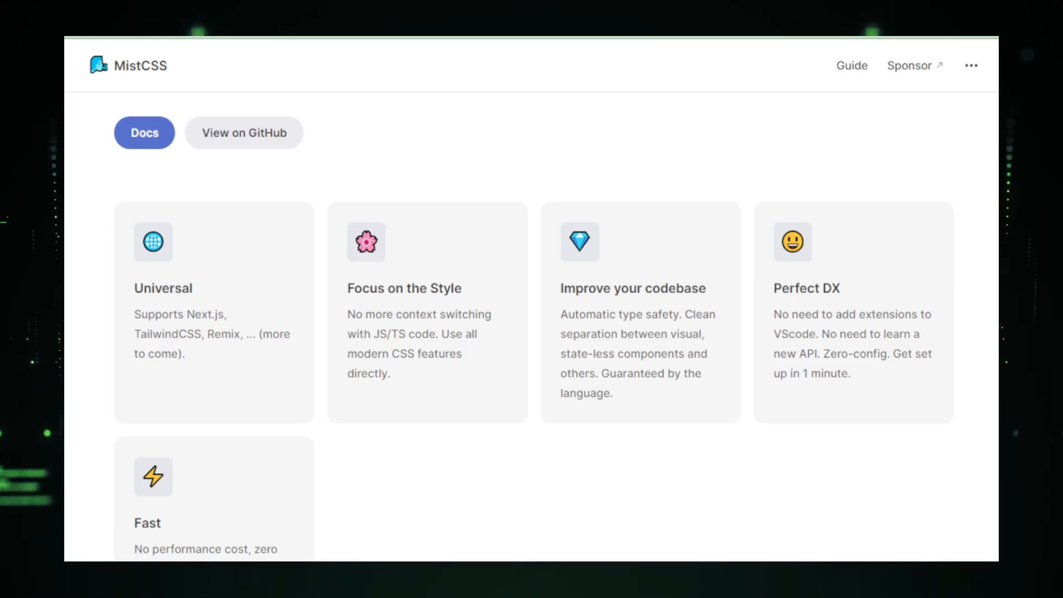
pyautogui.scroll(-3)
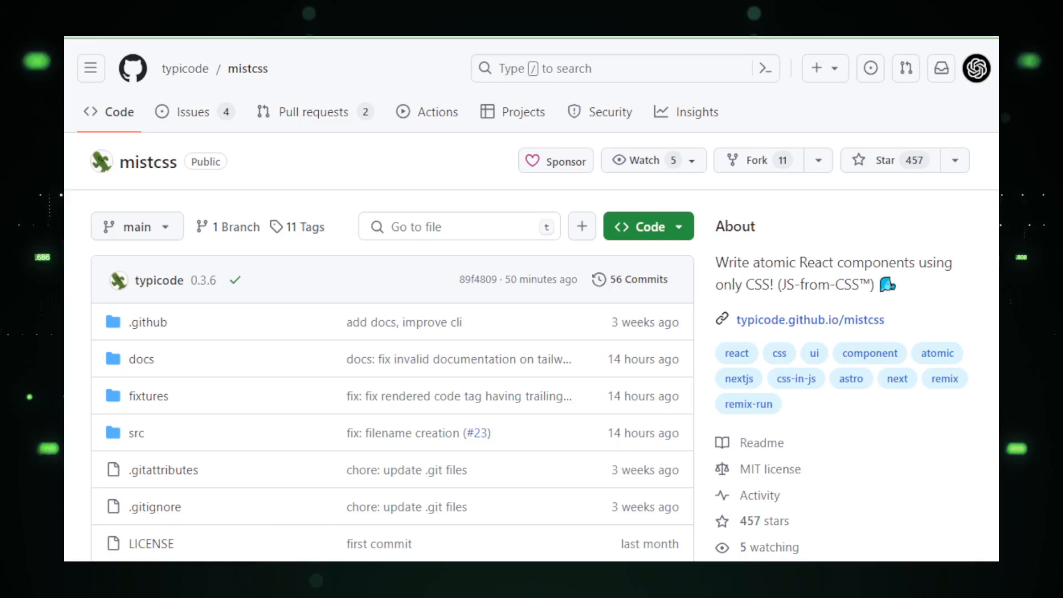
# Scroll the MistCSS README through its introduction and code samples.
pyautogui.scroll(-3)
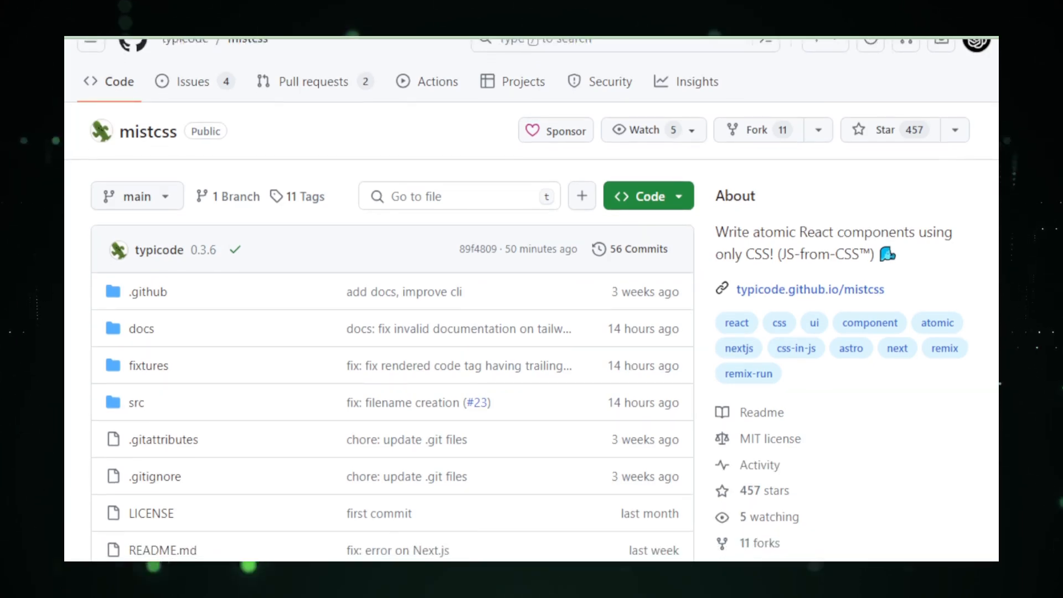
pyautogui.scroll(-3)
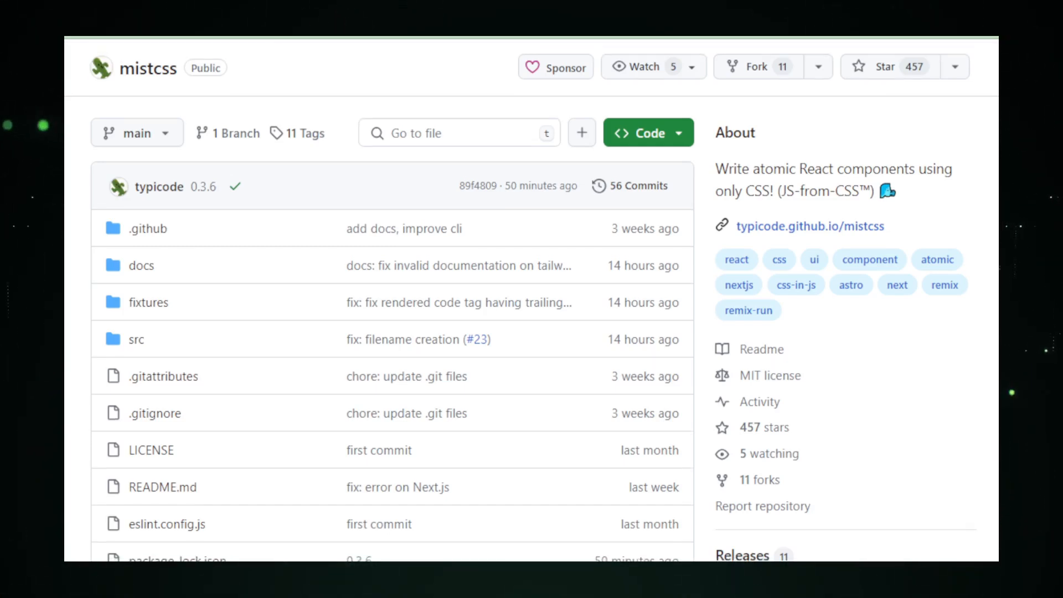
pyautogui.scroll(-3)
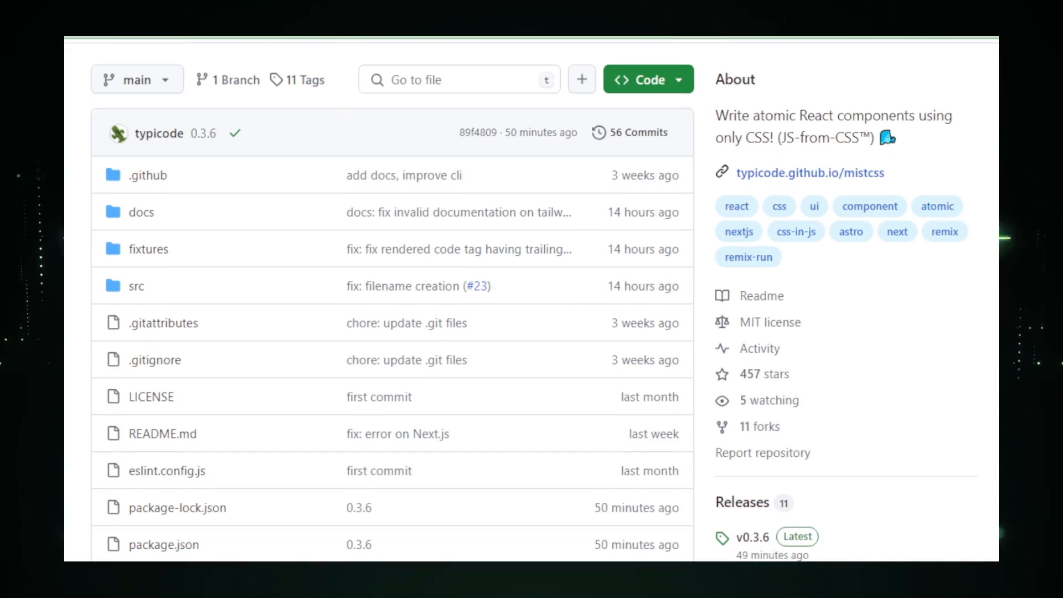
pyautogui.scroll(-3)
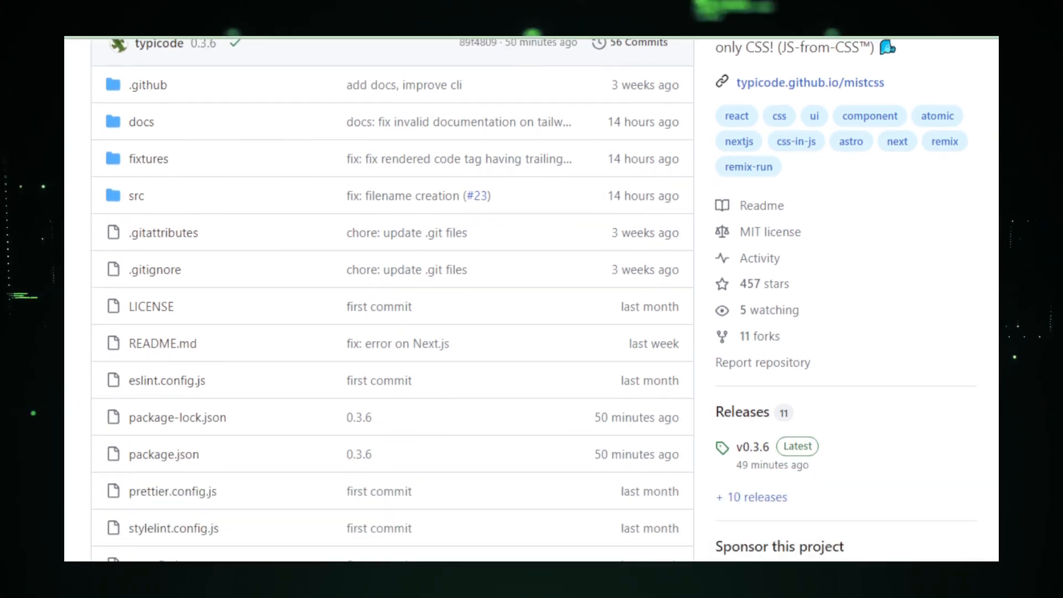
pyautogui.scroll(-3)
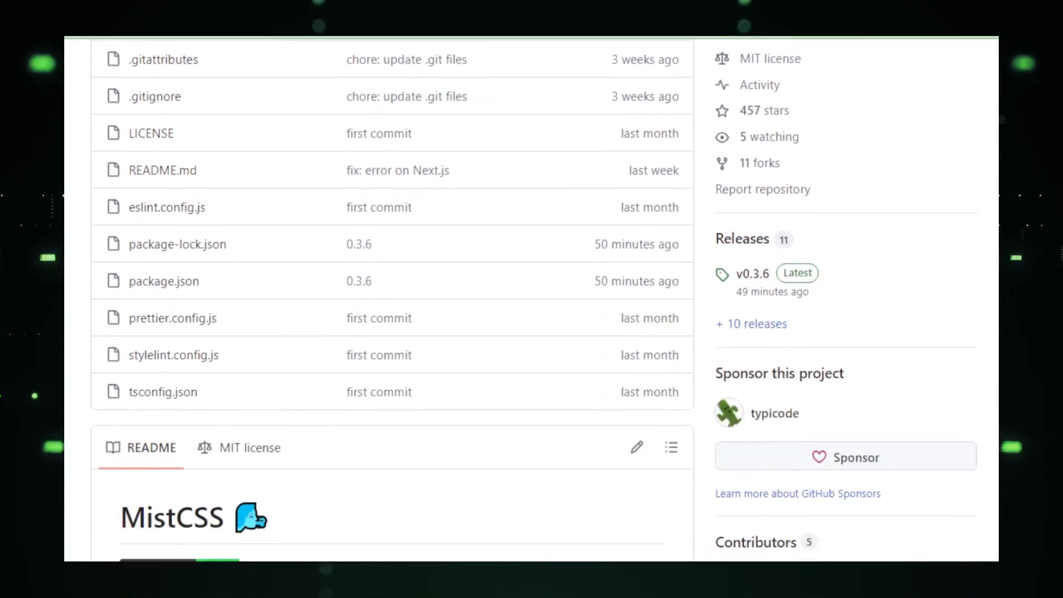
pyautogui.scroll(-3)
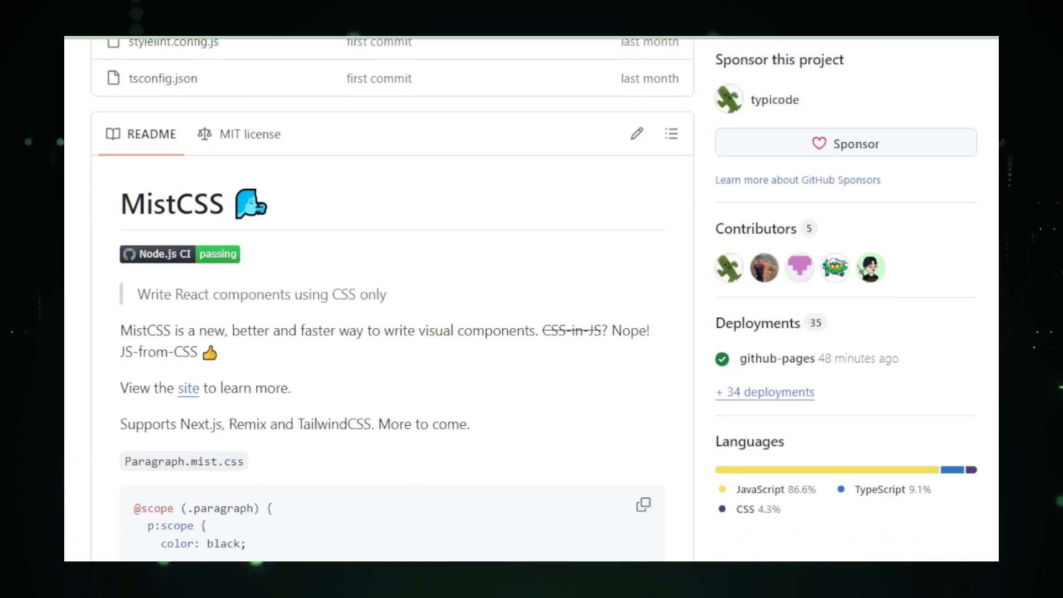
pyautogui.scroll(-3)
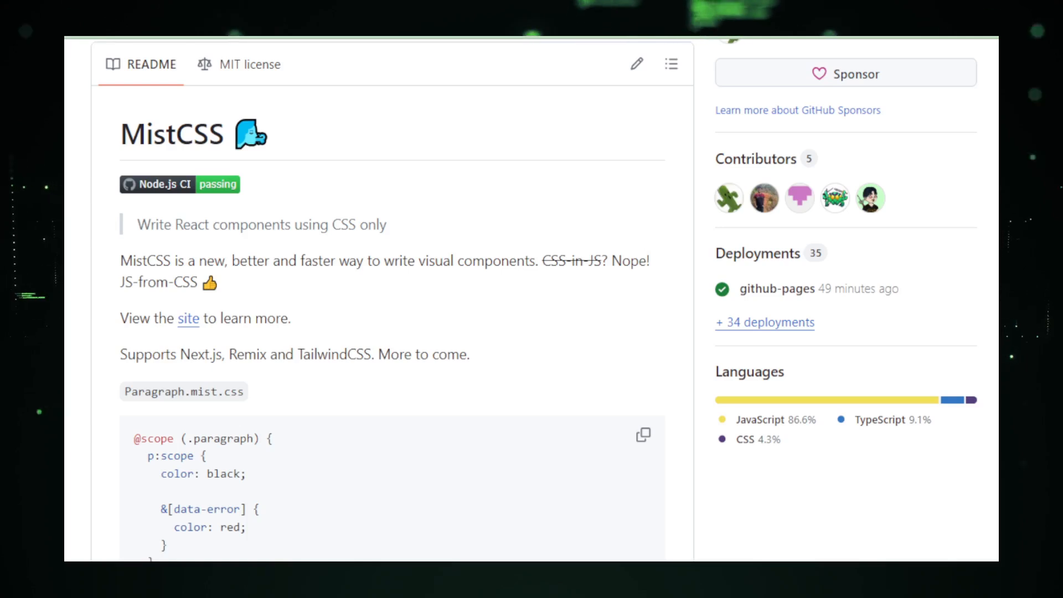
# Continue to the Documentation and 'Why the name?' sections, then head to the SlideOverCard repository.
pyautogui.scroll(-3)
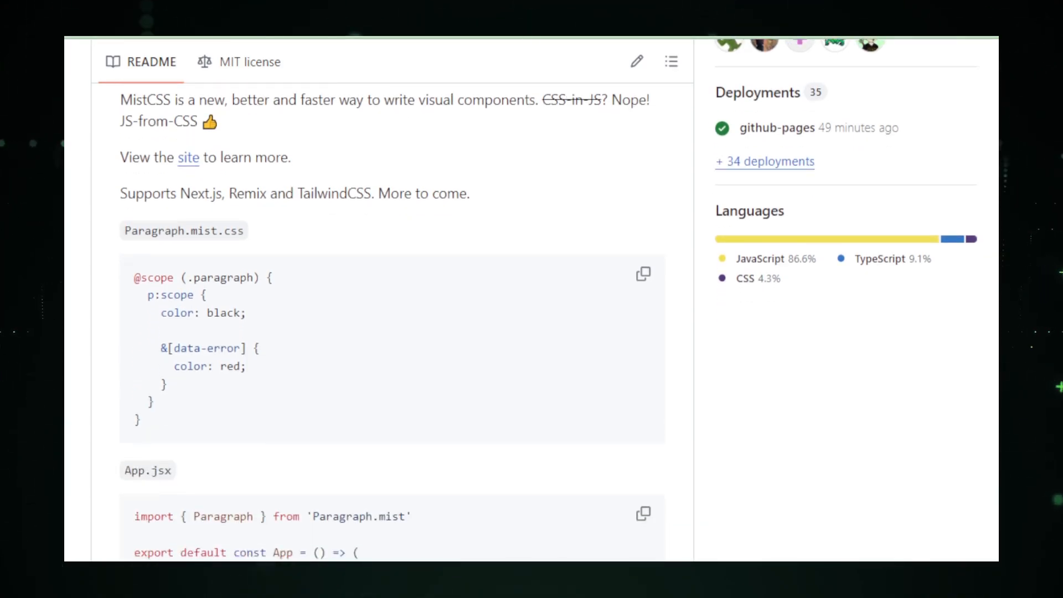
pyautogui.scroll(-3)
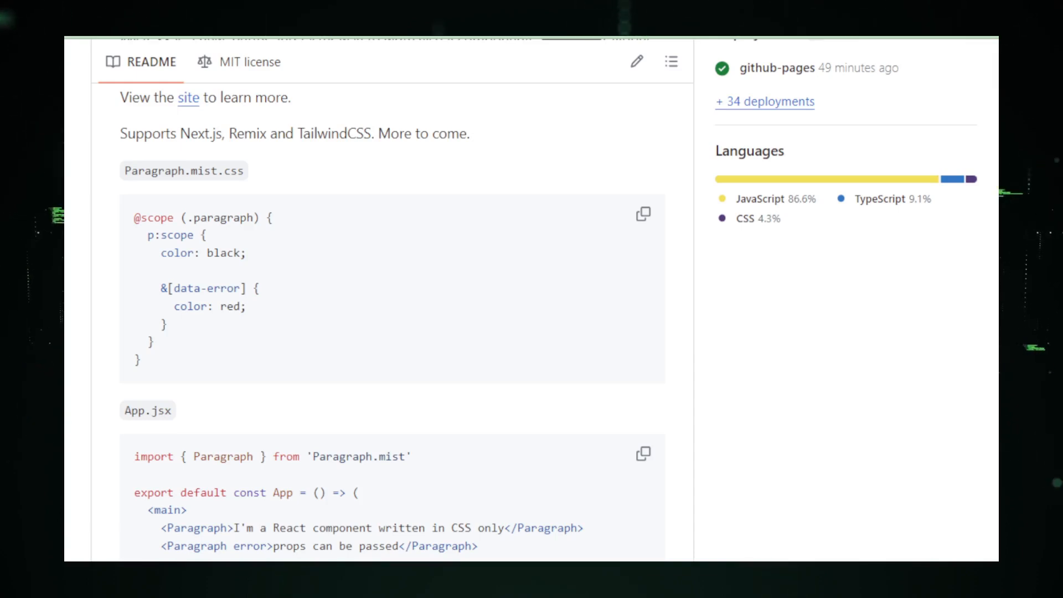
pyautogui.scroll(-3)
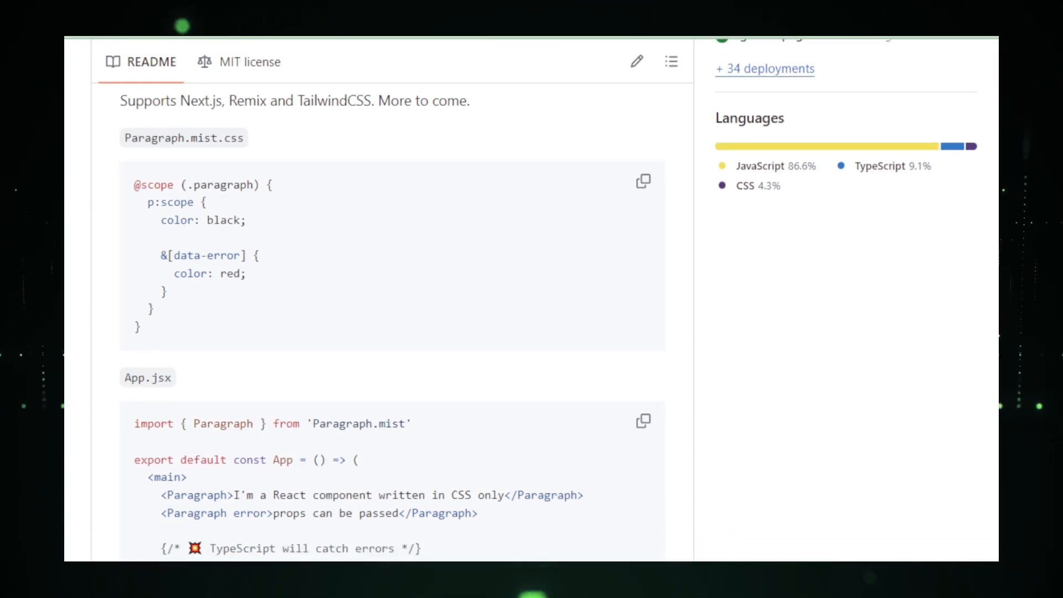
pyautogui.scroll(-3)
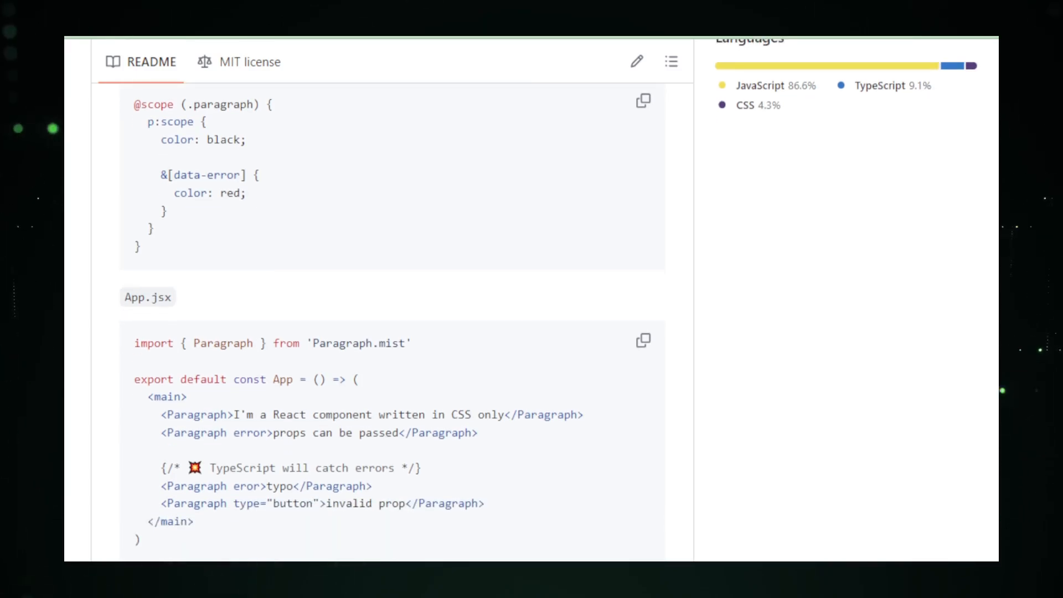
pyautogui.scroll(-3)
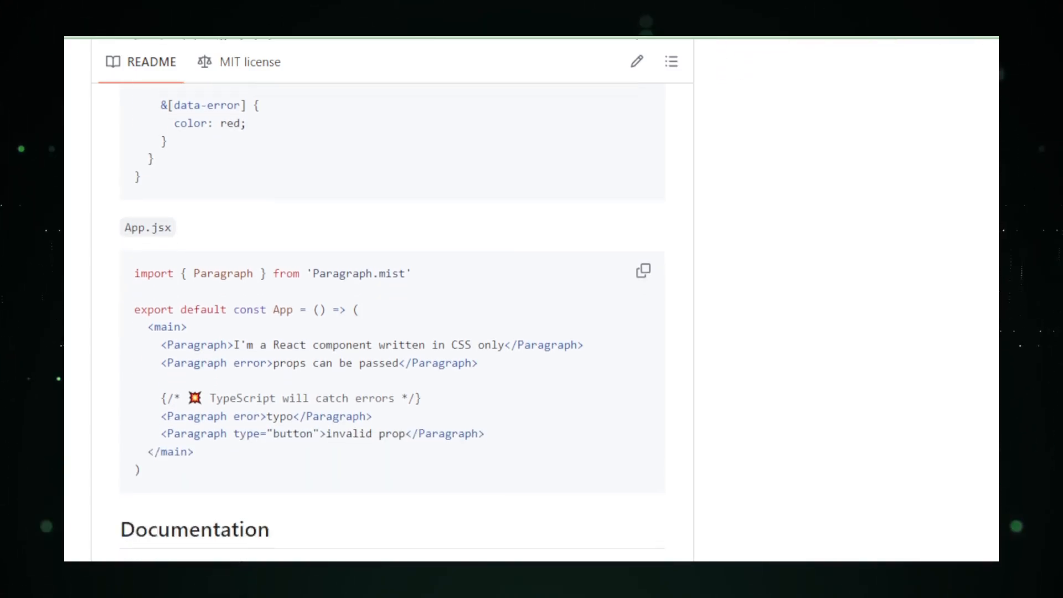
pyautogui.scroll(-3)
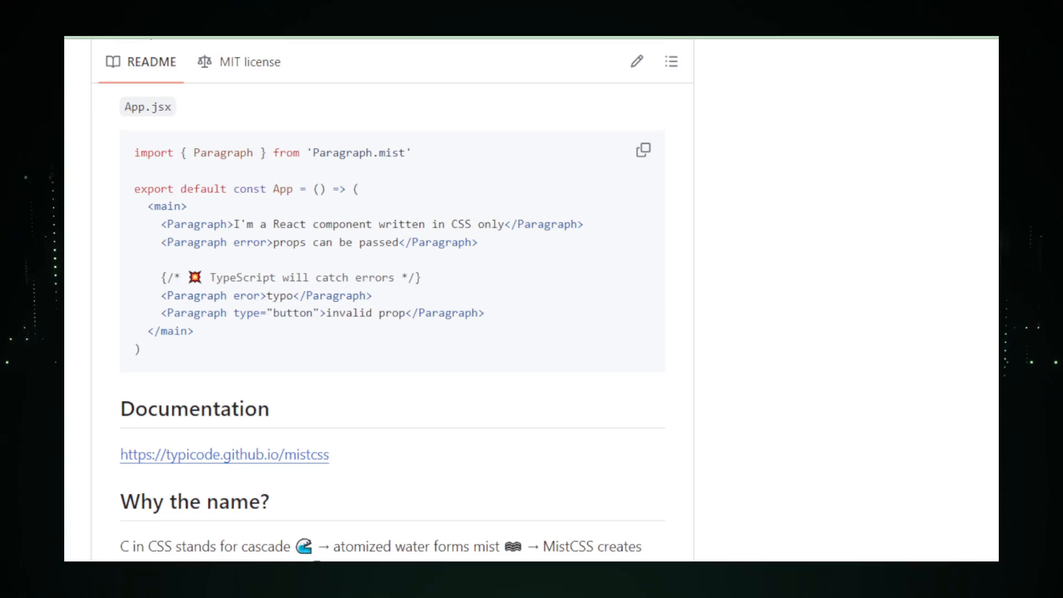
pyautogui.scroll(-3)
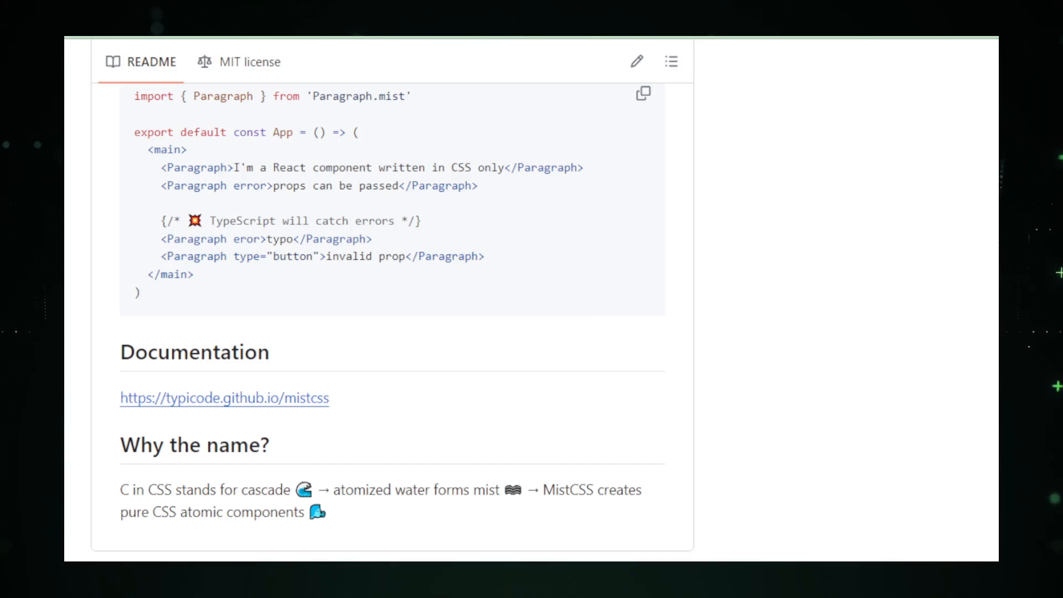
pyautogui.moveTo(399, 137)
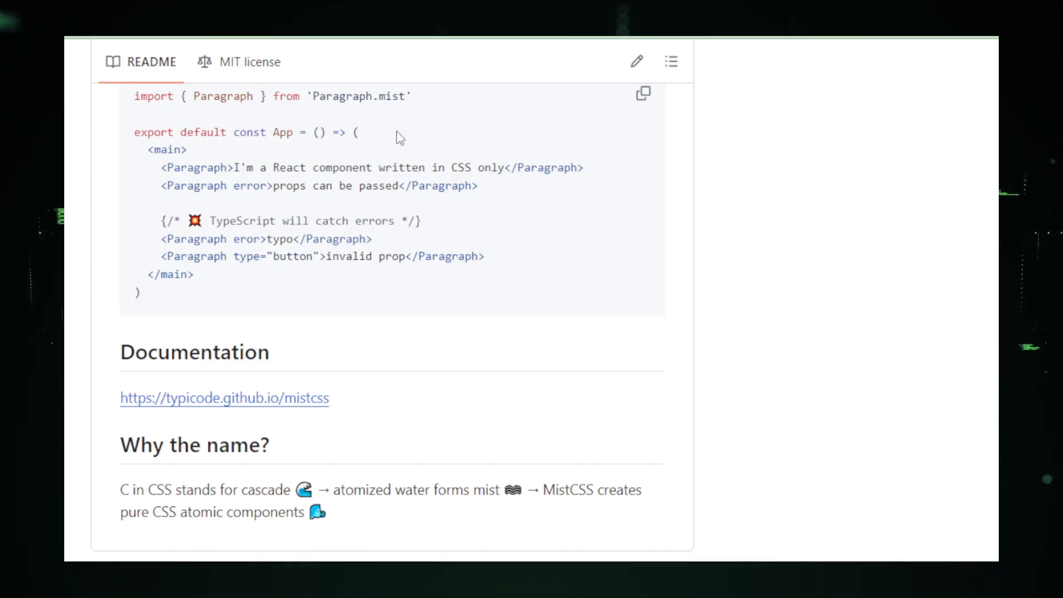
pyautogui.click(251, 62)
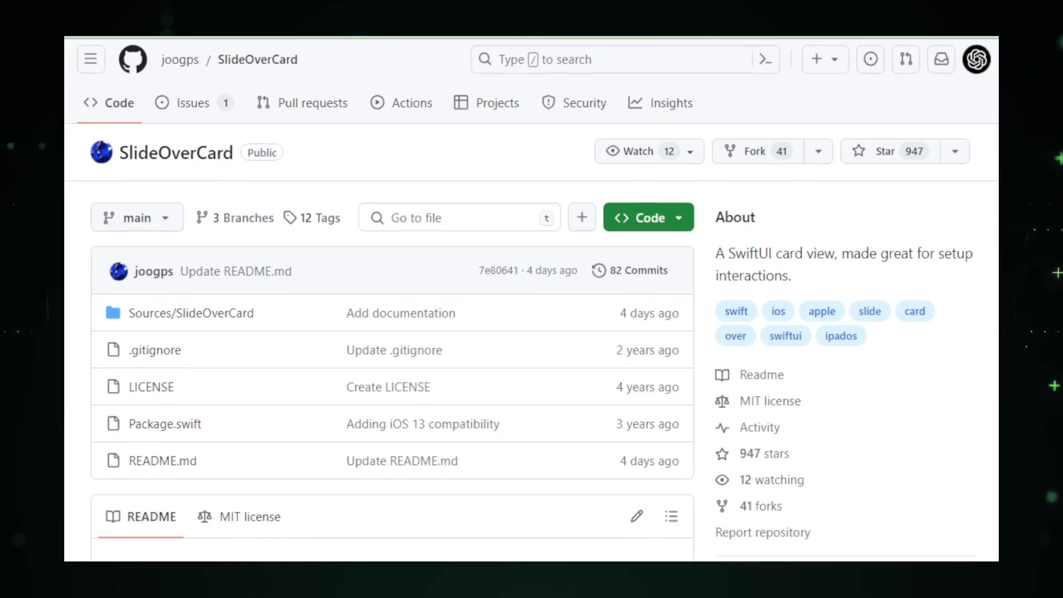
# Scroll the SlideOverCard README through its Installation and Usage sections.
pyautogui.scroll(-3)
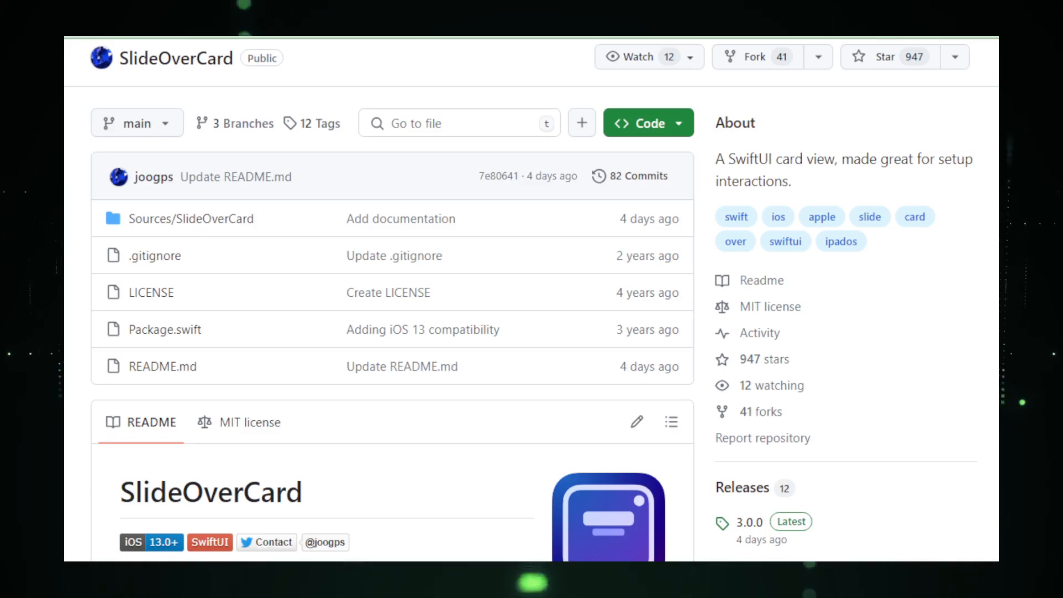
pyautogui.scroll(-3)
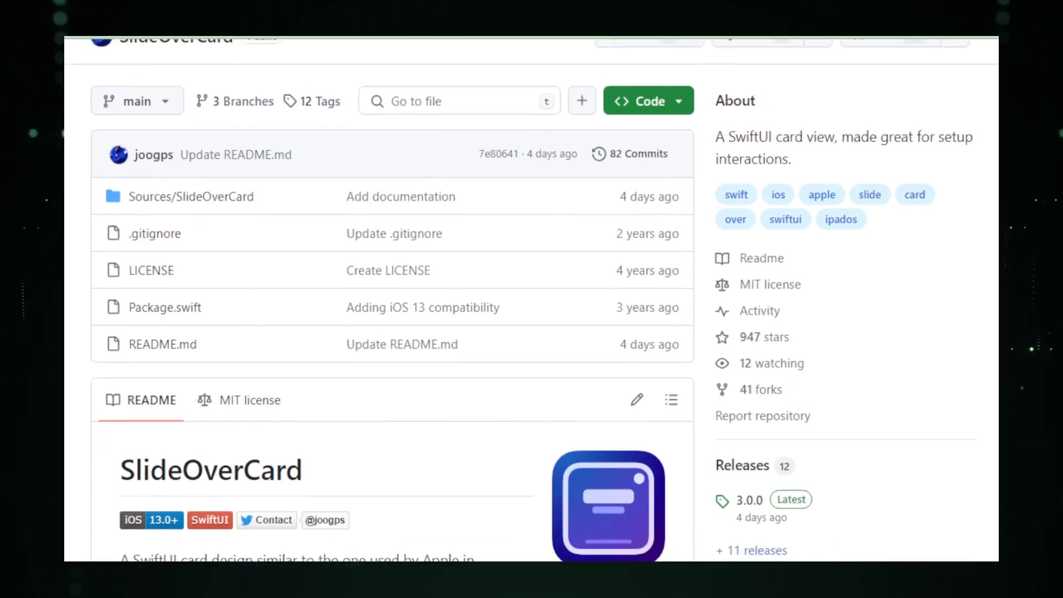
pyautogui.scroll(-3)
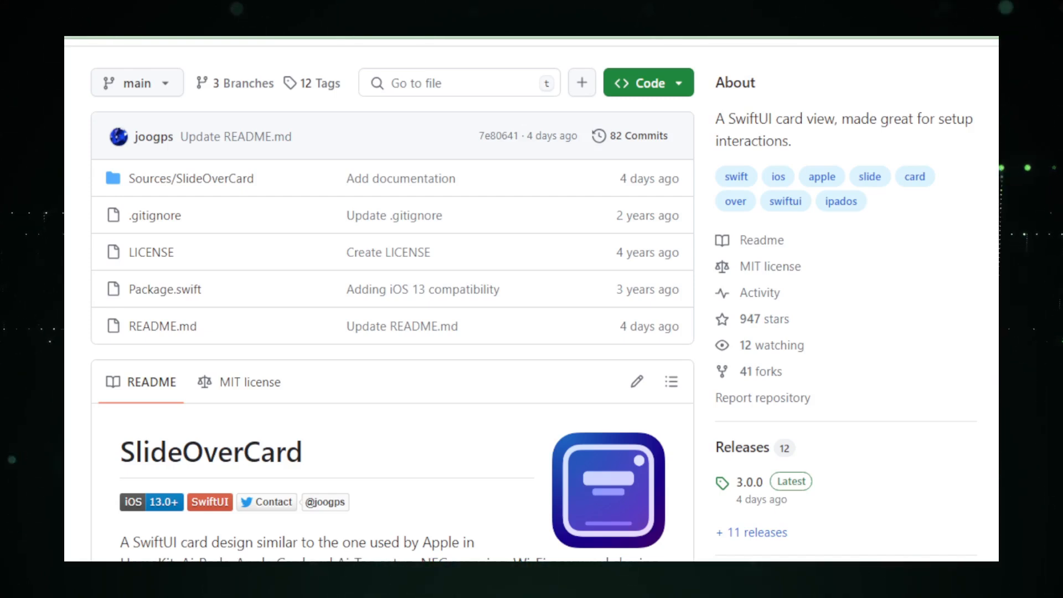
pyautogui.scroll(-3)
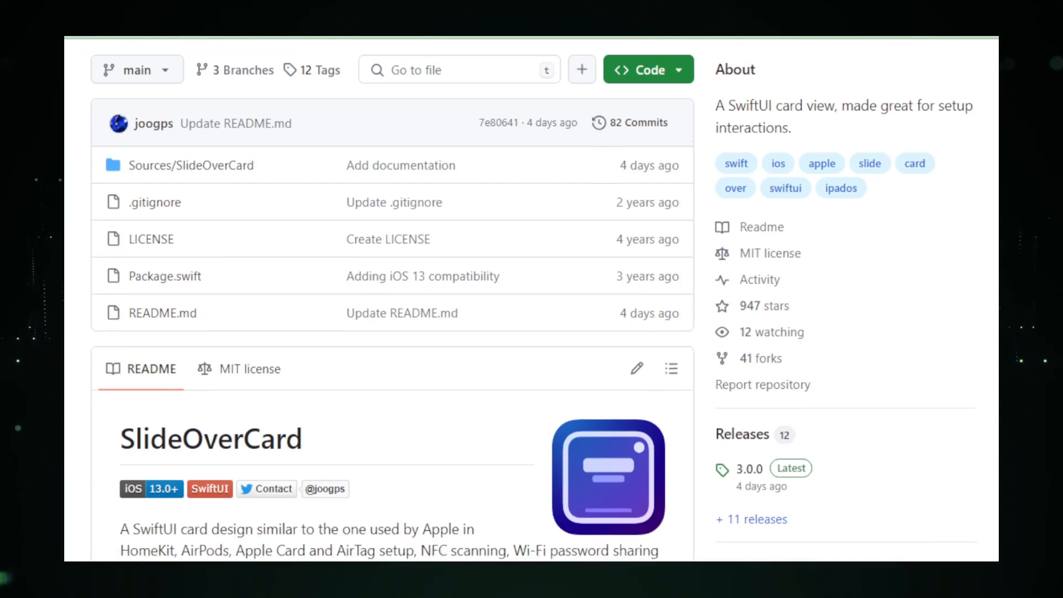
pyautogui.scroll(-3)
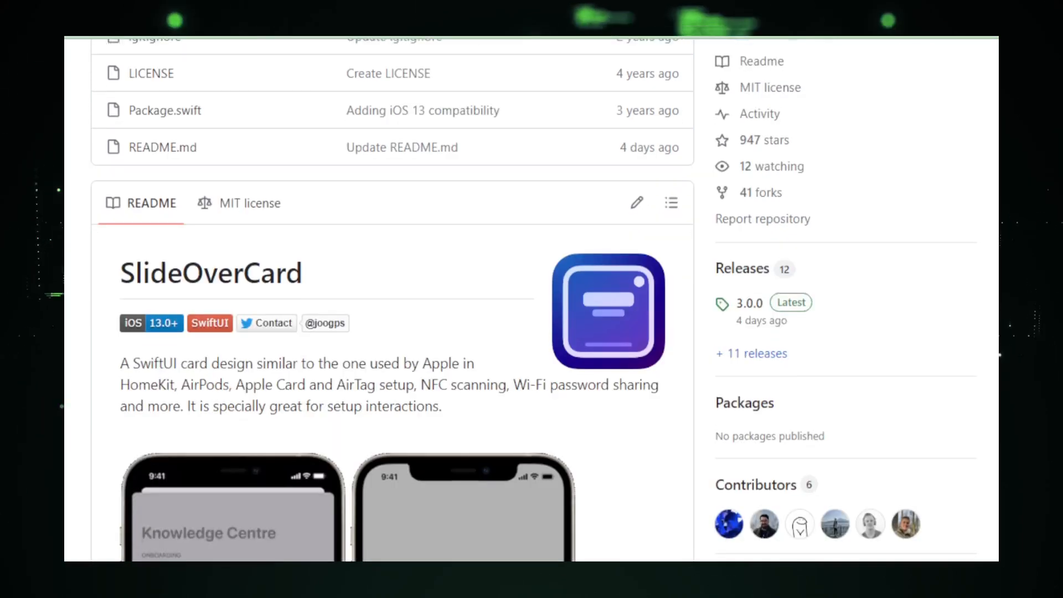
pyautogui.scroll(-3)
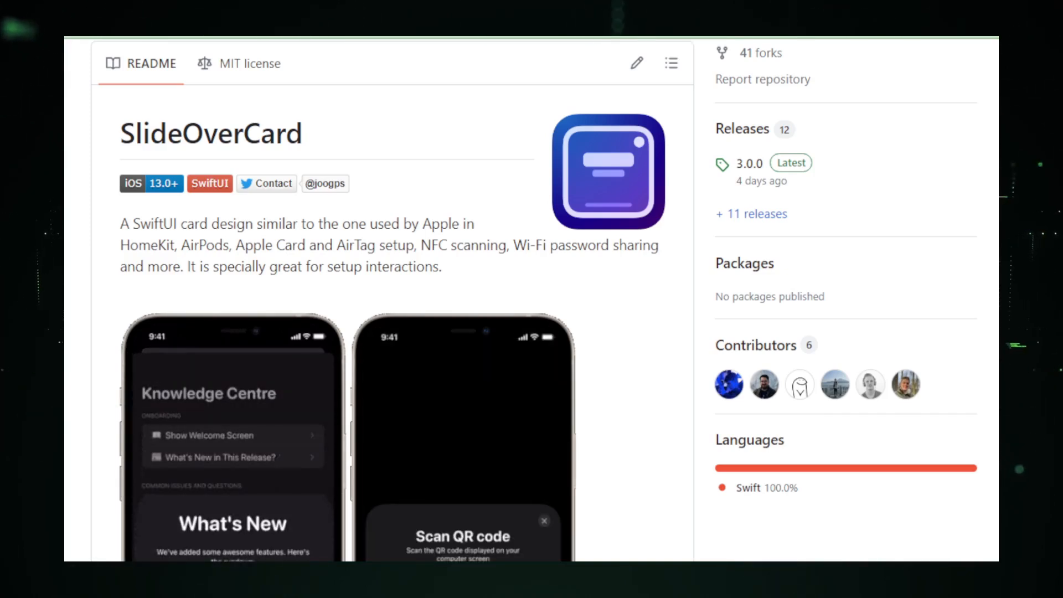
pyautogui.scroll(-3)
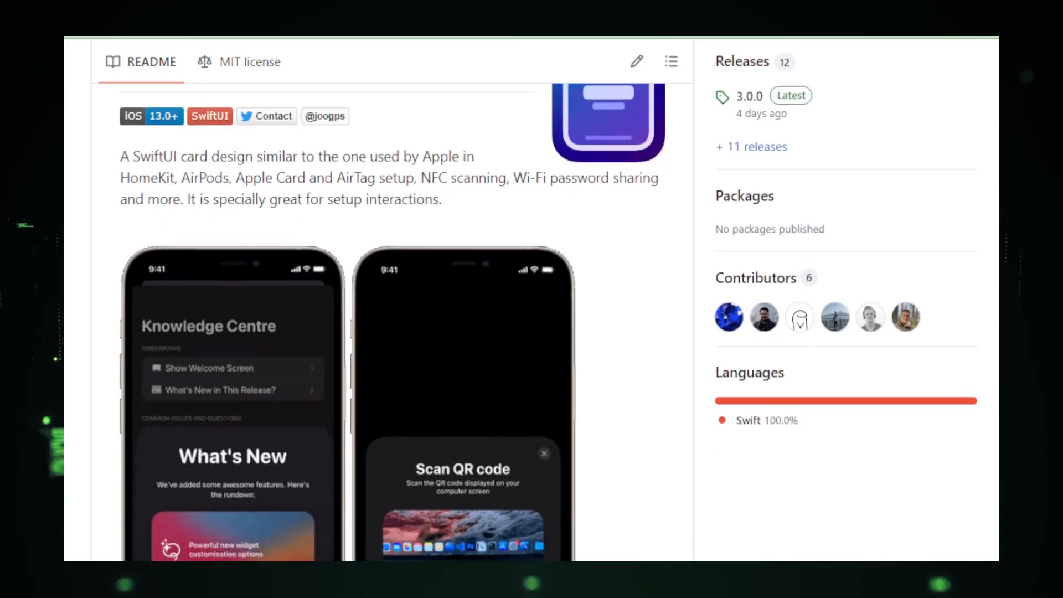
pyautogui.scroll(-3)
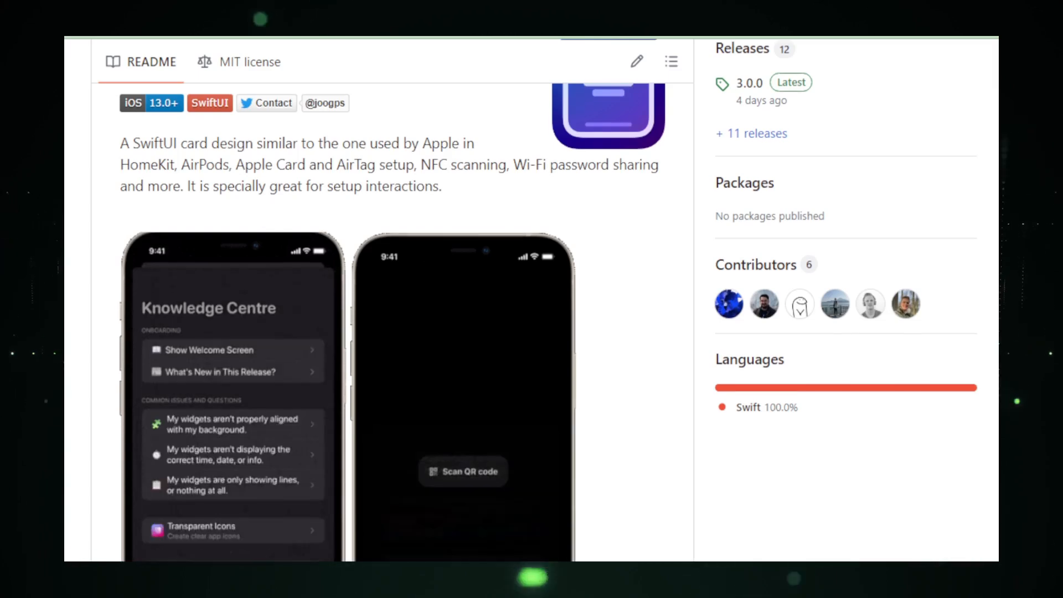
pyautogui.scroll(-3)
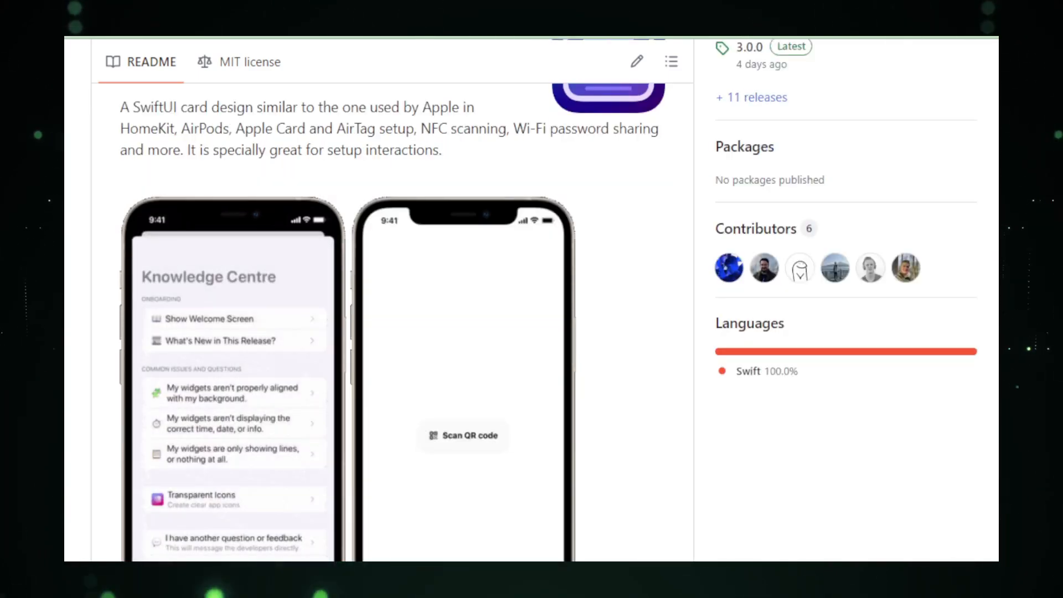
pyautogui.scroll(-3)
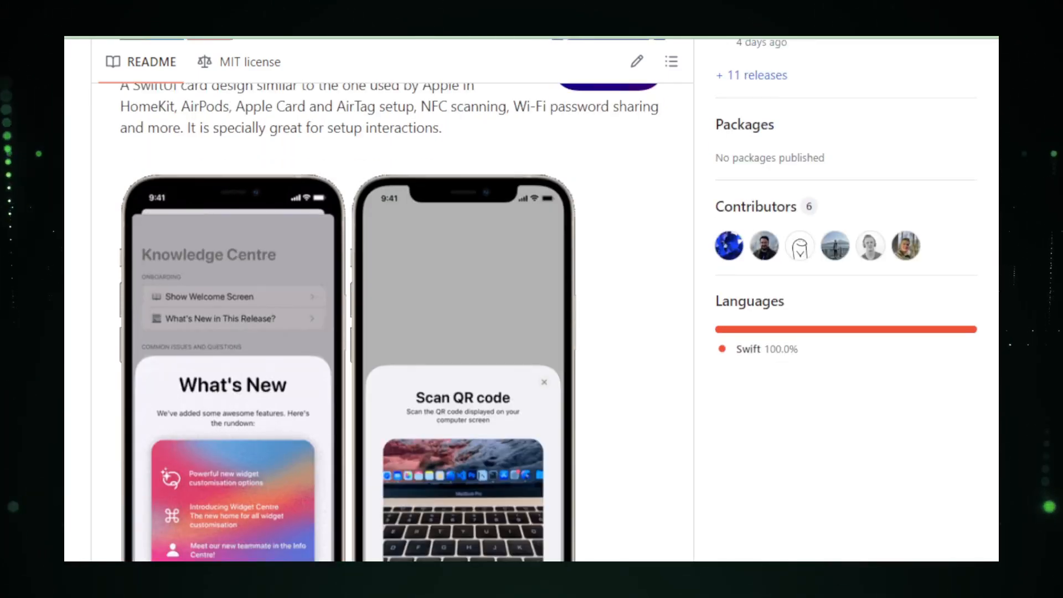
pyautogui.scroll(-3)
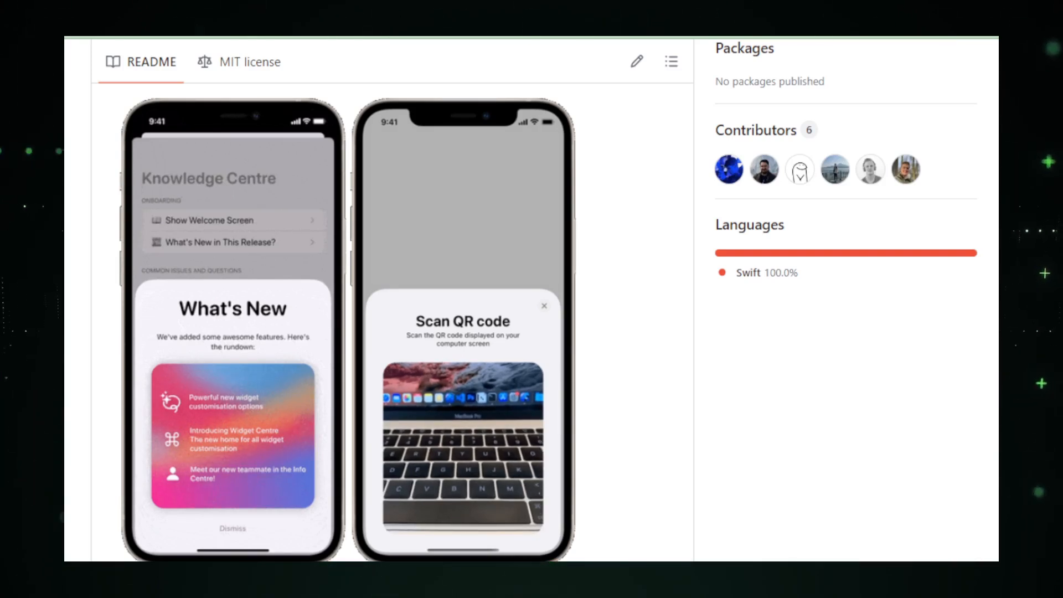
# Continue past the Extra steps section down to the README's Demo section.
pyautogui.scroll(-3)
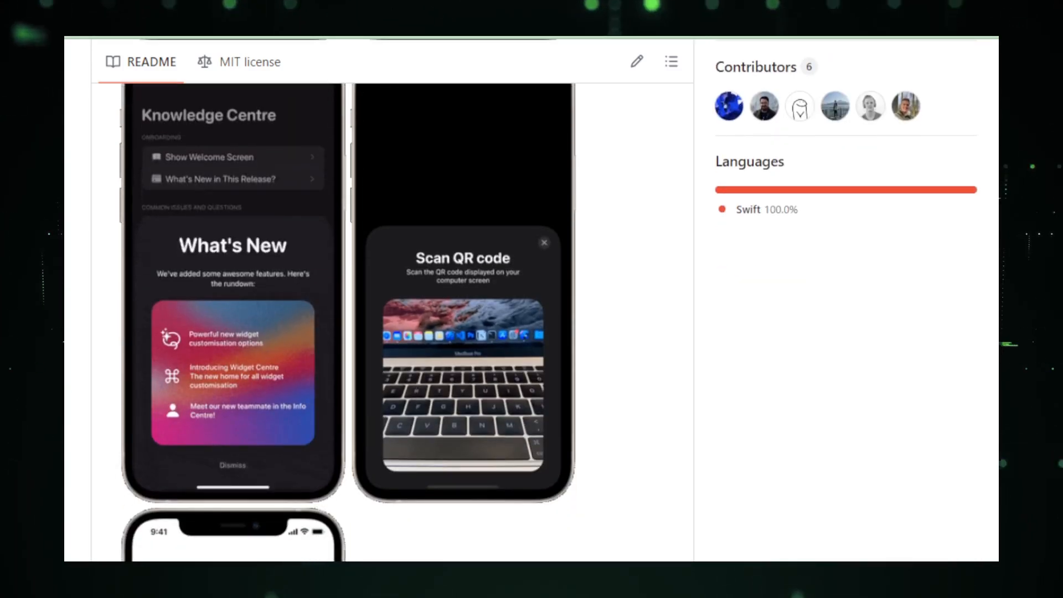
pyautogui.scroll(-3)
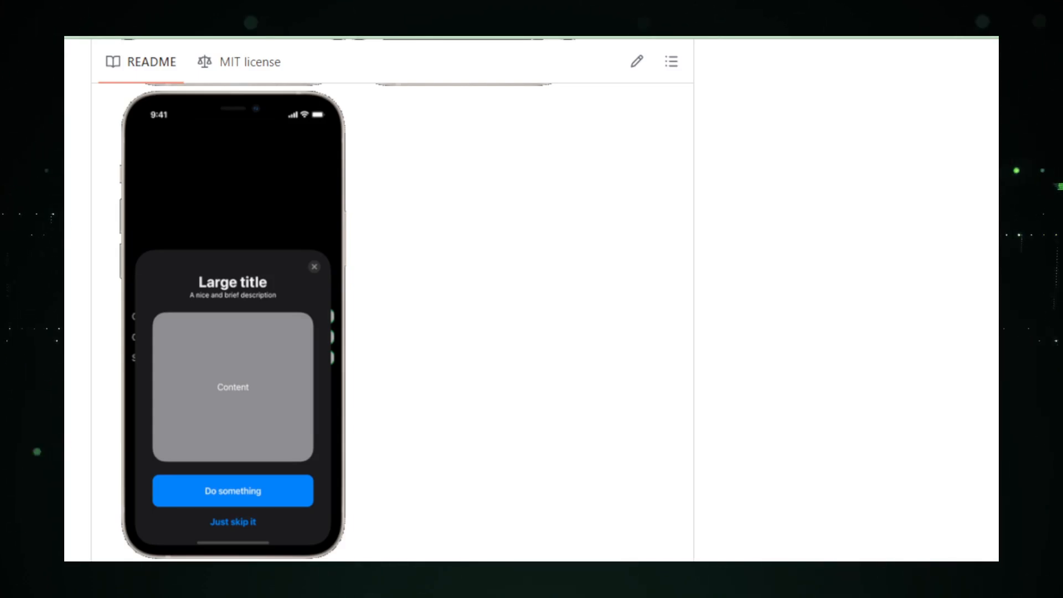
pyautogui.scroll(-3)
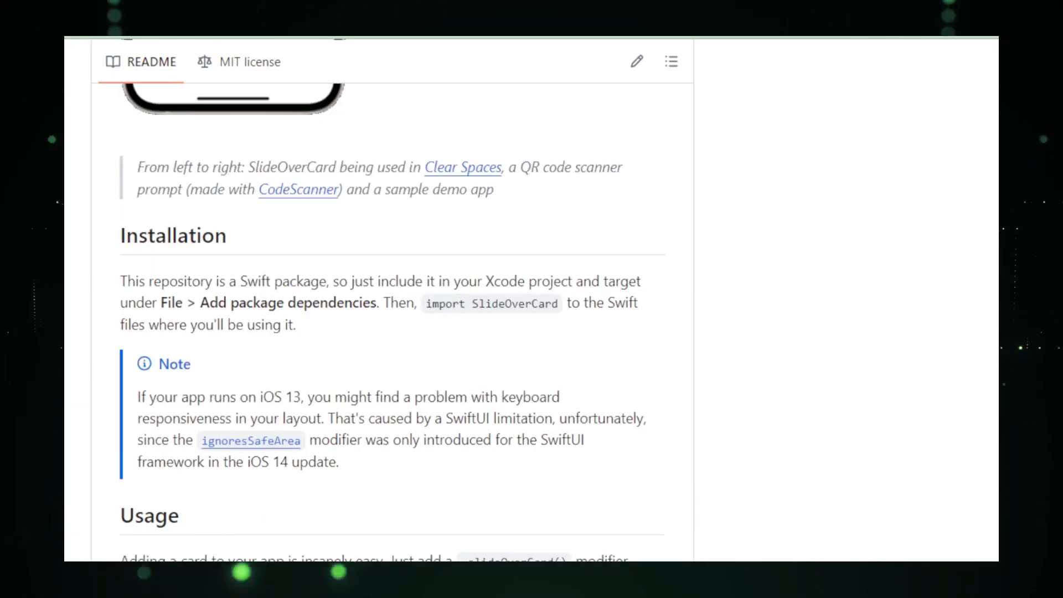
pyautogui.scroll(-3)
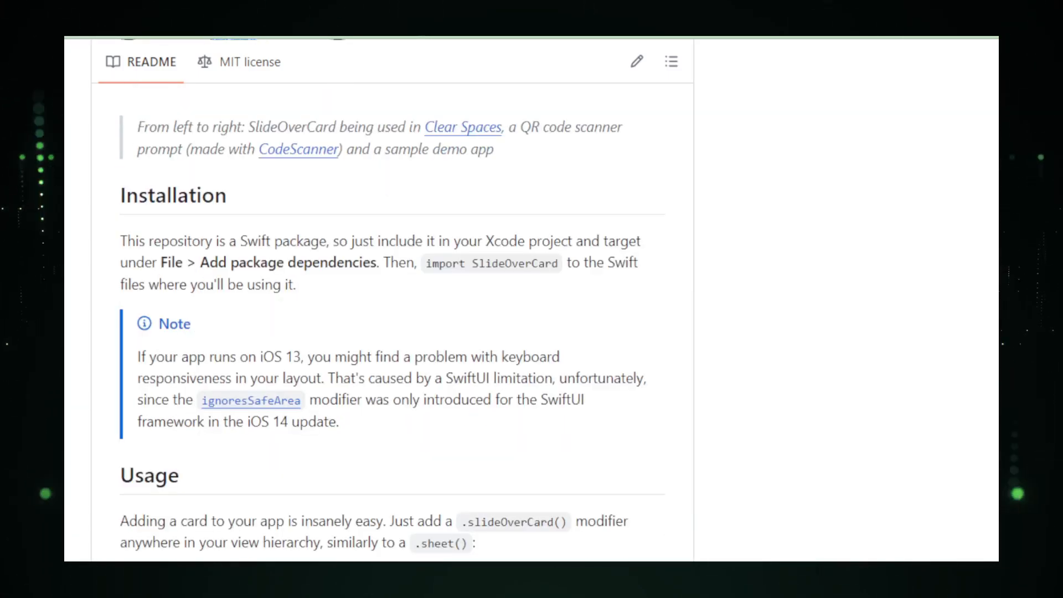
pyautogui.scroll(-3)
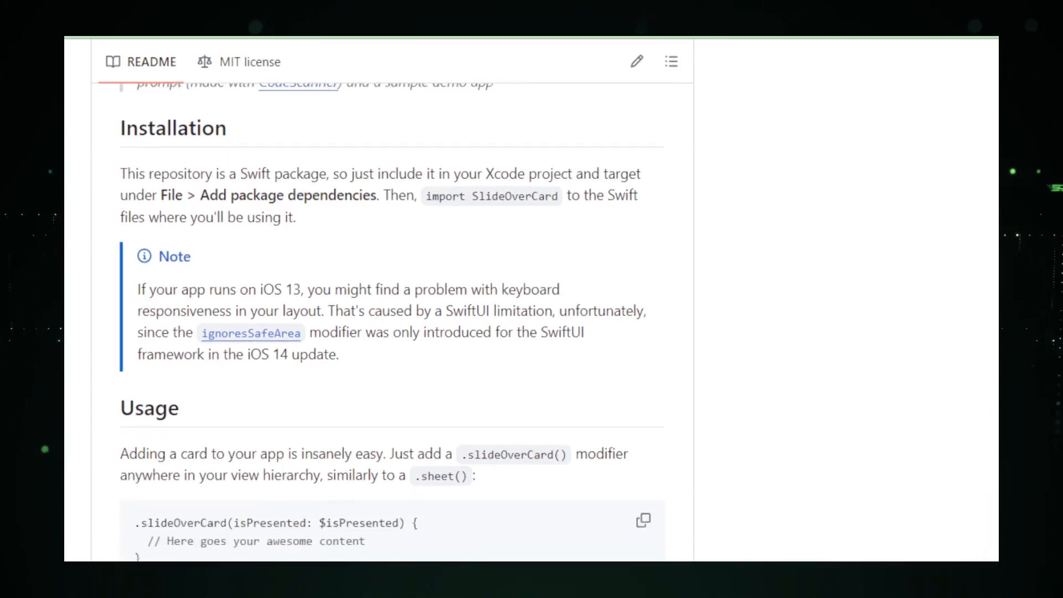
pyautogui.scroll(-3)
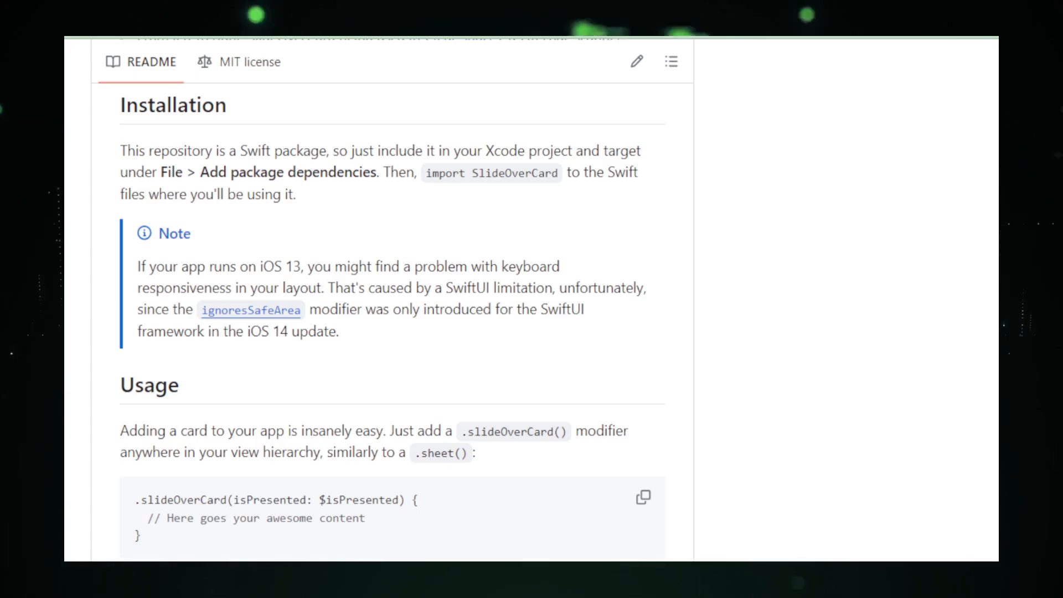
pyautogui.scroll(-3)
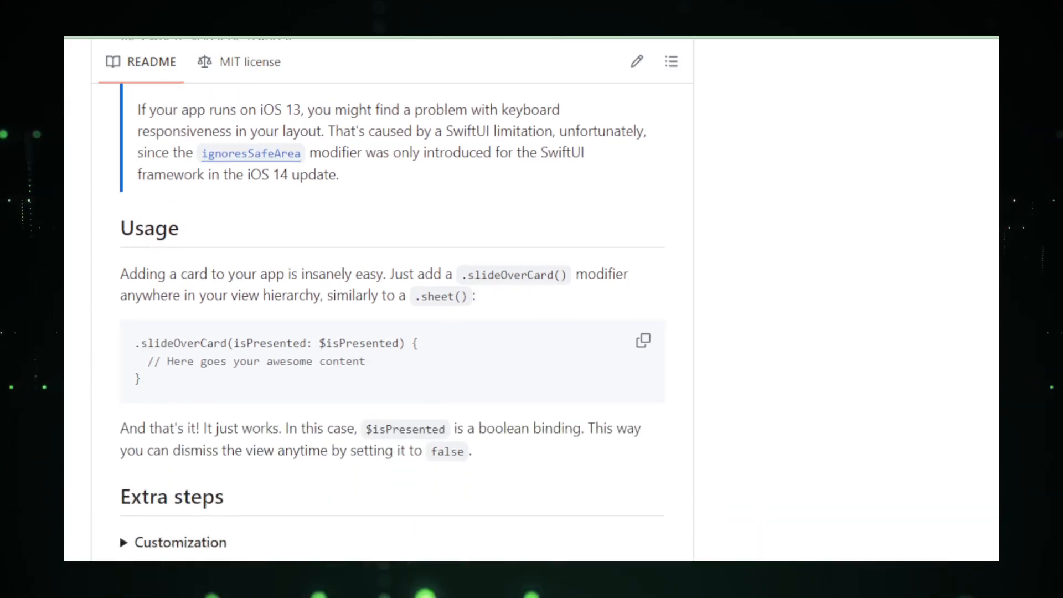
pyautogui.scroll(-3)
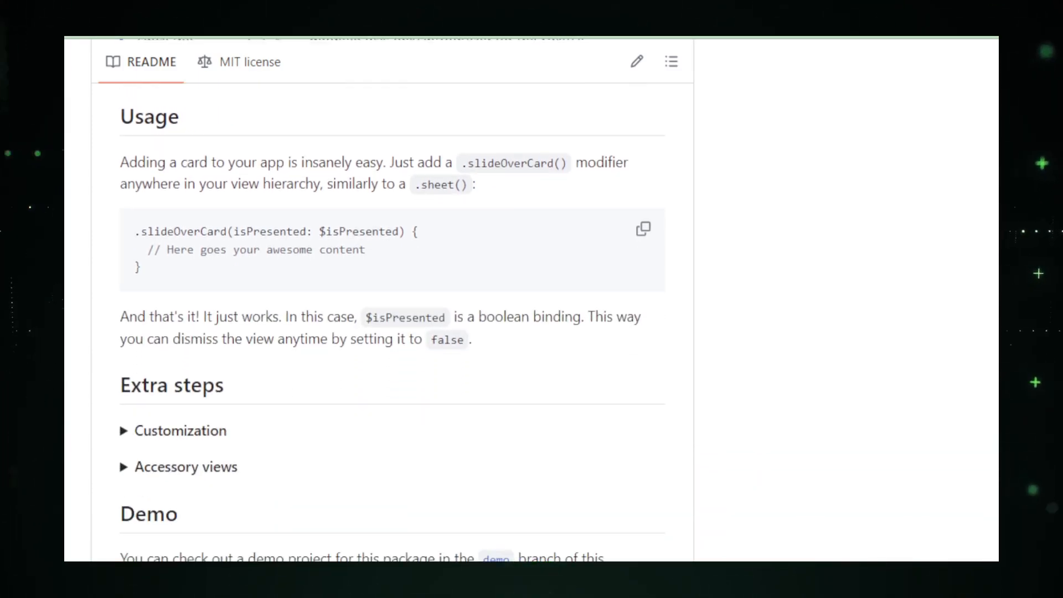
pyautogui.scroll(-3)
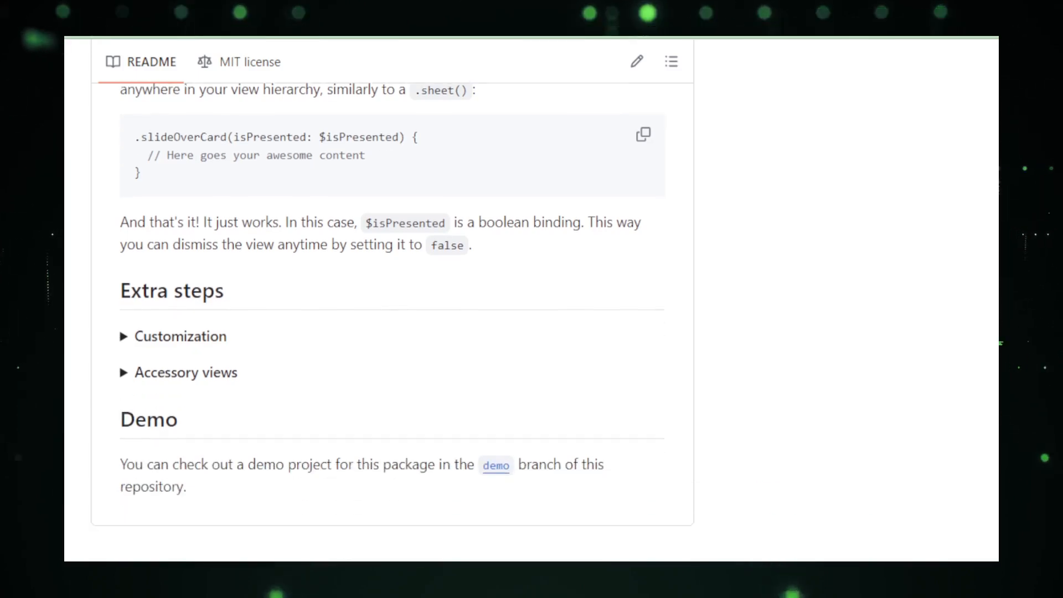
pyautogui.scroll(-3)
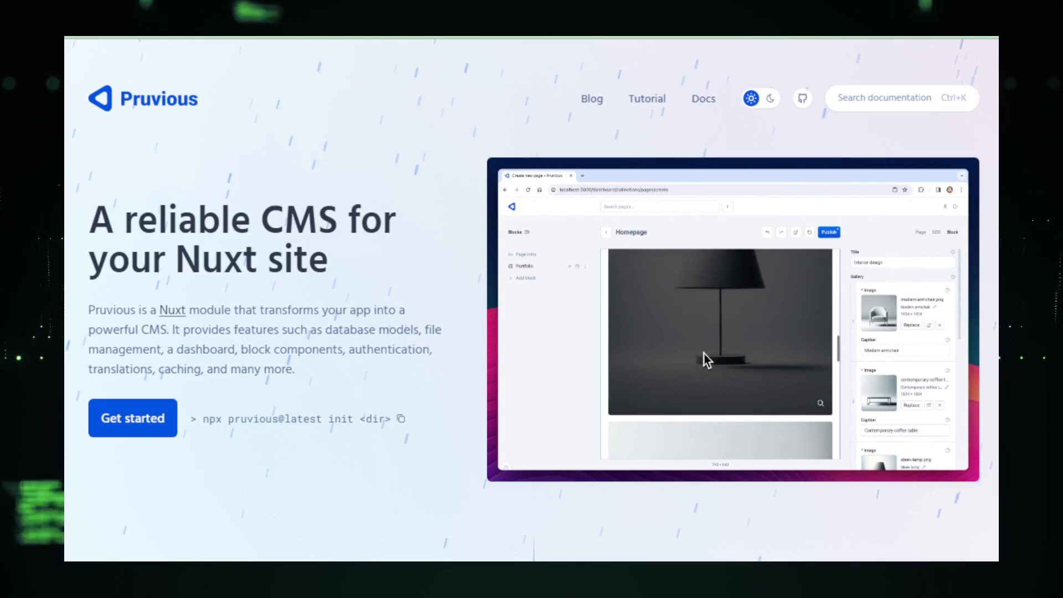
# Scroll the Pruvious homepage past the Developer-centric section to the Features cards grid.
pyautogui.scroll(-3)
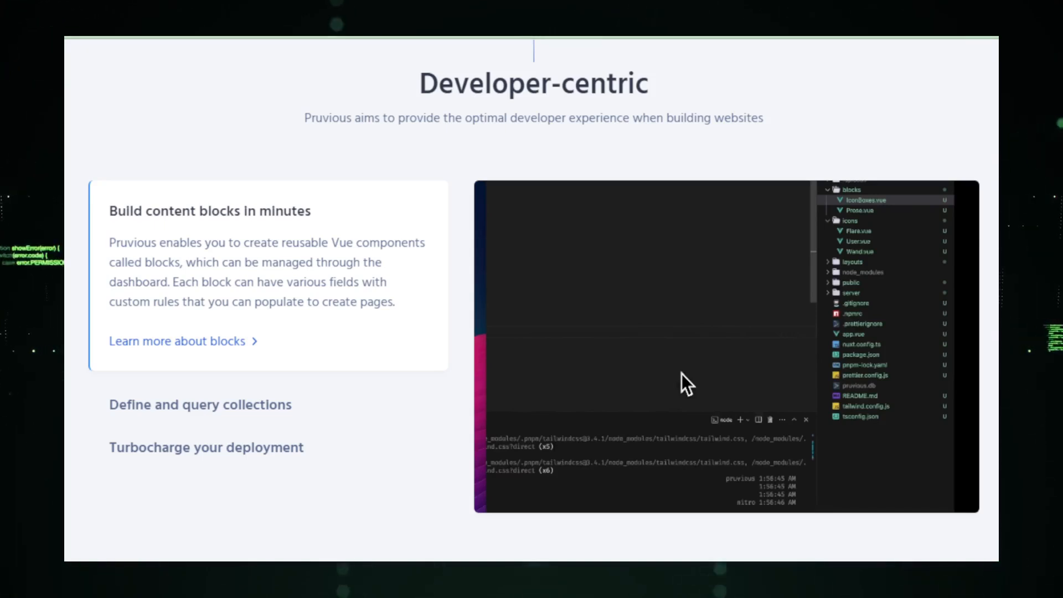
pyautogui.scroll(-3)
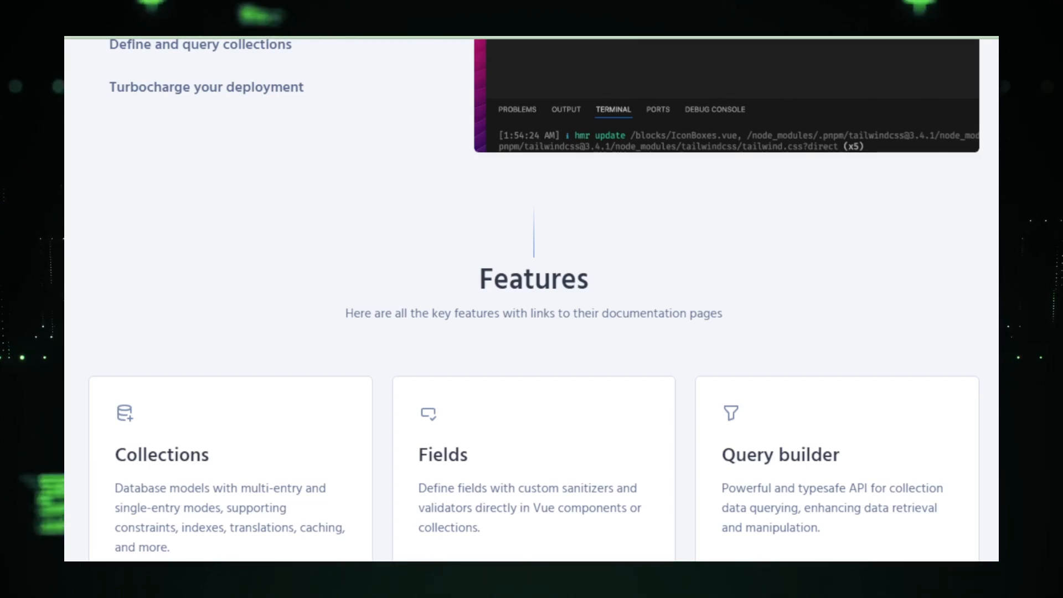
pyautogui.scroll(-3)
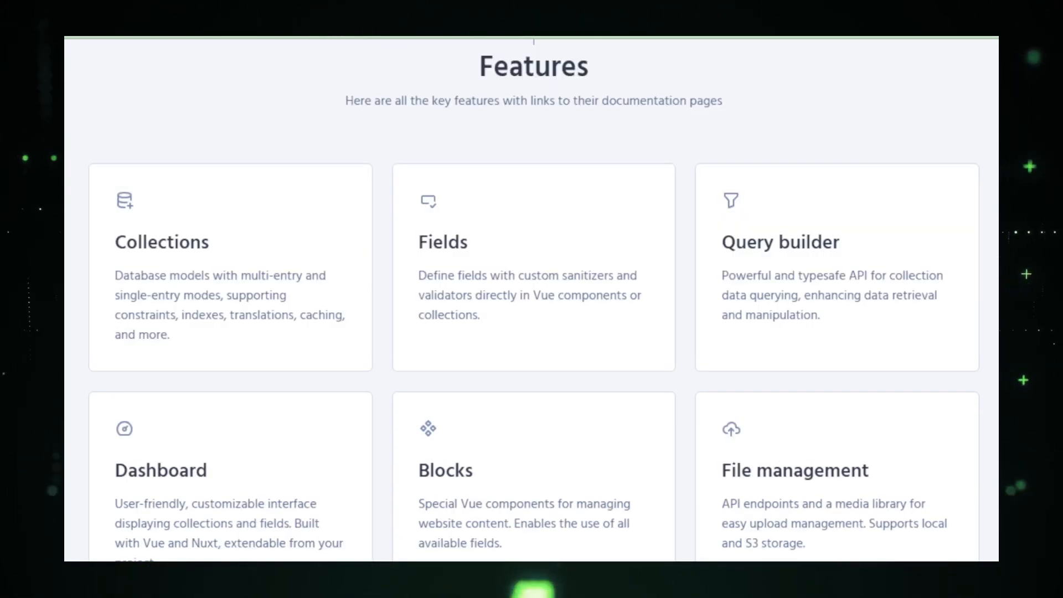
pyautogui.scroll(-3)
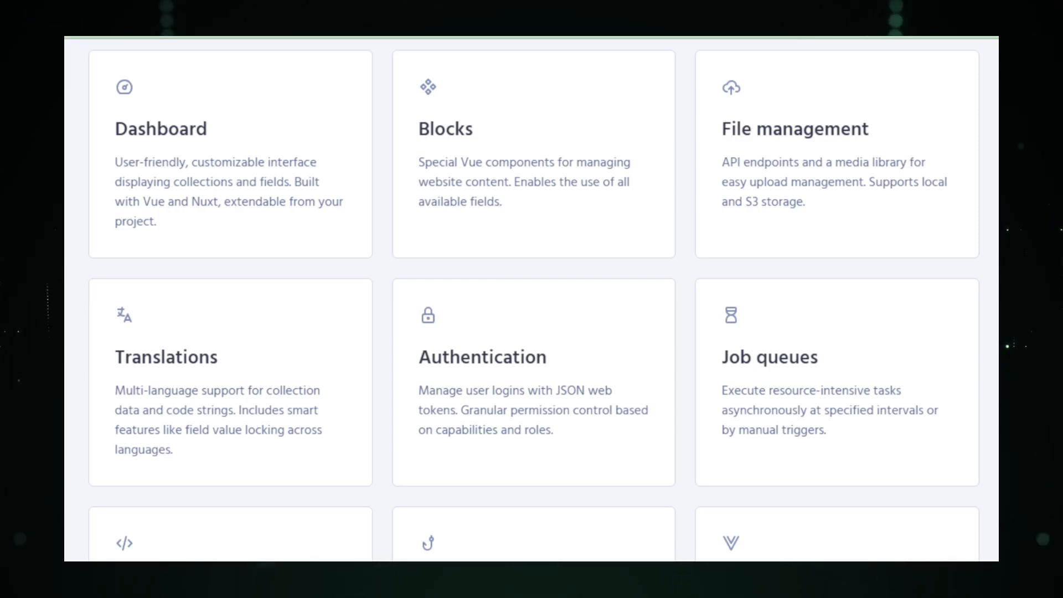
pyautogui.scroll(-3)
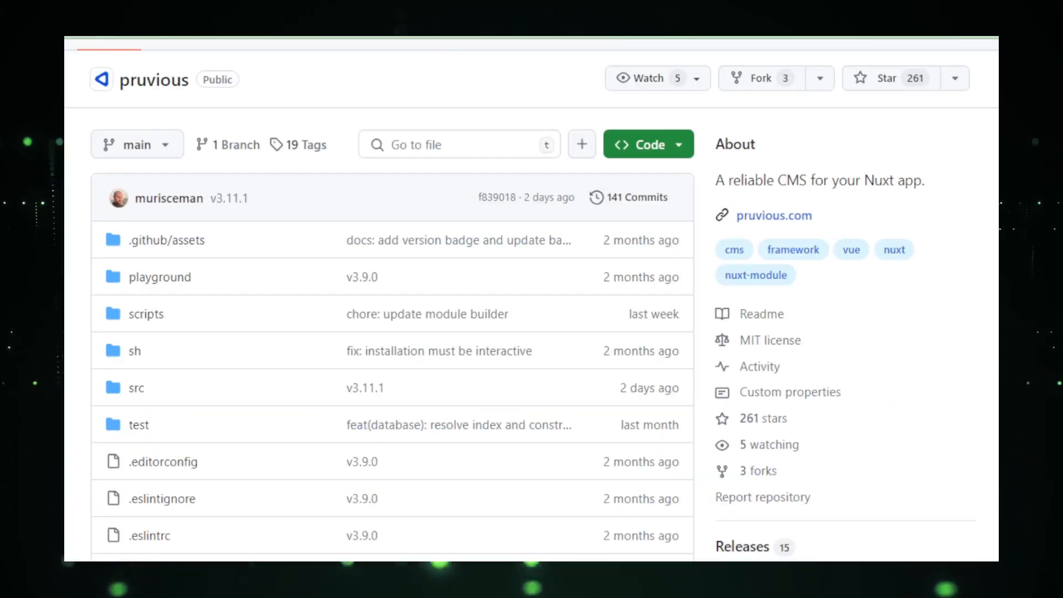
# Scroll the Pruvious README through its introduction and installation sections.
pyautogui.scroll(-3)
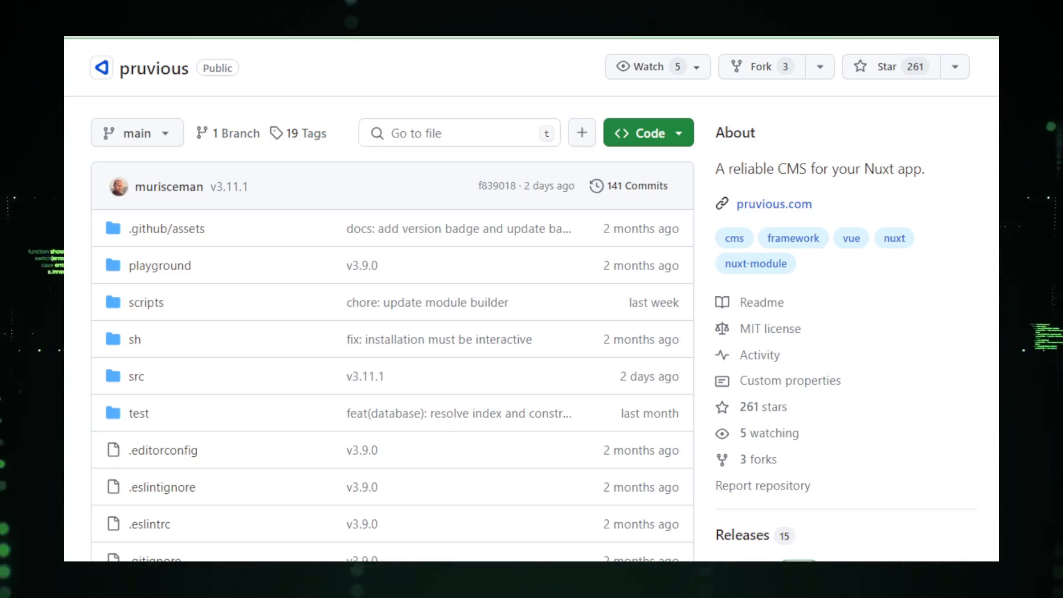
pyautogui.scroll(-3)
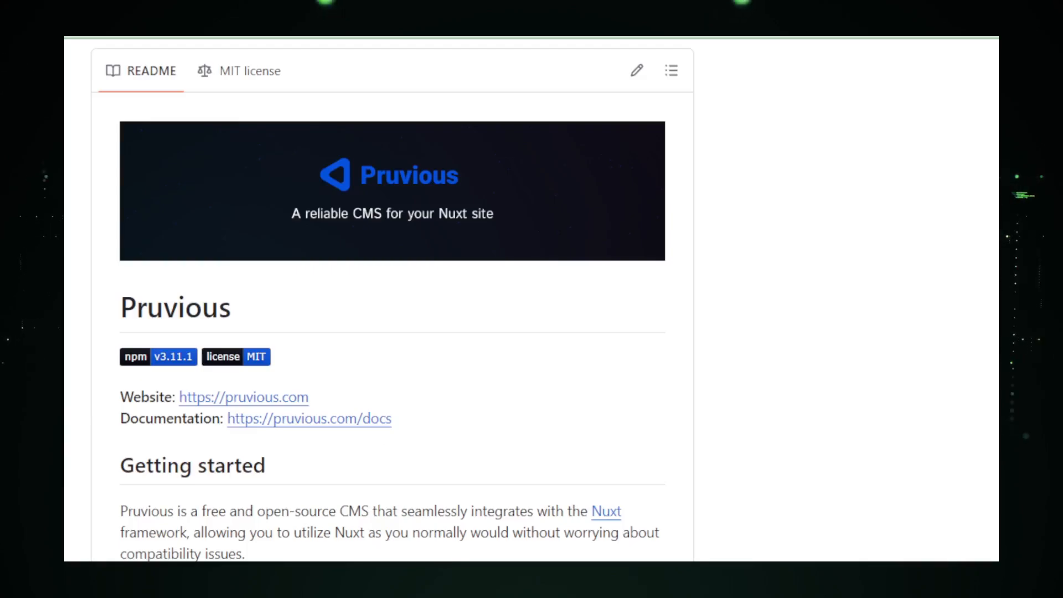
pyautogui.scroll(-3)
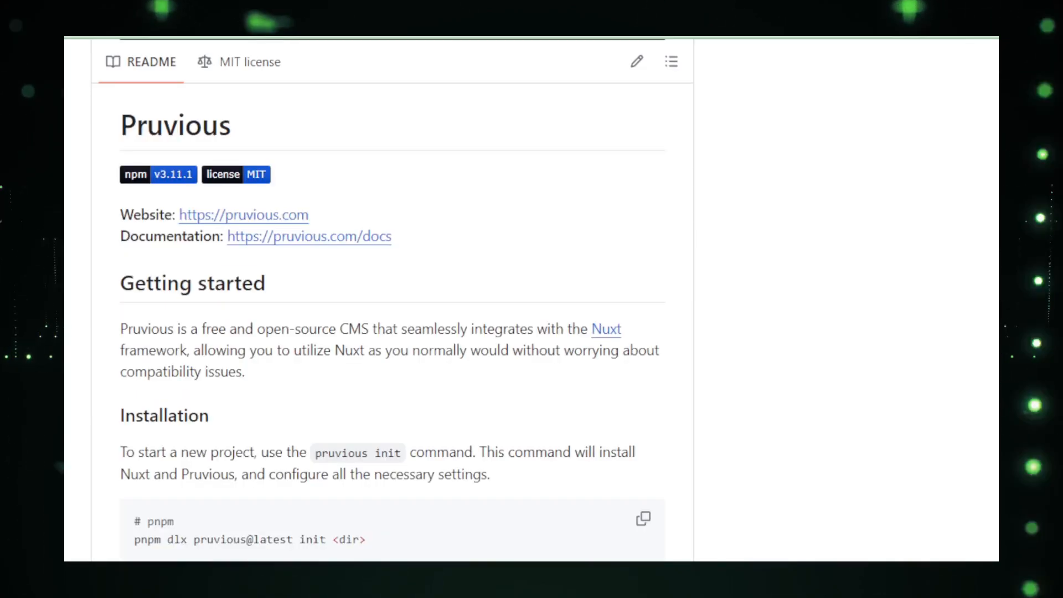
pyautogui.scroll(-3)
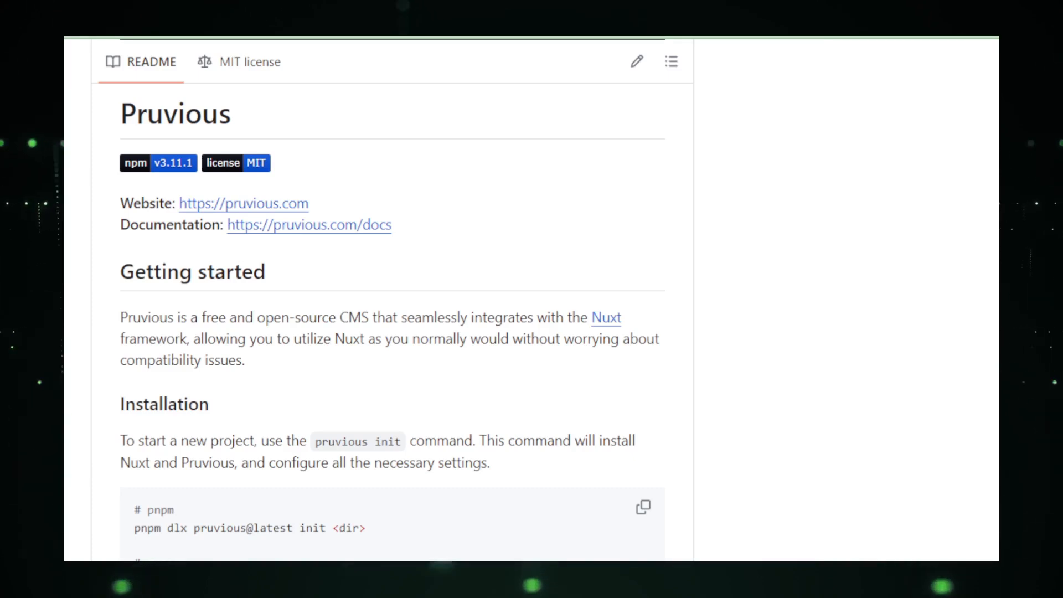
pyautogui.scroll(-3)
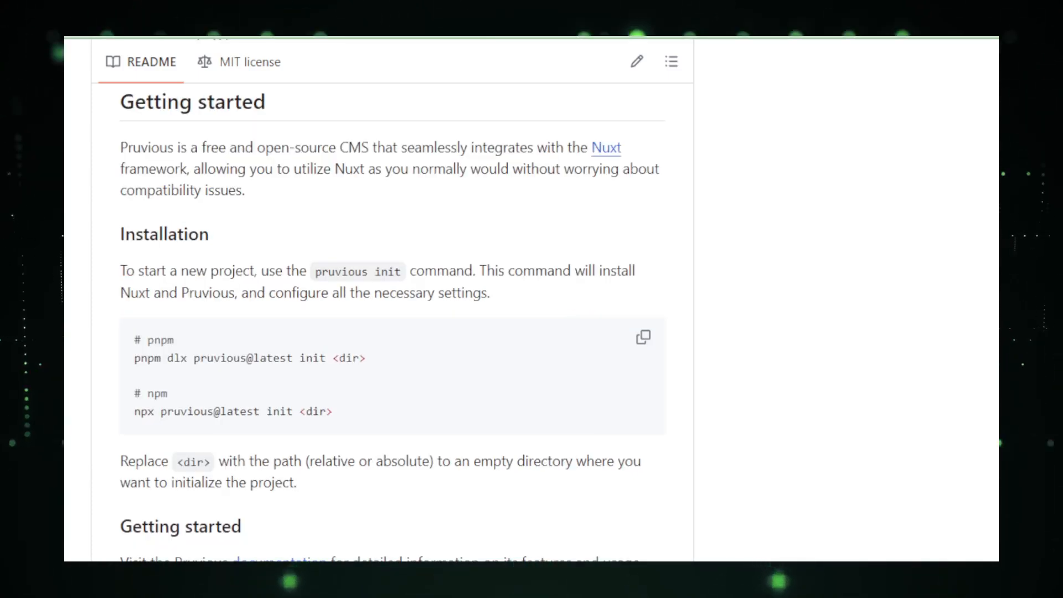
pyautogui.scroll(-3)
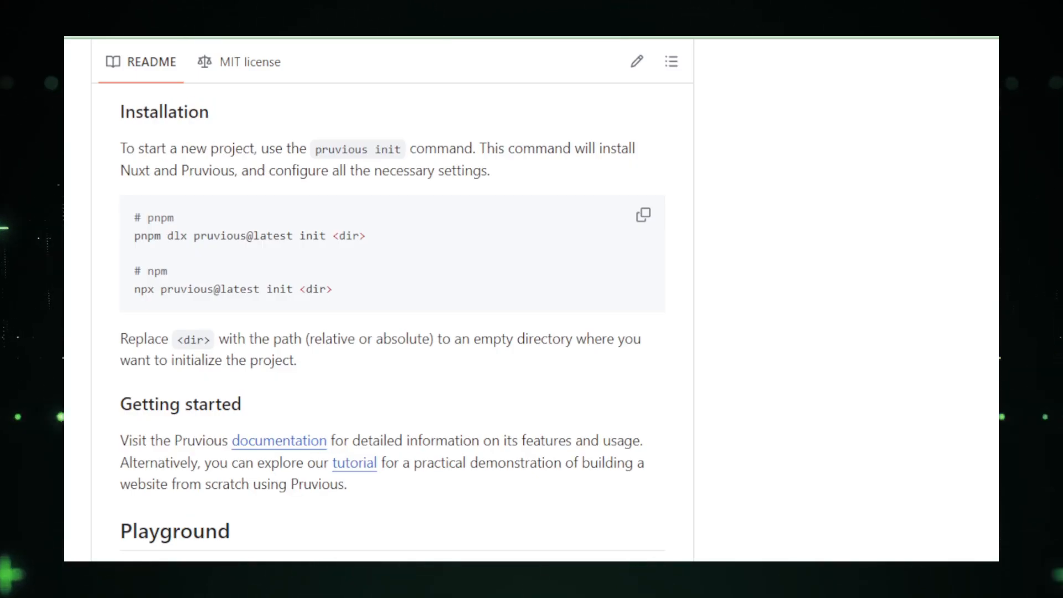
pyautogui.scroll(-3)
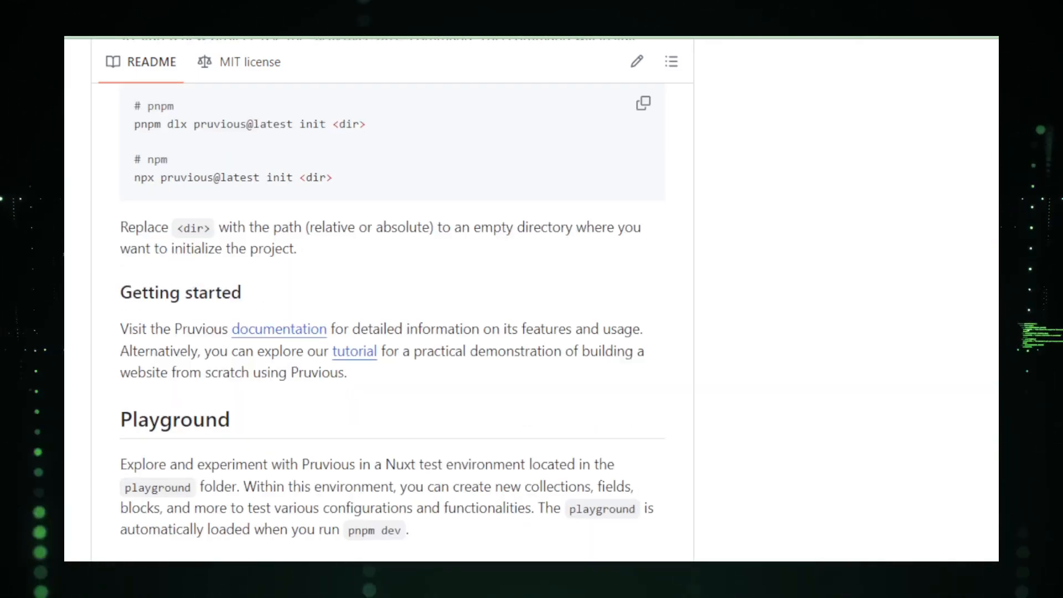
pyautogui.scroll(-3)
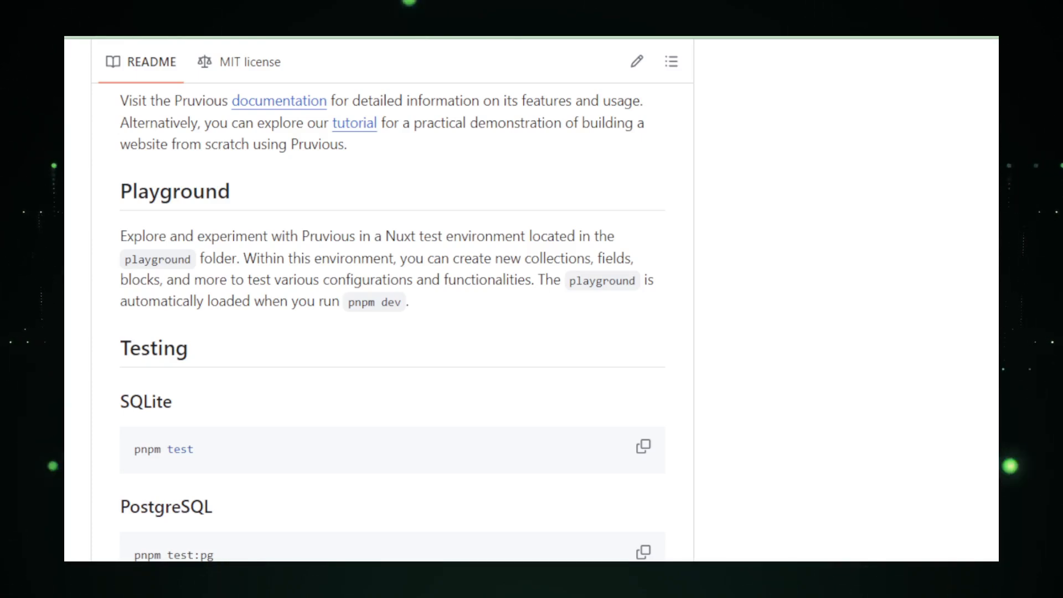
# Continue through the SQLite, PostgreSQL, Redis and S3 testing sections to the page footer.
pyautogui.scroll(-3)
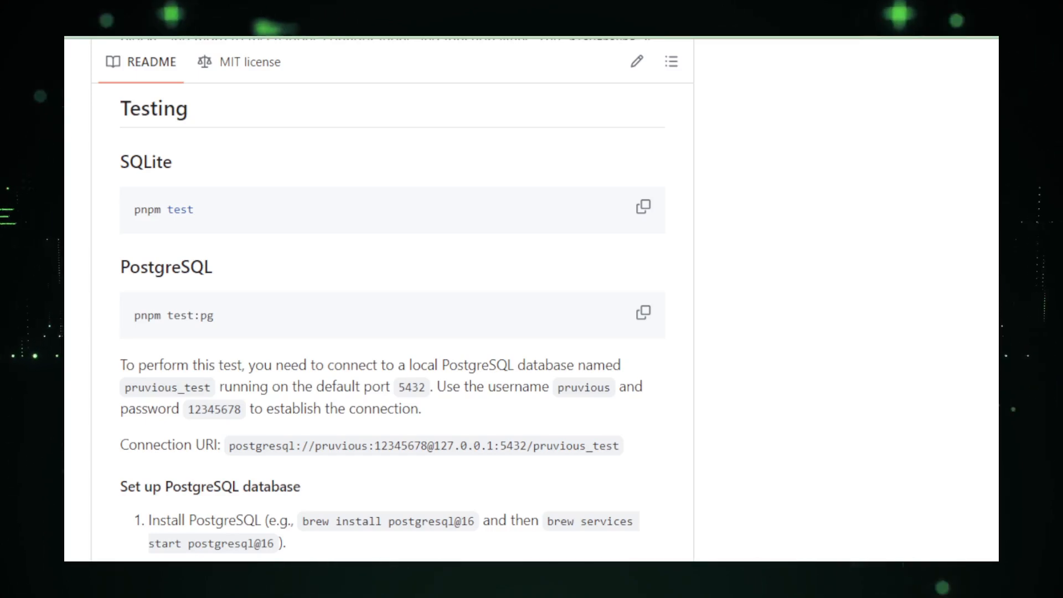
pyautogui.scroll(-3)
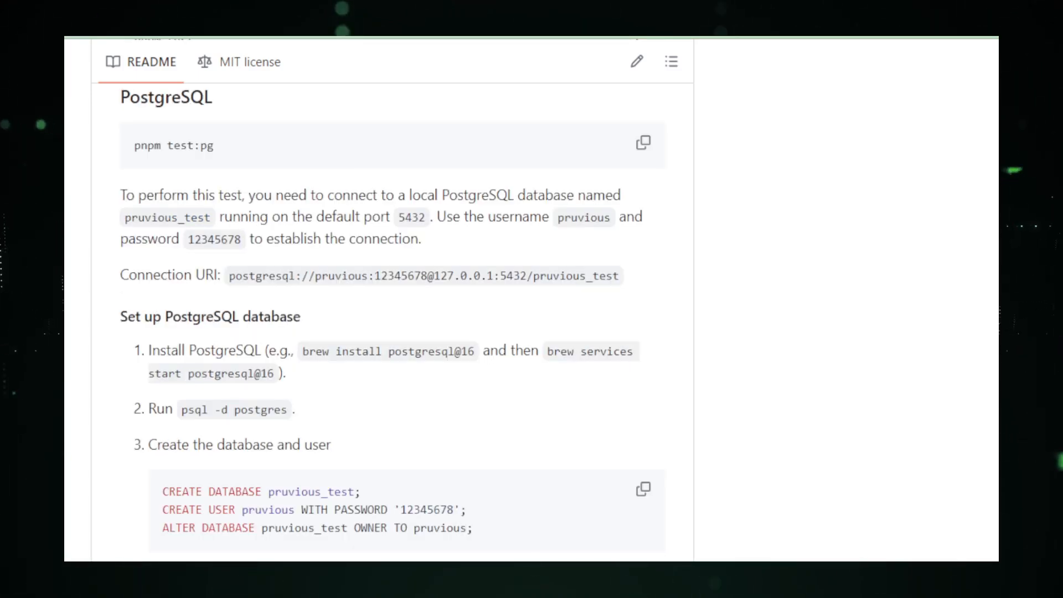
pyautogui.scroll(-3)
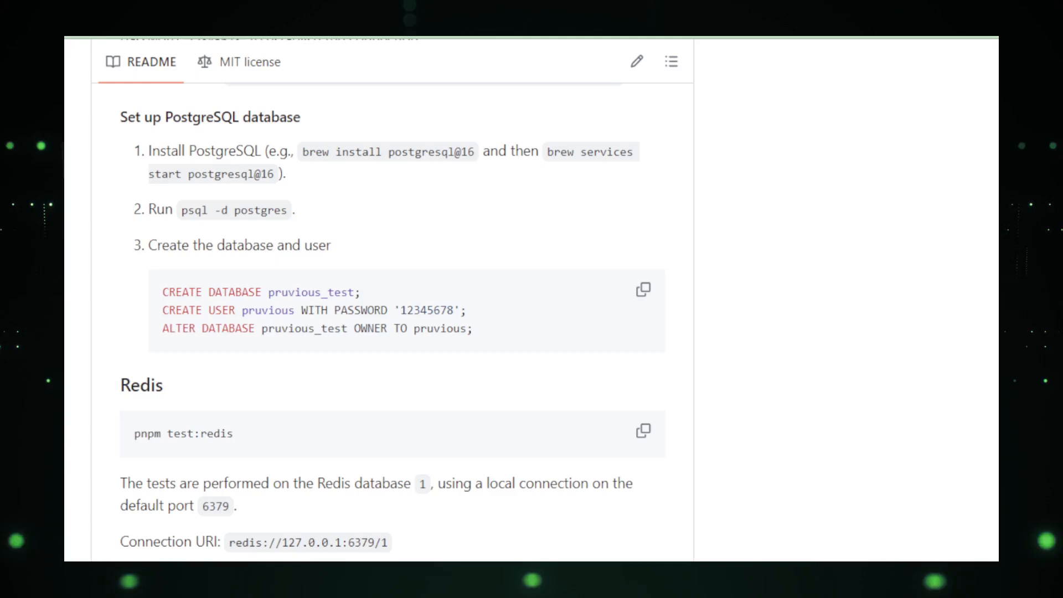
pyautogui.scroll(-3)
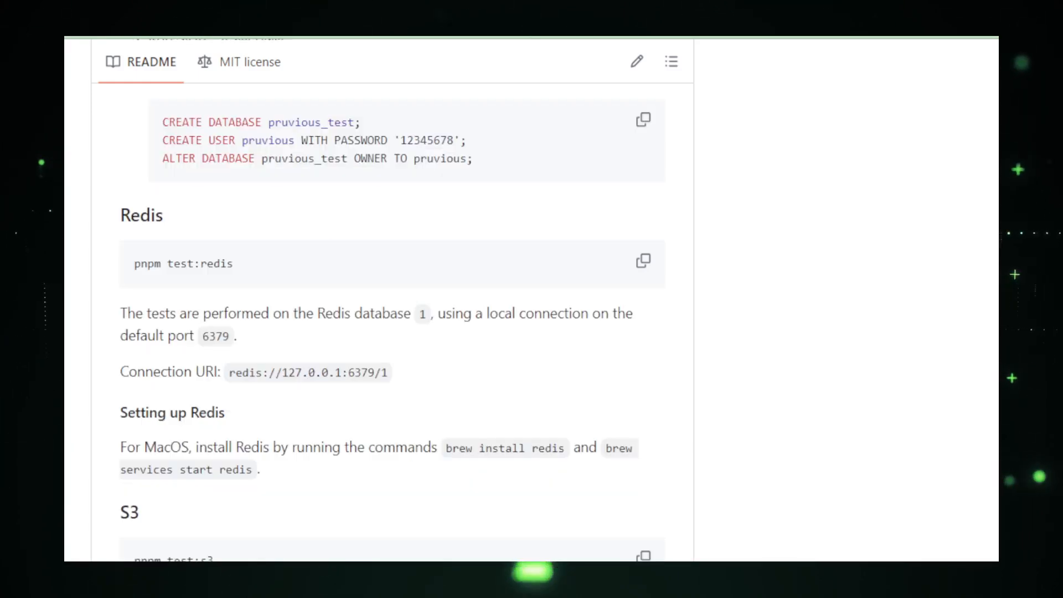
pyautogui.scroll(-3)
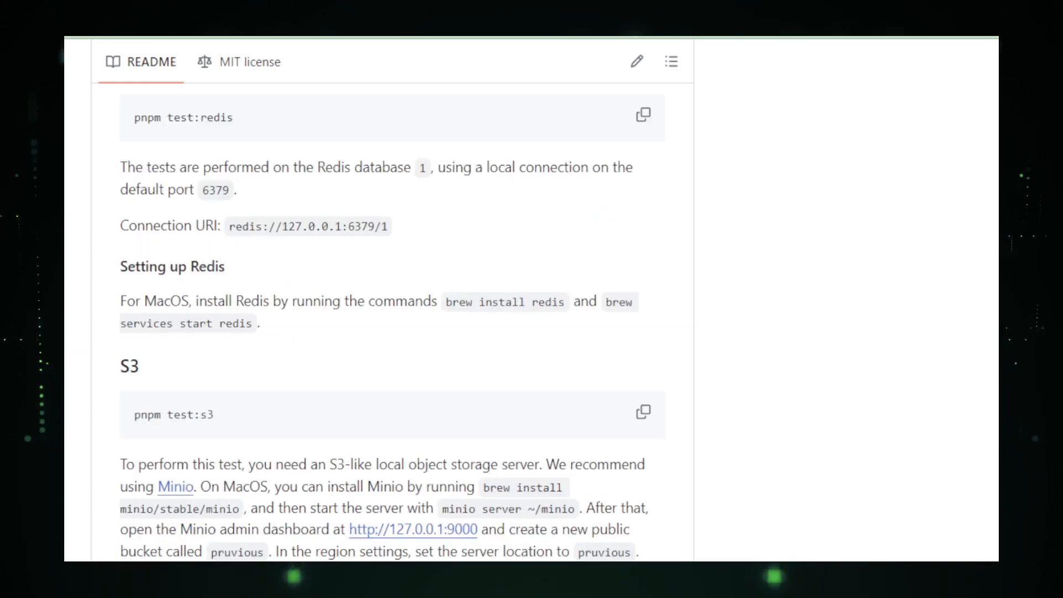
pyautogui.scroll(-3)
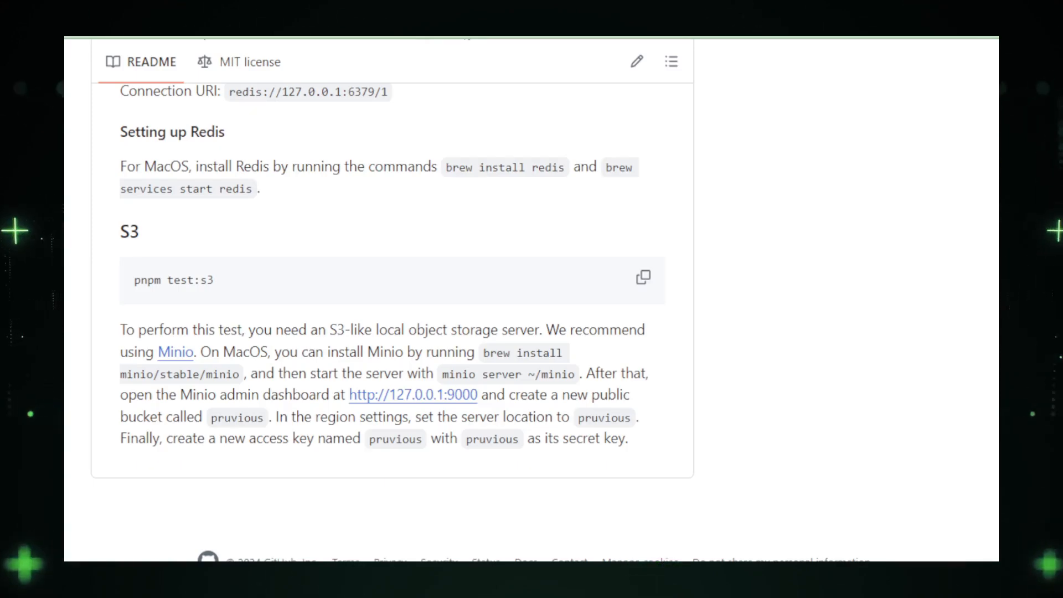
pyautogui.scroll(-3)
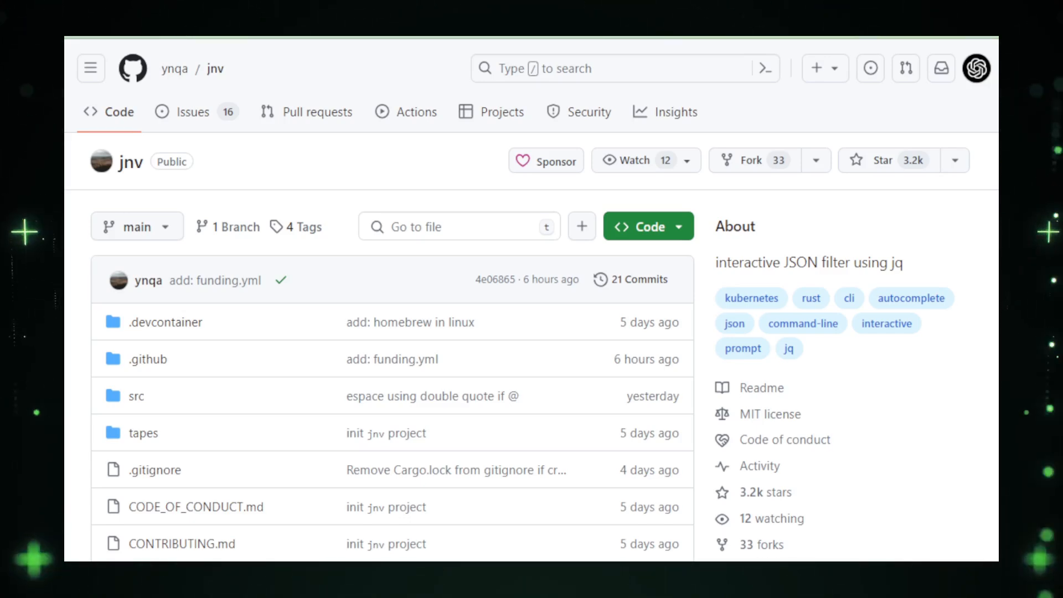
# Scroll the jnv repository past its file list to the README's description and JSON viewer demo.
pyautogui.scroll(-3)
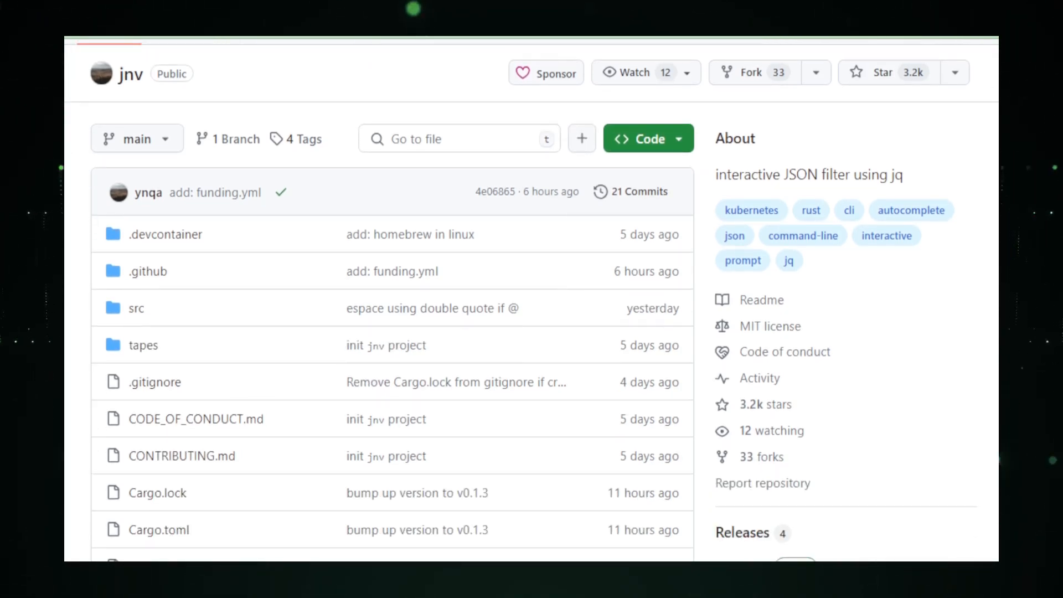
pyautogui.scroll(-3)
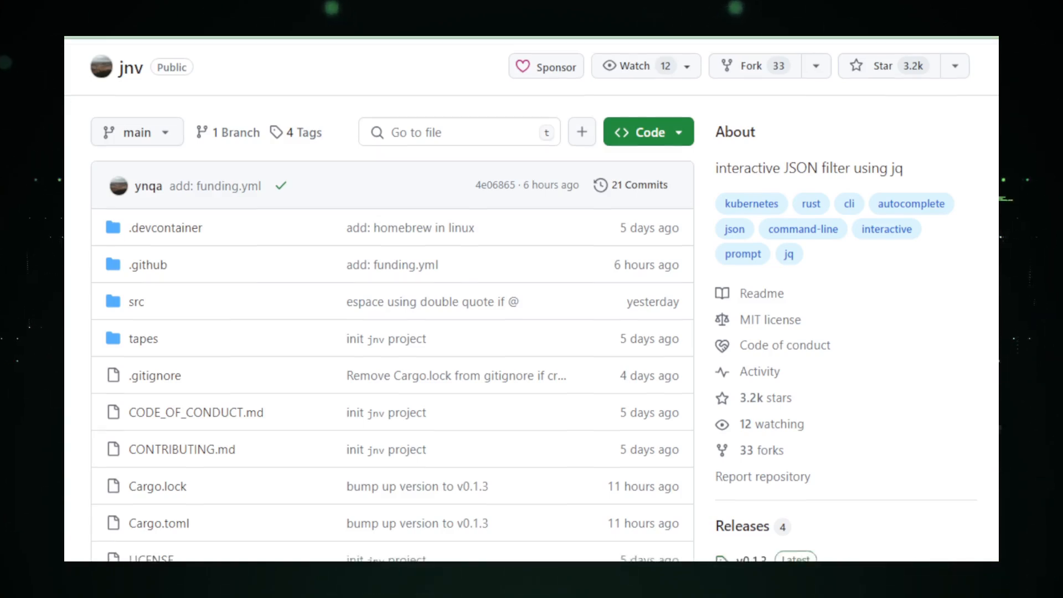
pyautogui.scroll(-3)
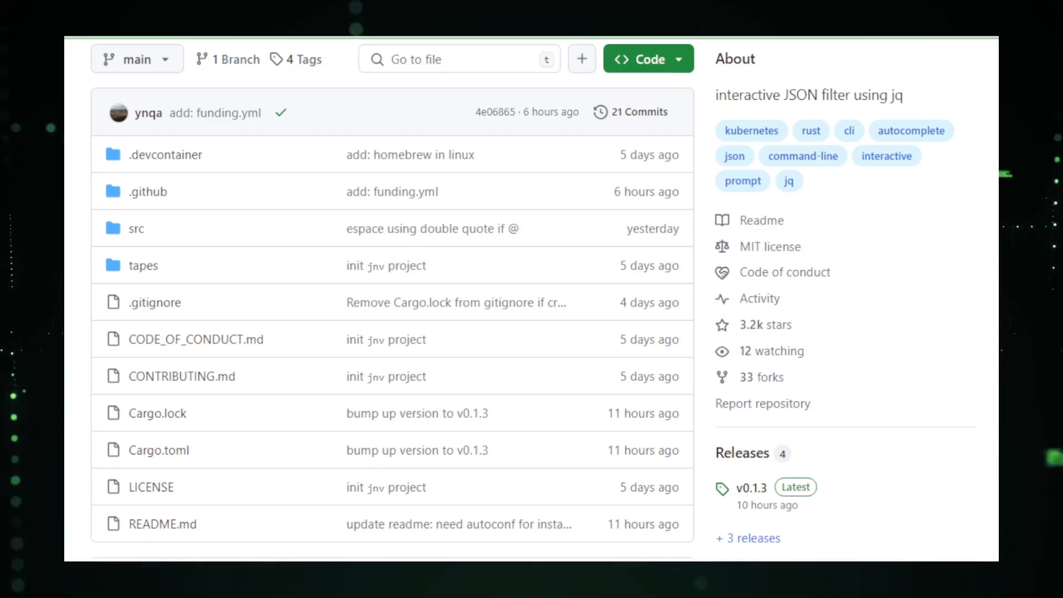
pyautogui.scroll(-3)
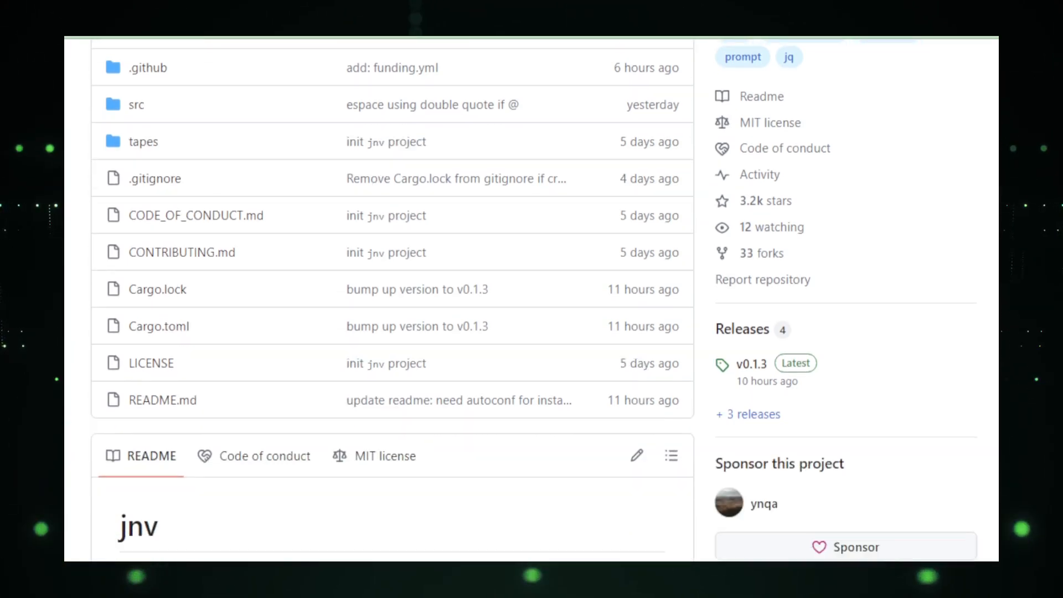
pyautogui.scroll(-3)
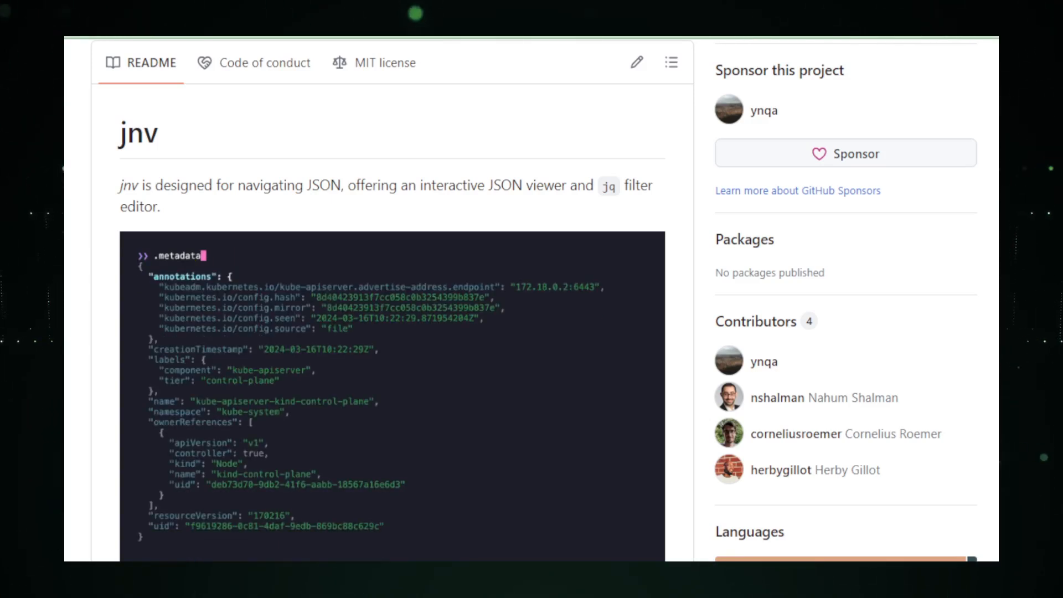
# Scroll the jnv README through its demo, Features and Installation instructions.
pyautogui.scroll(-3)
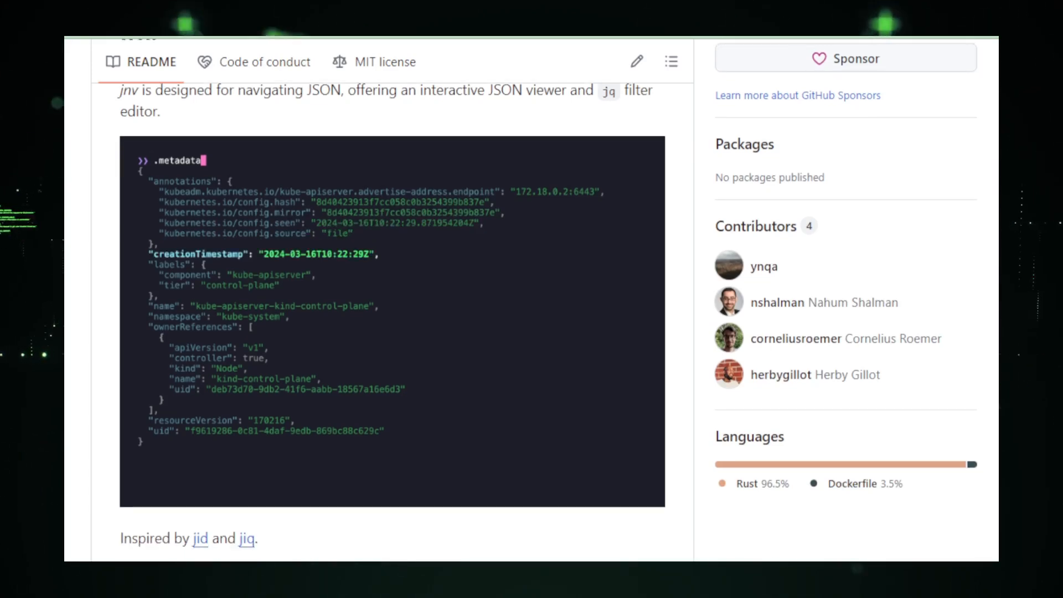
pyautogui.write('namespace')
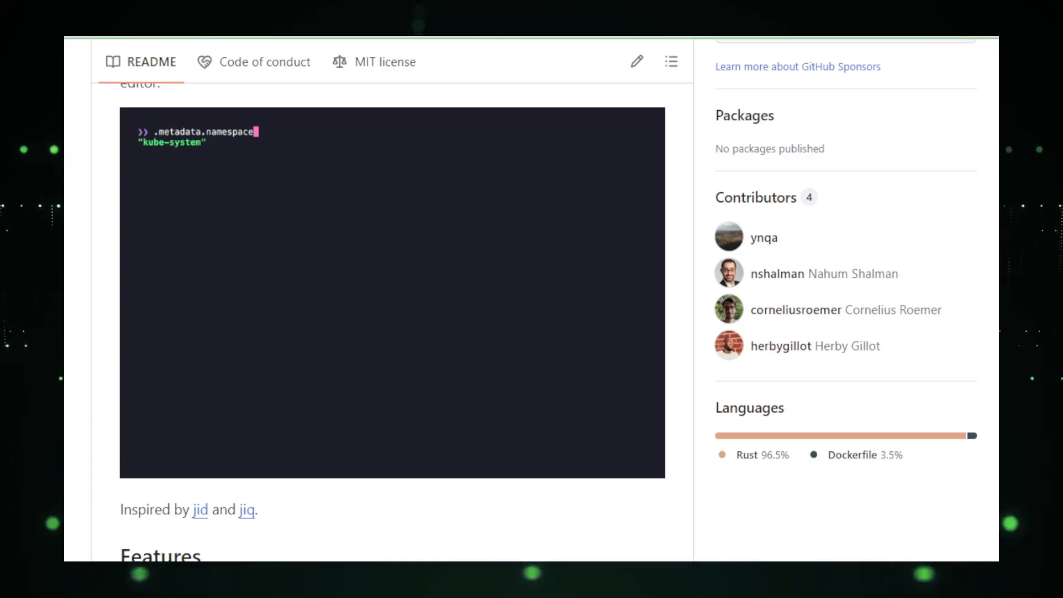
pyautogui.scroll(-3)
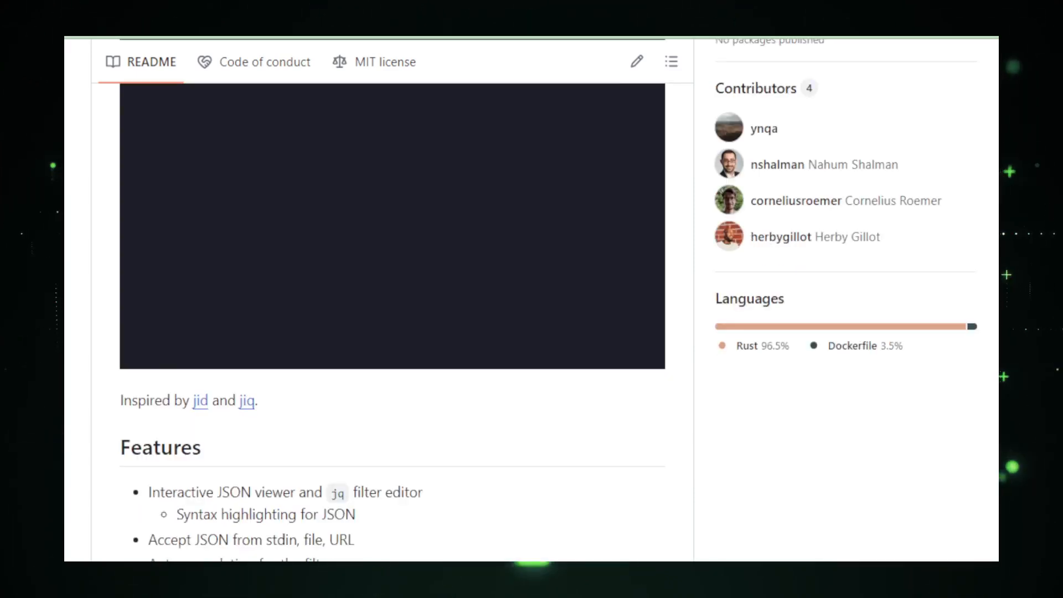
pyautogui.scroll(-3)
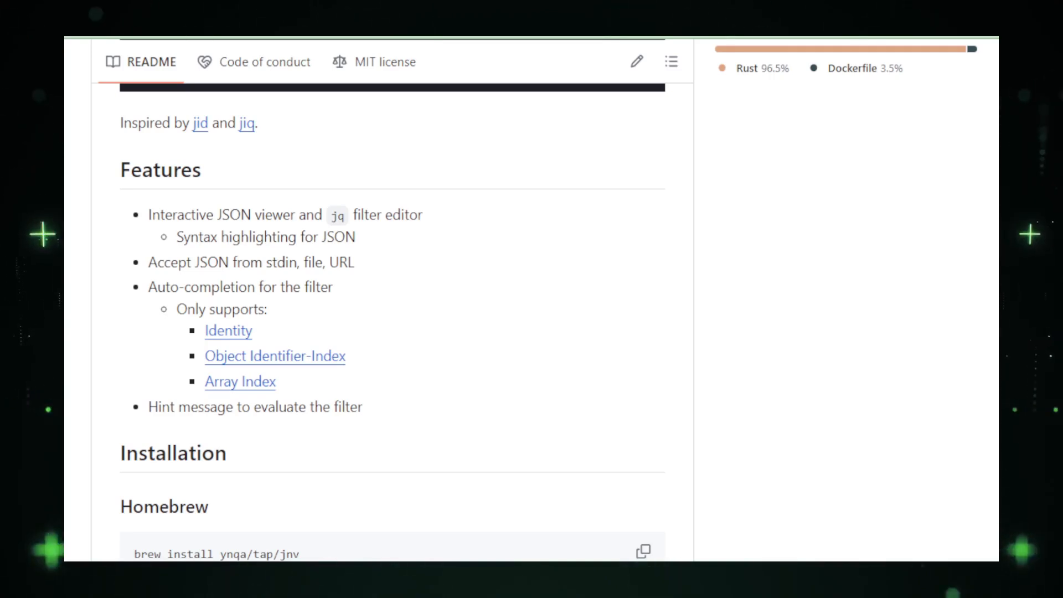
pyautogui.scroll(-3)
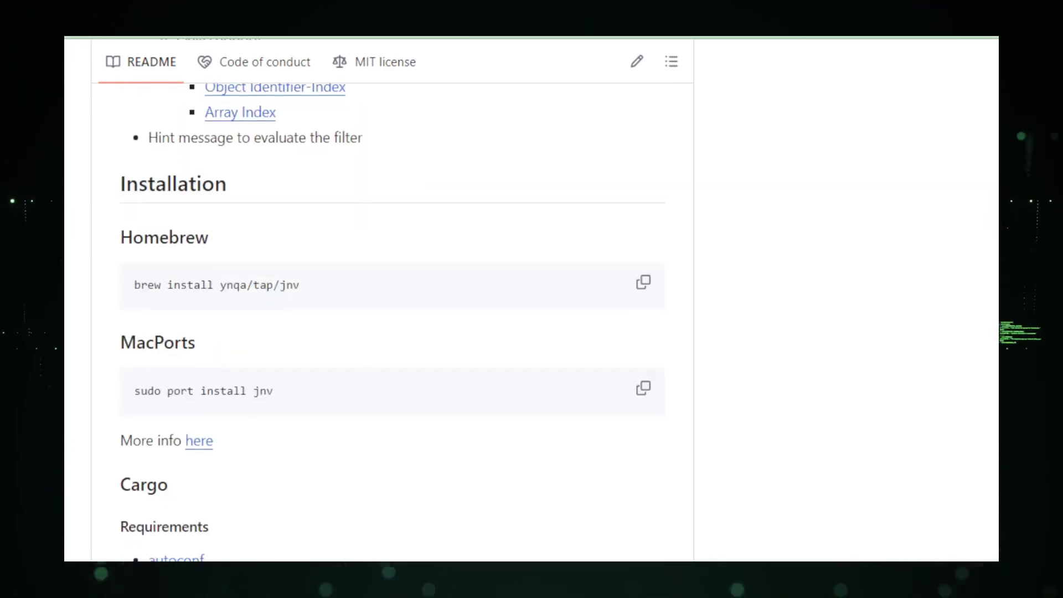
pyautogui.scroll(-3)
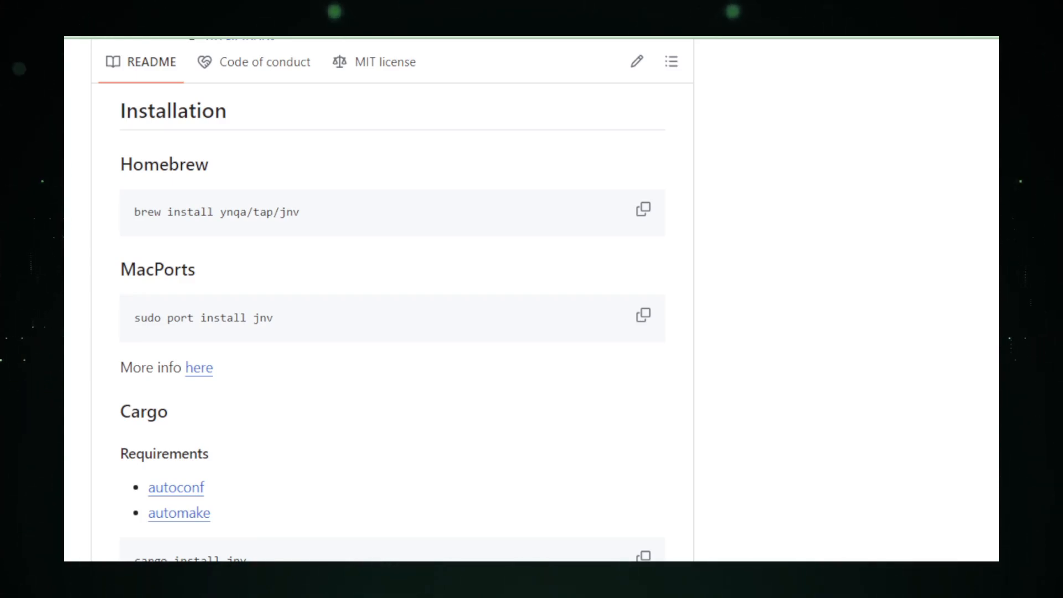
# Continue down the jnv README past the Note to Examples and the start of Keymap.
pyautogui.scroll(-3)
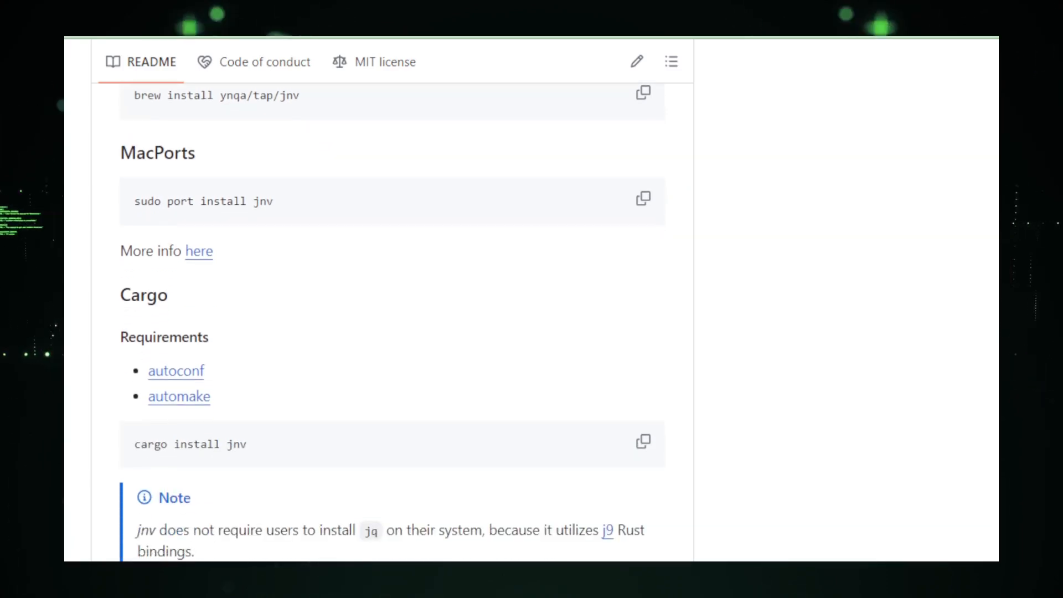
pyautogui.scroll(-3)
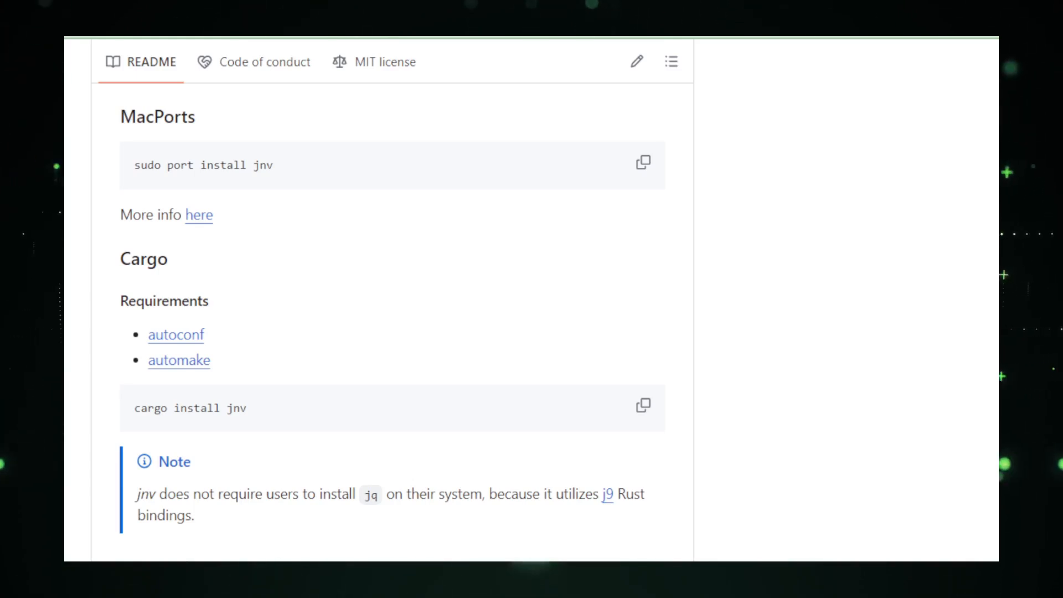
pyautogui.scroll(-3)
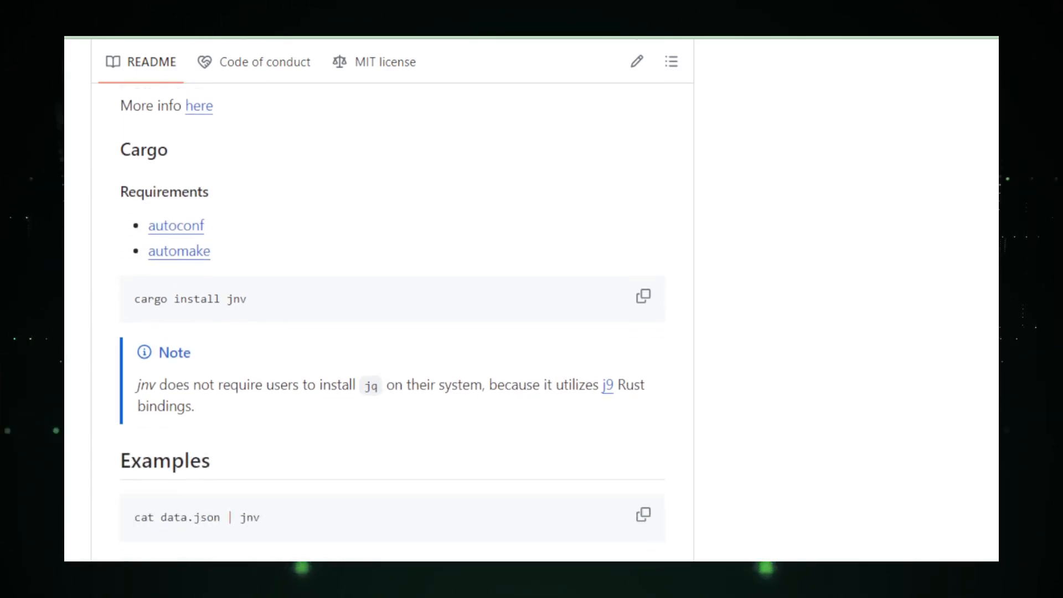
pyautogui.scroll(-3)
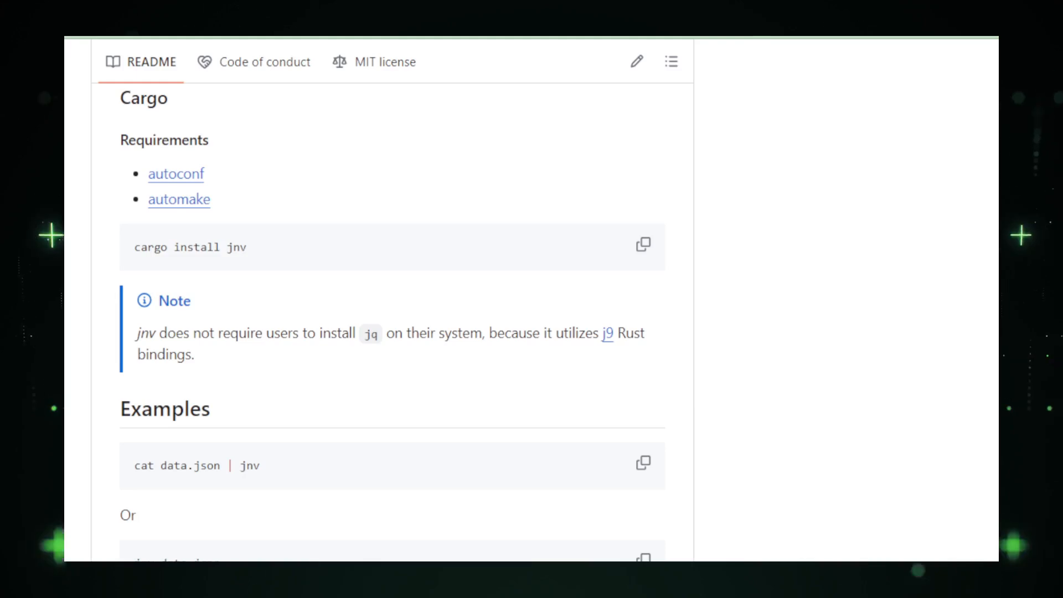
pyautogui.scroll(-3)
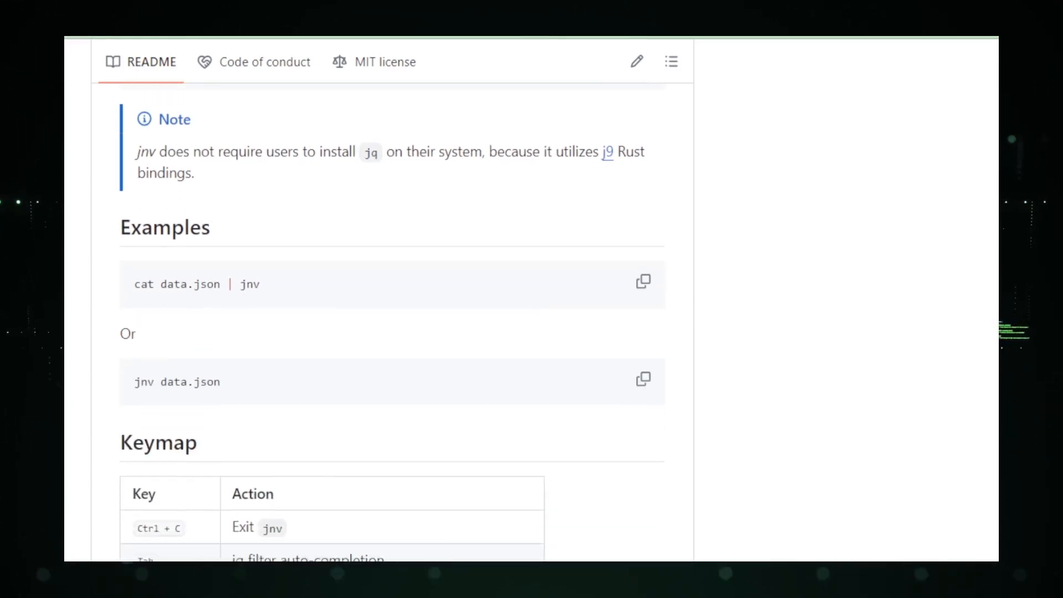
# Scroll through the jnv README's Keymap table and Usage options block.
pyautogui.scroll(-3)
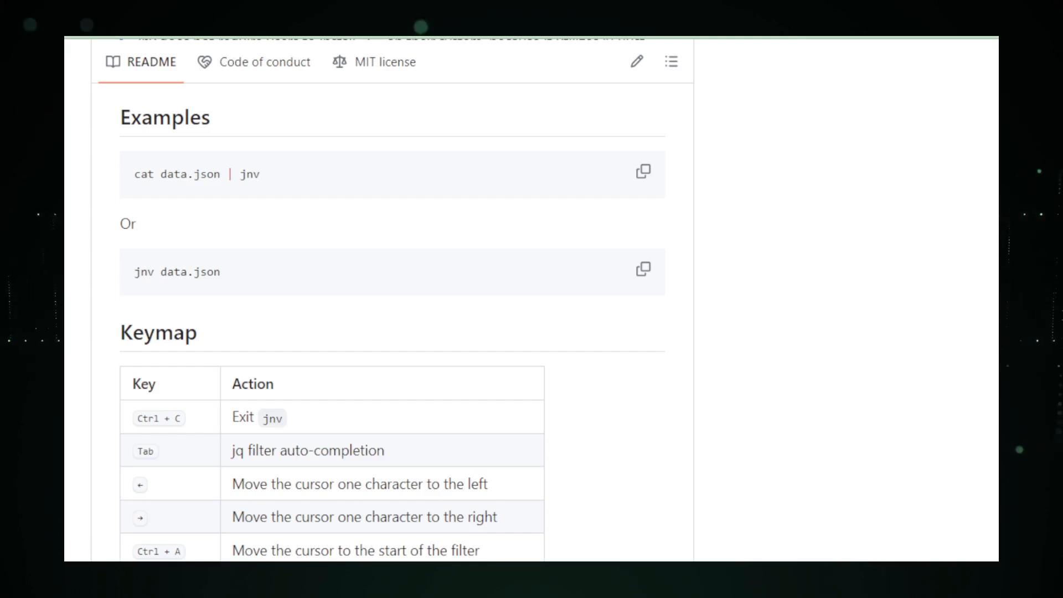
pyautogui.scroll(-3)
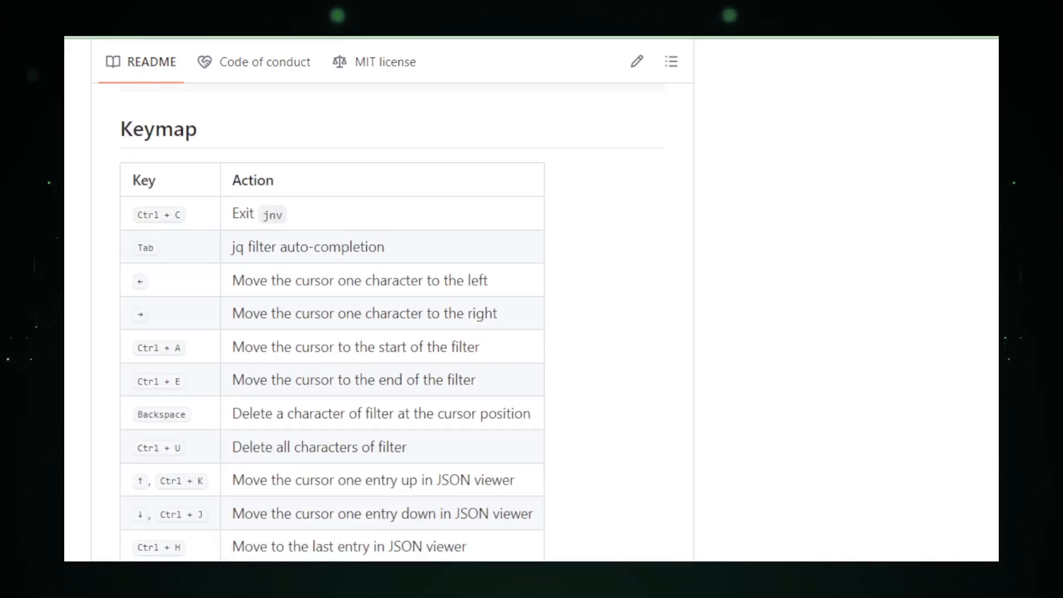
pyautogui.scroll(-3)
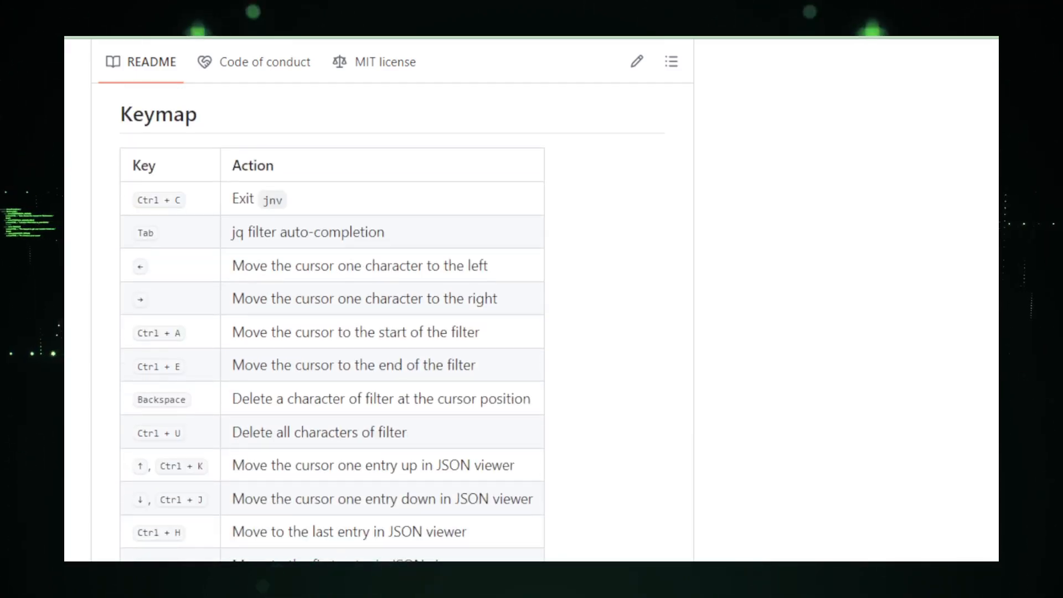
pyautogui.scroll(-3)
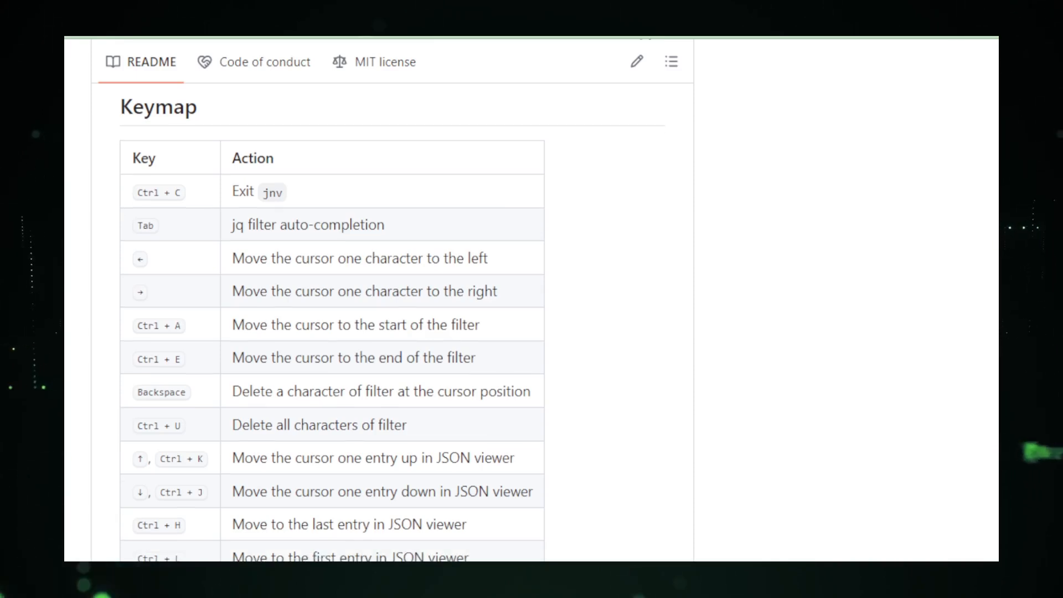
pyautogui.scroll(-3)
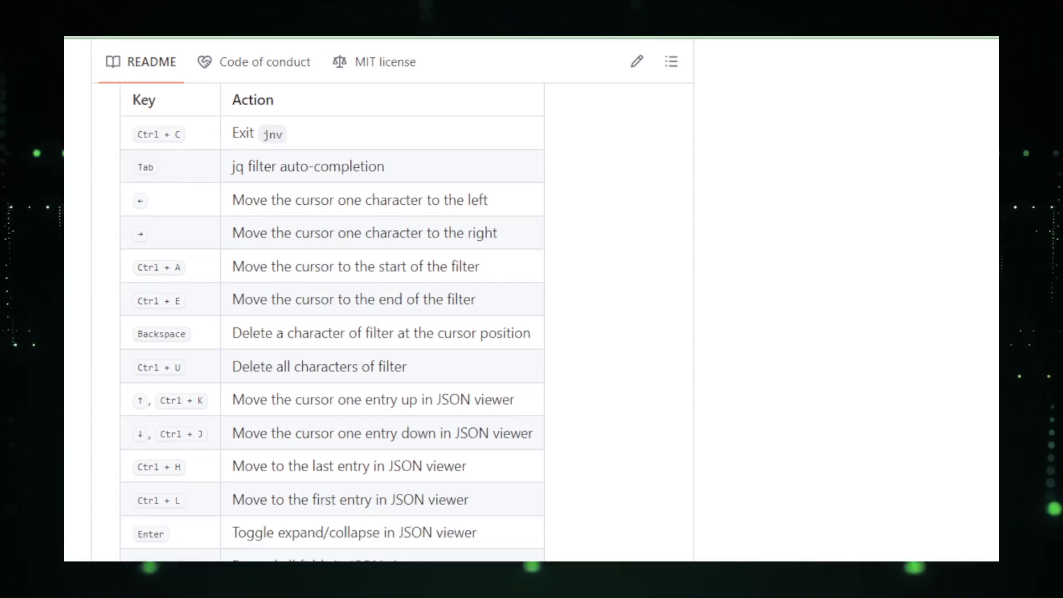
pyautogui.scroll(-3)
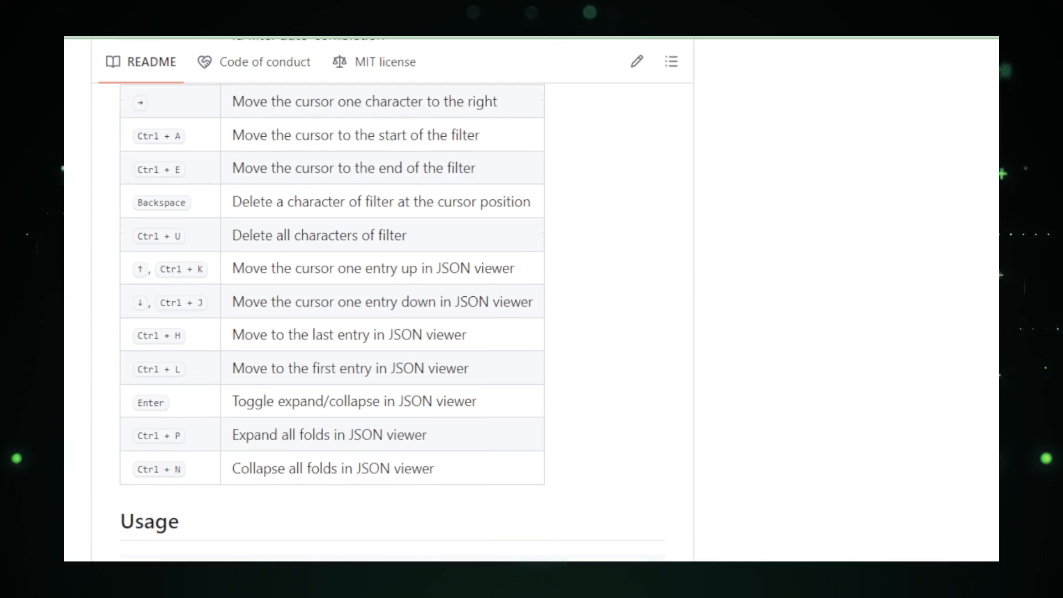
# Continue down the jnv README to its Stargazers over time chart.
pyautogui.scroll(-3)
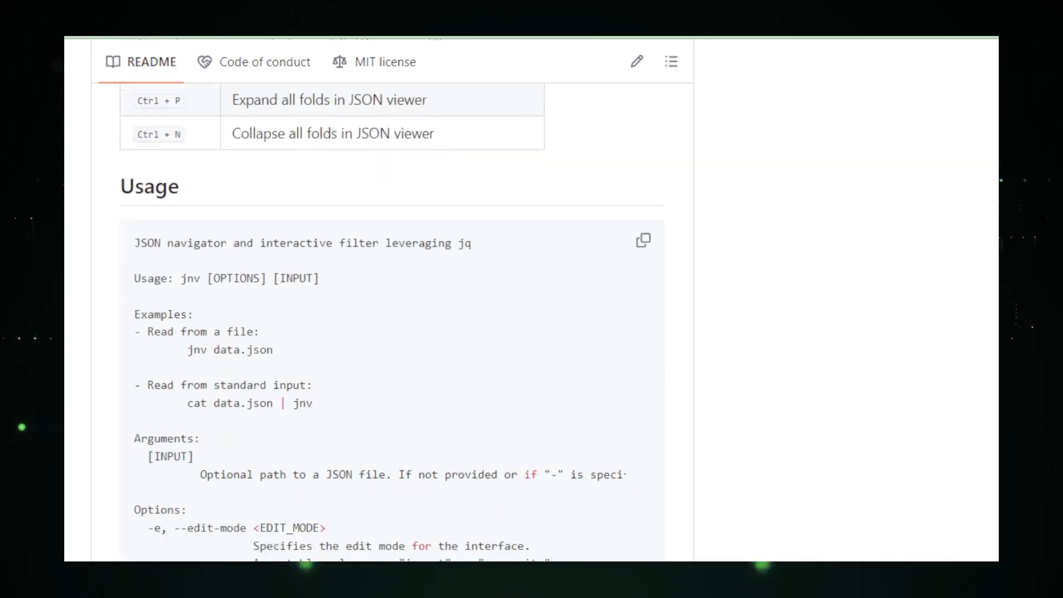
pyautogui.scroll(-3)
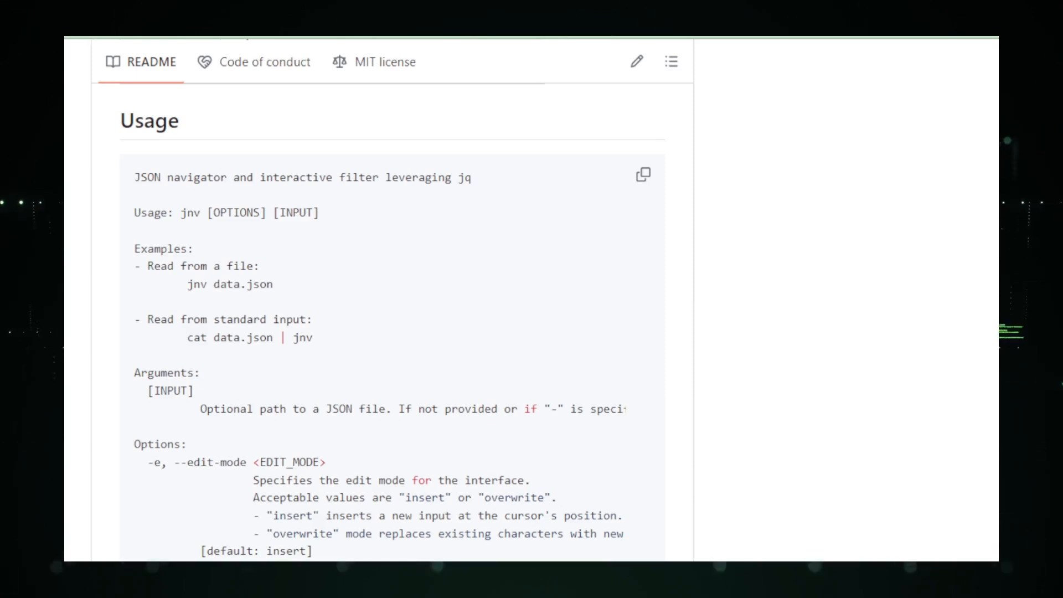
pyautogui.scroll(-3)
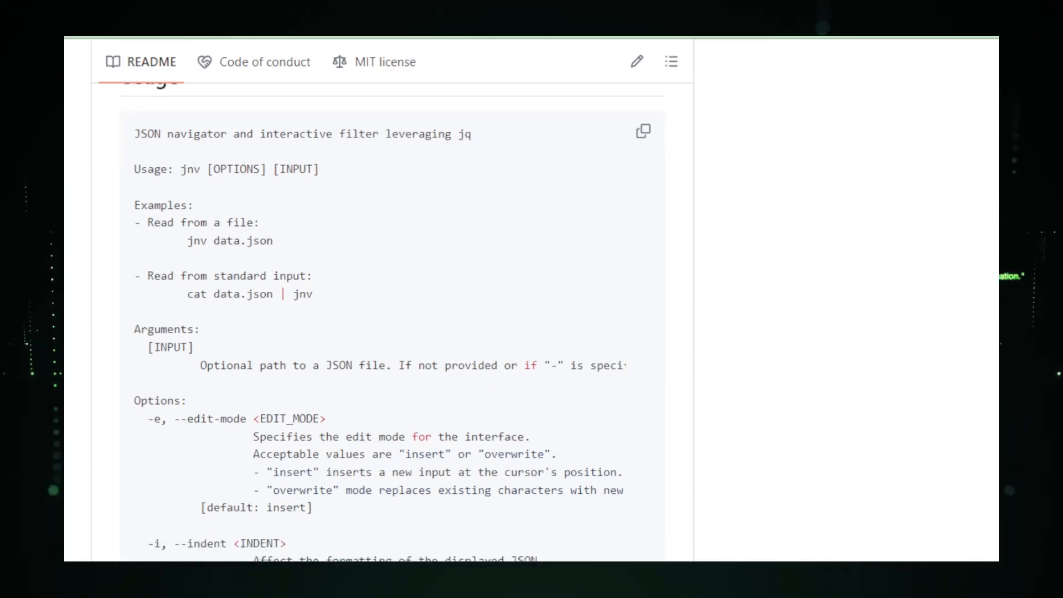
pyautogui.scroll(-3)
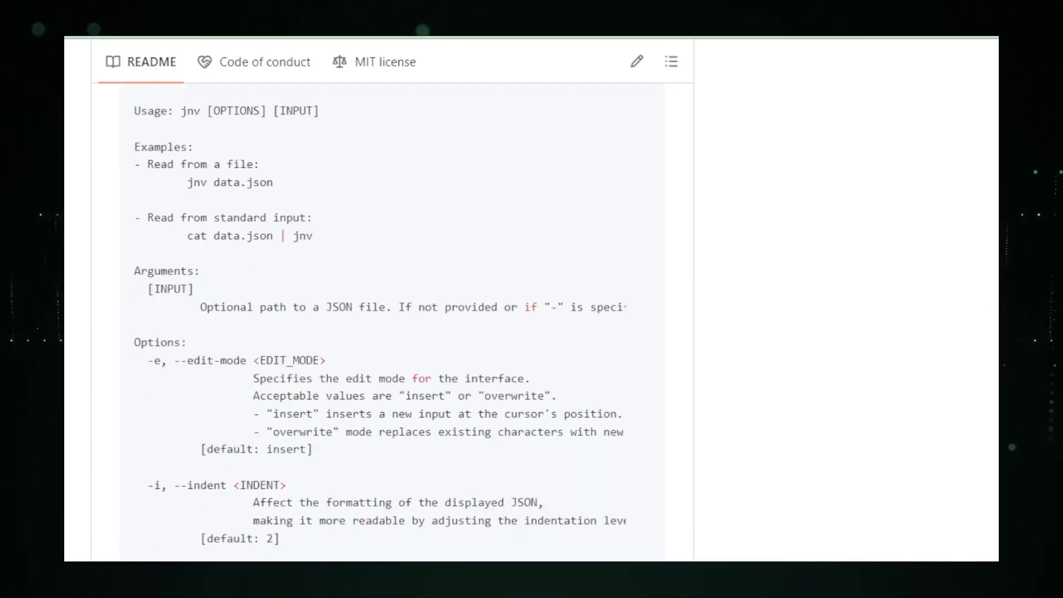
pyautogui.scroll(-3)
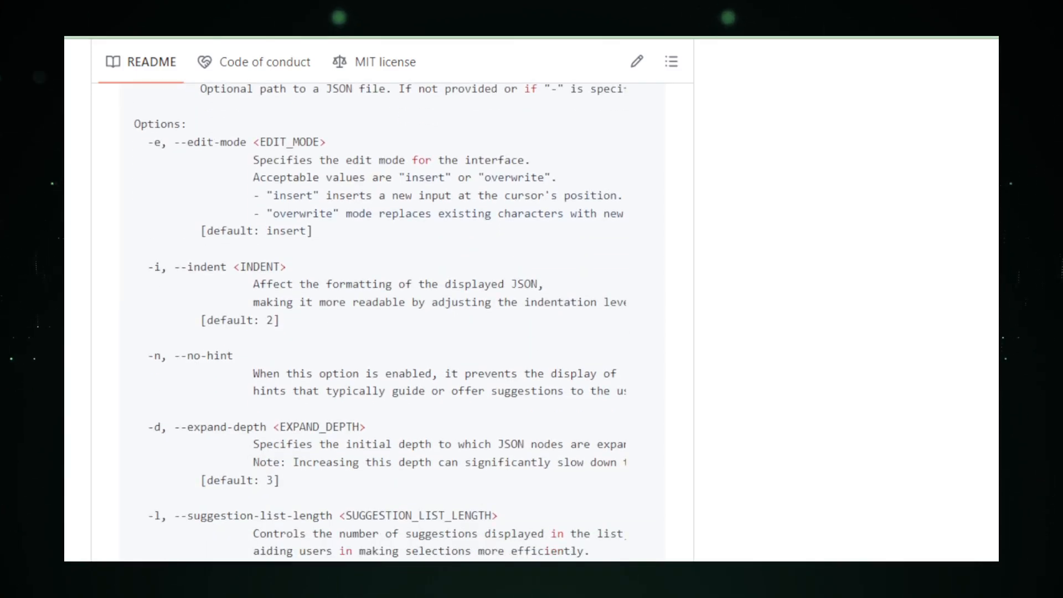
pyautogui.scroll(-3)
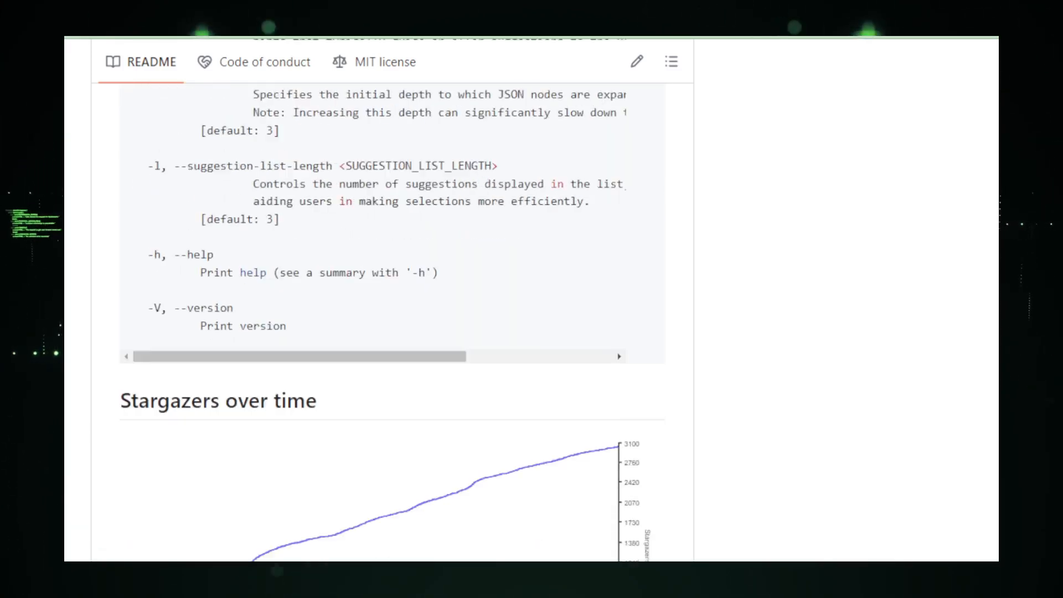
pyautogui.scroll(-3)
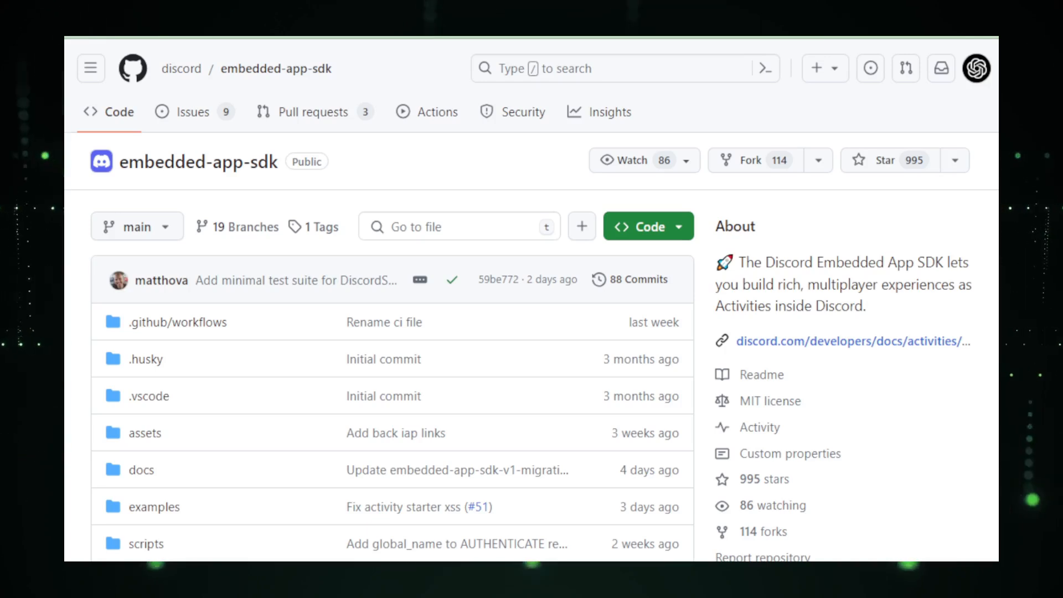
# Scroll the embedded-app-sdk repo page past its file list, releases and languages to the README title.
pyautogui.scroll(-3)
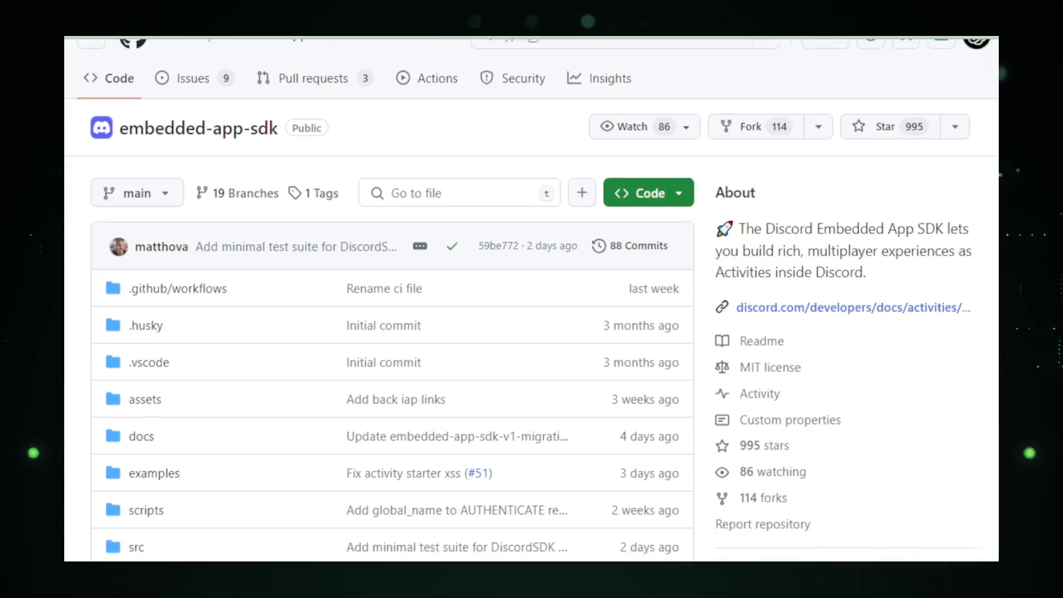
pyautogui.scroll(-3)
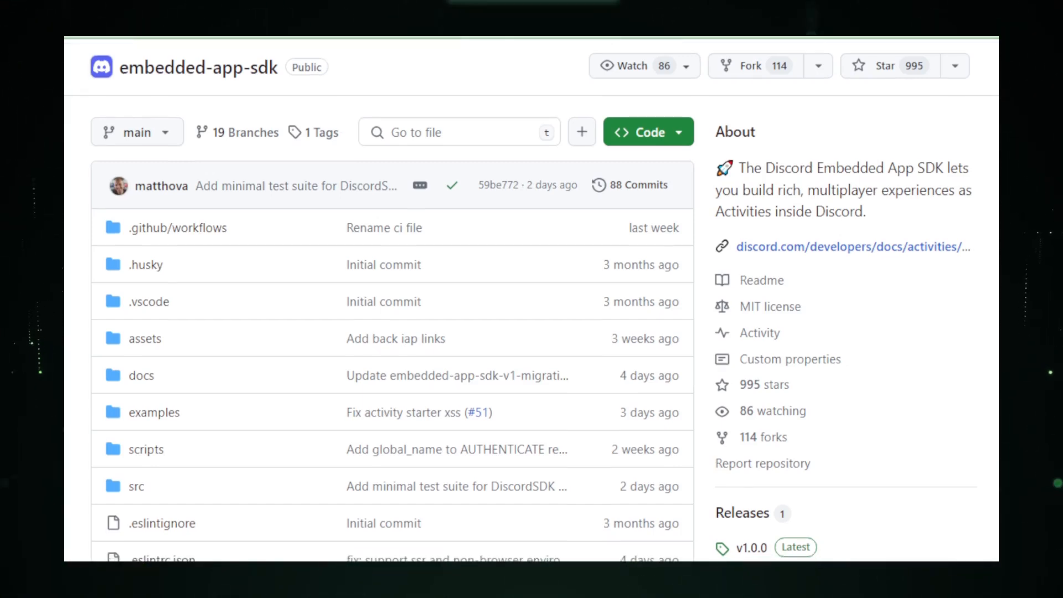
pyautogui.scroll(-3)
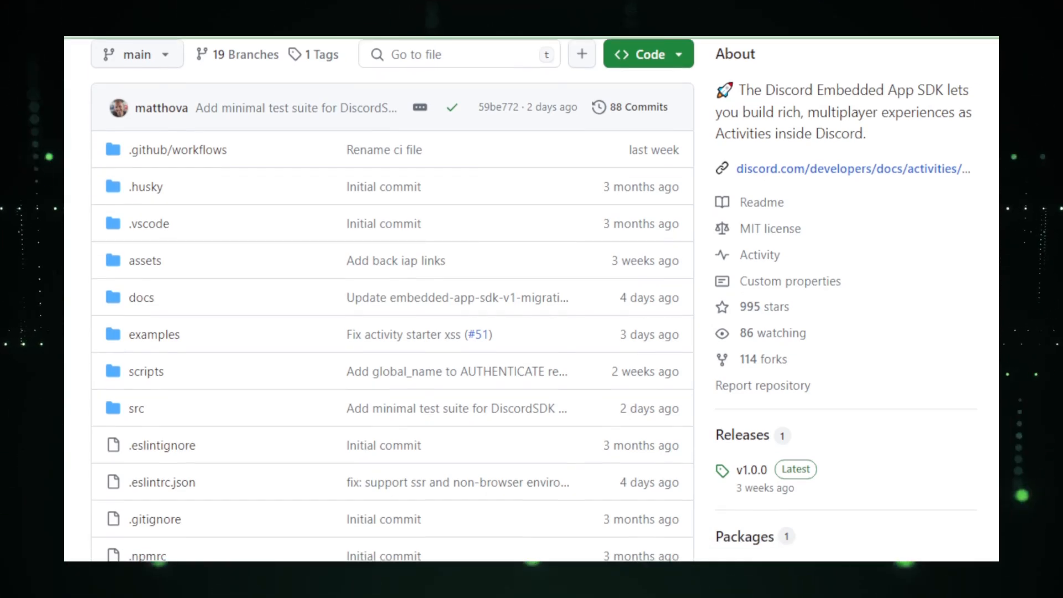
pyautogui.scroll(-3)
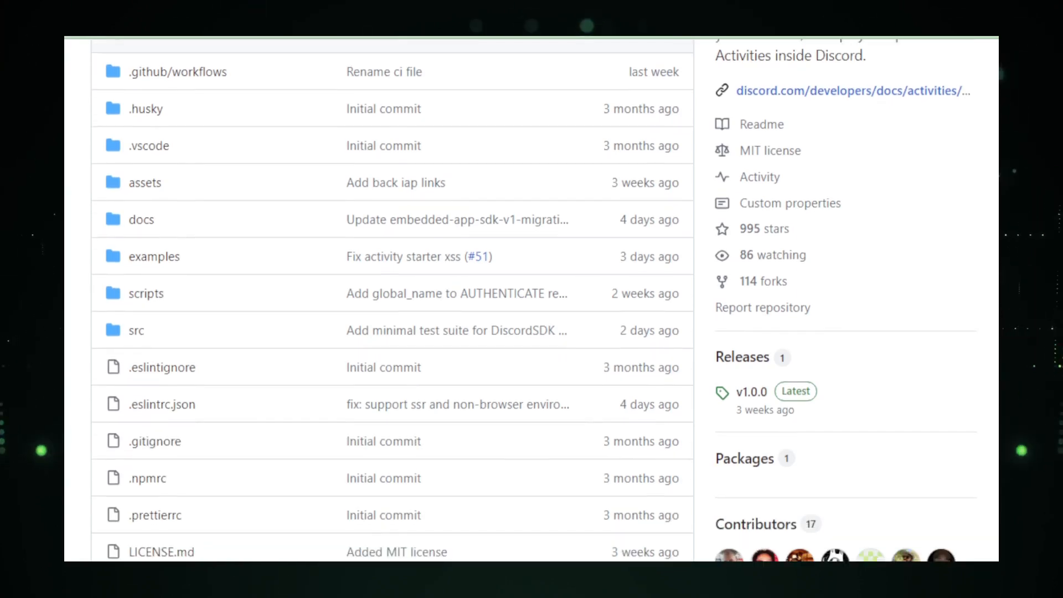
pyautogui.scroll(-3)
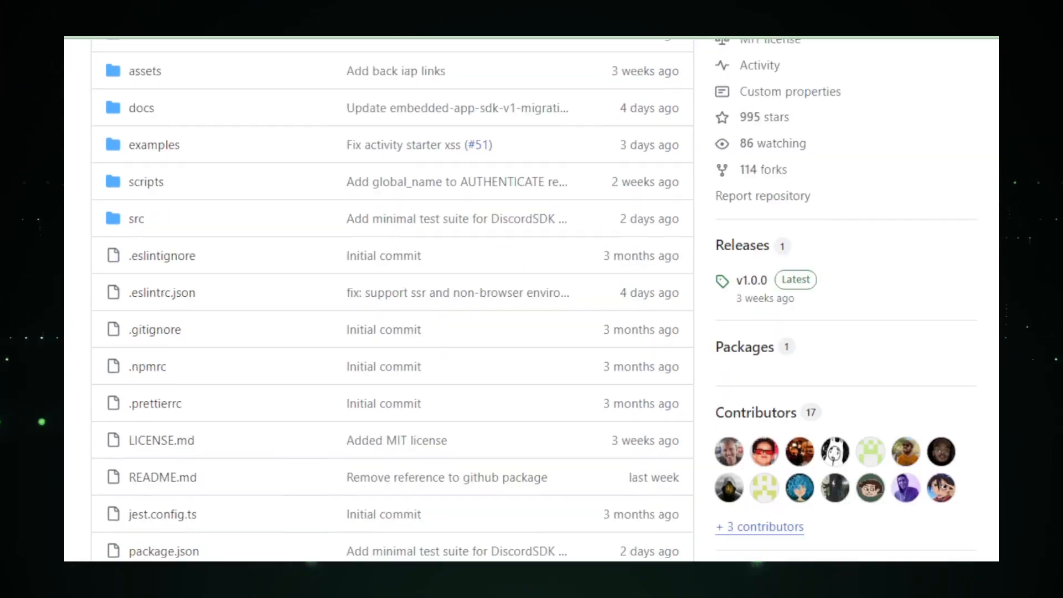
pyautogui.scroll(-3)
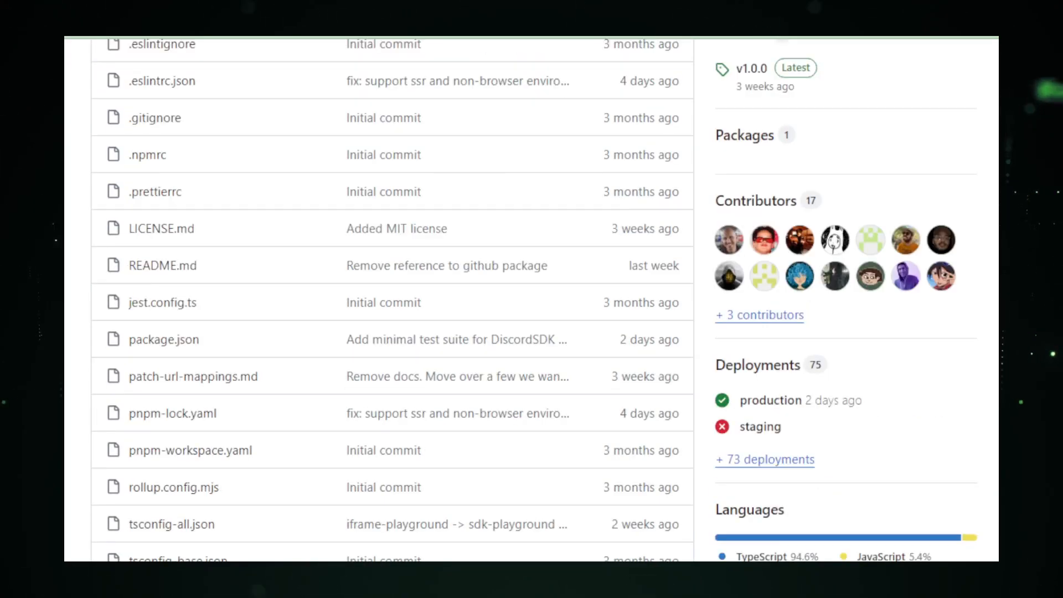
pyautogui.scroll(-3)
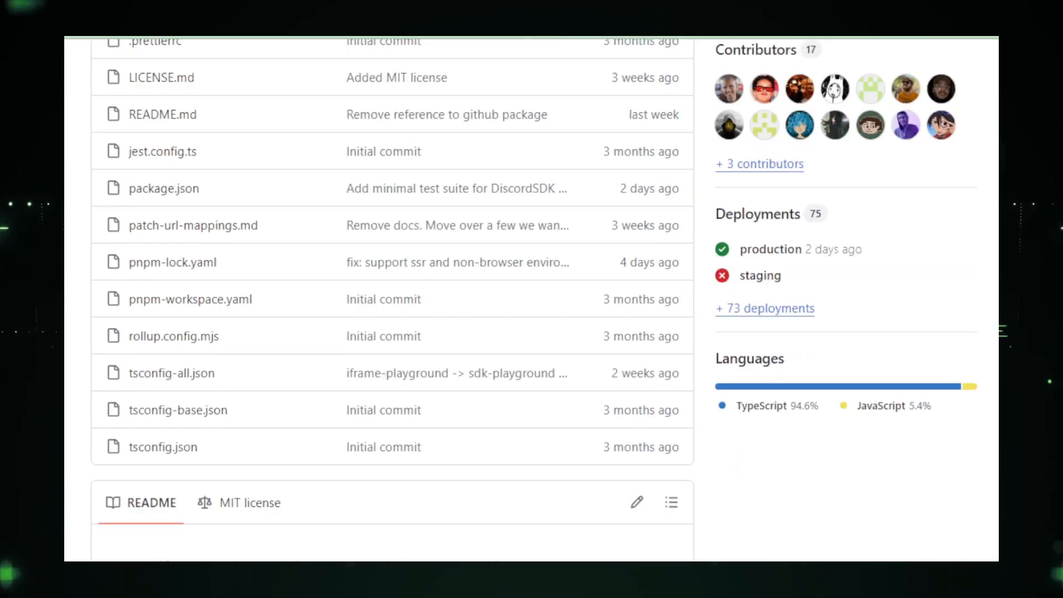
pyautogui.scroll(-3)
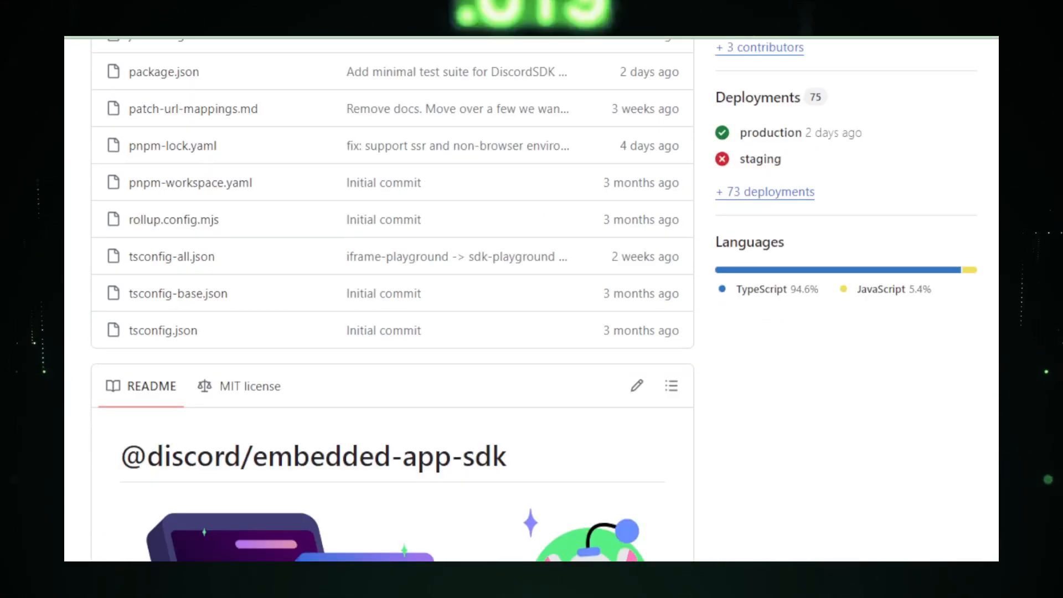
# Scroll the embedded-app-sdk README through Resources to 'Installing this package' with its npm command.
pyautogui.scroll(-3)
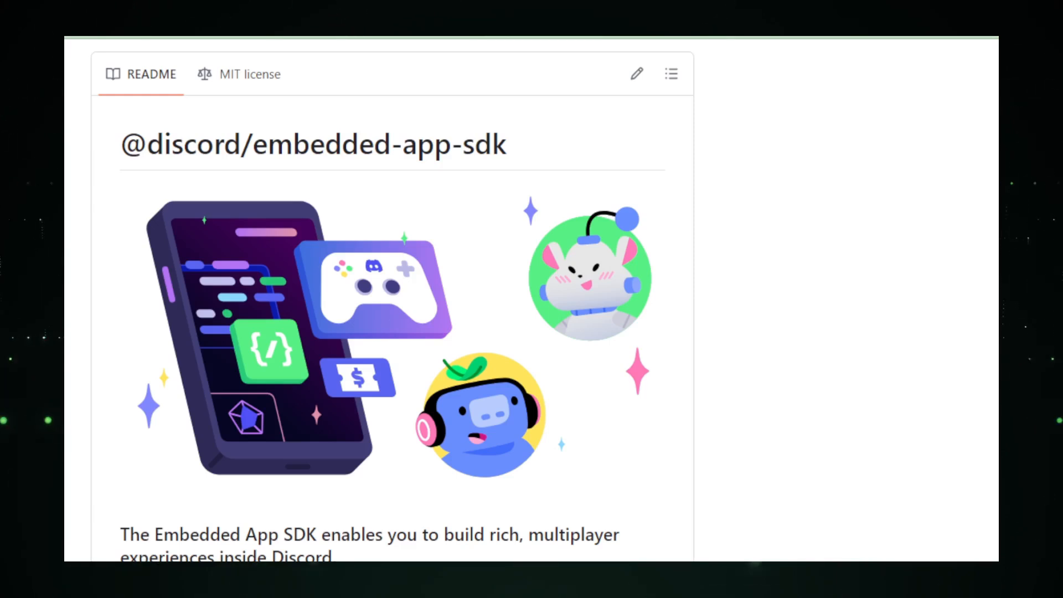
pyautogui.scroll(-3)
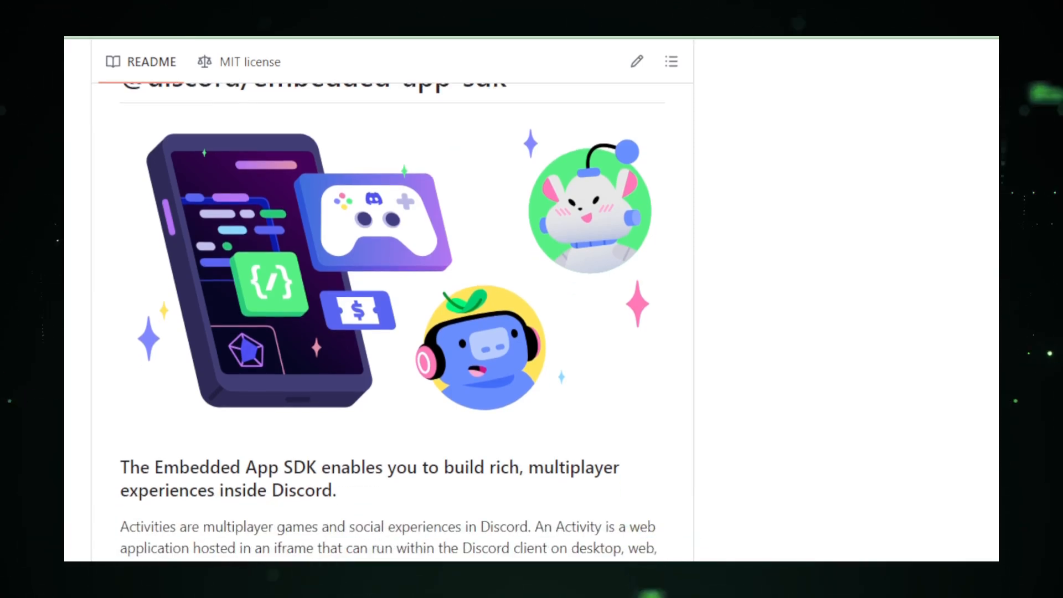
pyautogui.scroll(-3)
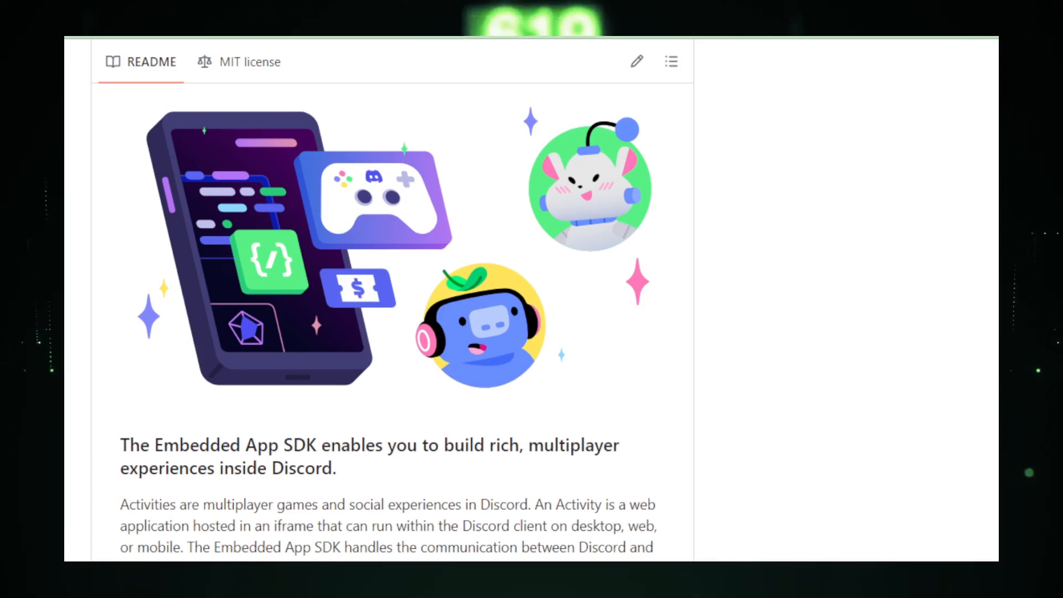
pyautogui.scroll(-3)
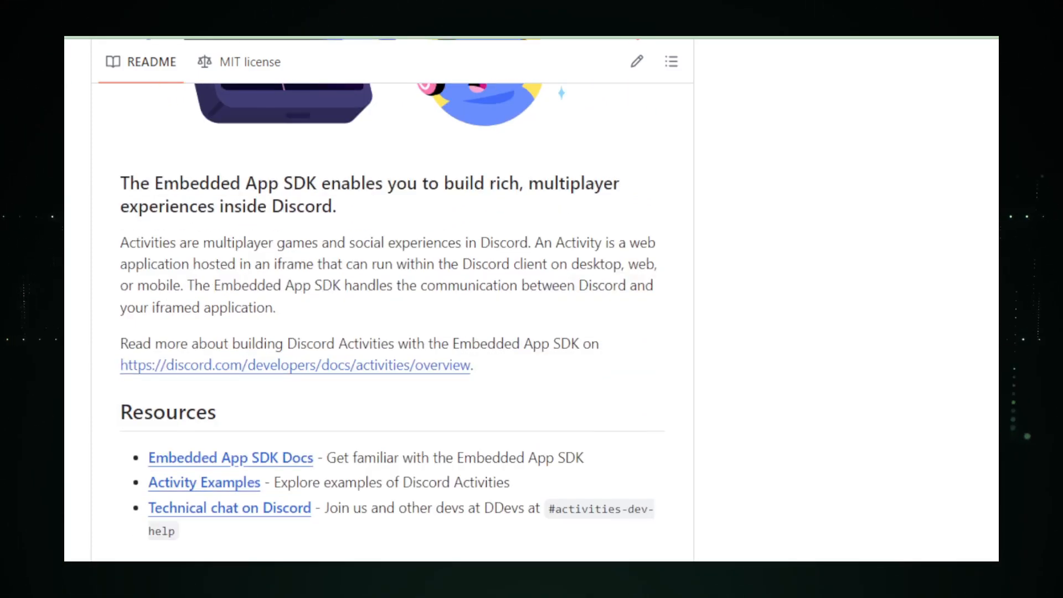
pyautogui.scroll(-3)
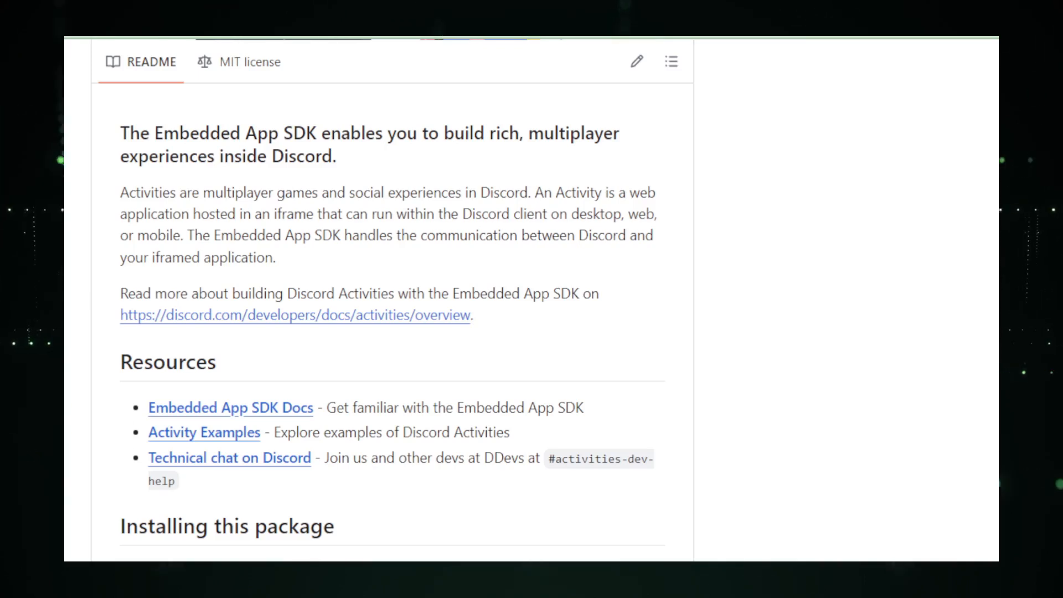
pyautogui.scroll(-3)
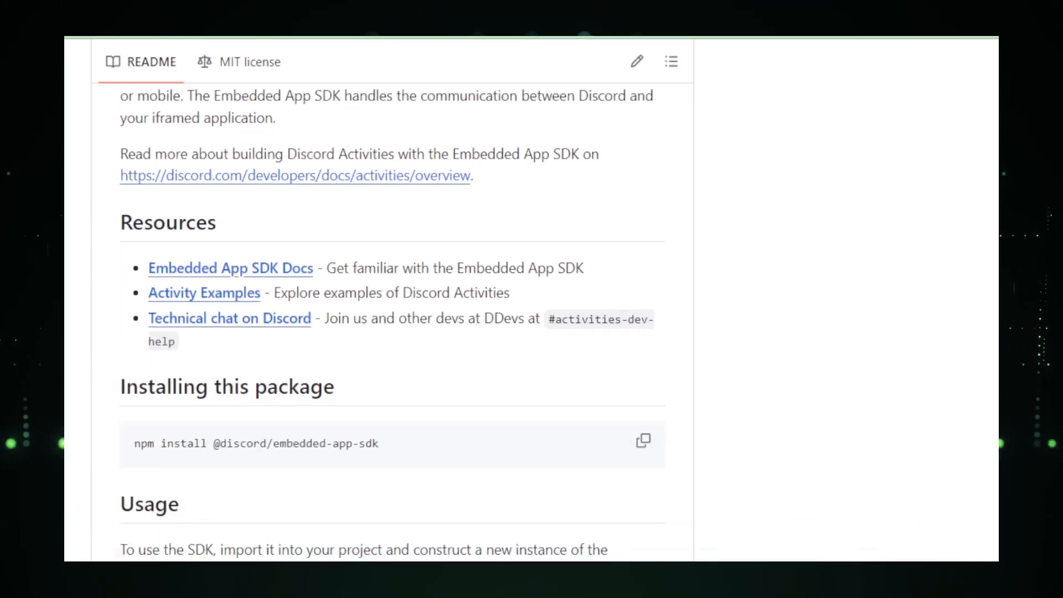
# Continue down the embedded-app-sdk README into the Usage setup code example.
pyautogui.scroll(-3)
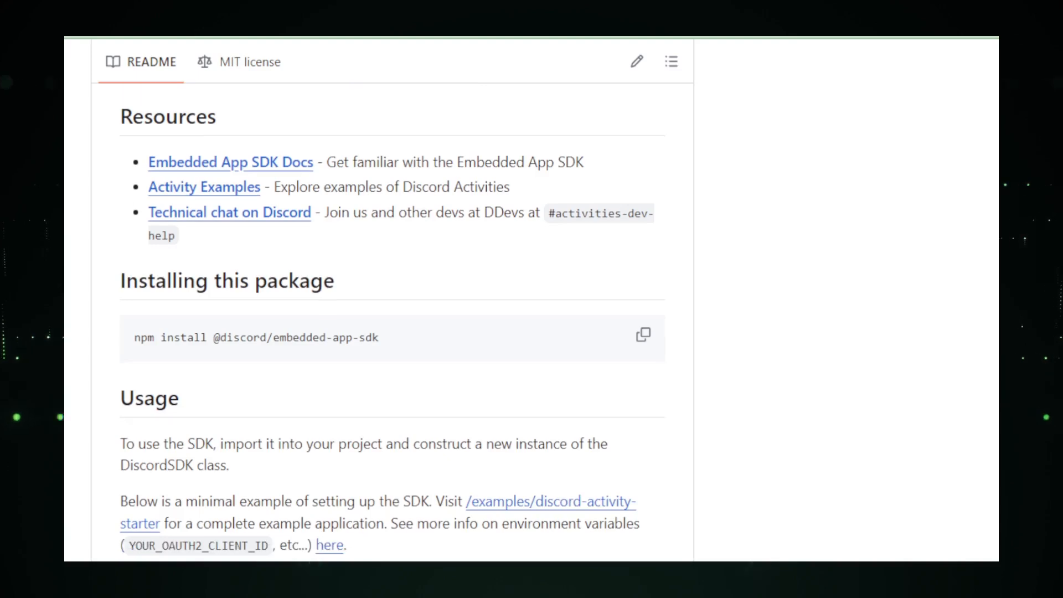
pyautogui.scroll(-3)
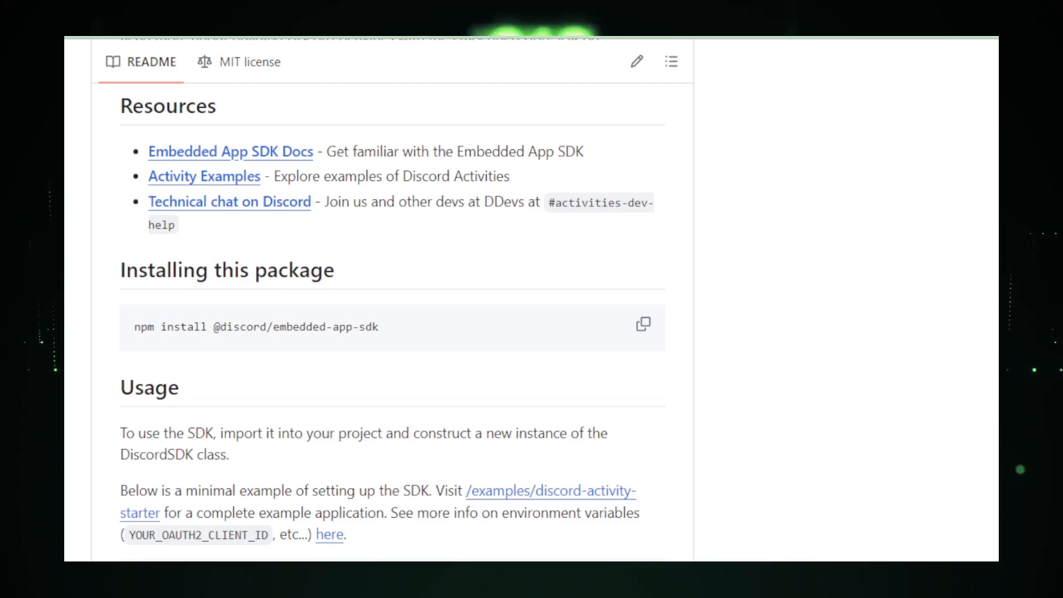
pyautogui.scroll(-3)
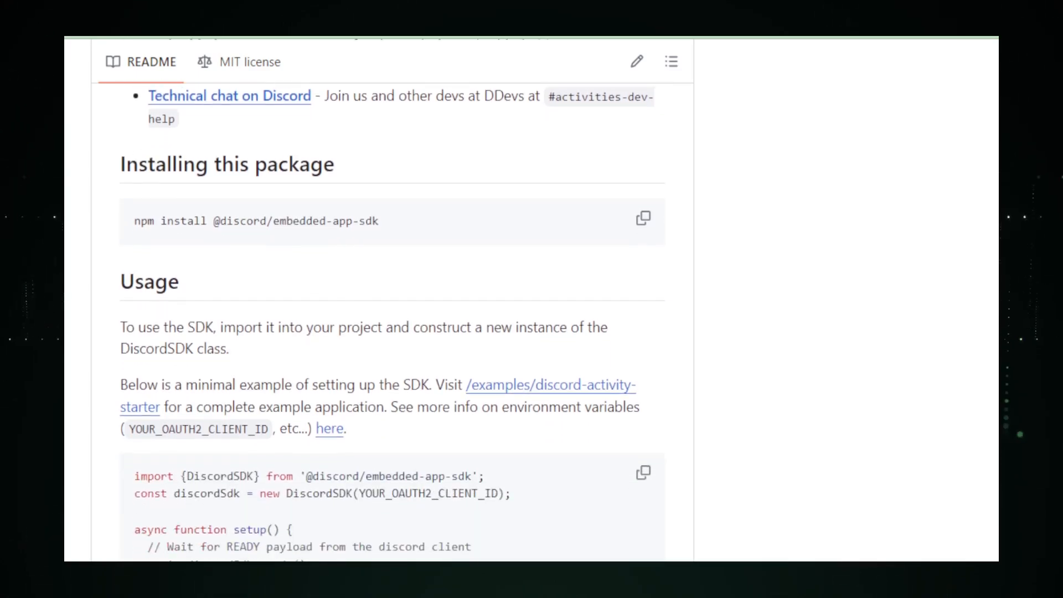
pyautogui.scroll(-3)
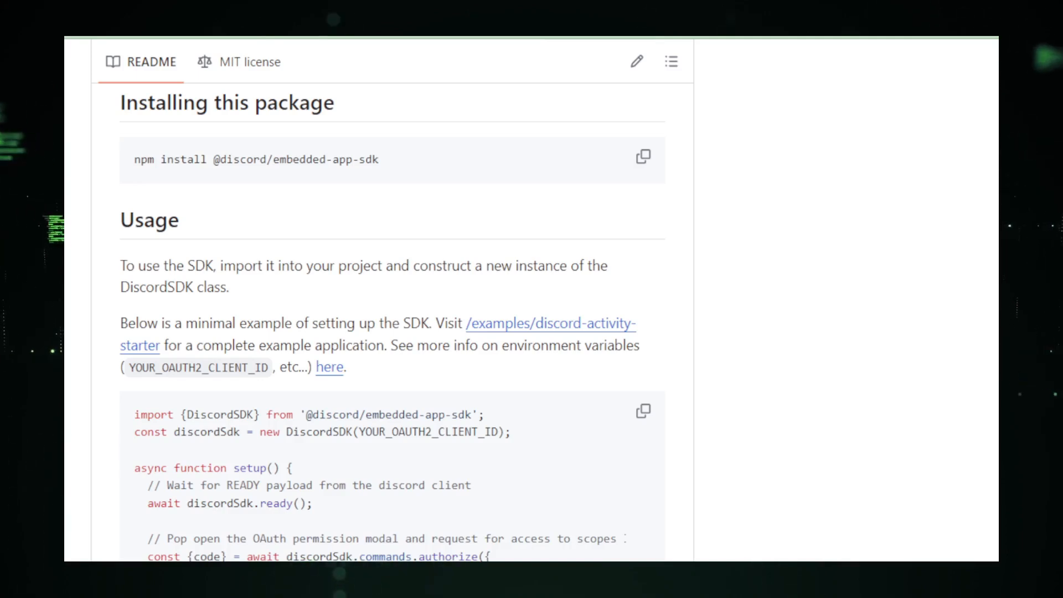
pyautogui.scroll(-3)
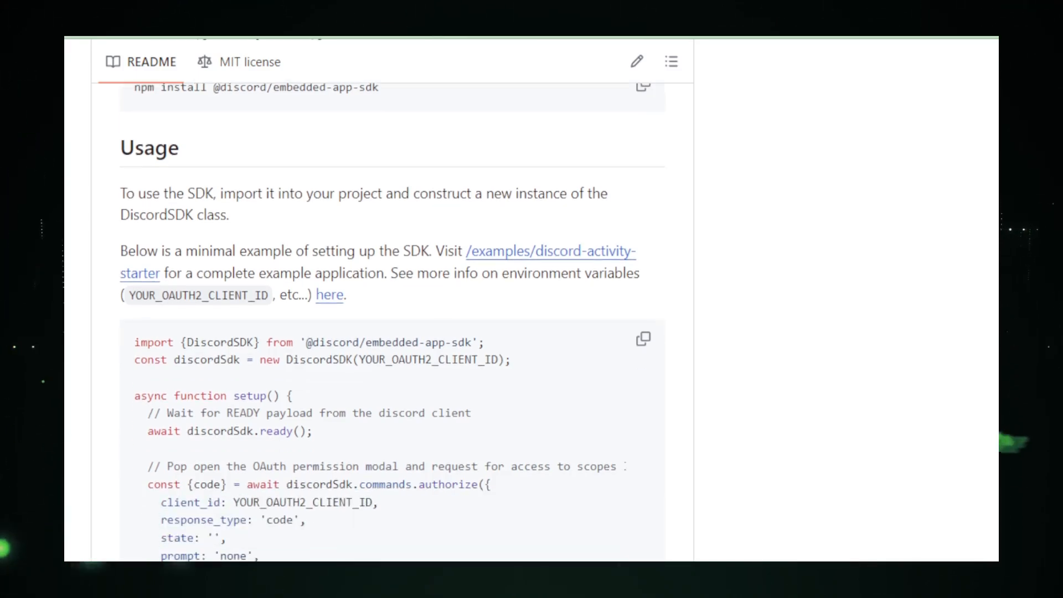
pyautogui.scroll(-3)
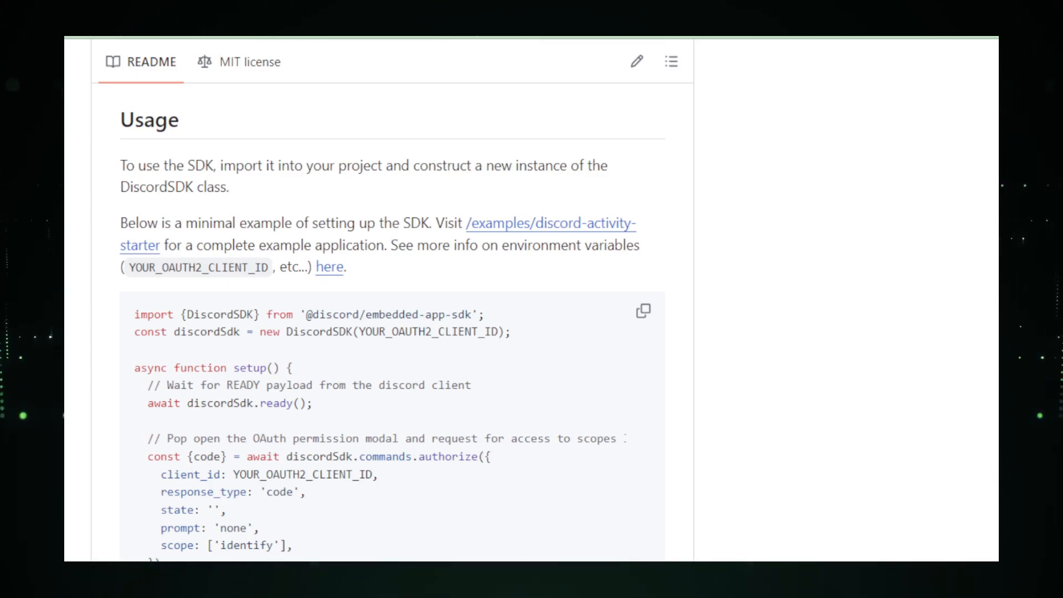
# Scroll the embedded-app-sdk README to its end past SDK development and Developer Terms of Service.
pyautogui.scroll(-3)
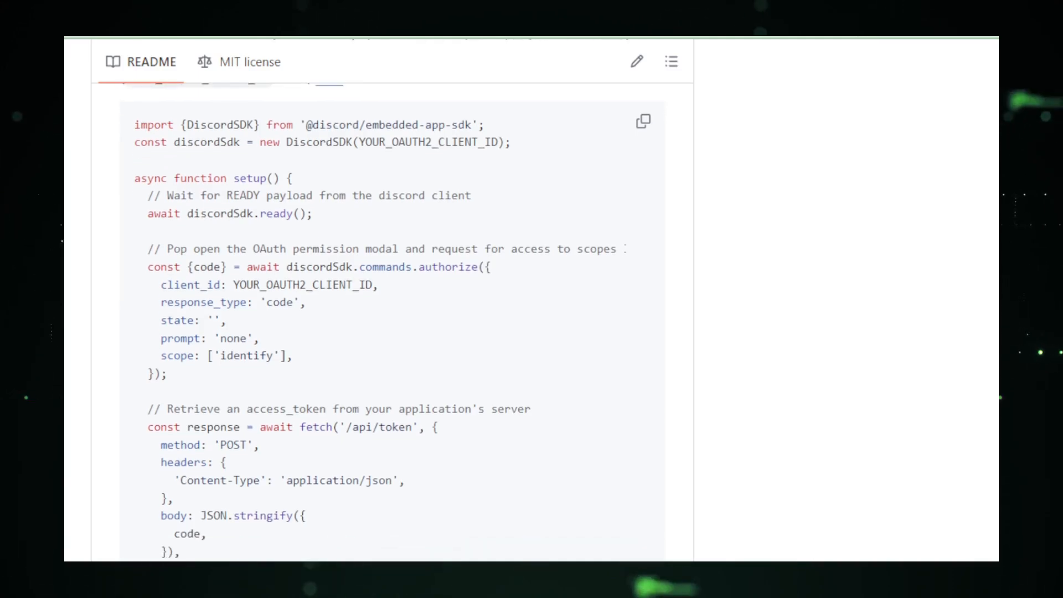
pyautogui.scroll(-3)
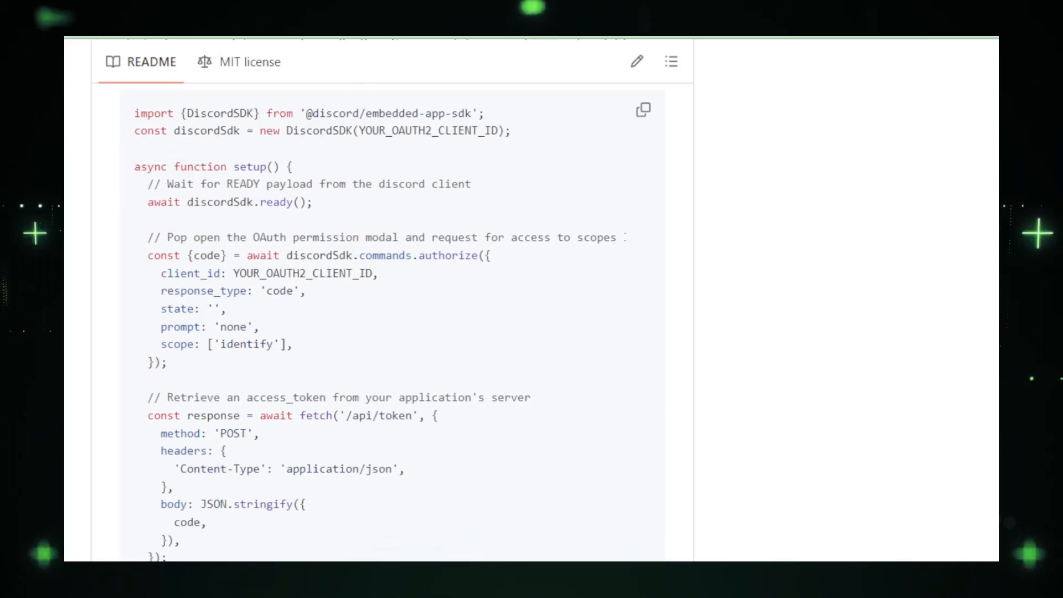
pyautogui.scroll(-3)
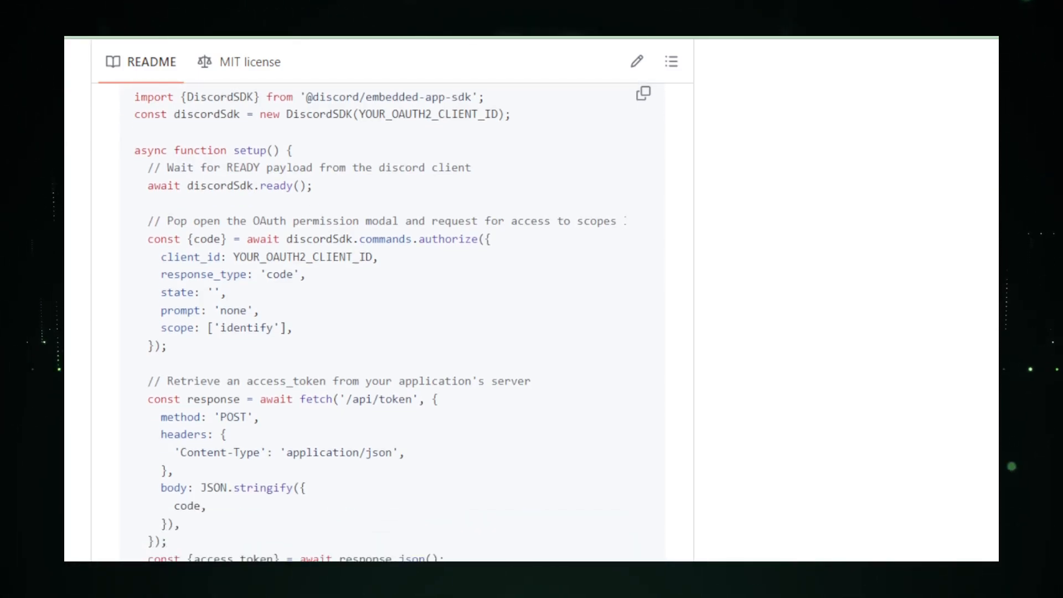
pyautogui.scroll(-3)
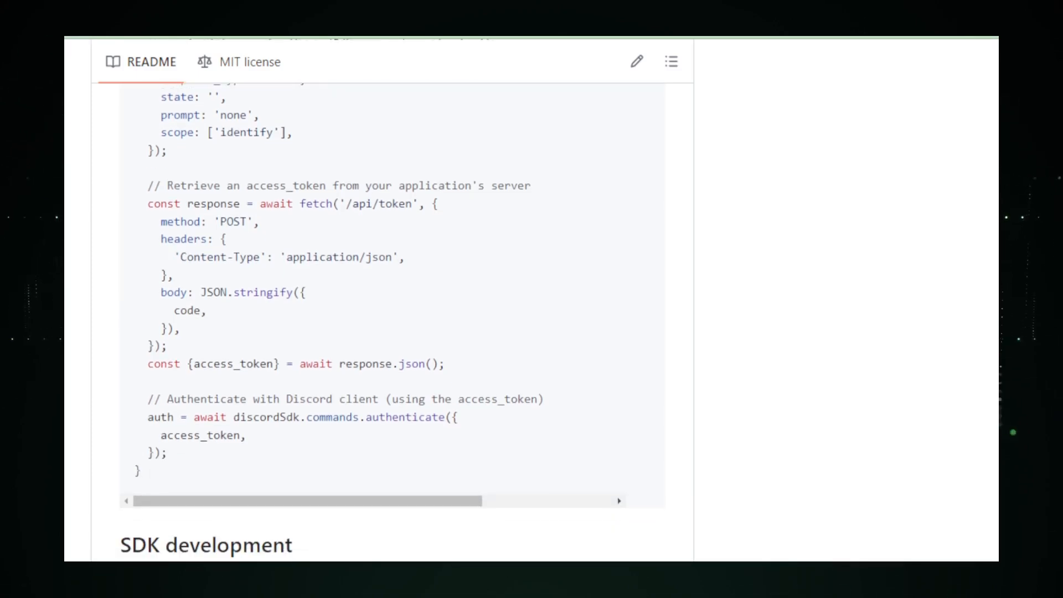
pyautogui.scroll(-3)
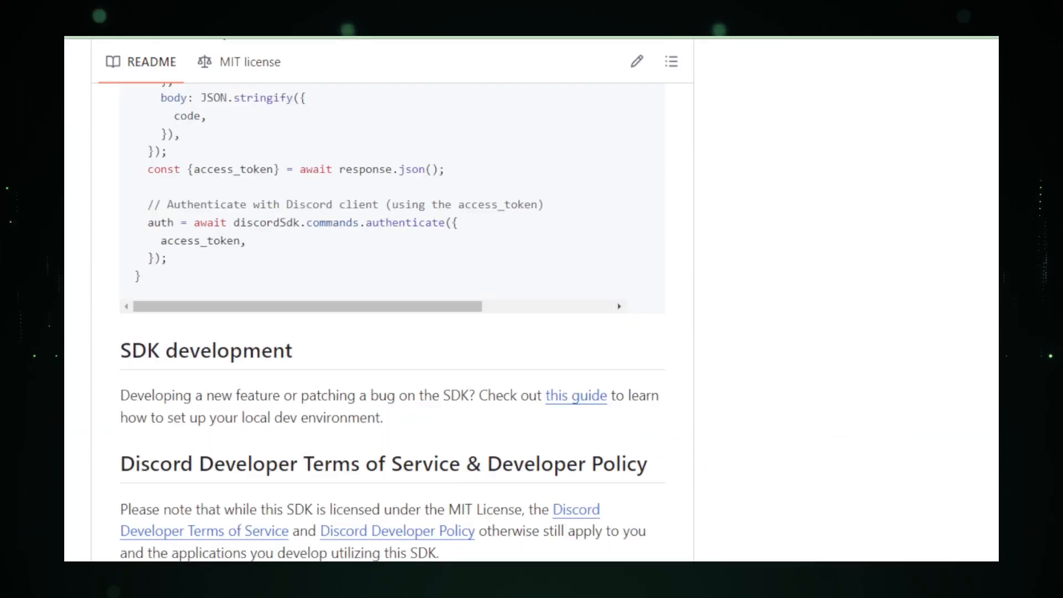
pyautogui.scroll(-3)
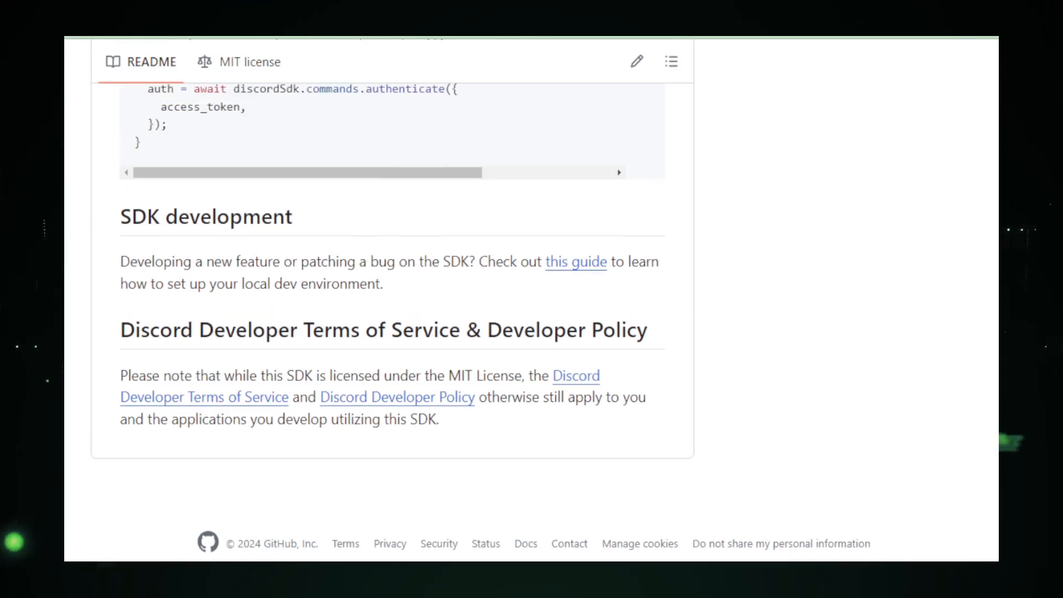
pyautogui.scroll(3)
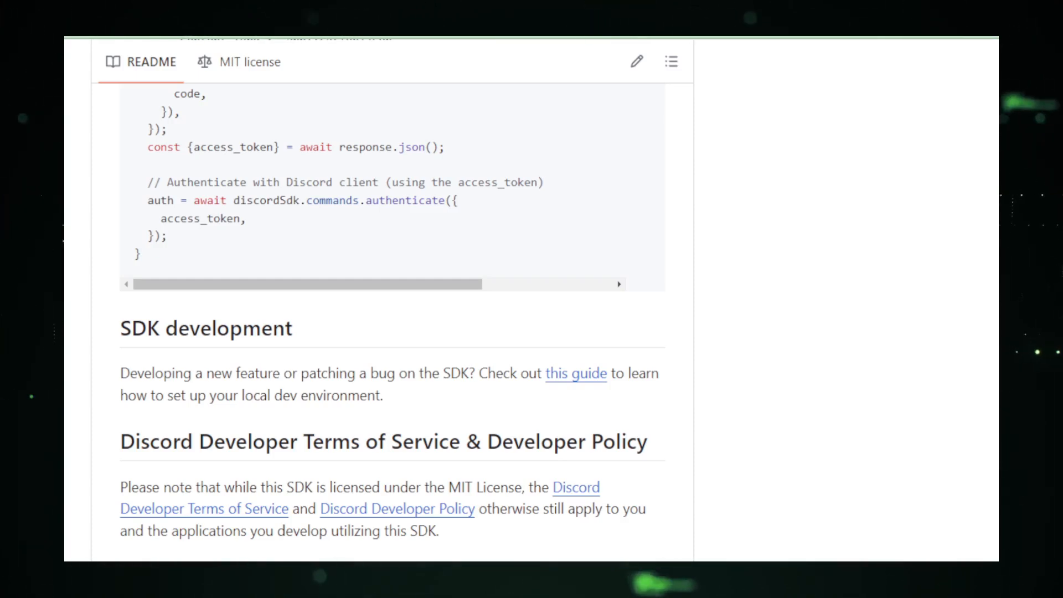
pyautogui.moveTo(283, 86)
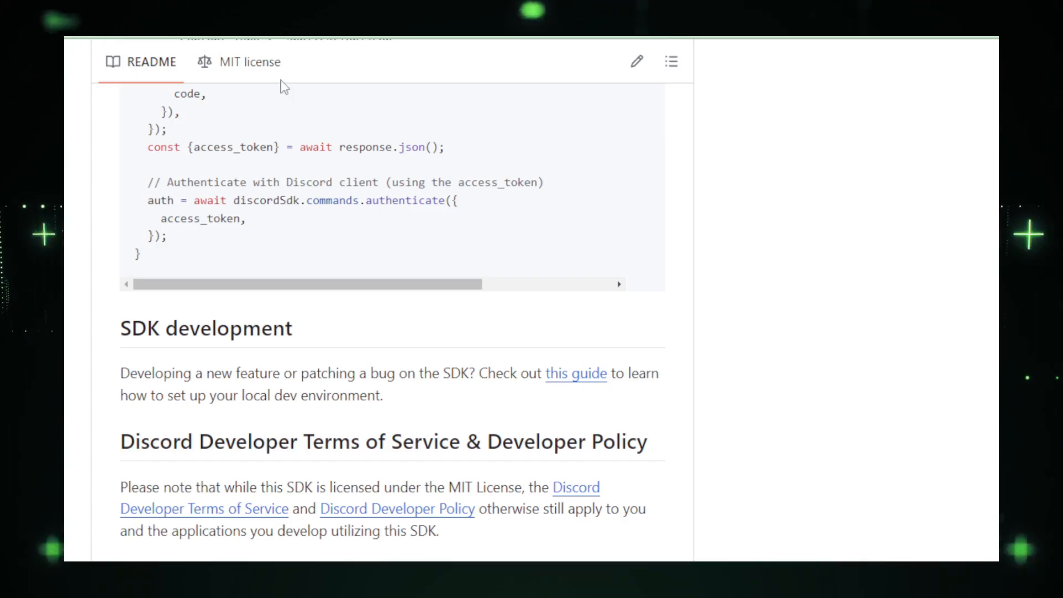
# Show the embedded-app-sdk project's MIT license text.
pyautogui.click(248, 62)
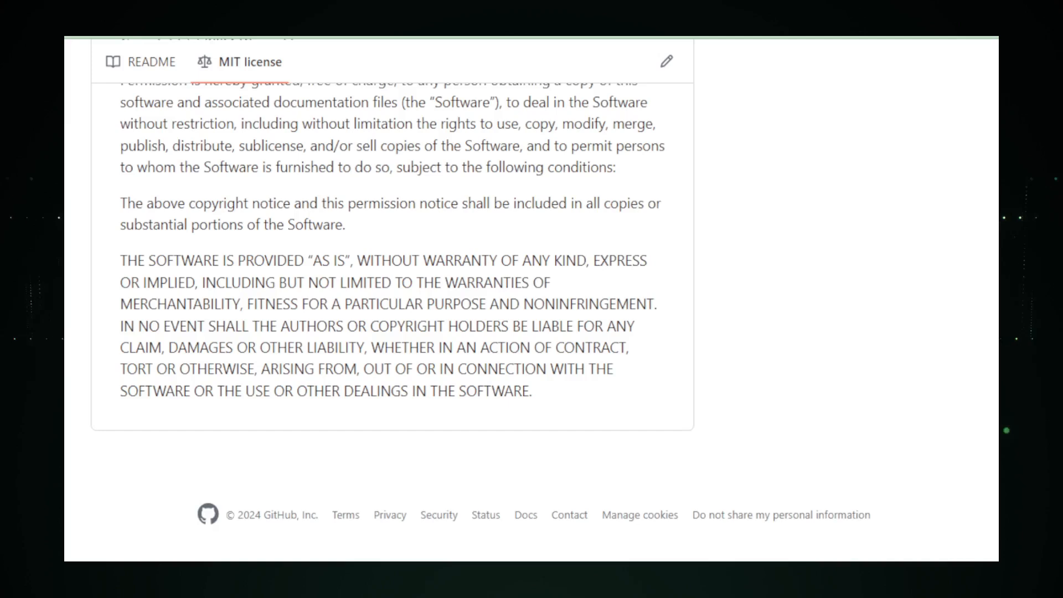
pyautogui.scroll(3)
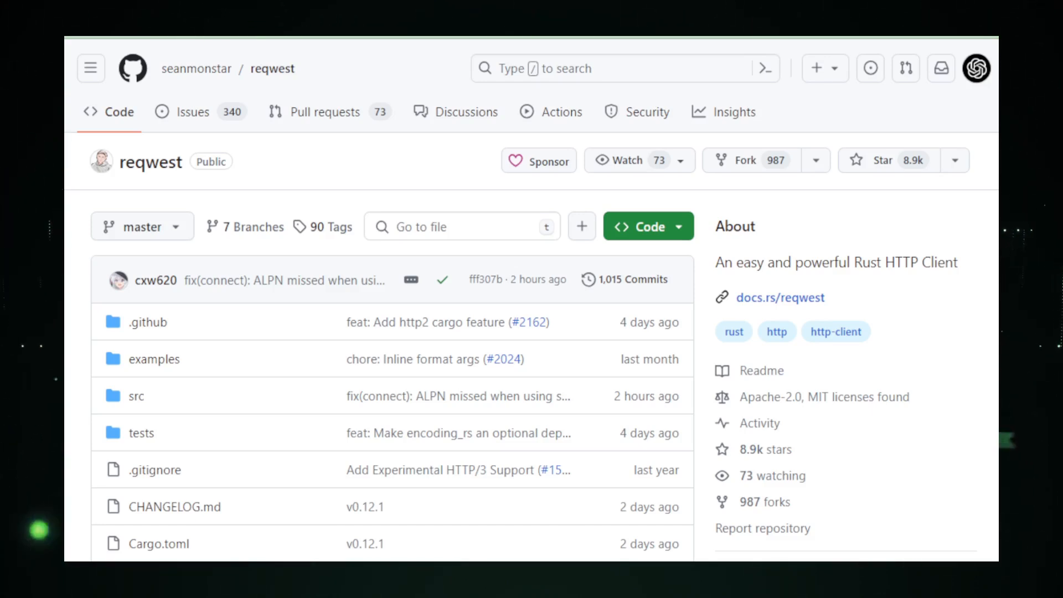
# Scroll the reqwest repo page past its file list to the README feature bullets and start of Example.
pyautogui.scroll(-3)
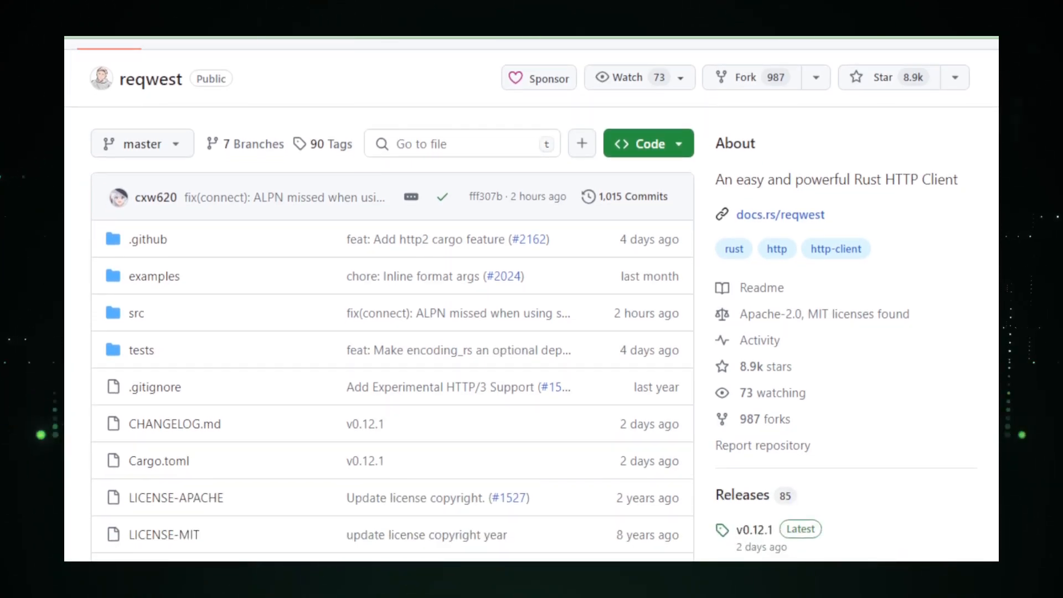
pyautogui.scroll(-3)
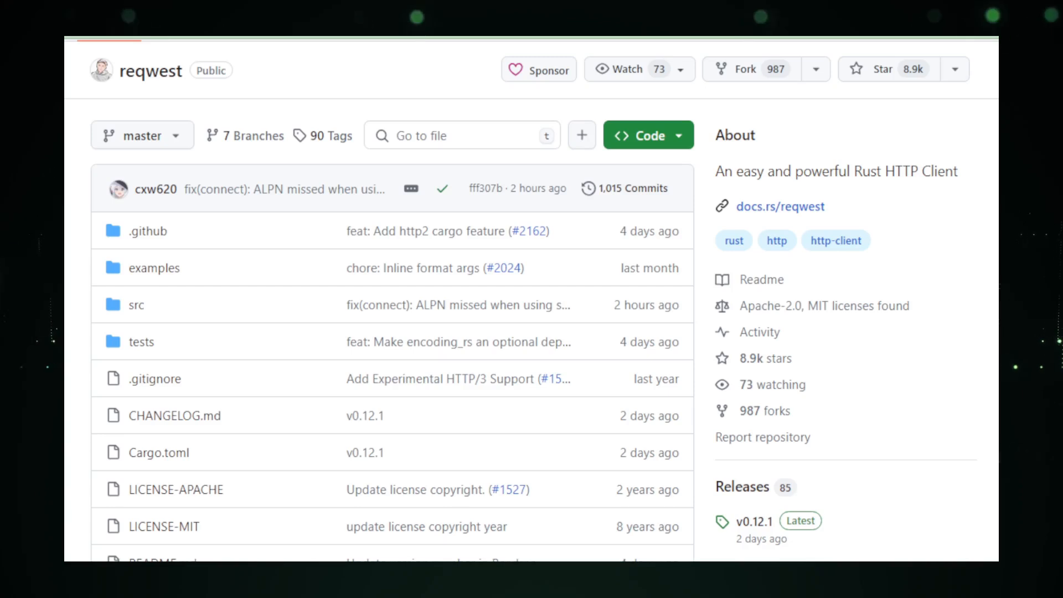
pyautogui.scroll(-3)
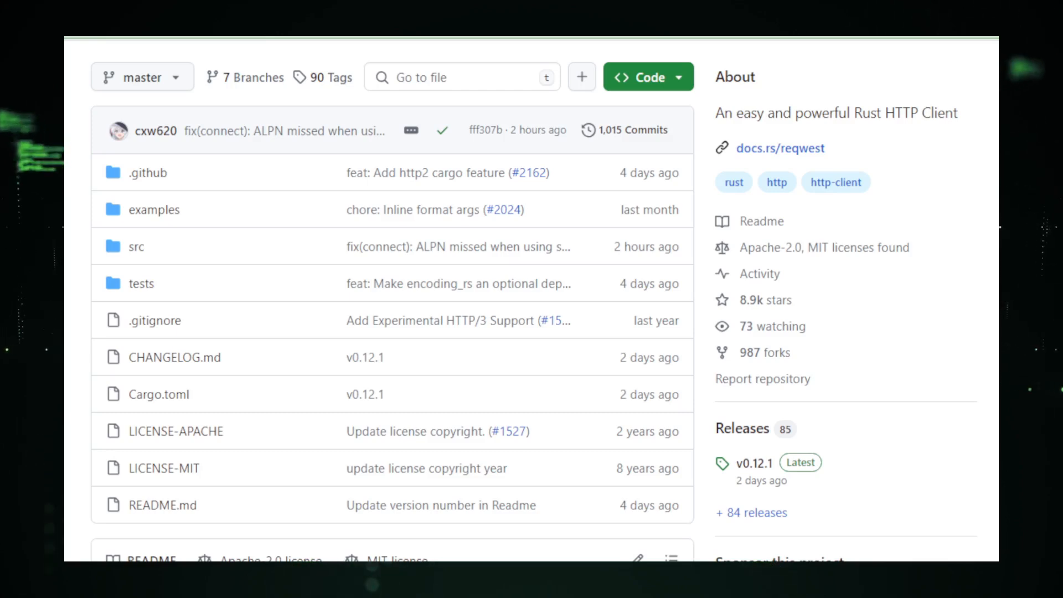
pyautogui.scroll(-3)
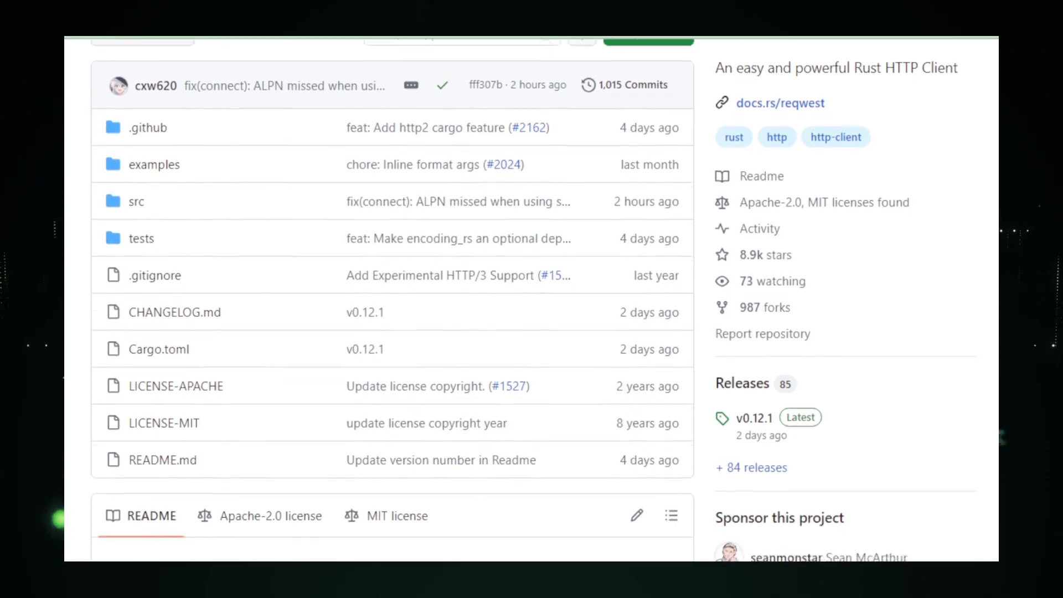
pyautogui.scroll(-3)
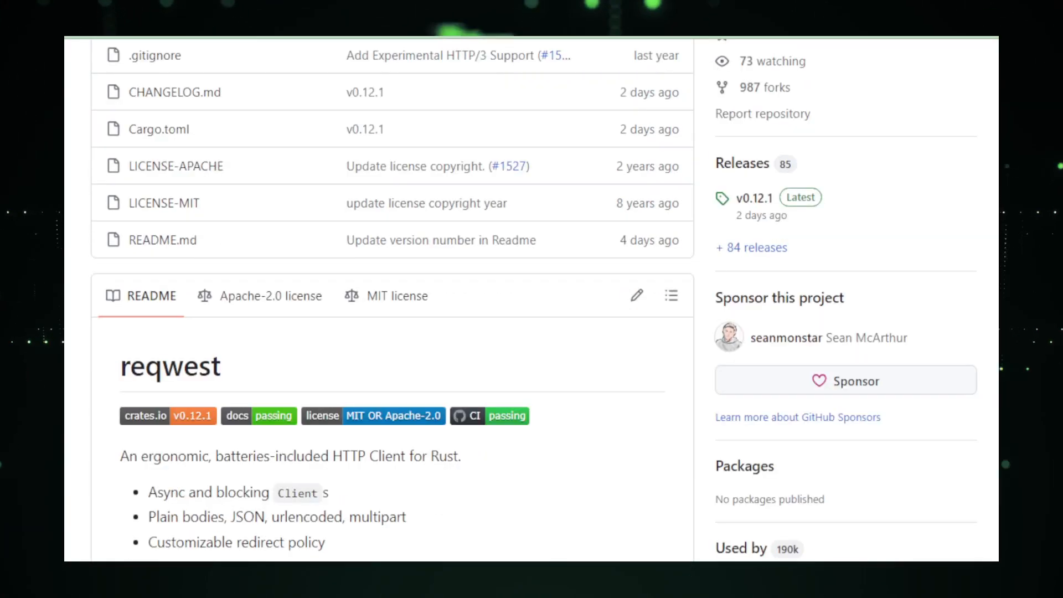
pyautogui.scroll(-3)
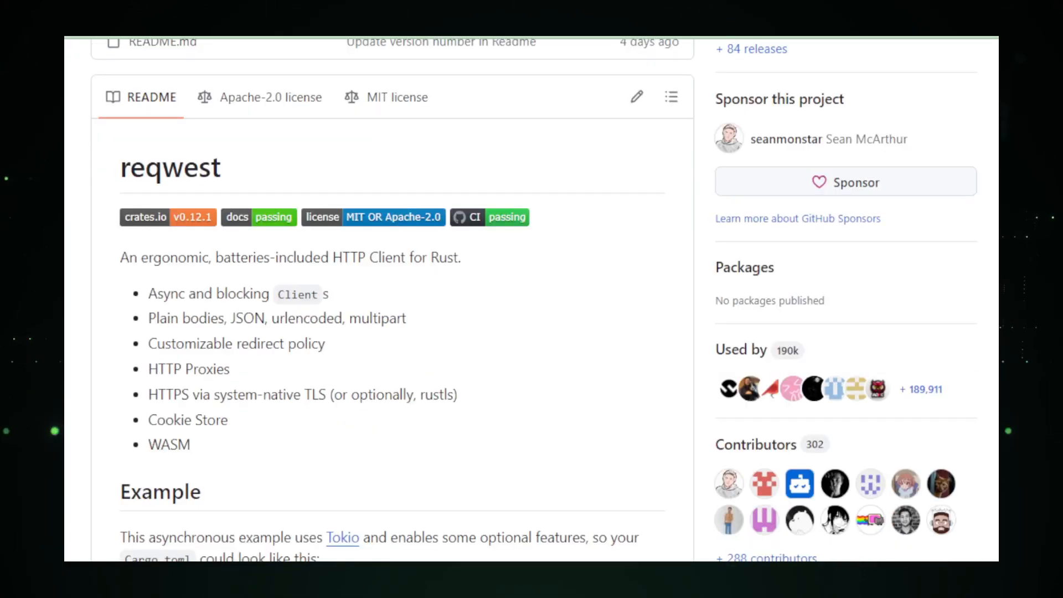
pyautogui.scroll(-3)
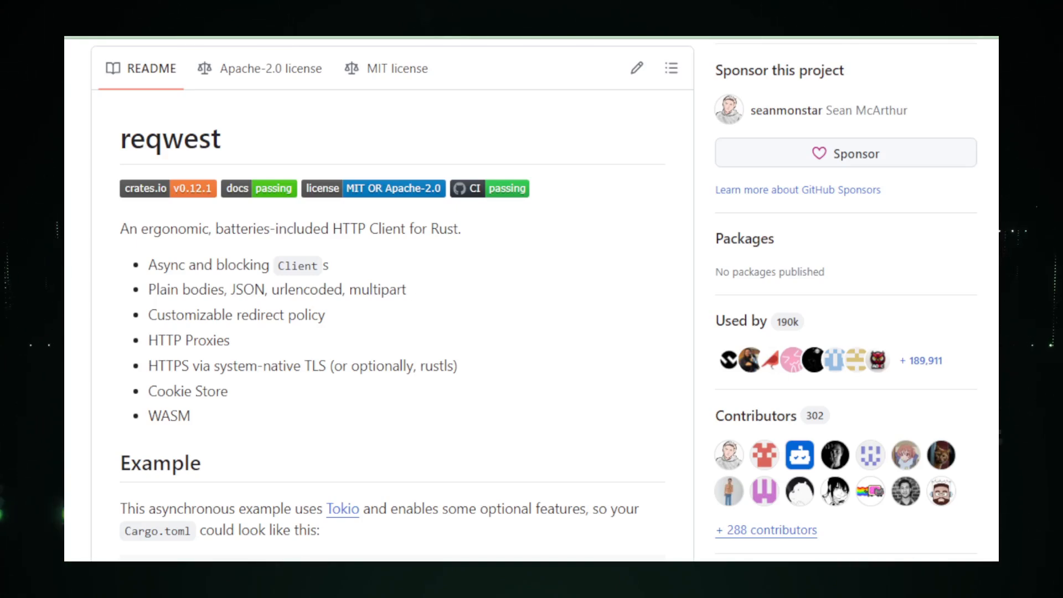
# Scroll the reqwest README through its Cargo.toml and async example, Commercial Support and Requirements.
pyautogui.scroll(-3)
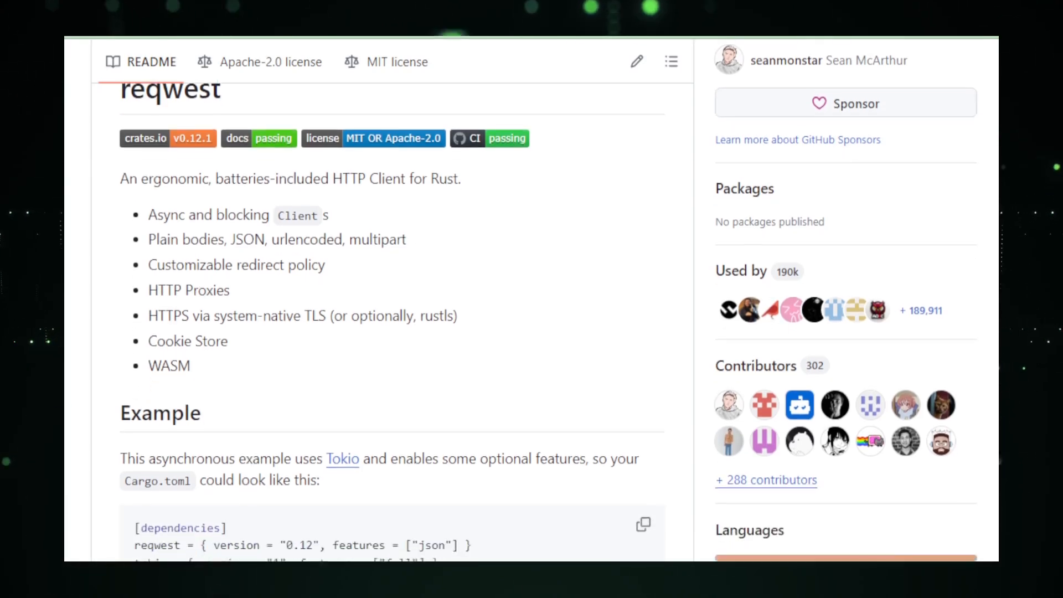
pyautogui.scroll(-3)
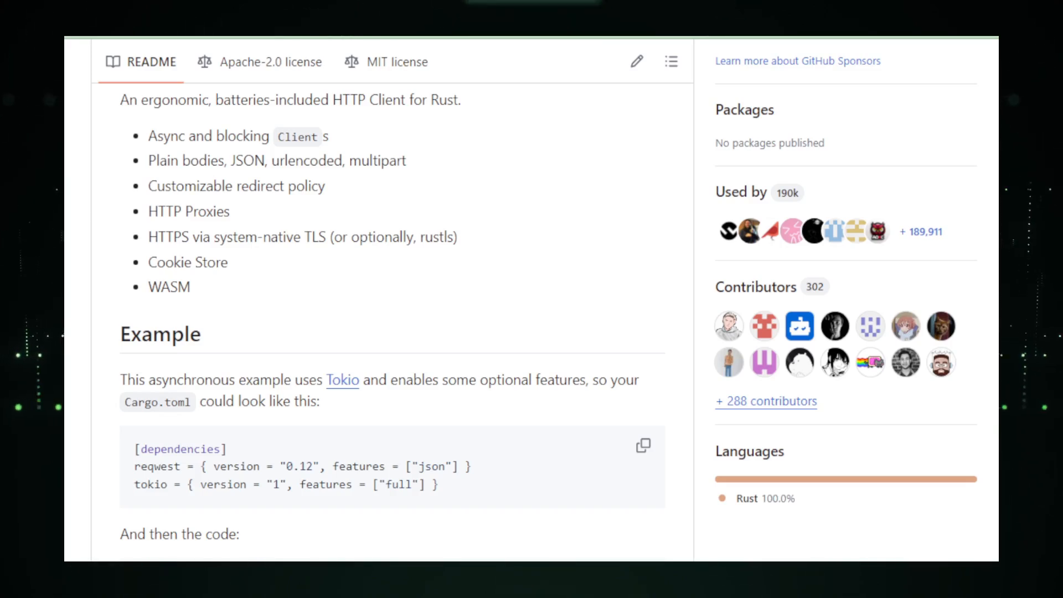
pyautogui.scroll(-3)
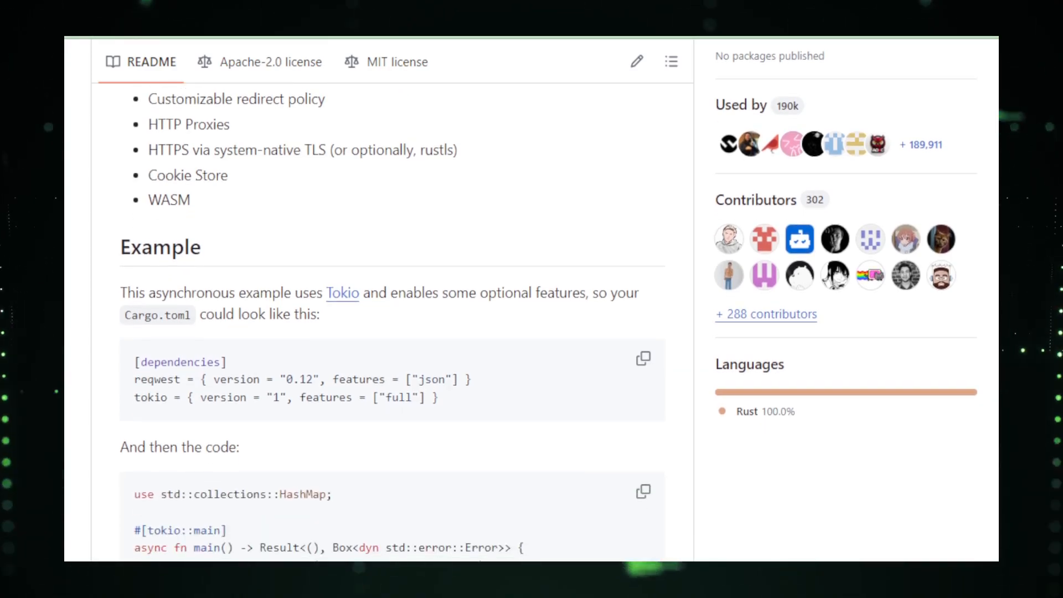
pyautogui.scroll(-3)
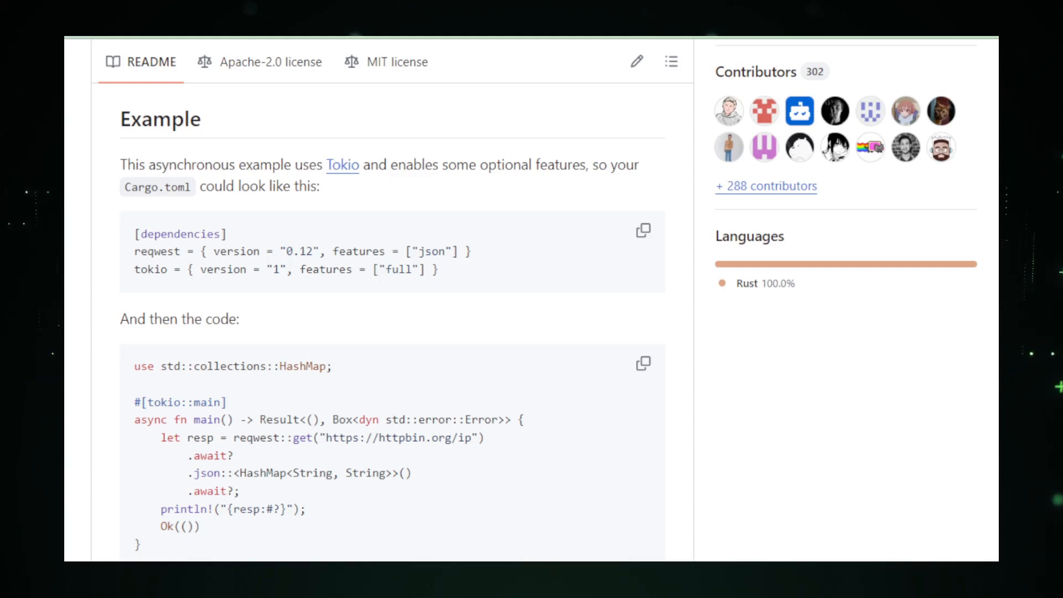
pyautogui.scroll(-3)
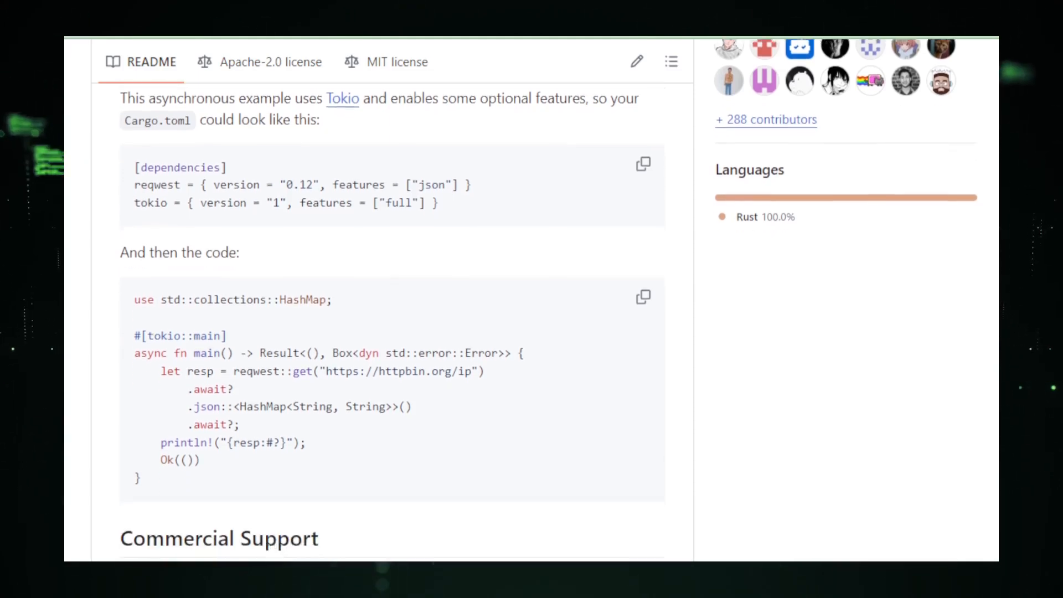
pyautogui.scroll(-3)
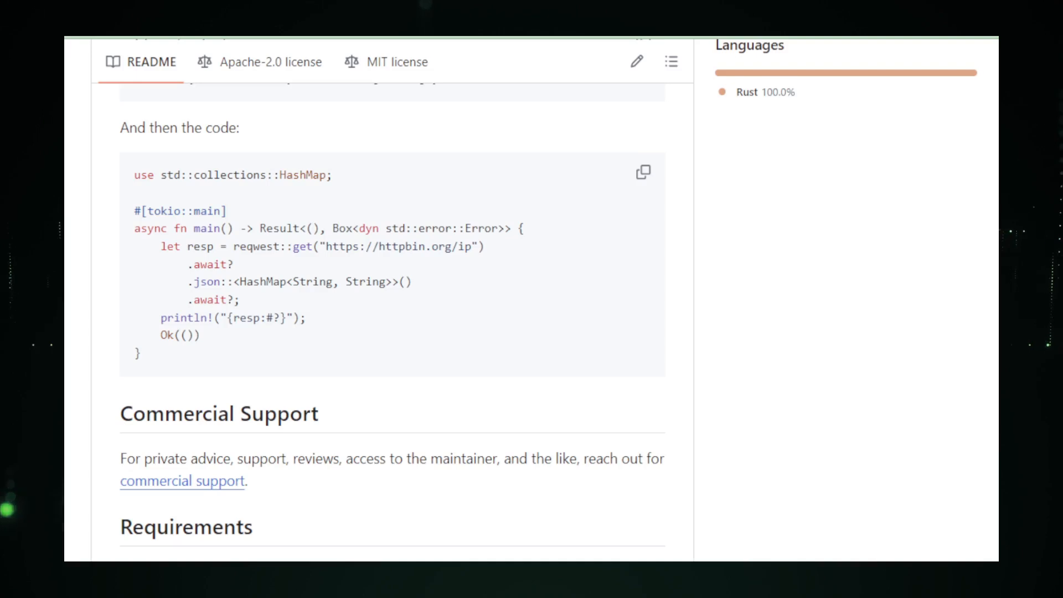
pyautogui.scroll(-3)
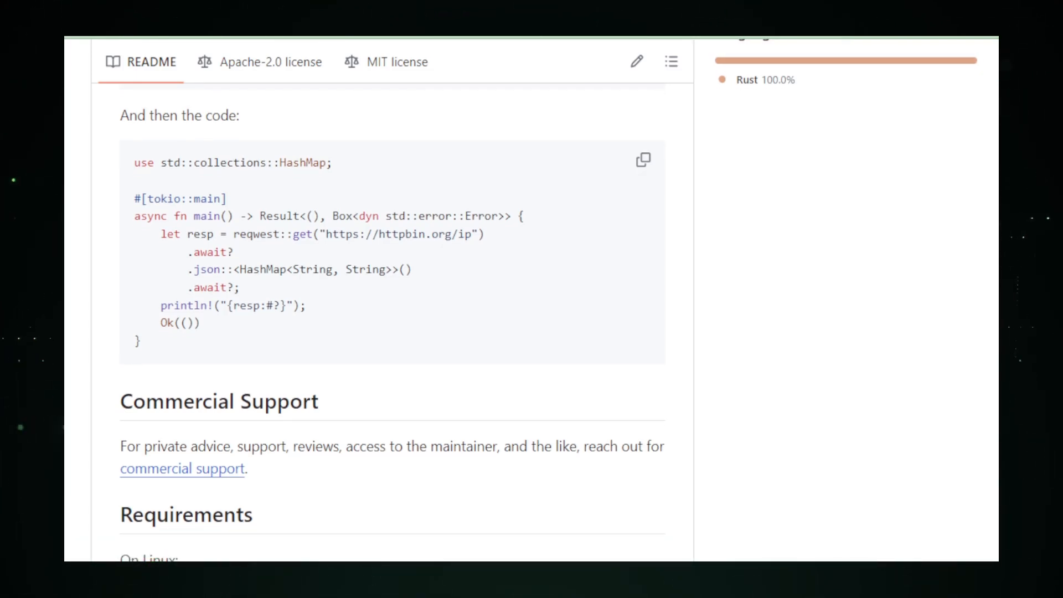
pyautogui.scroll(-3)
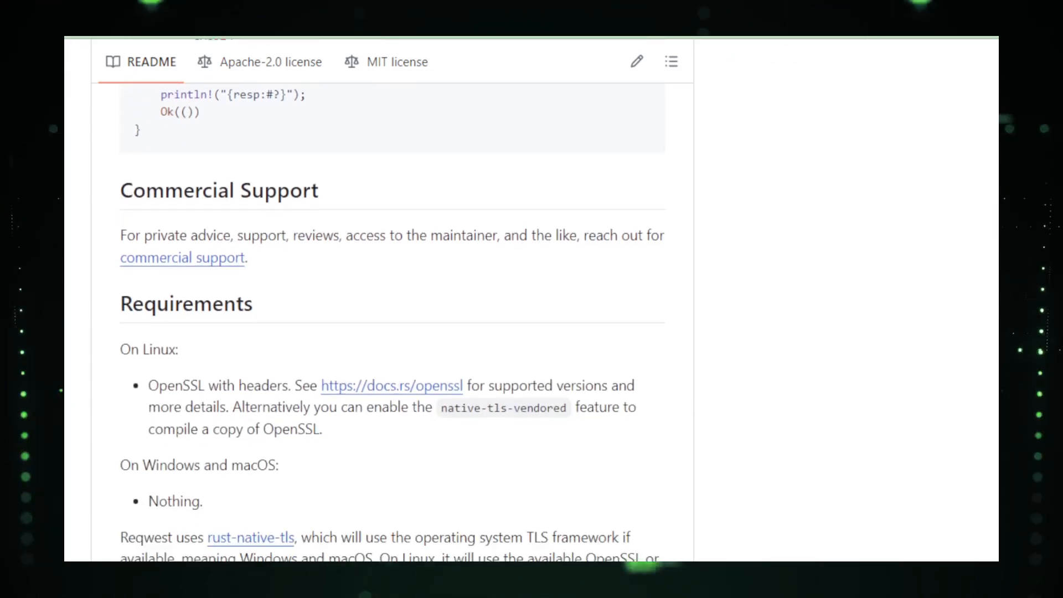
# Scroll the reqwest README from Requirements through License and Contribution to Sponsors.
pyautogui.scroll(-3)
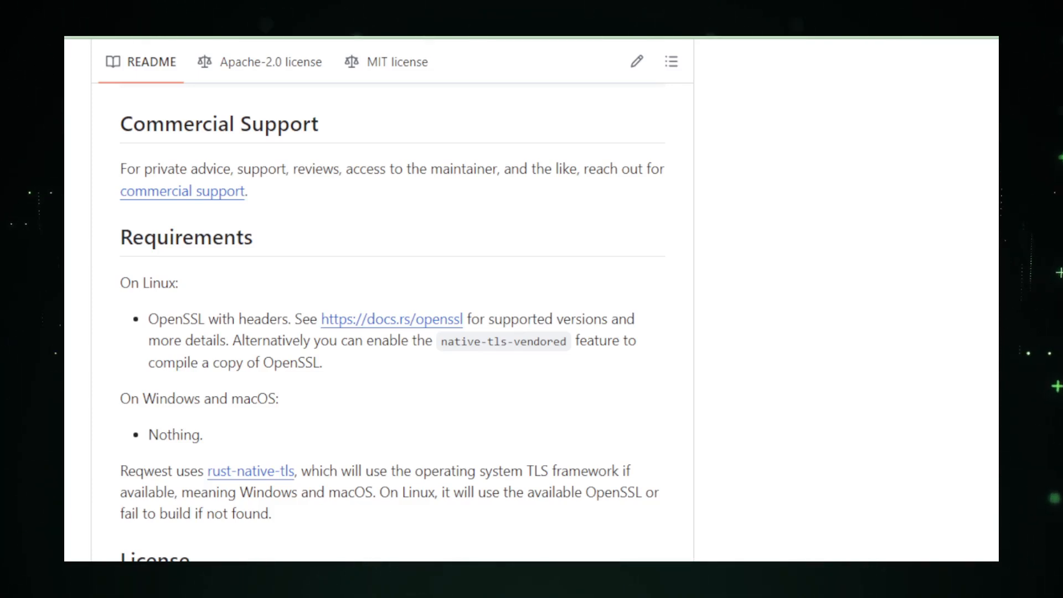
pyautogui.scroll(-3)
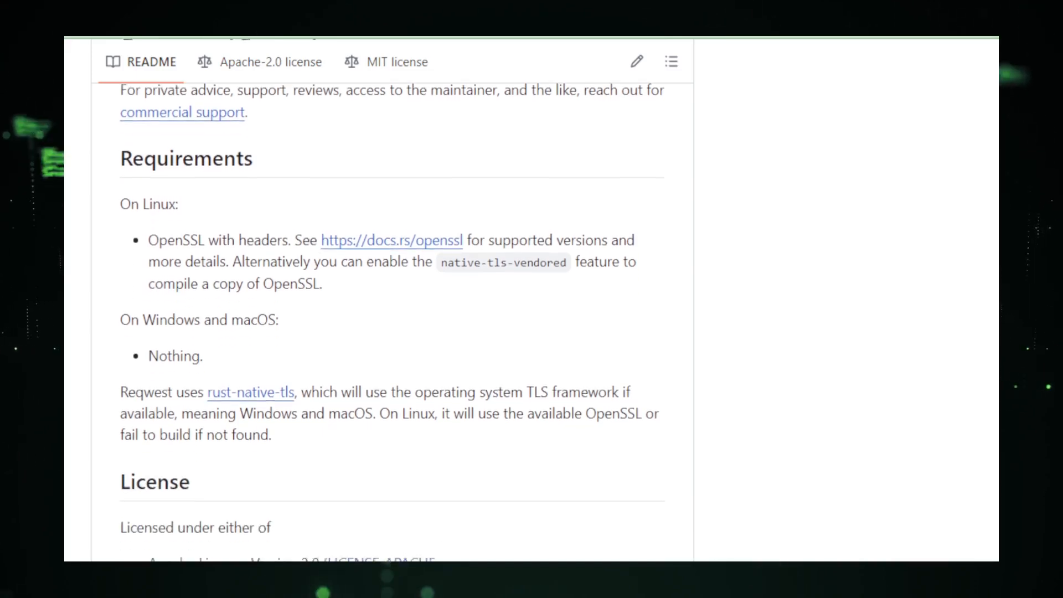
pyautogui.scroll(-3)
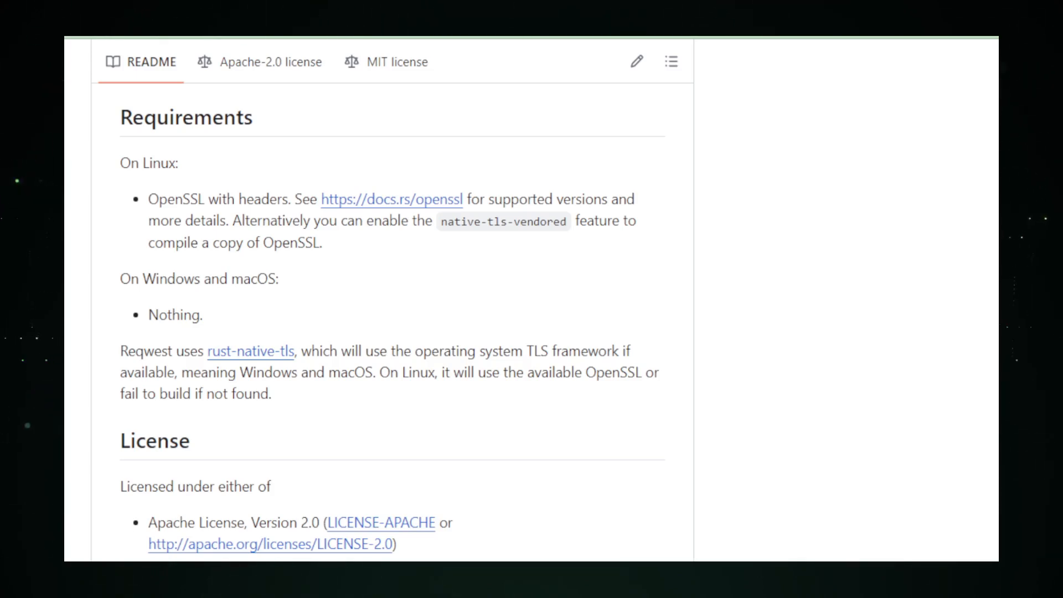
pyautogui.scroll(-3)
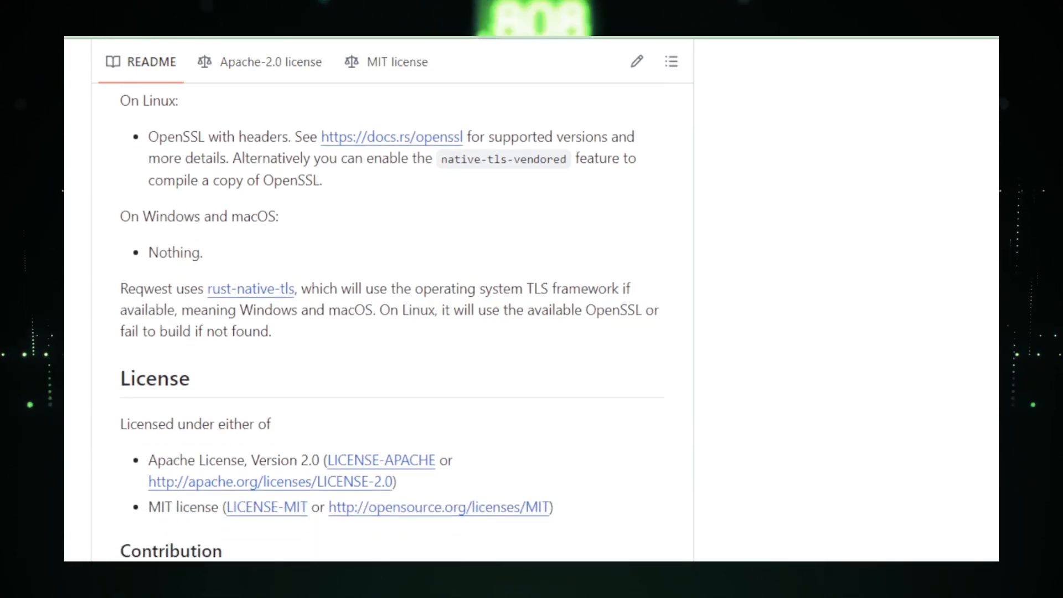
pyautogui.scroll(-3)
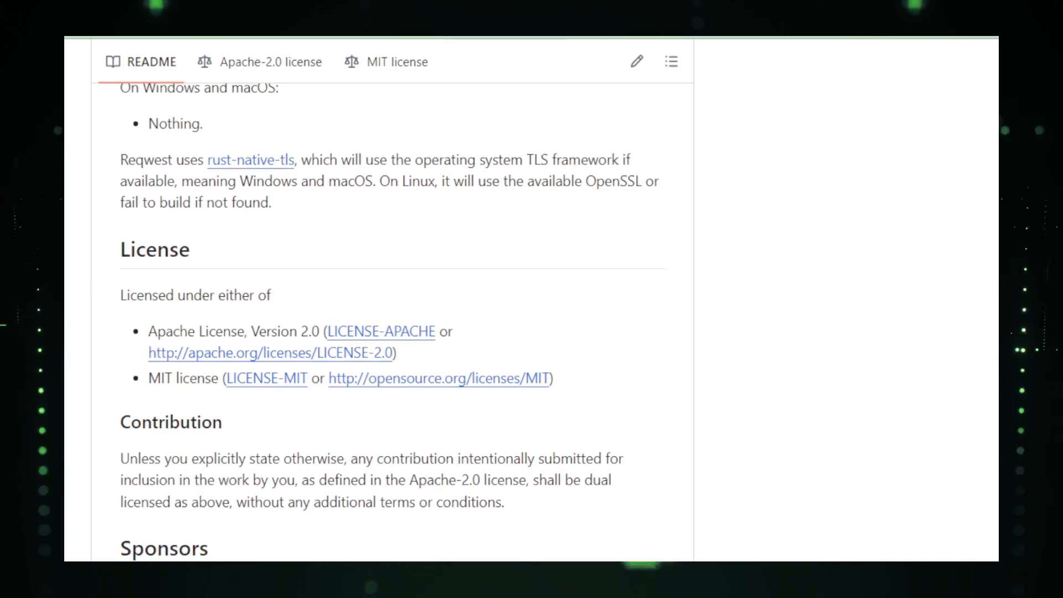
pyautogui.scroll(-3)
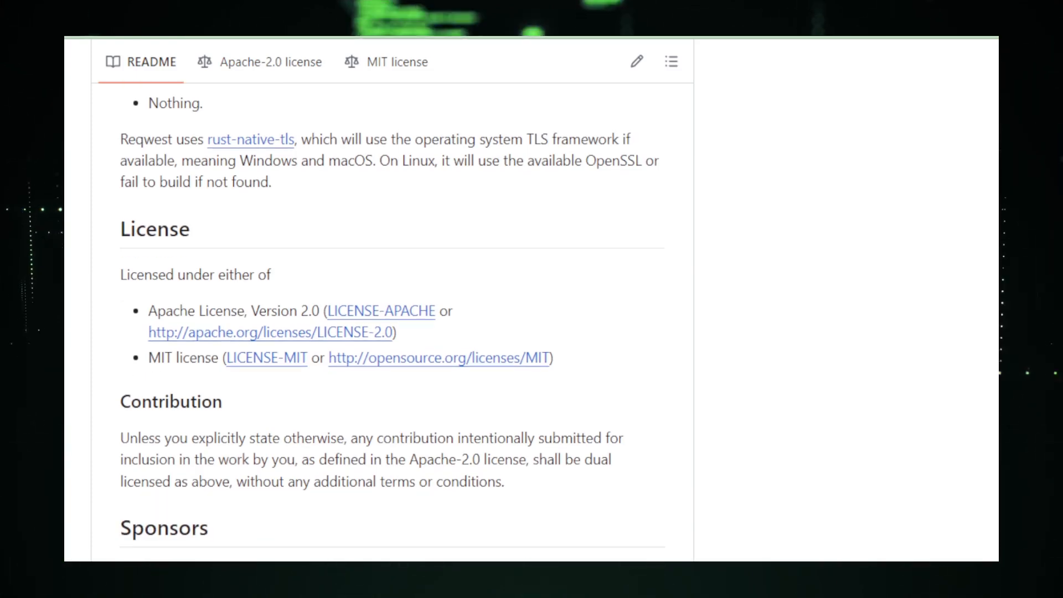
pyautogui.scroll(-3)
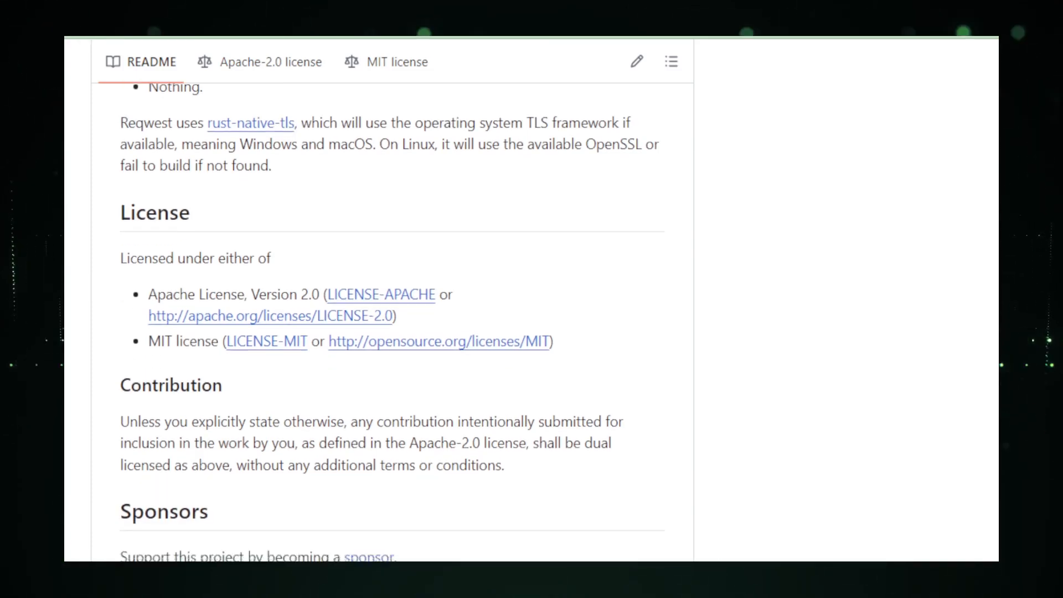
pyautogui.scroll(-3)
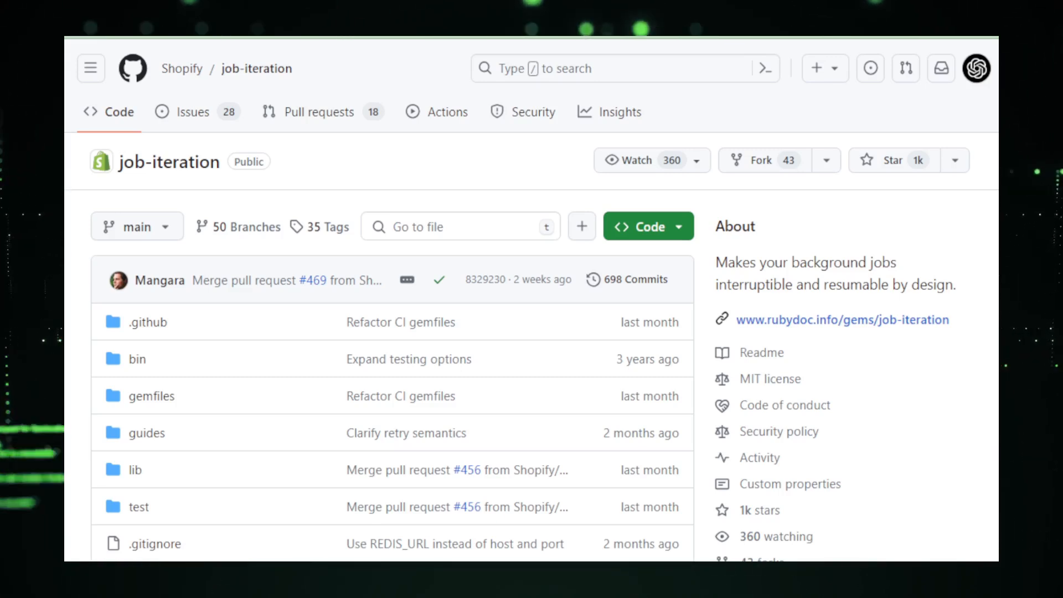
# Scroll the Shopify/job-iteration repo page past its file list and sidebar to the README.
pyautogui.scroll(-3)
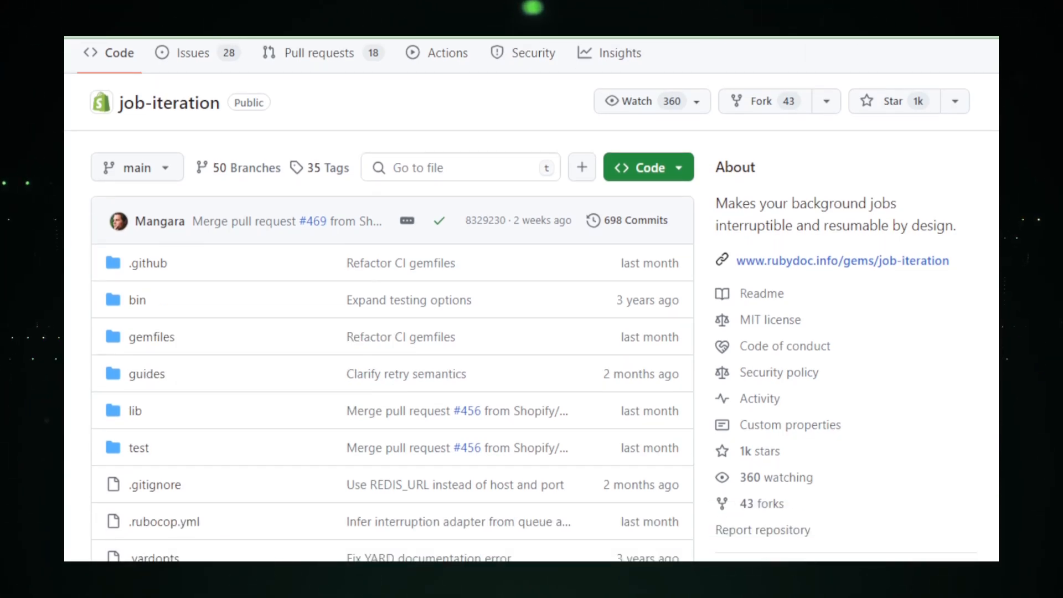
pyautogui.scroll(-3)
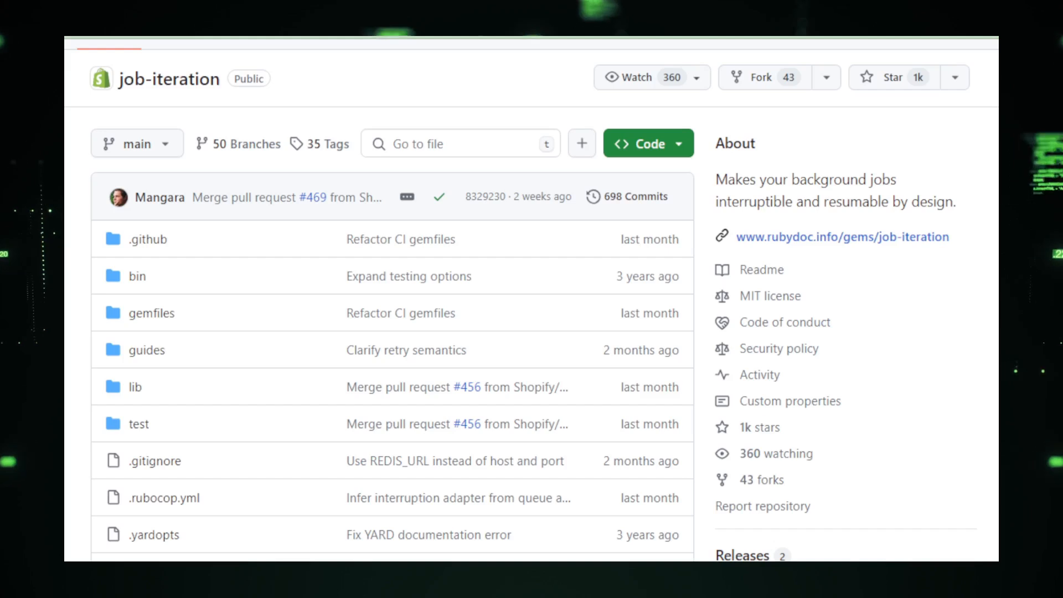
pyautogui.scroll(-3)
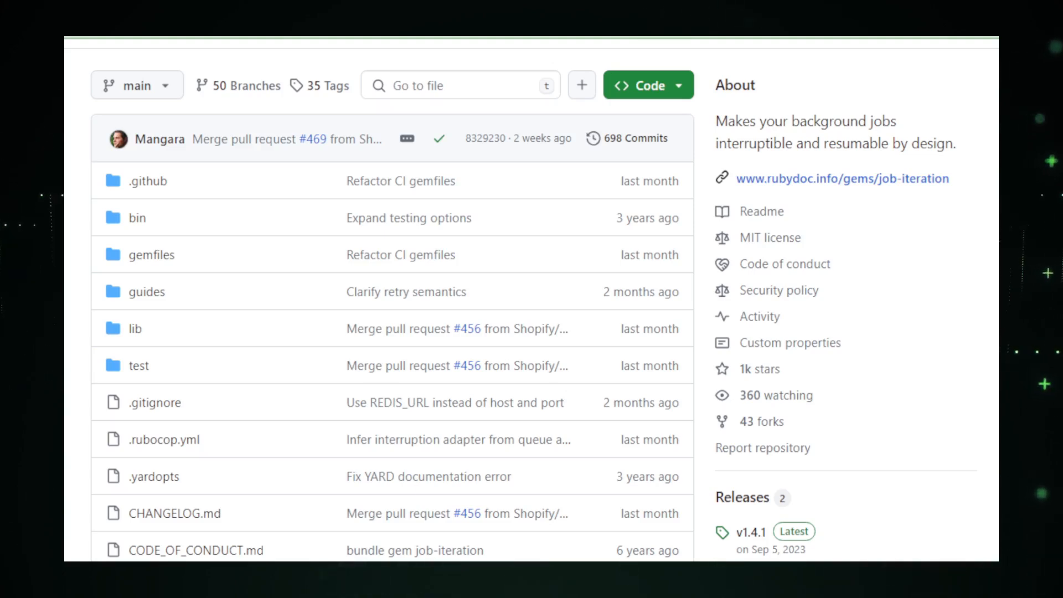
pyautogui.scroll(-3)
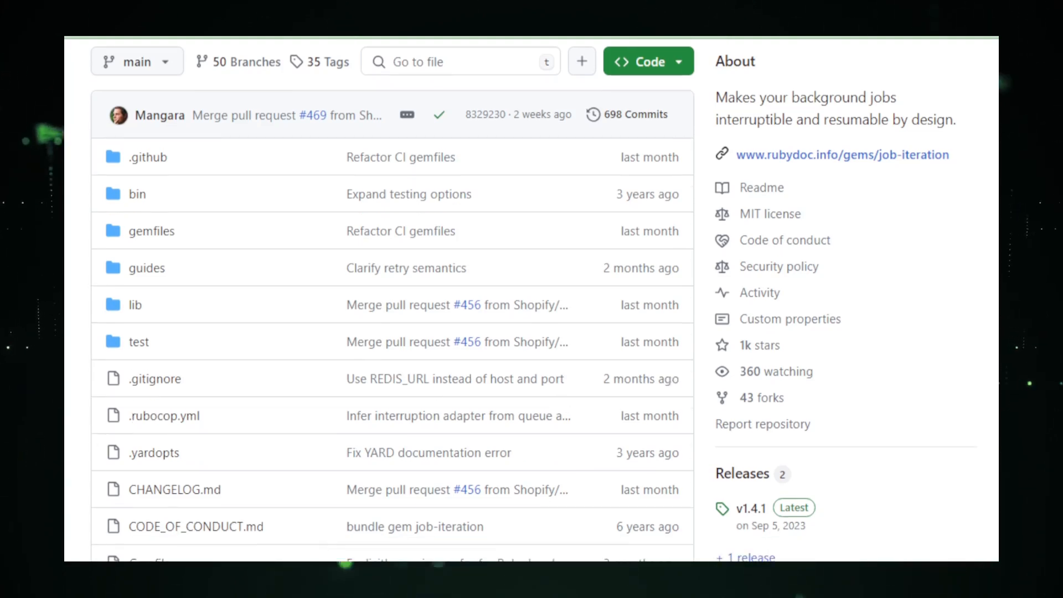
pyautogui.scroll(-3)
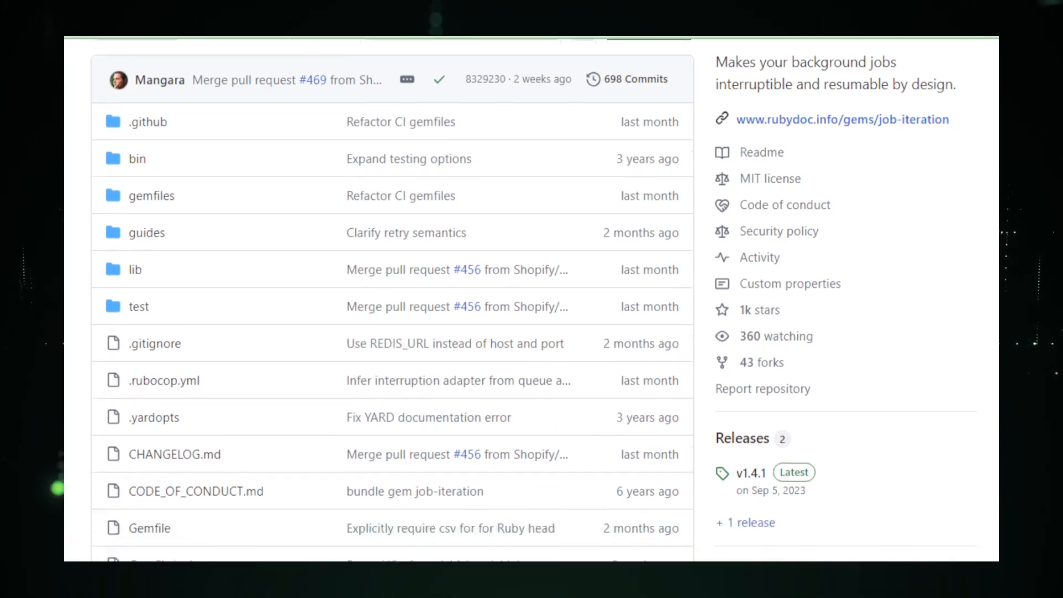
pyautogui.scroll(-3)
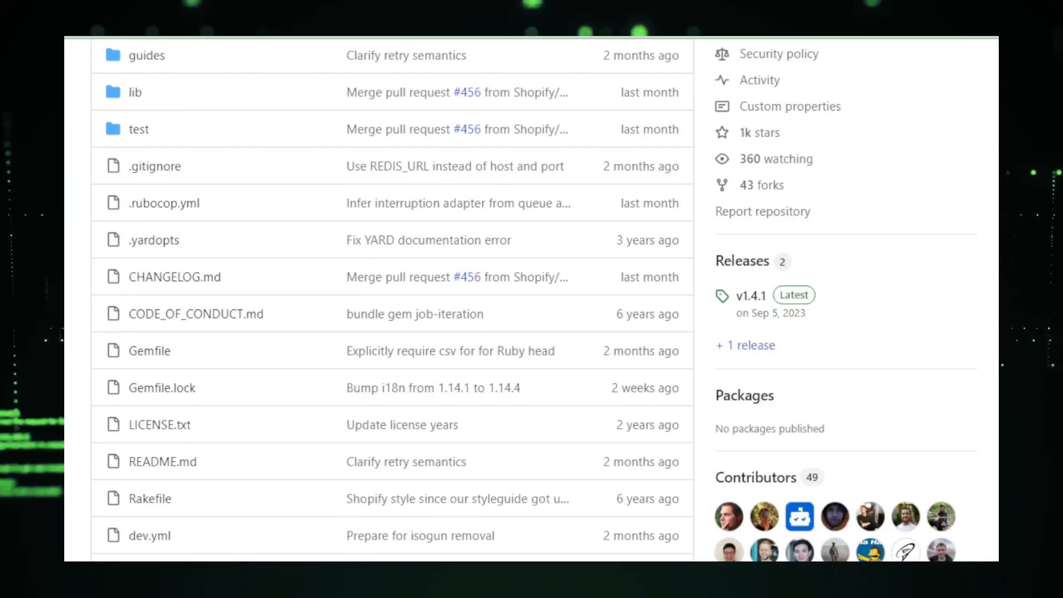
pyautogui.scroll(-3)
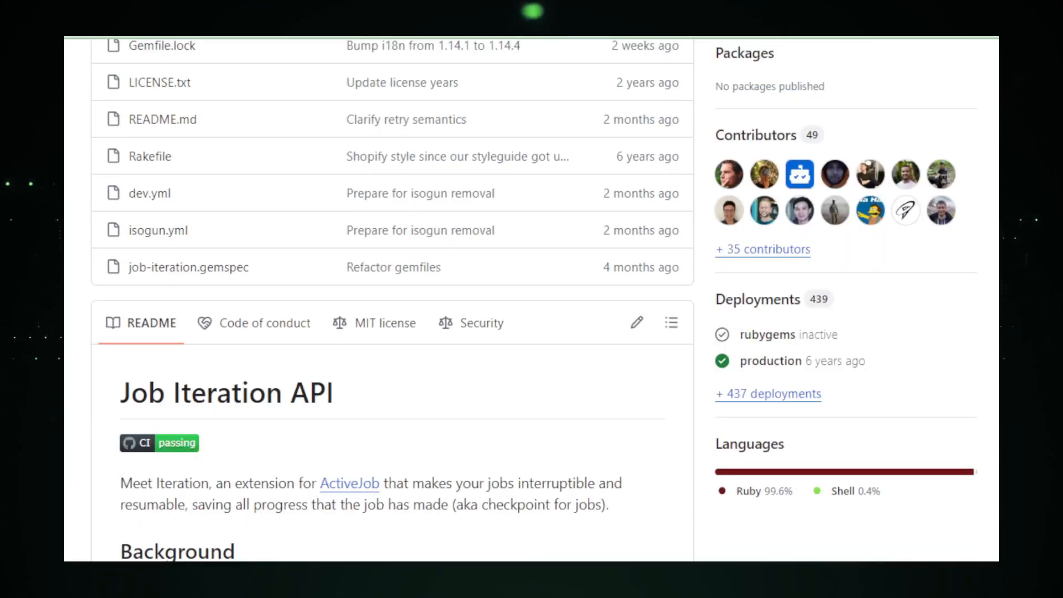
# Read down the job-iteration README's Background section to the Getting started heading.
pyautogui.scroll(-3)
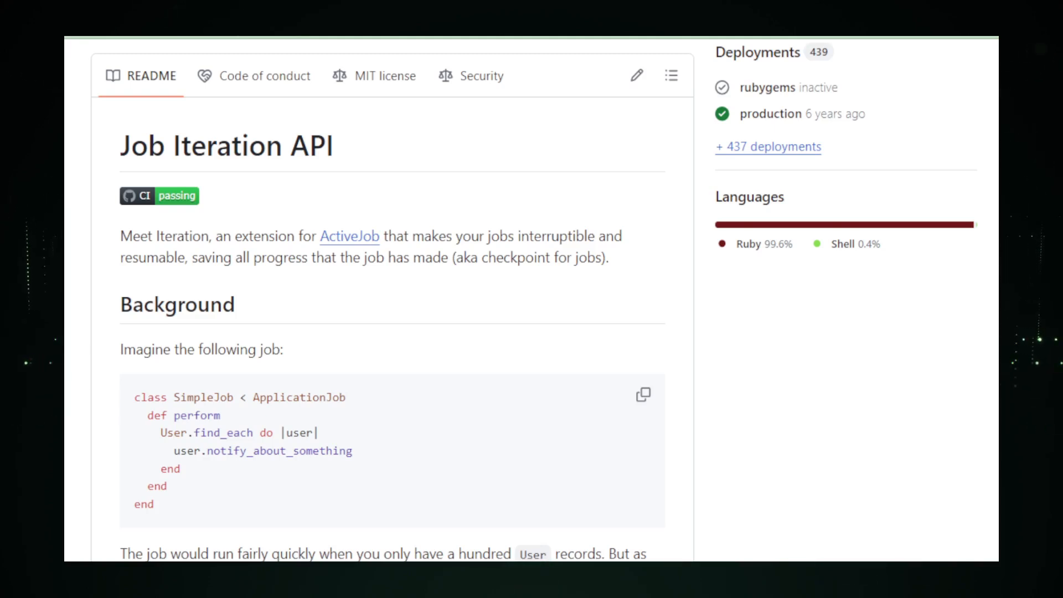
pyautogui.scroll(-3)
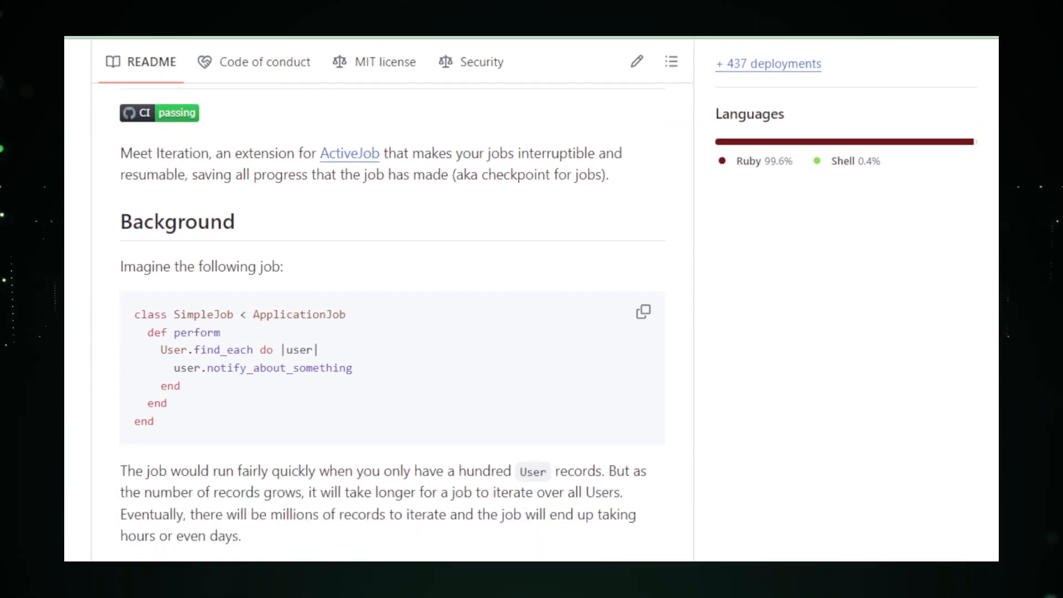
pyautogui.scroll(-3)
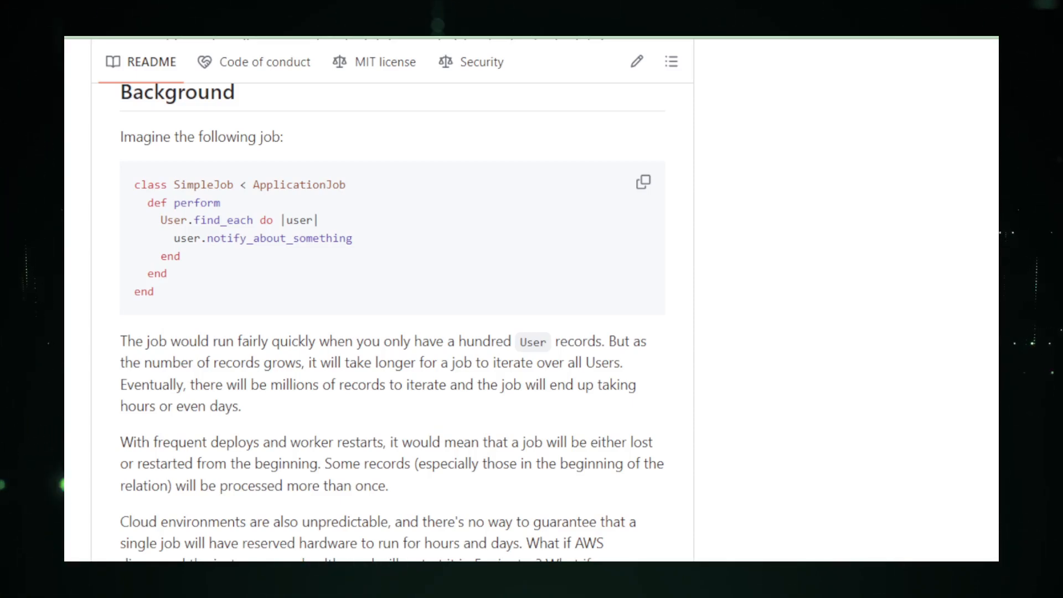
pyautogui.scroll(-3)
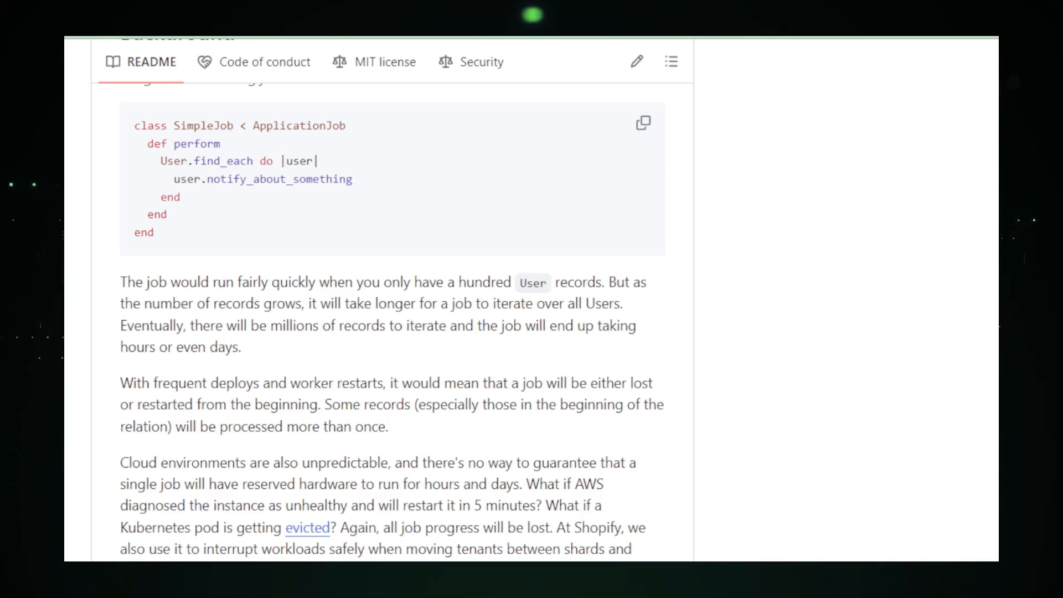
pyautogui.scroll(-3)
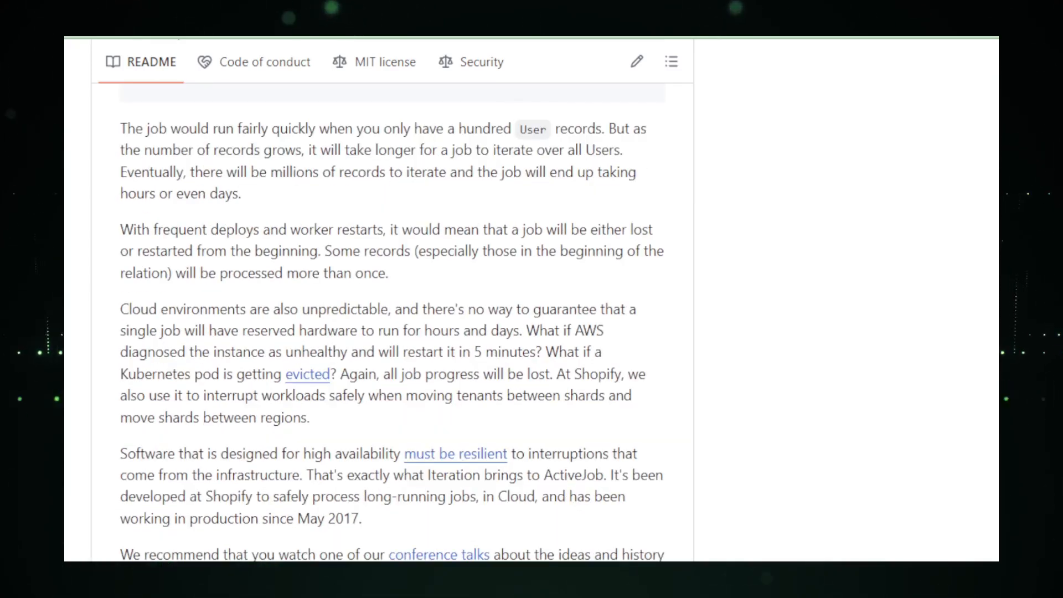
pyautogui.scroll(-3)
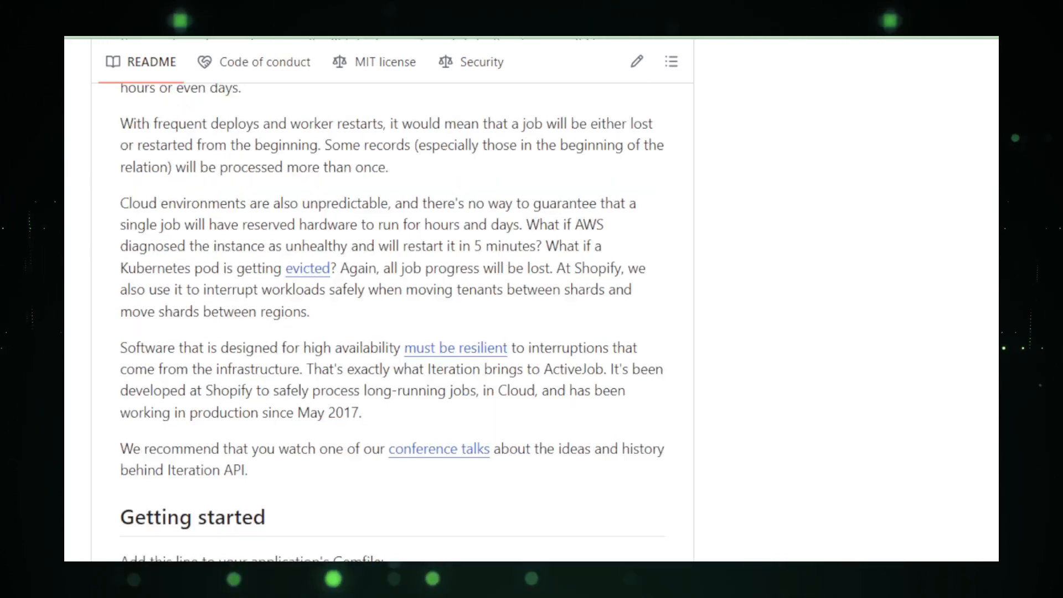
pyautogui.scroll(-3)
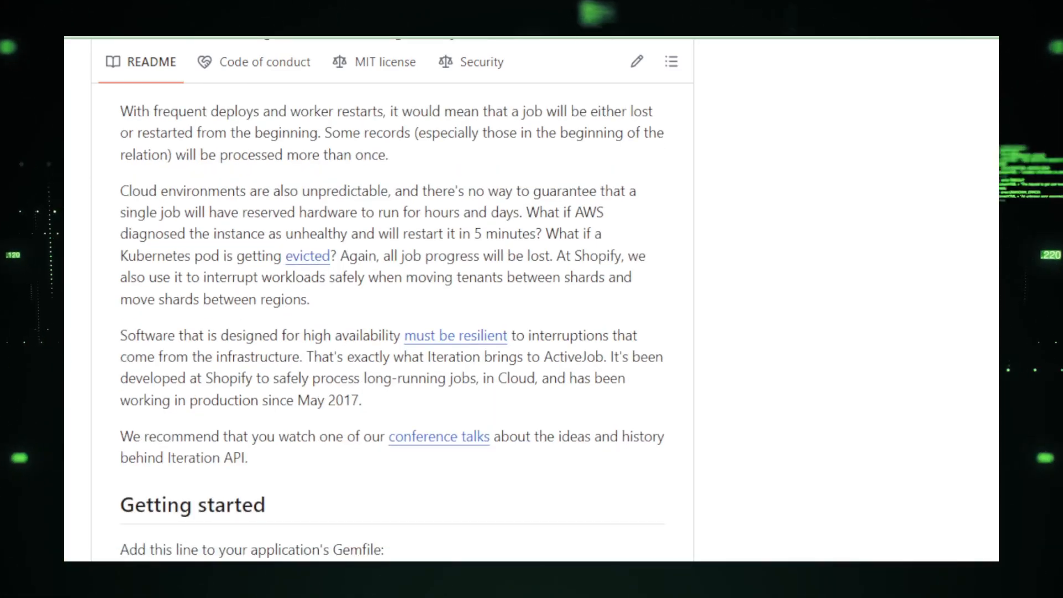
# Scroll through the Getting started install steps and NotifyUsersJob example down to the BatchesJob sample.
pyautogui.scroll(-3)
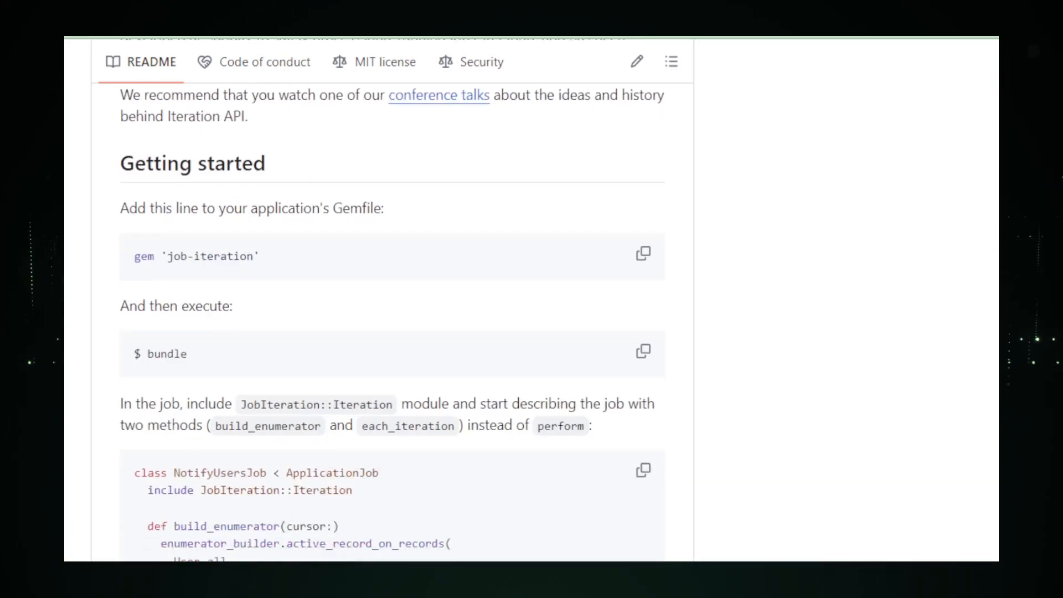
pyautogui.scroll(-3)
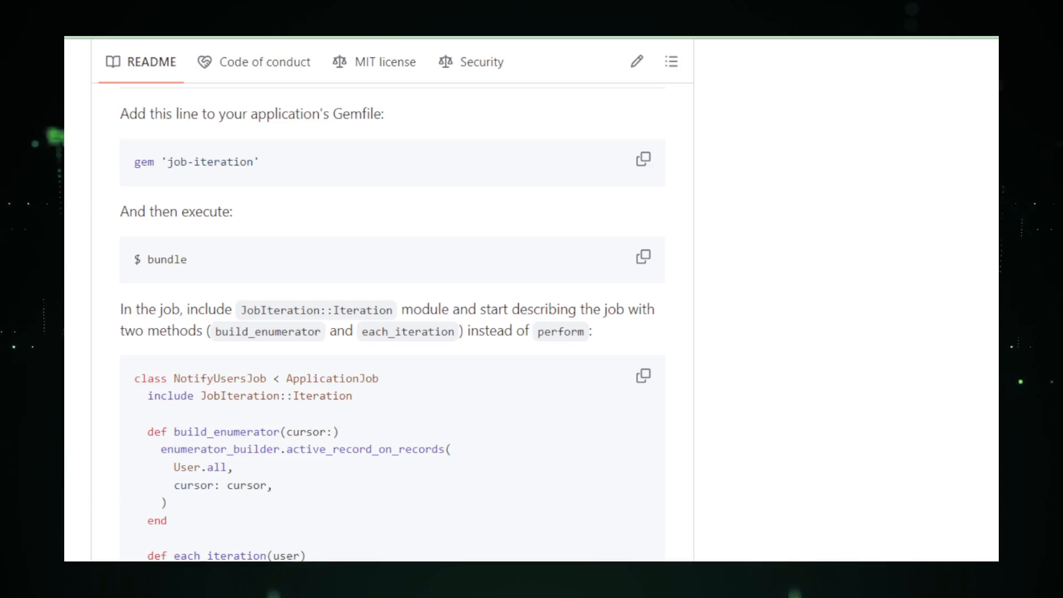
pyautogui.scroll(-3)
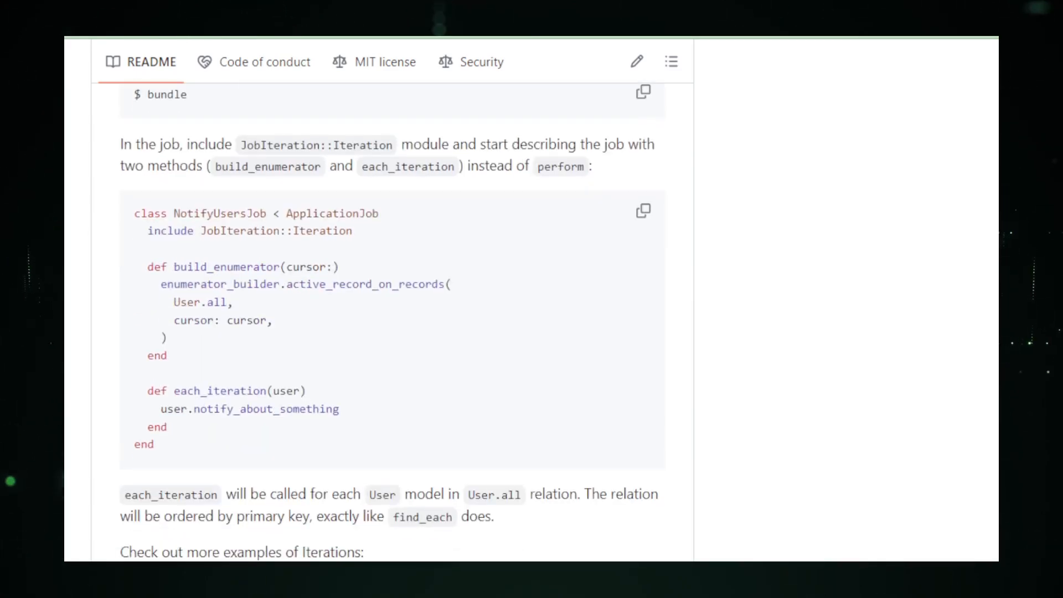
pyautogui.scroll(-3)
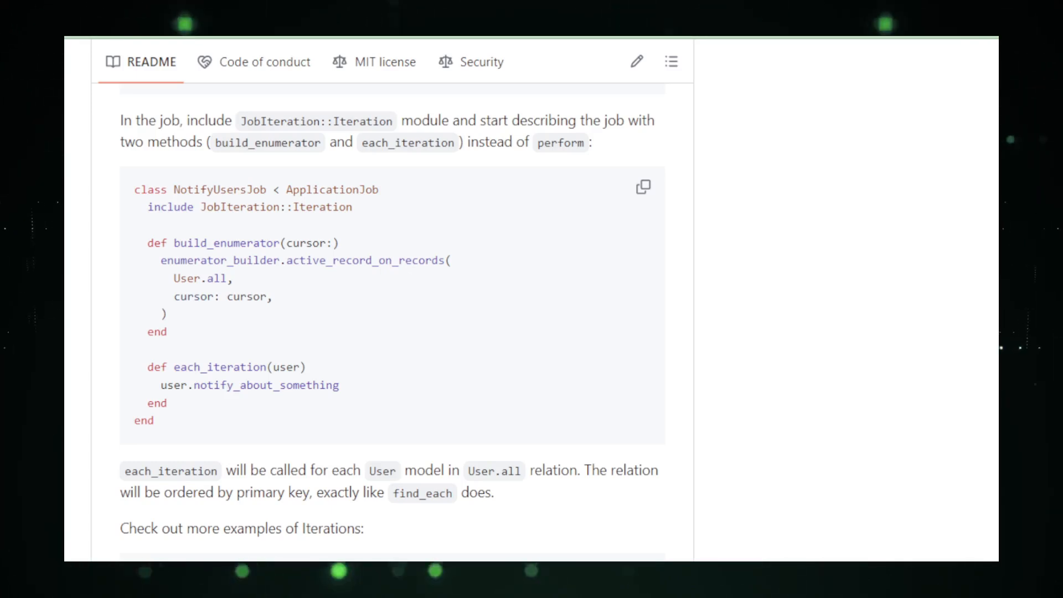
pyautogui.scroll(-3)
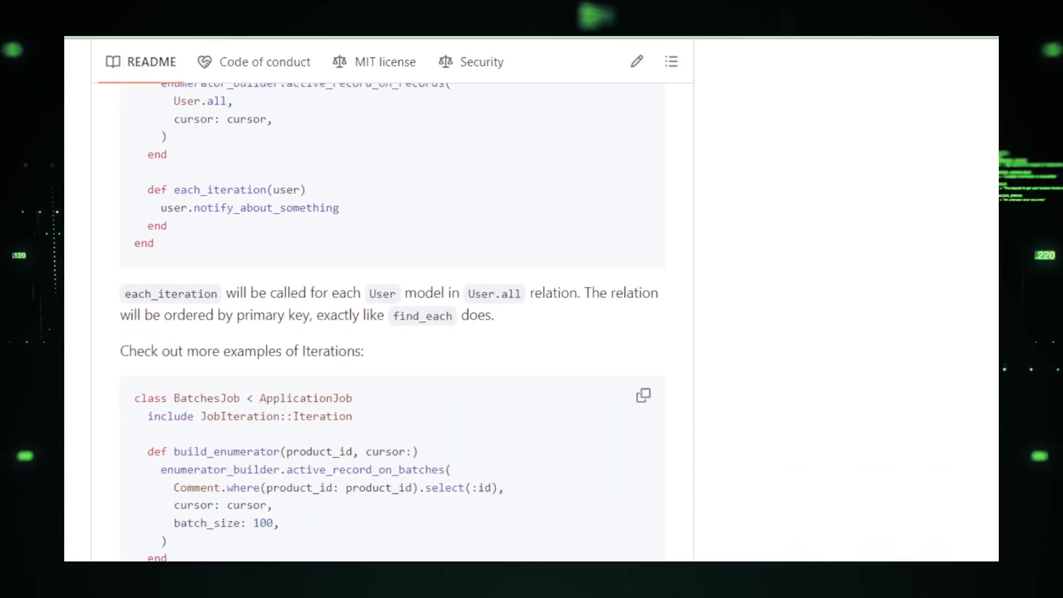
pyautogui.scroll(-3)
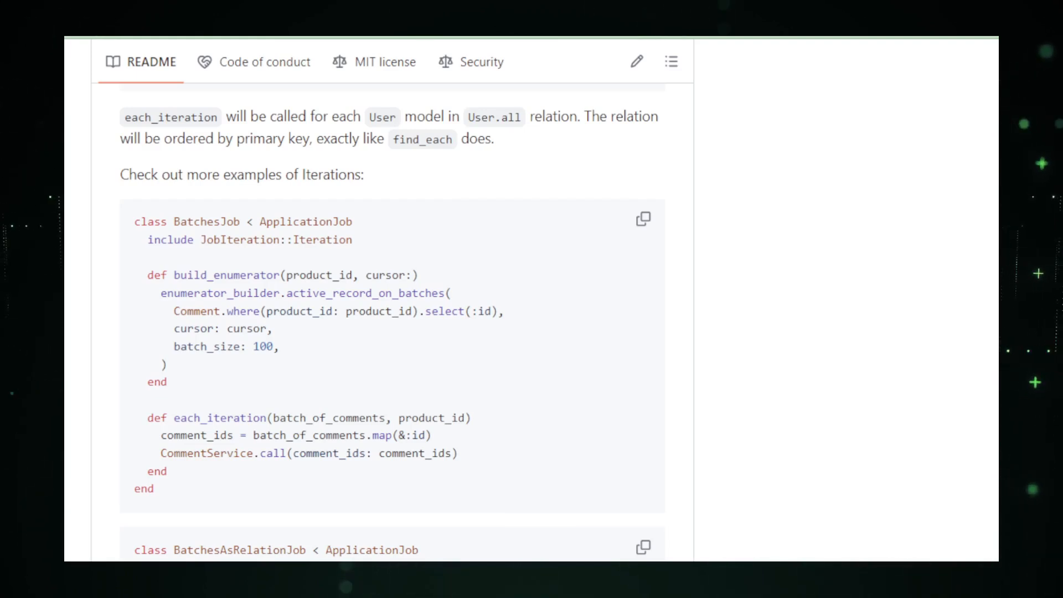
pyautogui.scroll(-3)
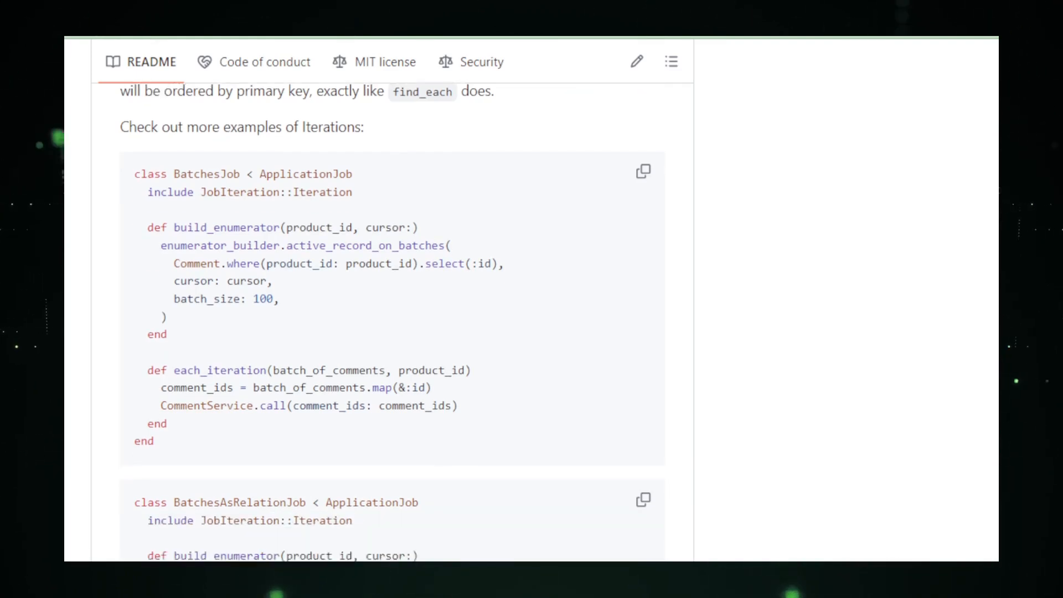
# Scroll past the ArrayJob and CsvJob code examples in the README.
pyautogui.scroll(-3)
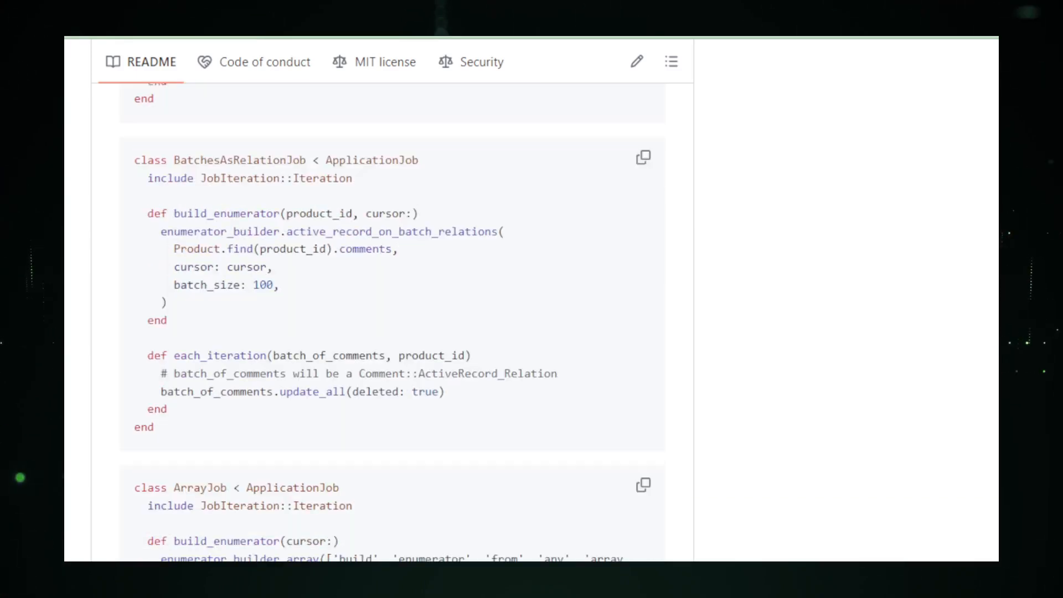
pyautogui.scroll(-3)
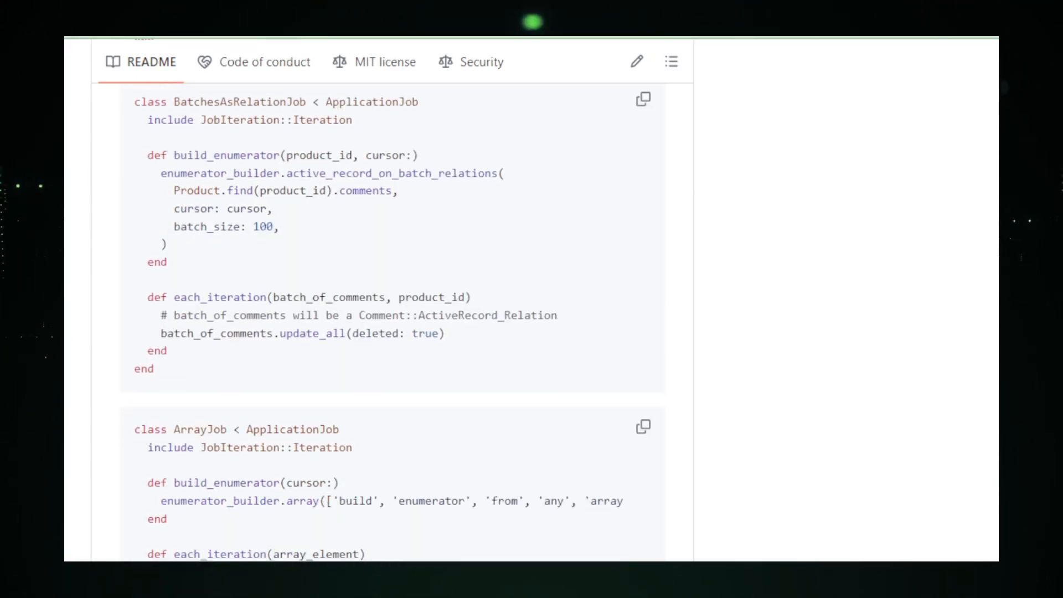
pyautogui.scroll(-3)
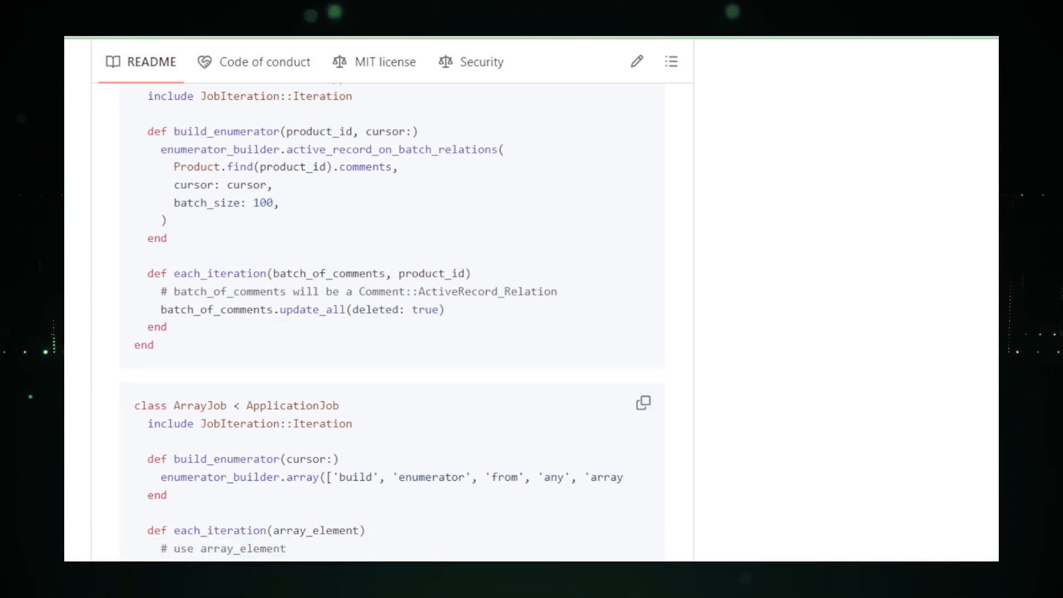
pyautogui.scroll(-3)
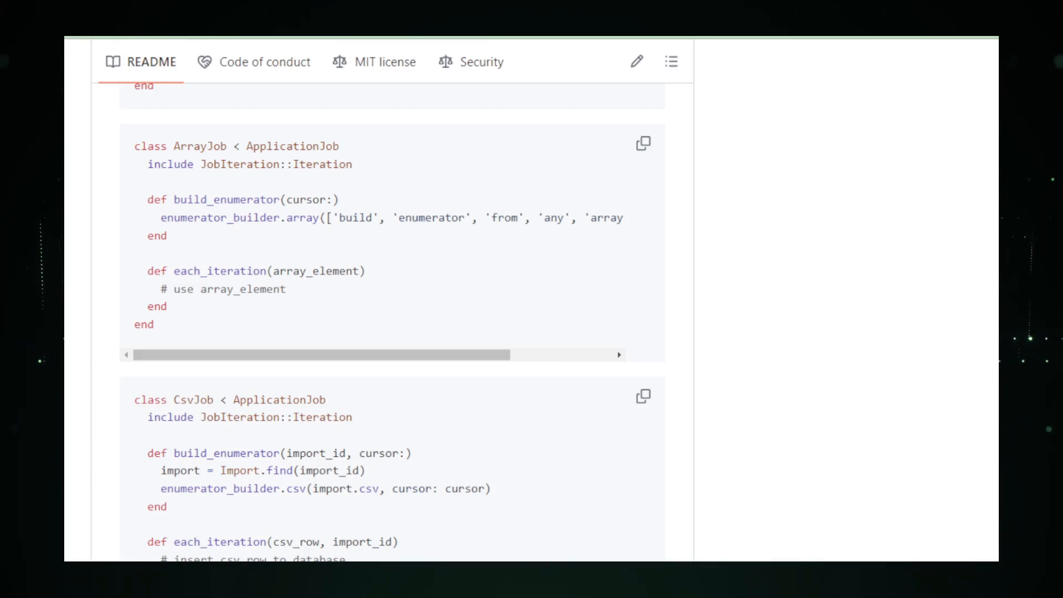
pyautogui.scroll(-3)
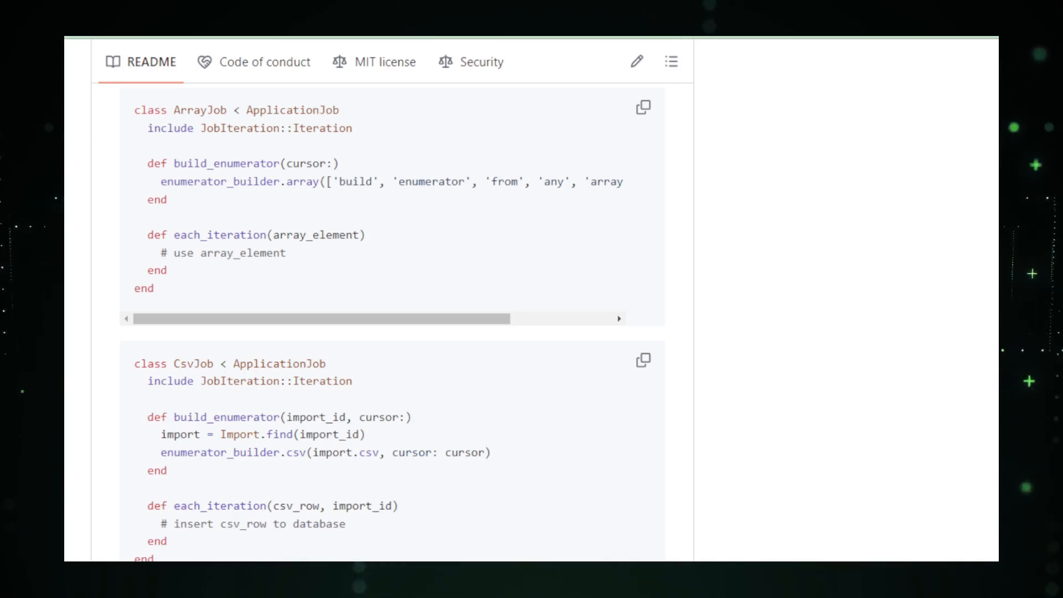
pyautogui.scroll(-3)
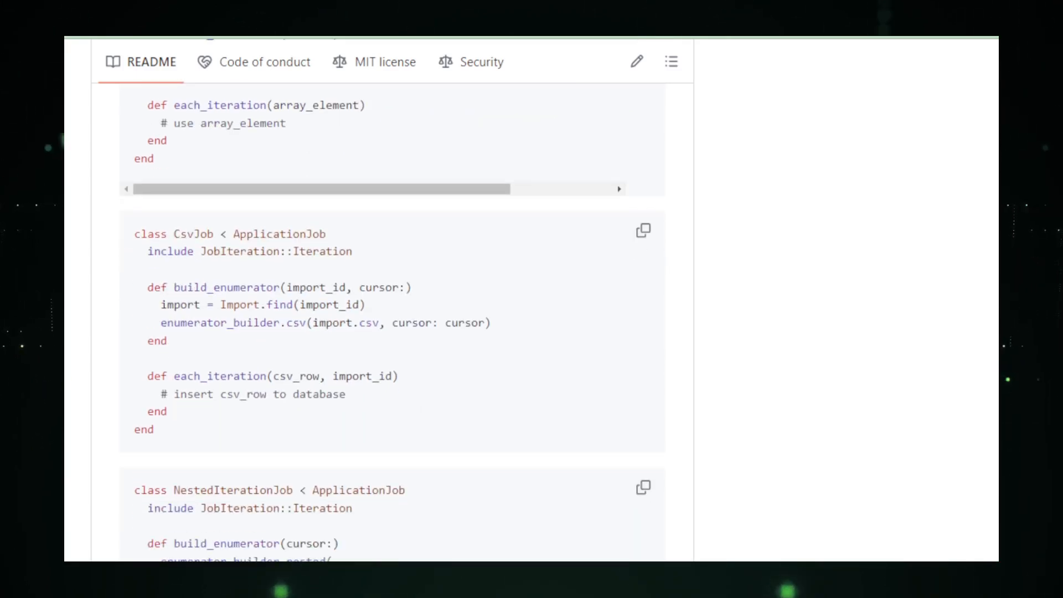
# Scroll past the NestedIterationJob example until the Guides list appears.
pyautogui.scroll(-3)
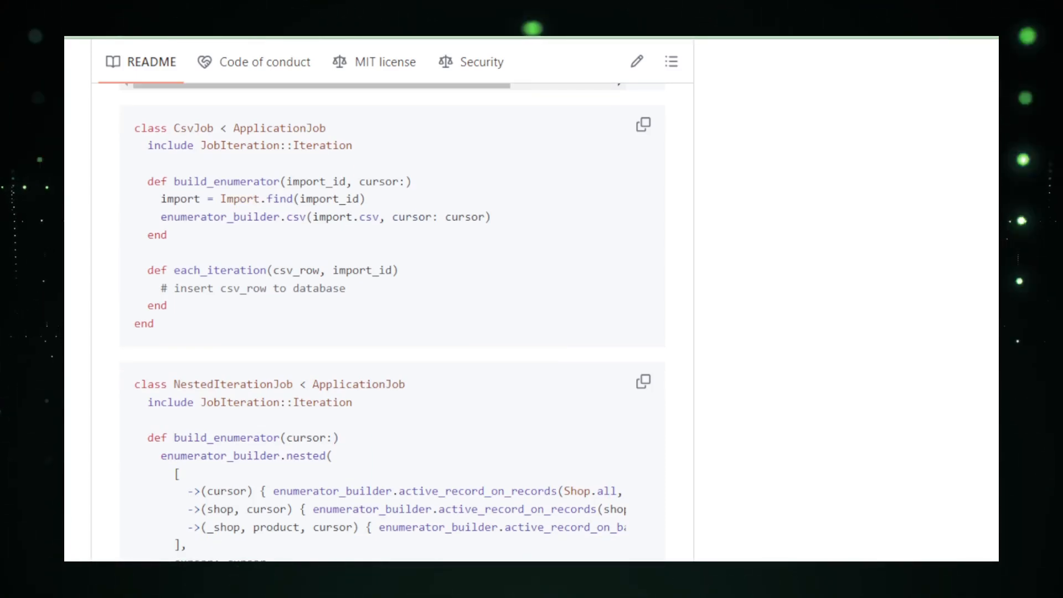
pyautogui.scroll(-3)
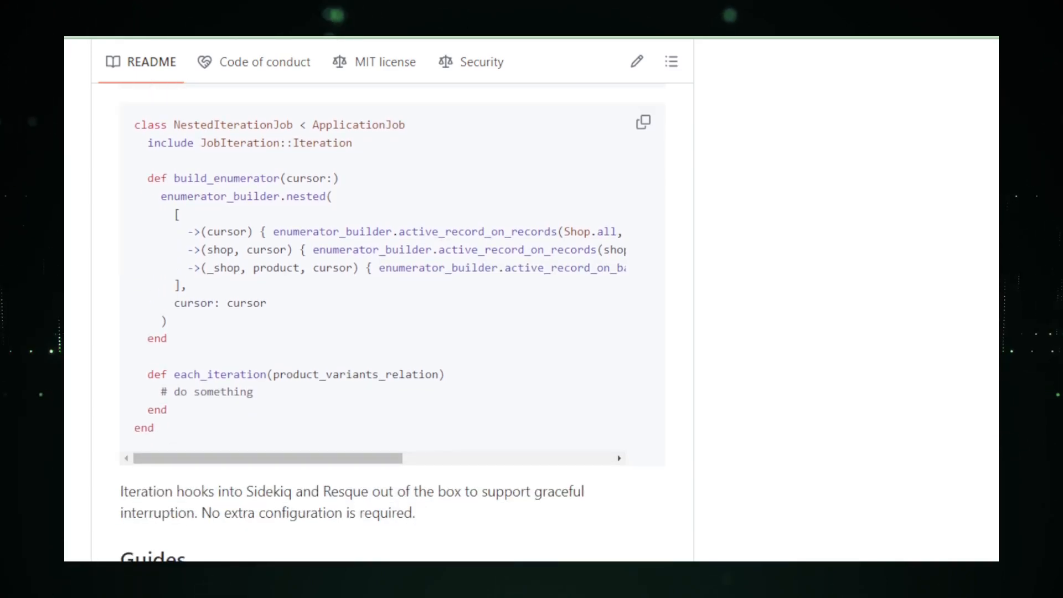
pyautogui.scroll(-3)
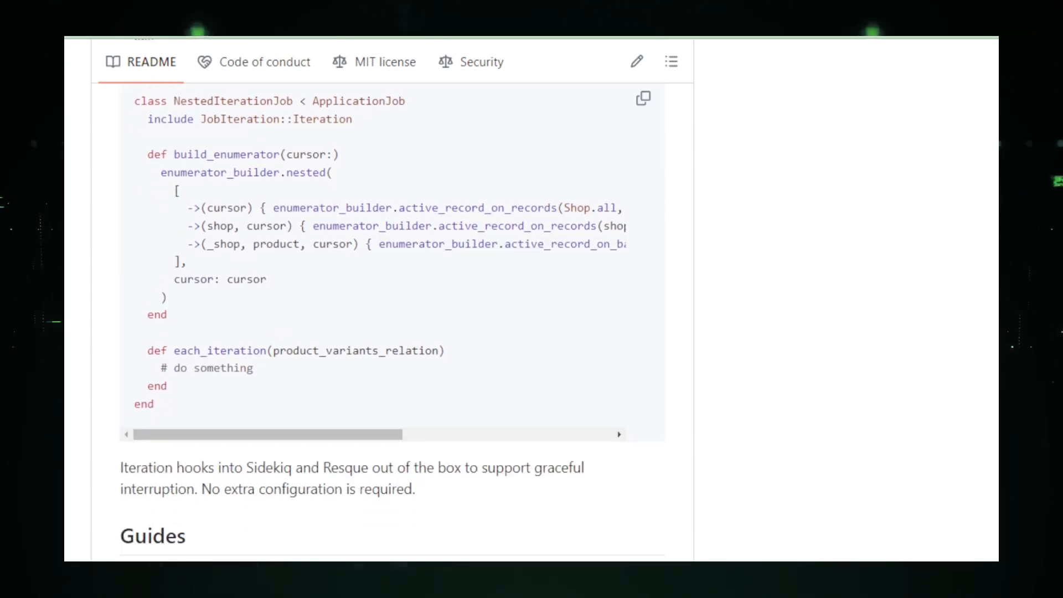
pyautogui.scroll(-3)
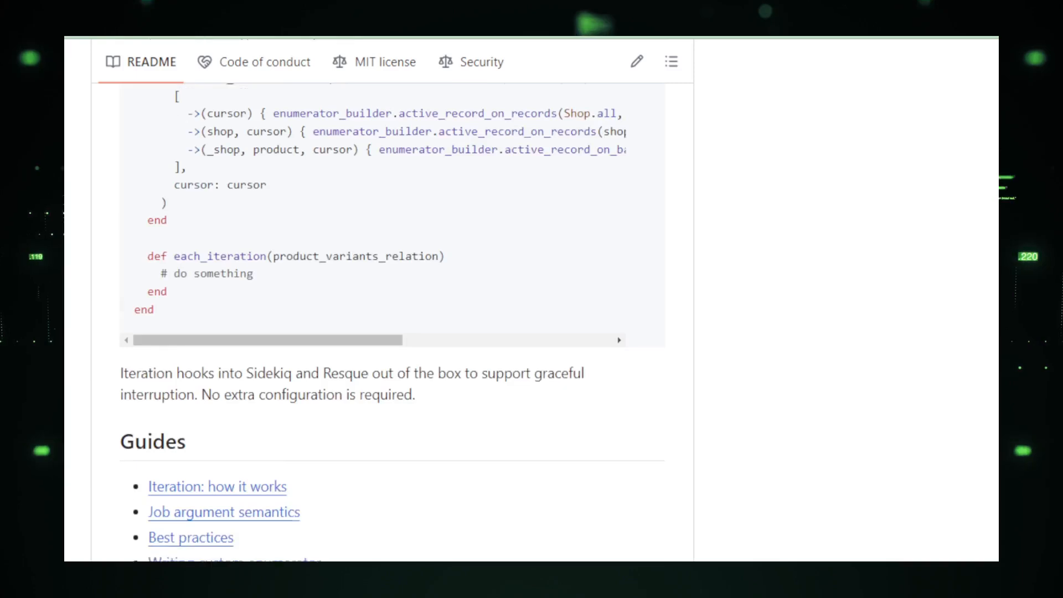
pyautogui.scroll(-3)
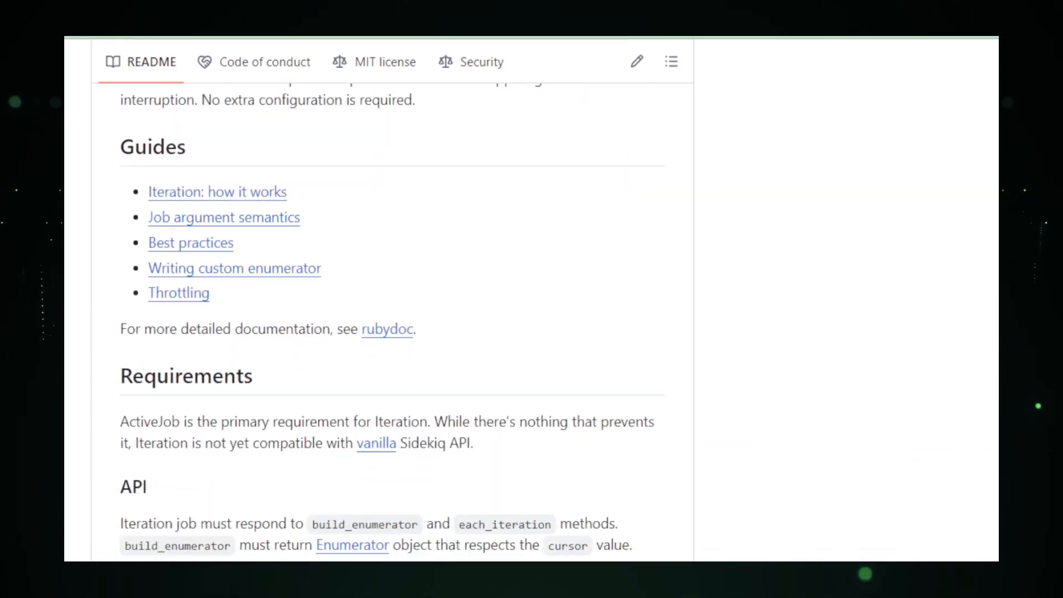
# Scroll through Requirements, API and the Sidekiq/Resque adapter notes into the FAQ's build_enumerator question.
pyautogui.scroll(-3)
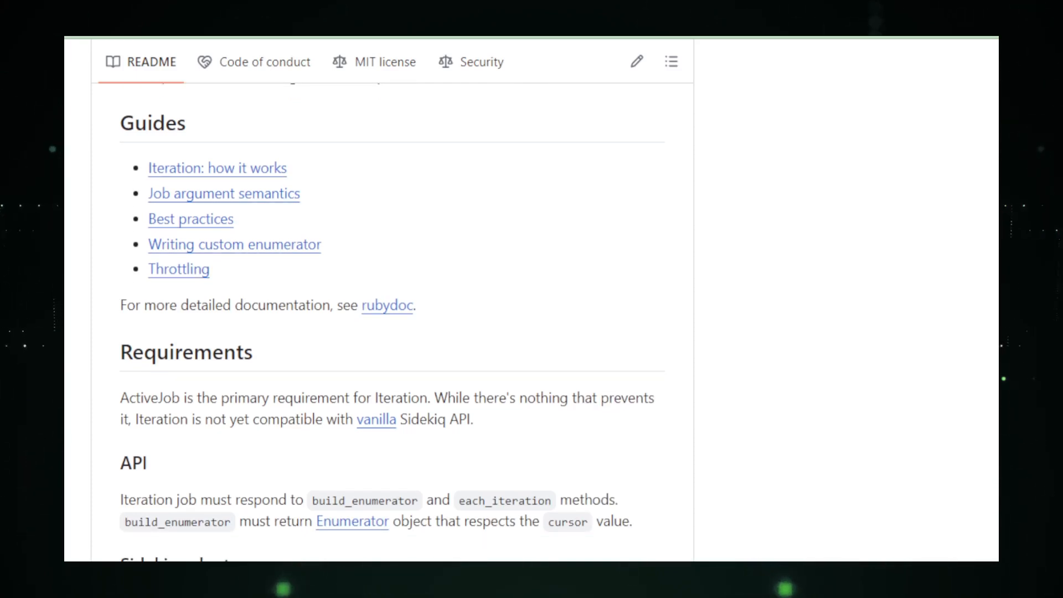
pyautogui.scroll(-3)
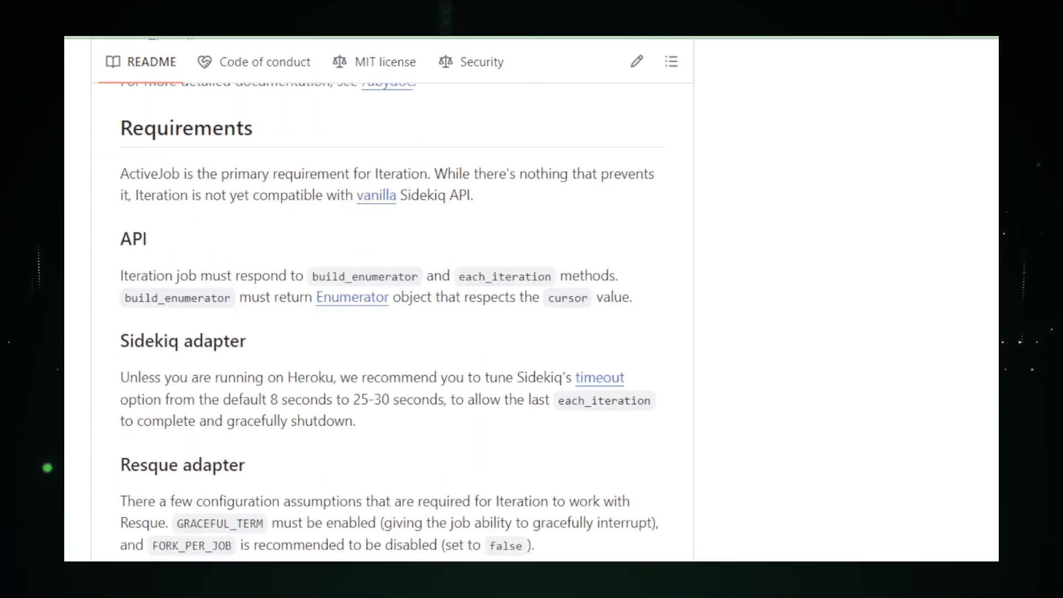
pyautogui.scroll(-3)
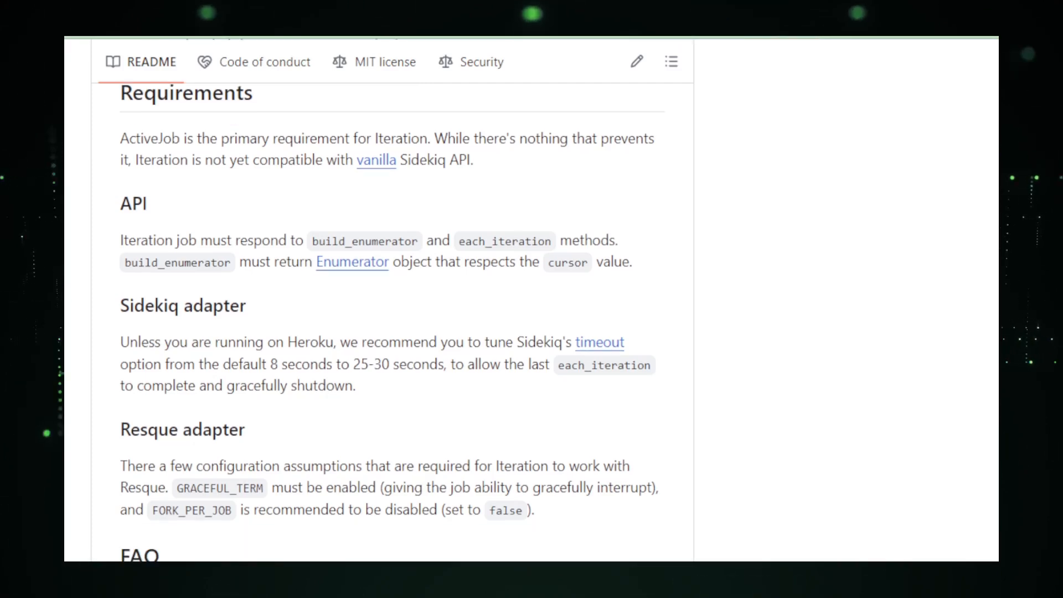
pyautogui.scroll(-3)
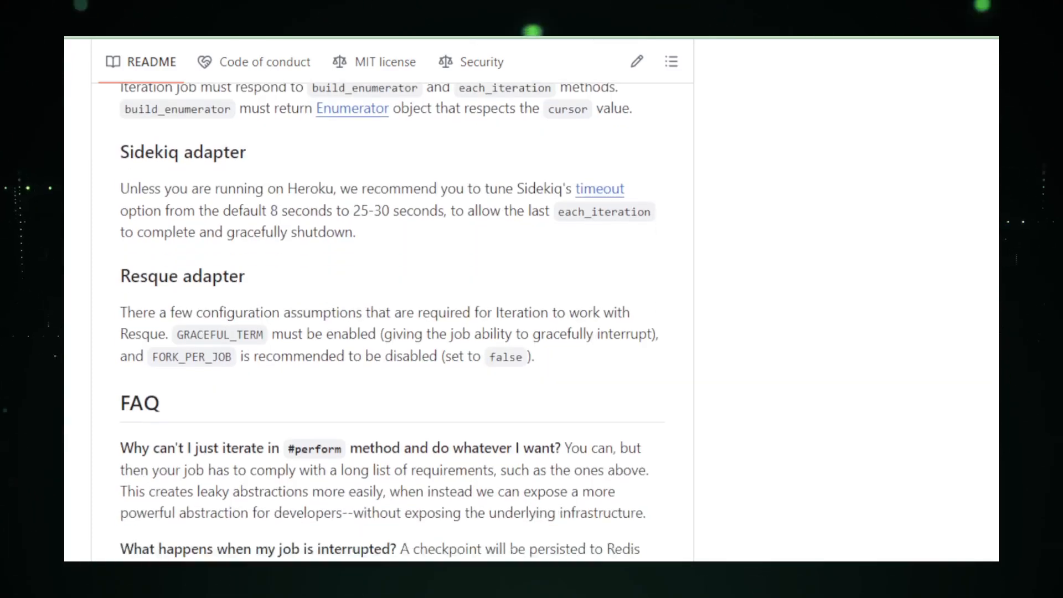
pyautogui.scroll(-3)
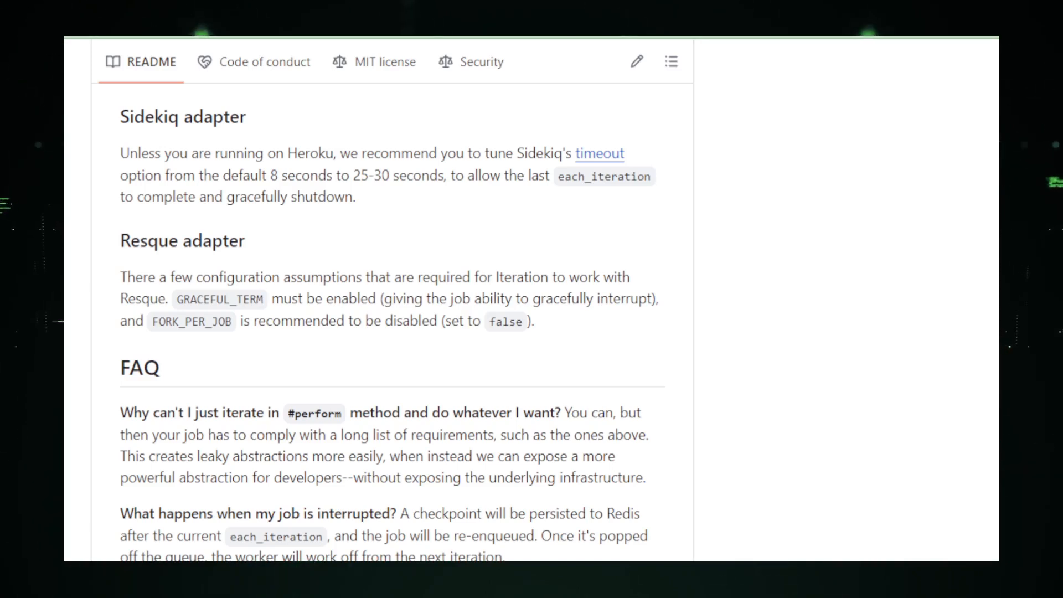
pyautogui.scroll(-3)
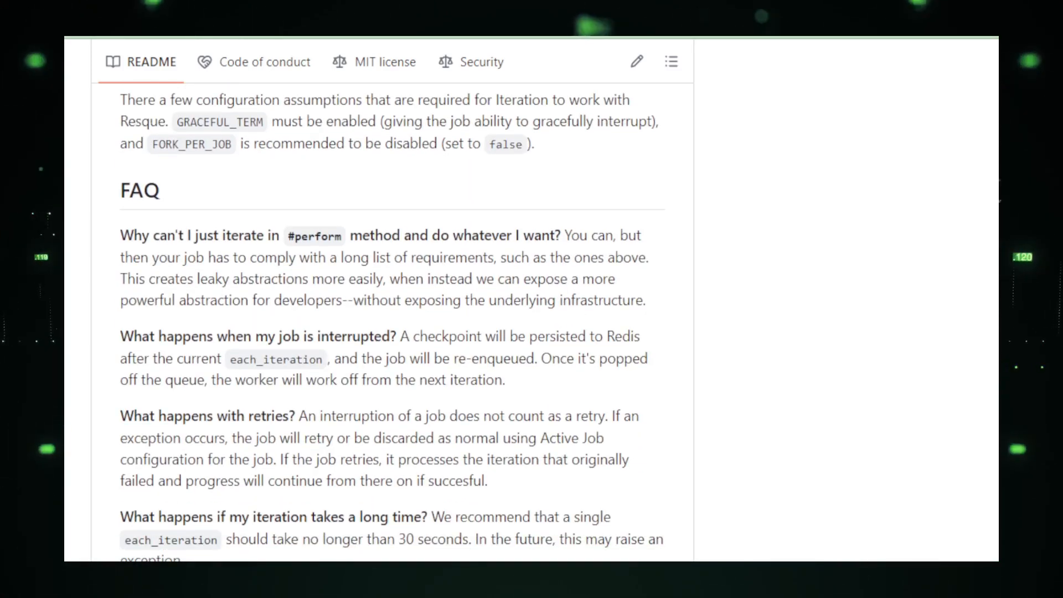
pyautogui.scroll(-3)
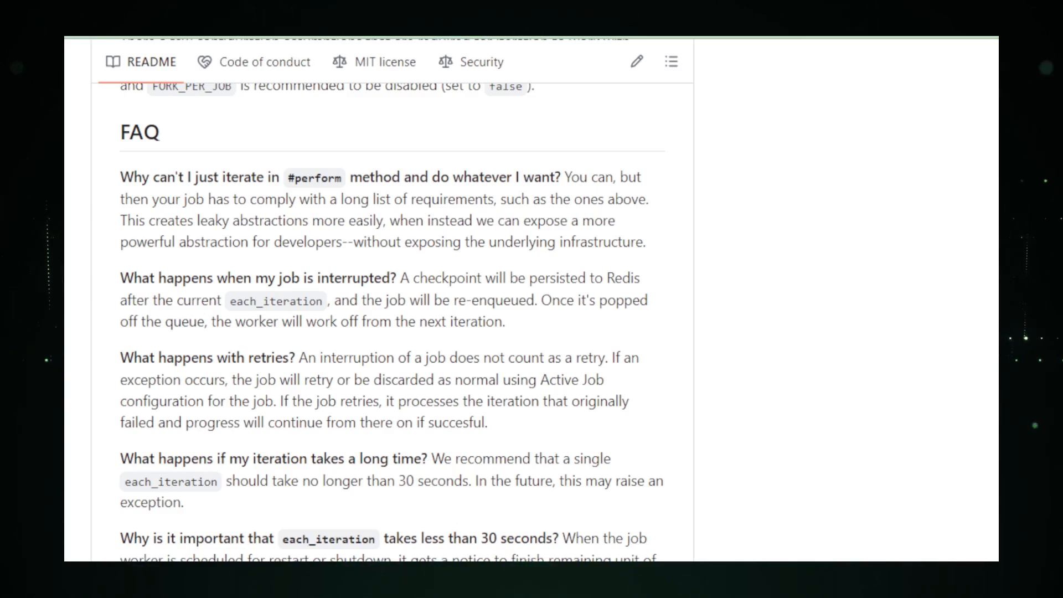
pyautogui.scroll(-3)
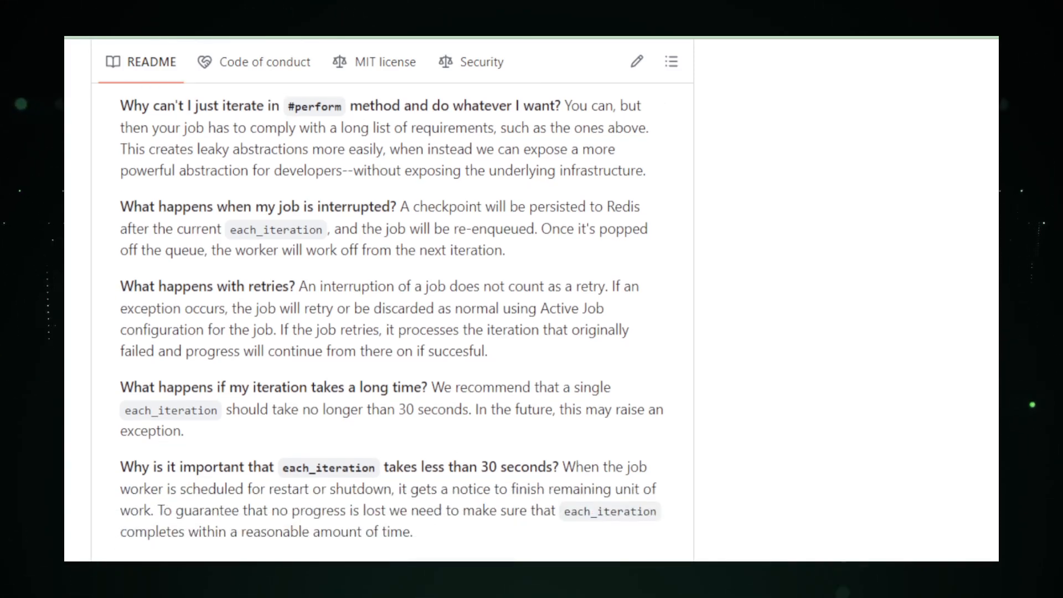
pyautogui.scroll(-3)
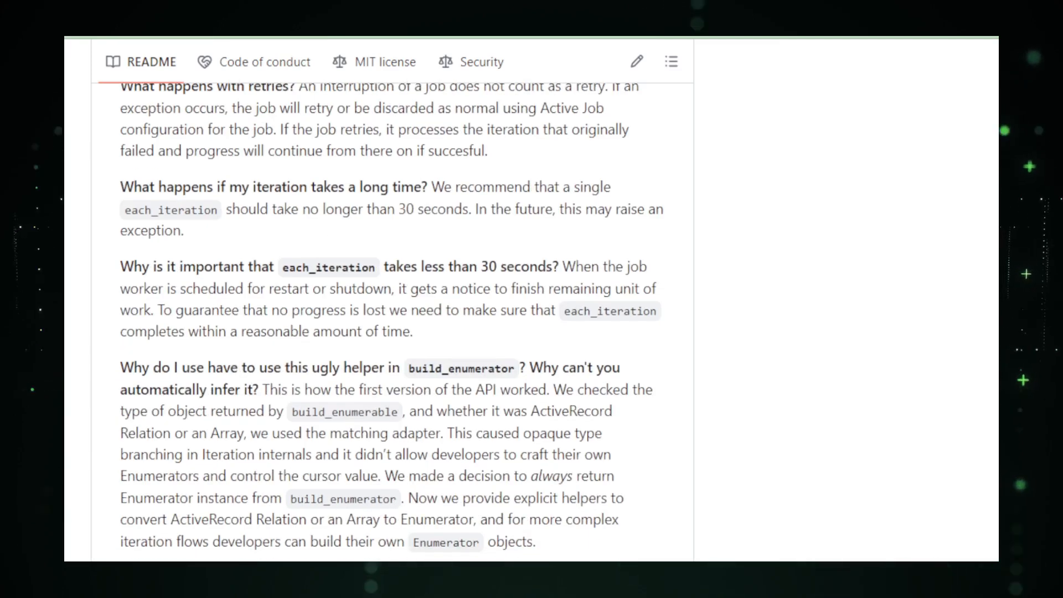
# Scroll past Credits, Development, Contributing, License and Code of Conduct to the GitHub footer.
pyautogui.scroll(-3)
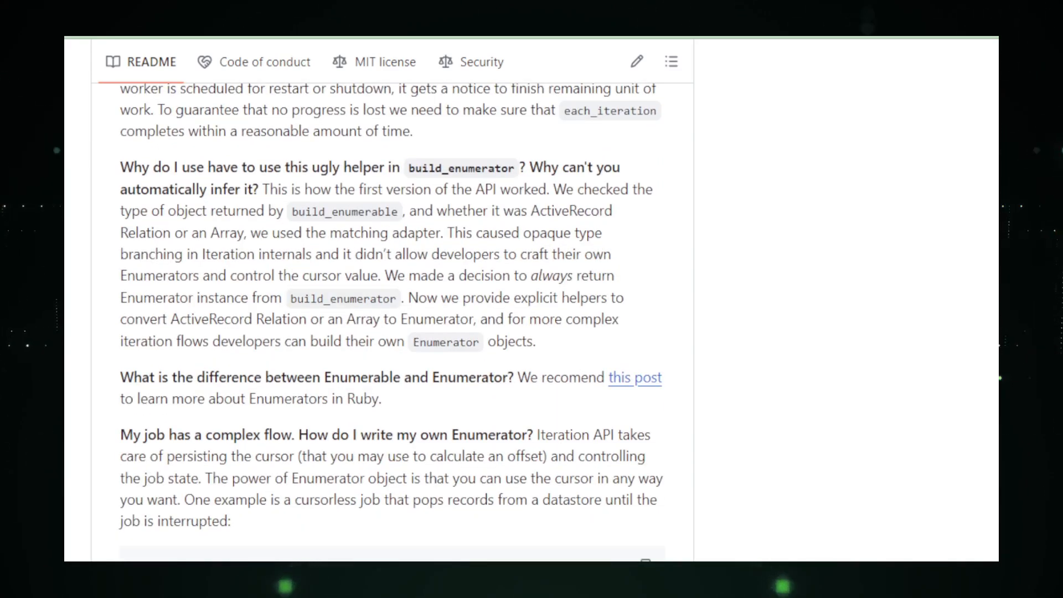
pyautogui.scroll(-3)
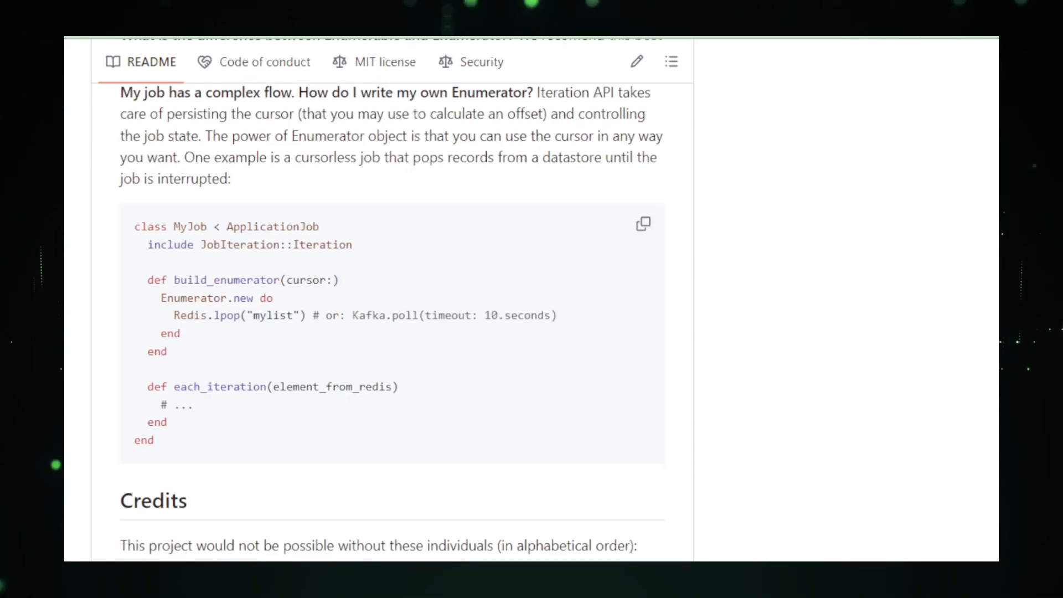
pyautogui.scroll(-3)
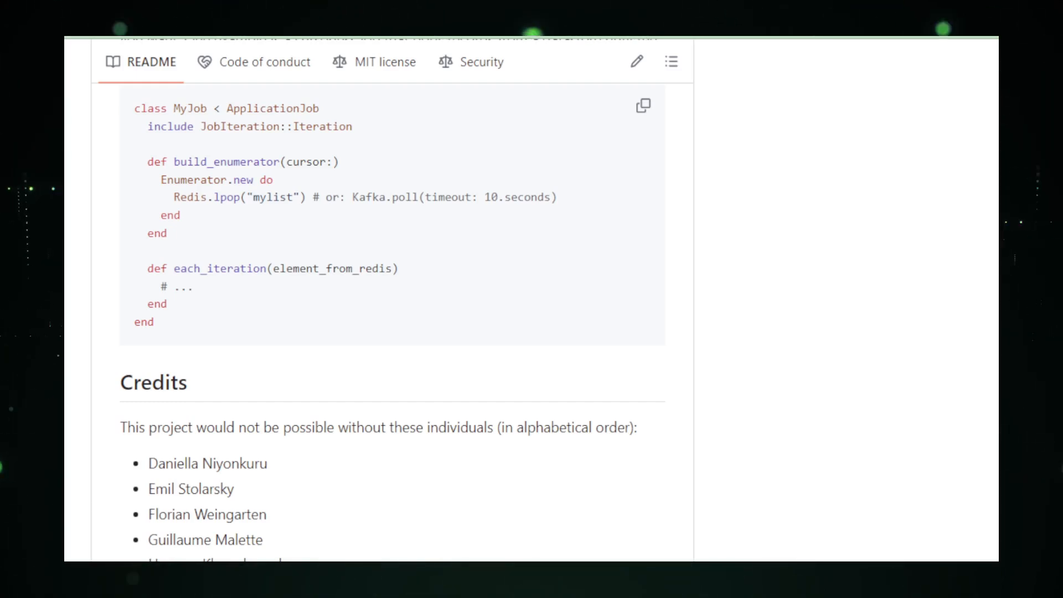
pyautogui.scroll(-3)
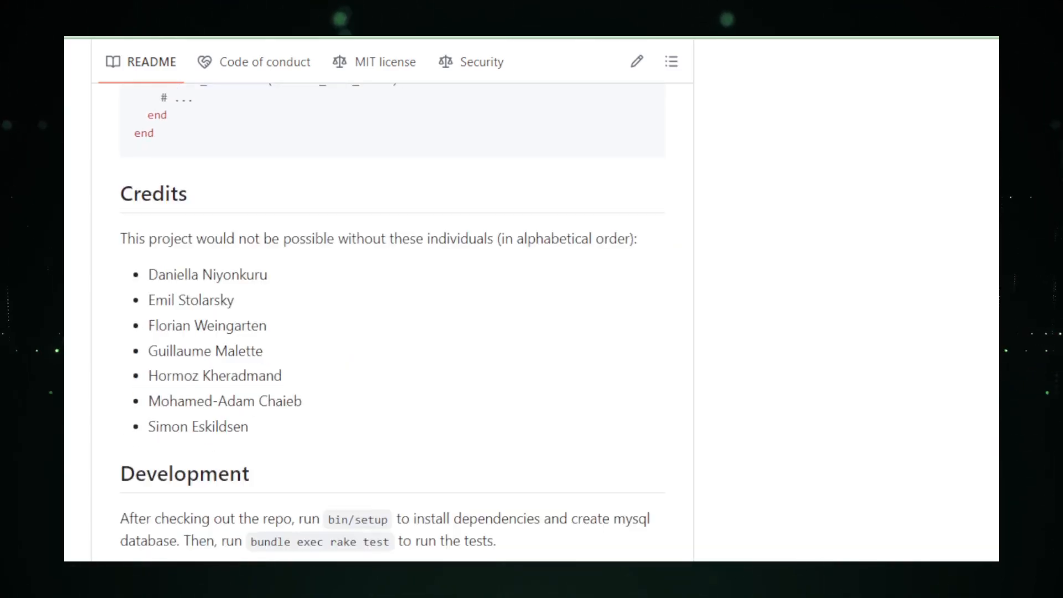
pyautogui.scroll(-3)
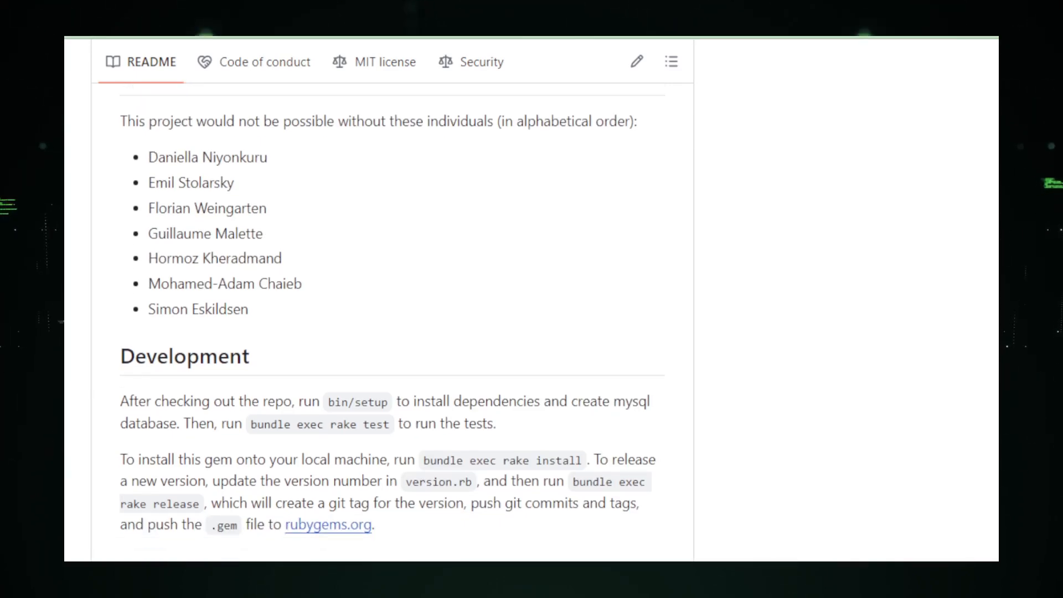
pyautogui.scroll(-3)
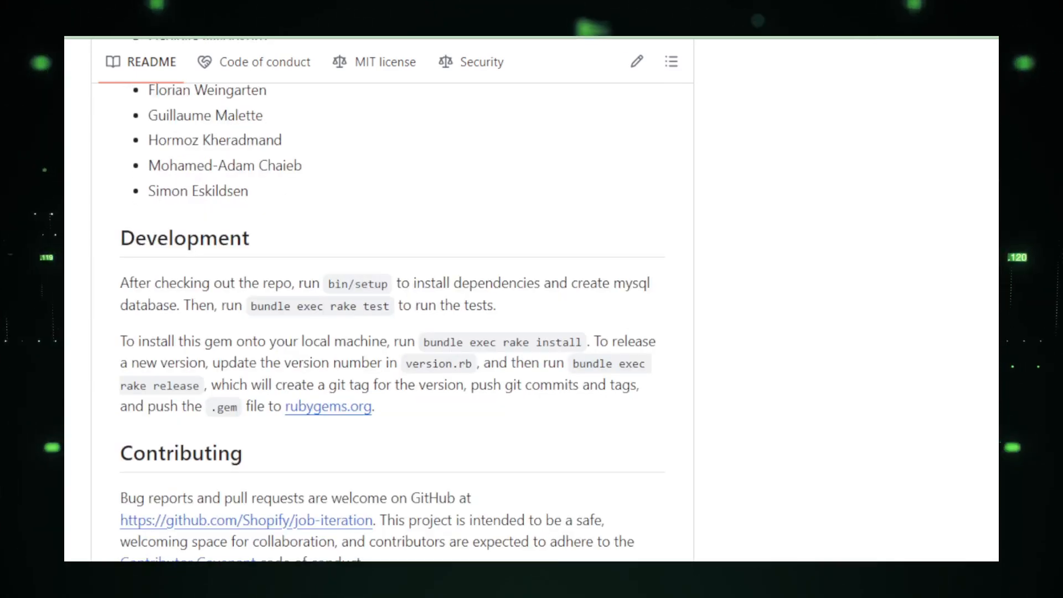
pyautogui.scroll(-3)
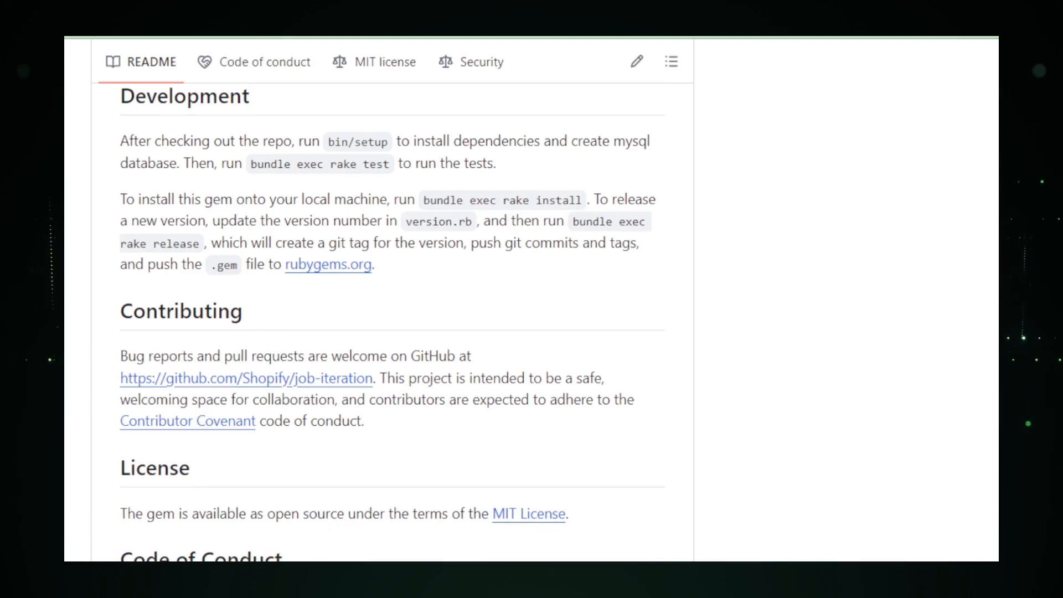
pyautogui.scroll(-3)
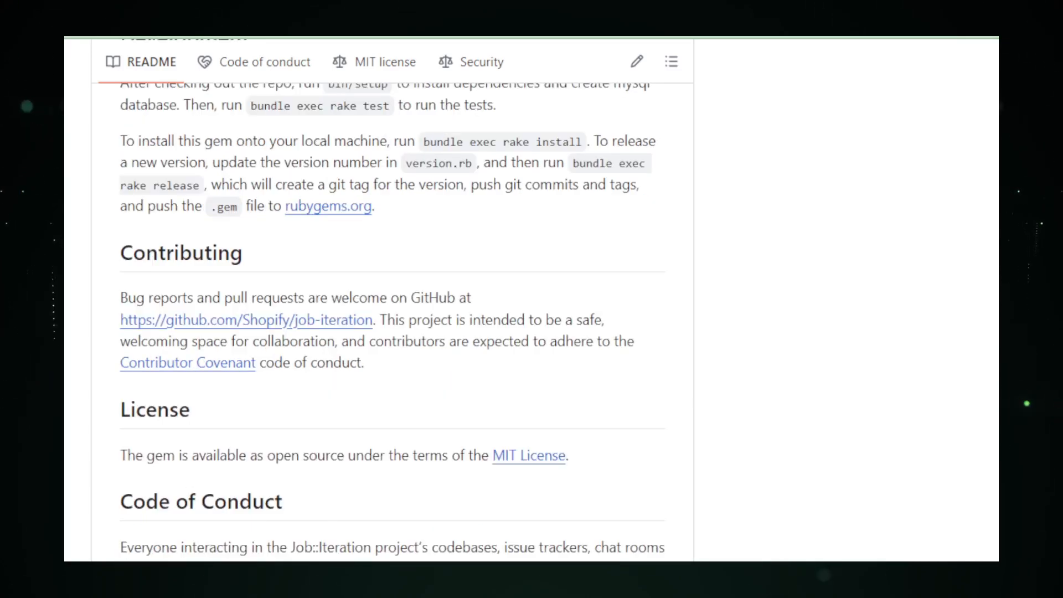
pyautogui.scroll(-3)
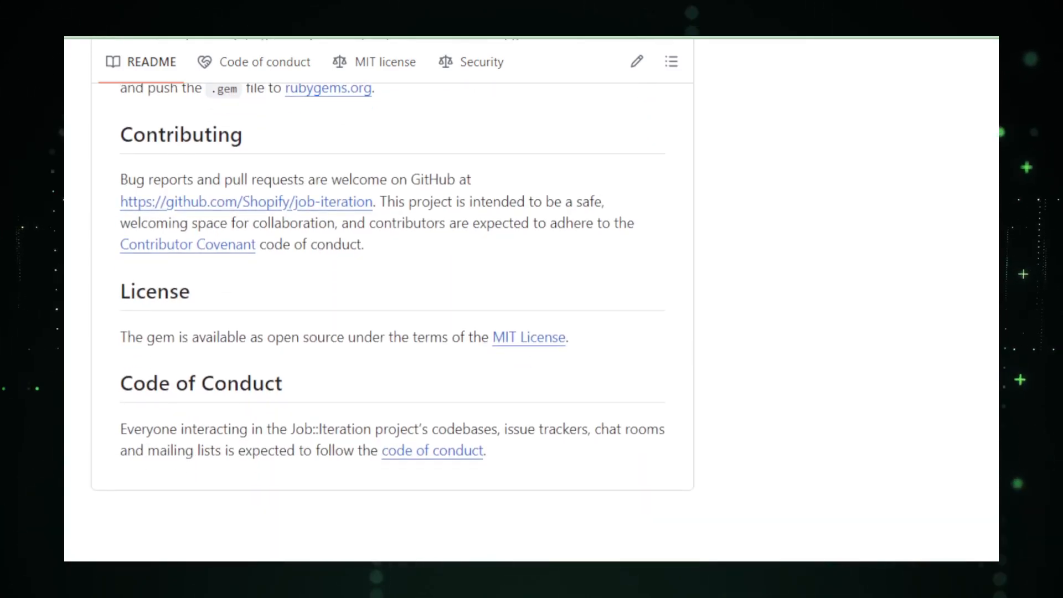
pyautogui.scroll(-3)
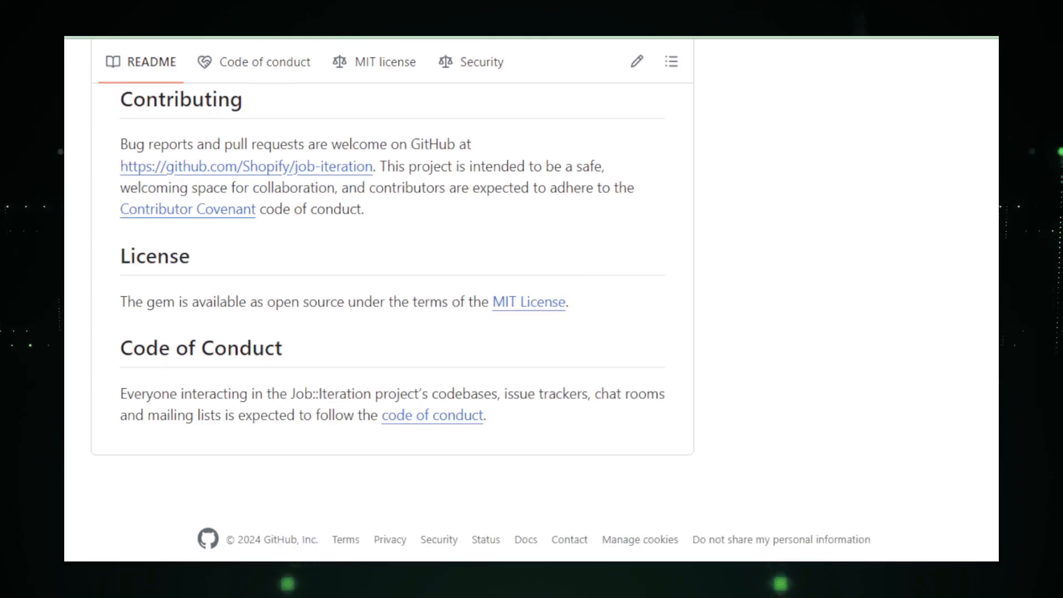